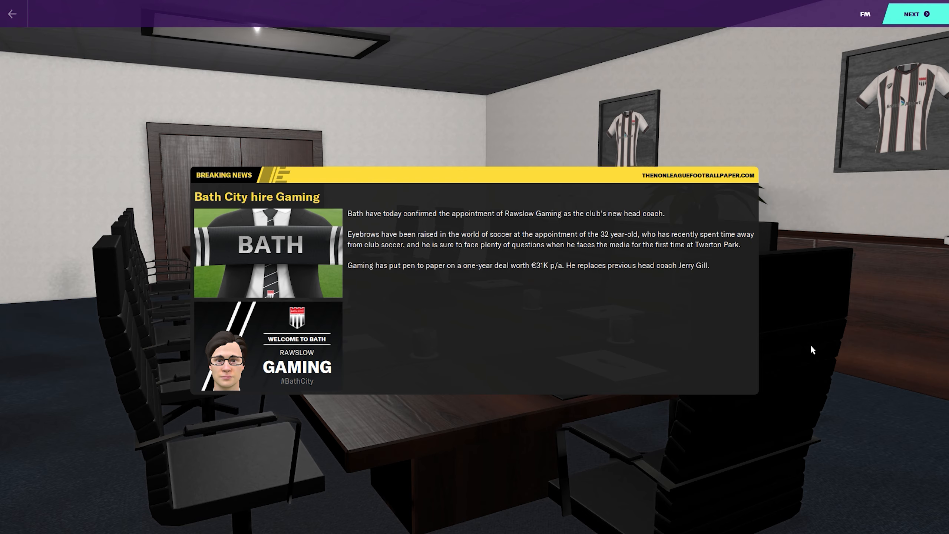
mouse_move(858, 94)
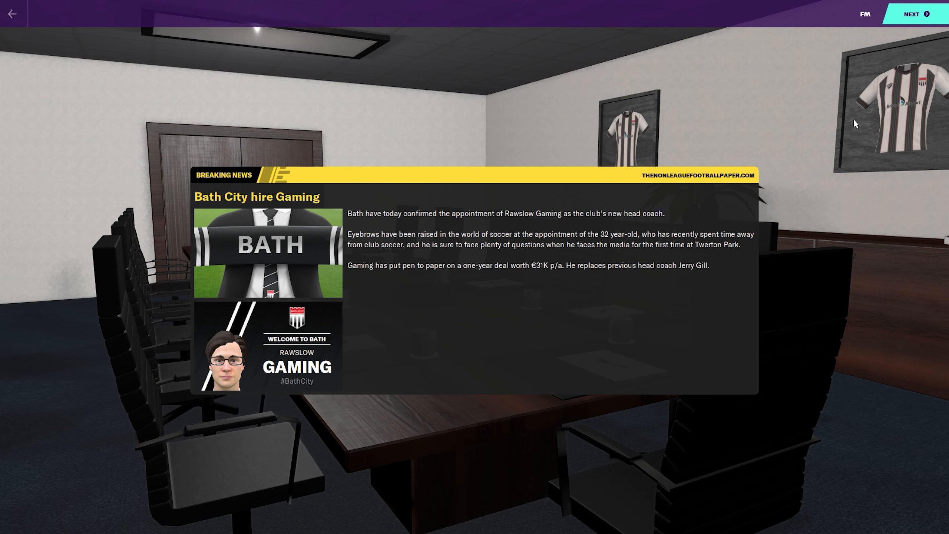
mouse_move(897, 37)
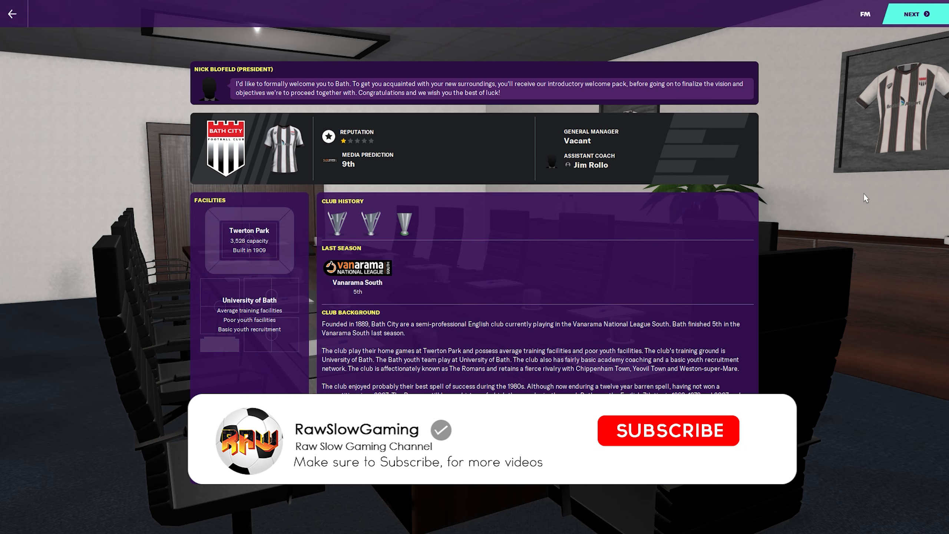
click(669, 431)
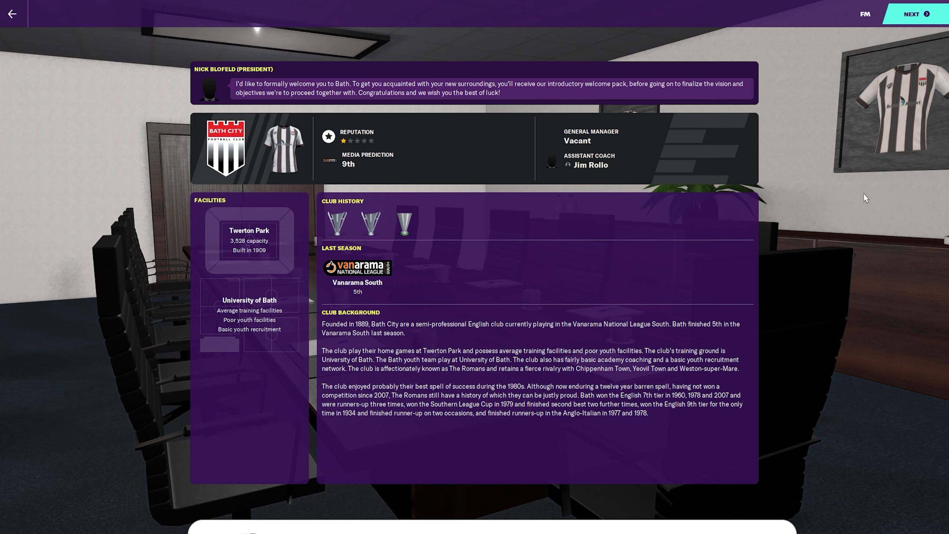
mouse_move(230, 217)
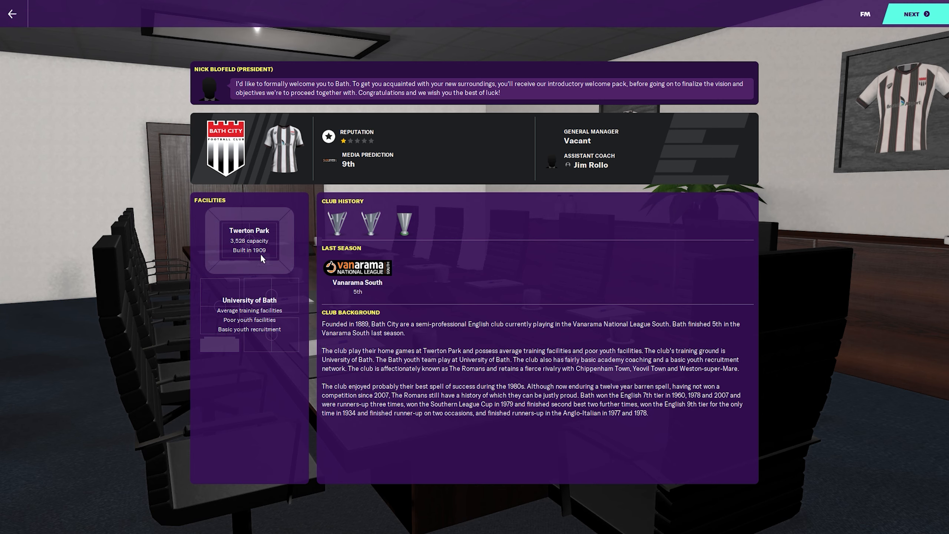
mouse_move(289, 262)
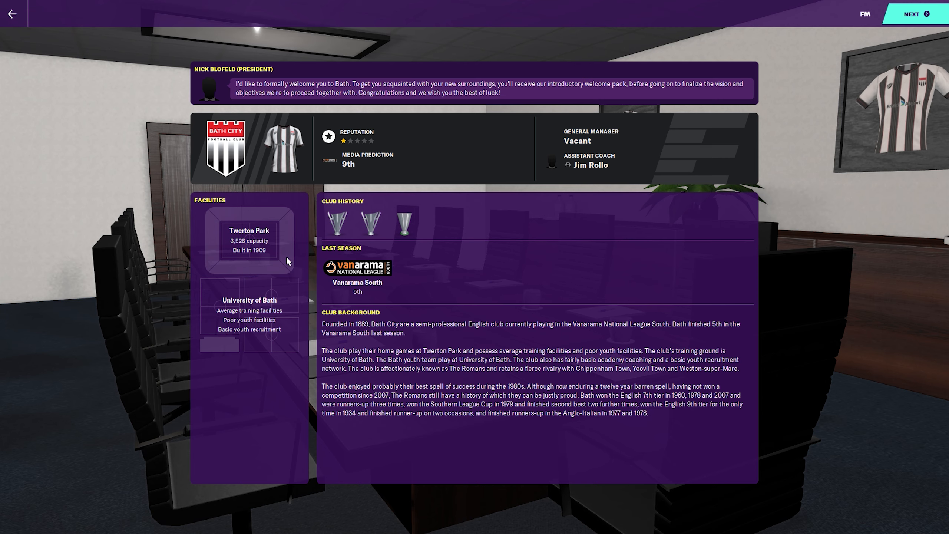
mouse_move(253, 284)
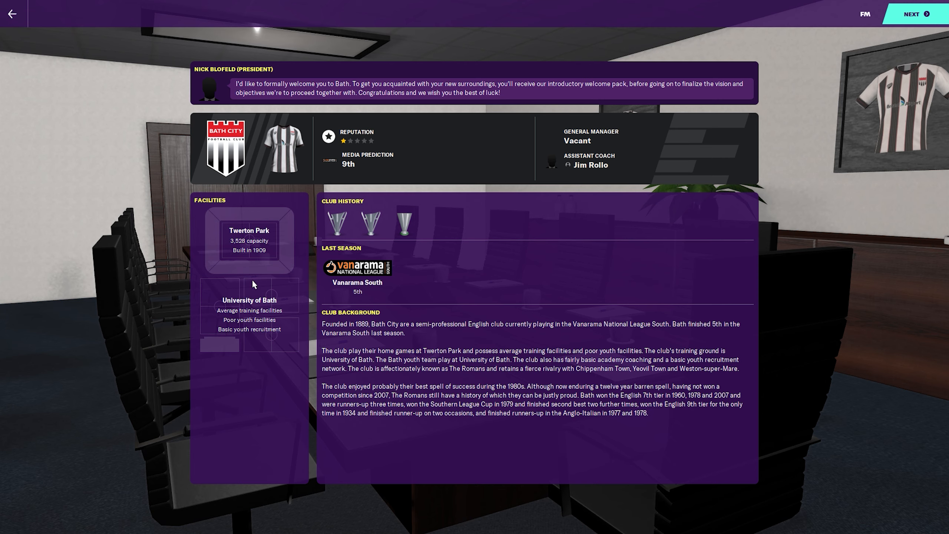
mouse_move(268, 334)
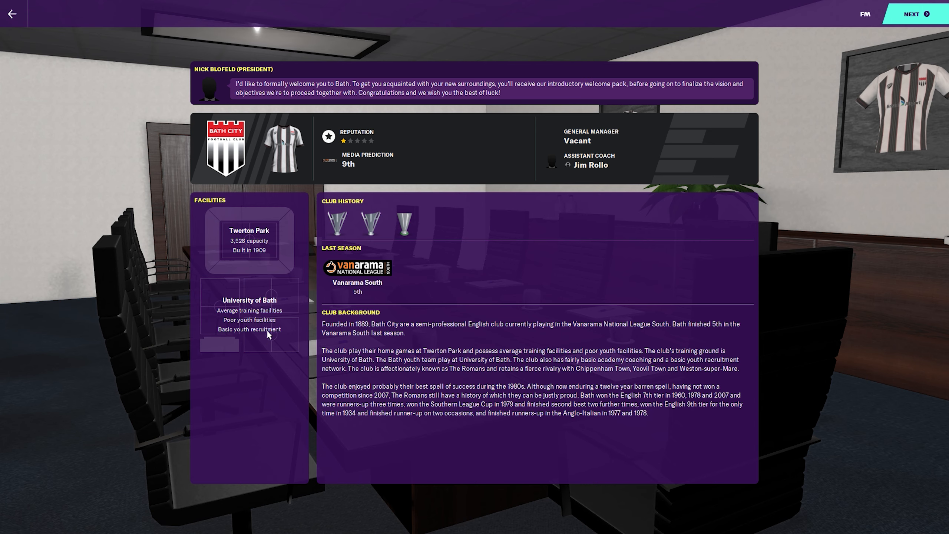
mouse_move(254, 347)
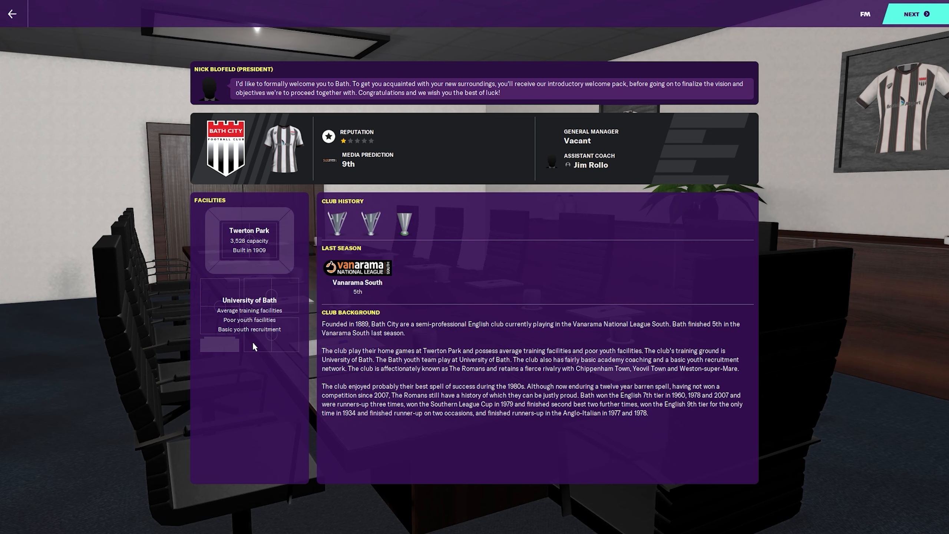
mouse_move(218, 309)
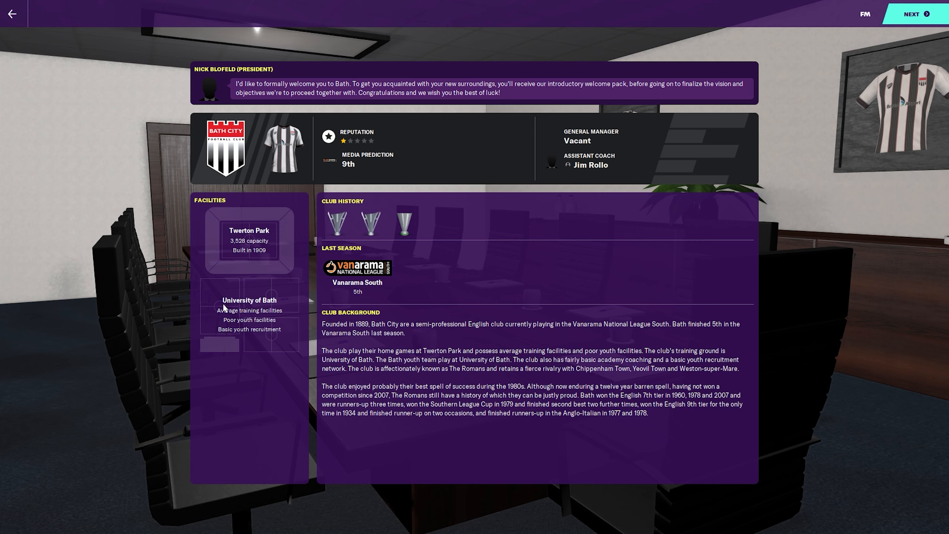
mouse_move(213, 330)
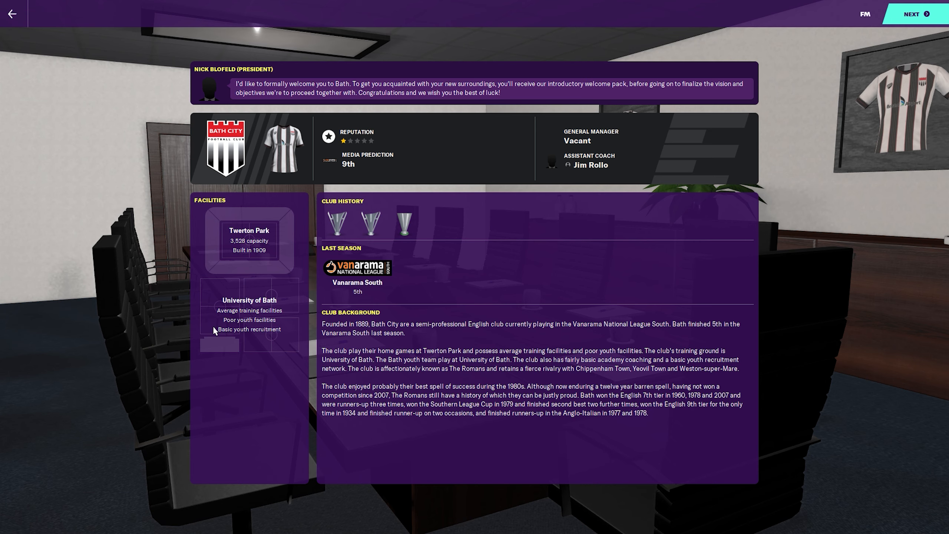
mouse_move(301, 329)
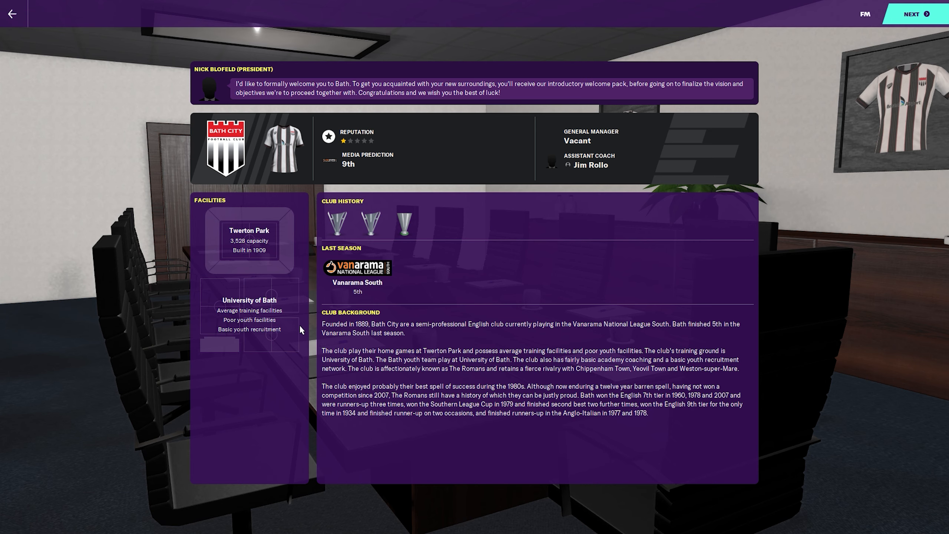
mouse_move(369, 325)
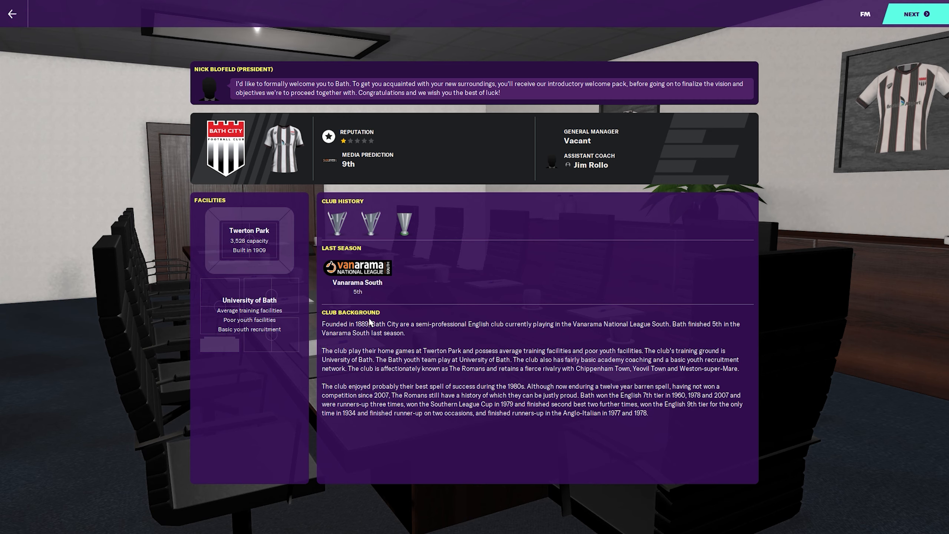
Advance to the squad overview with Bath's best XI report and five loan obligations
click(913, 14)
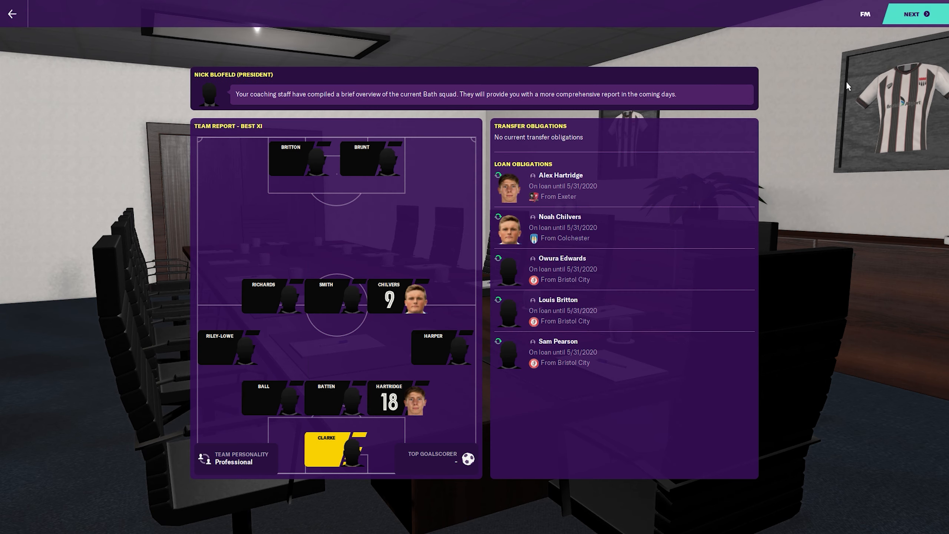
mouse_move(724, 306)
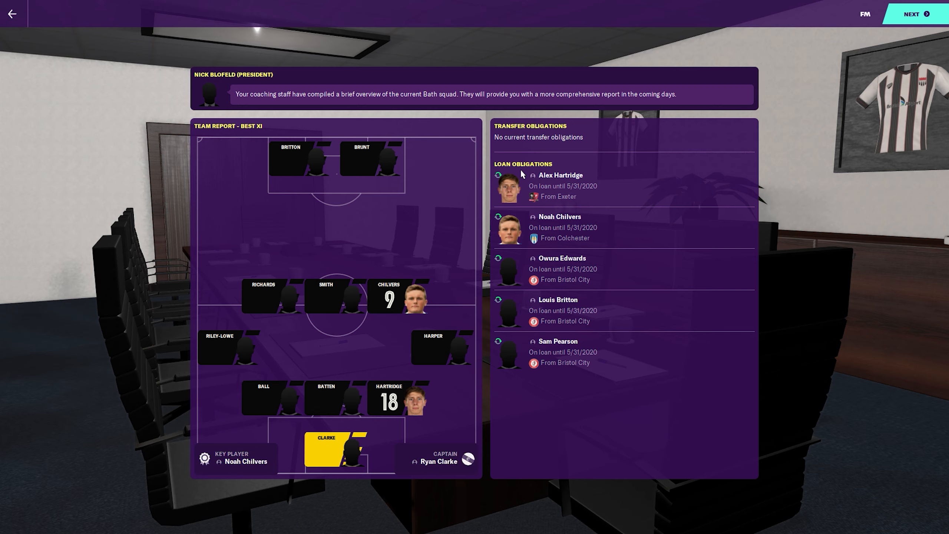
mouse_move(567, 197)
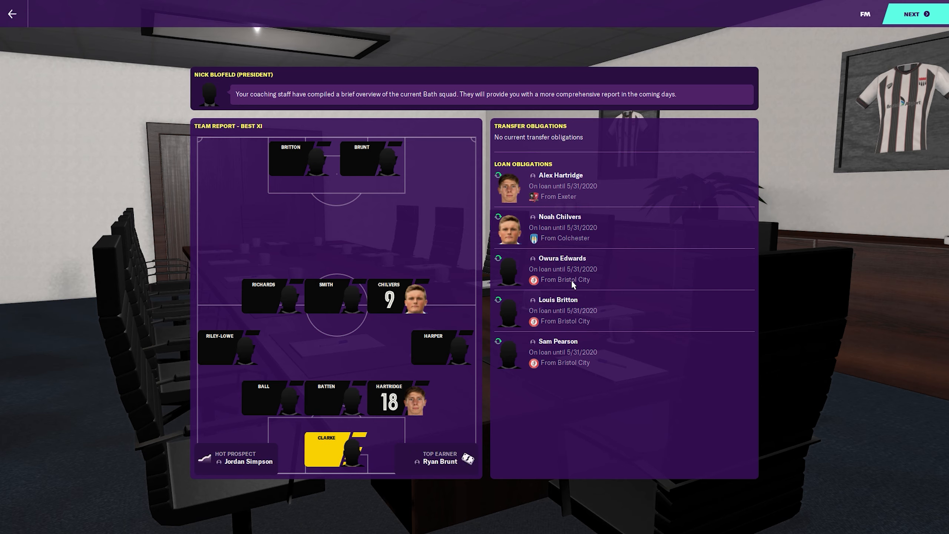
mouse_move(431, 462)
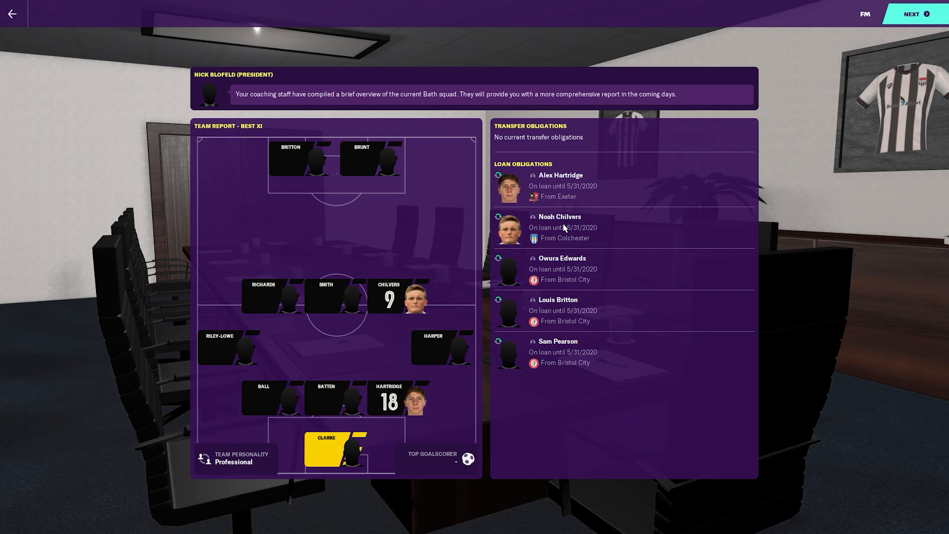
Advance to the board's club culture and five-year plan of season objectives
click(559, 217)
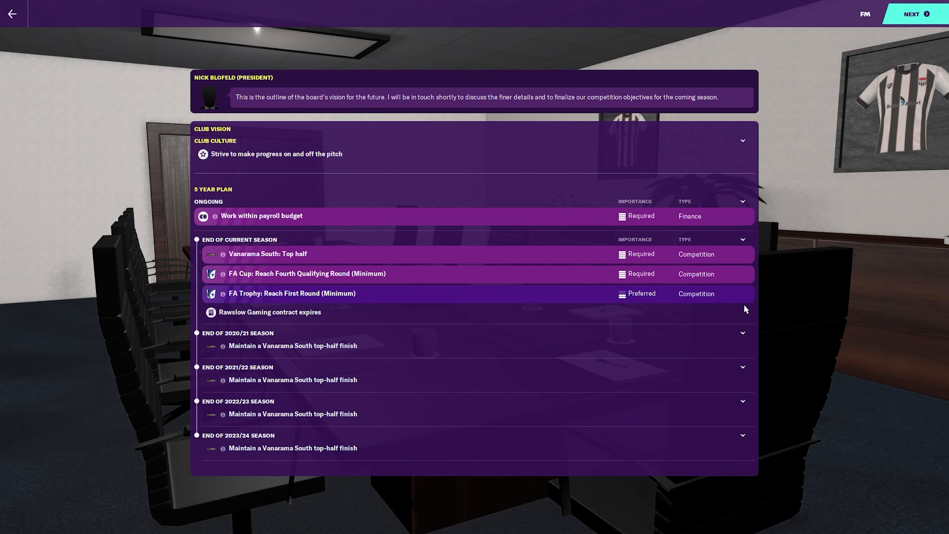
mouse_move(667, 211)
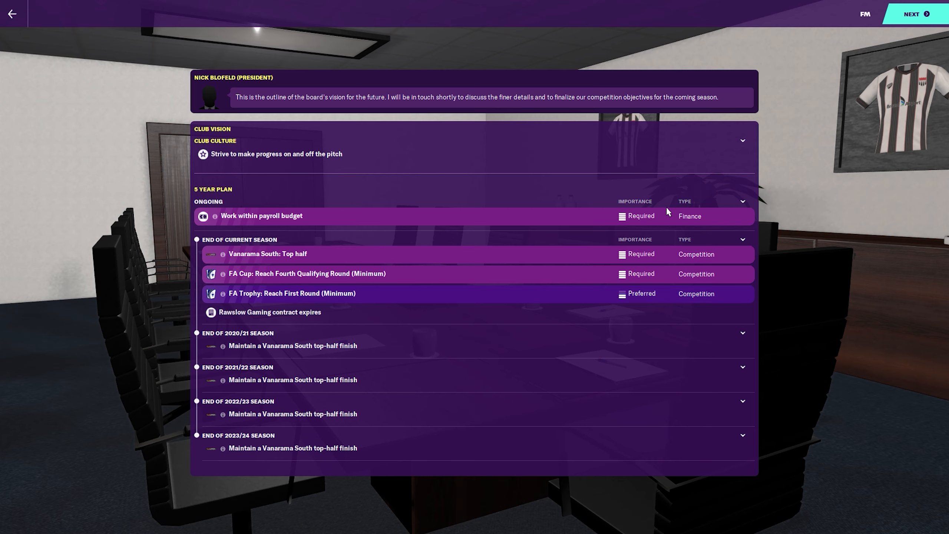
mouse_move(683, 271)
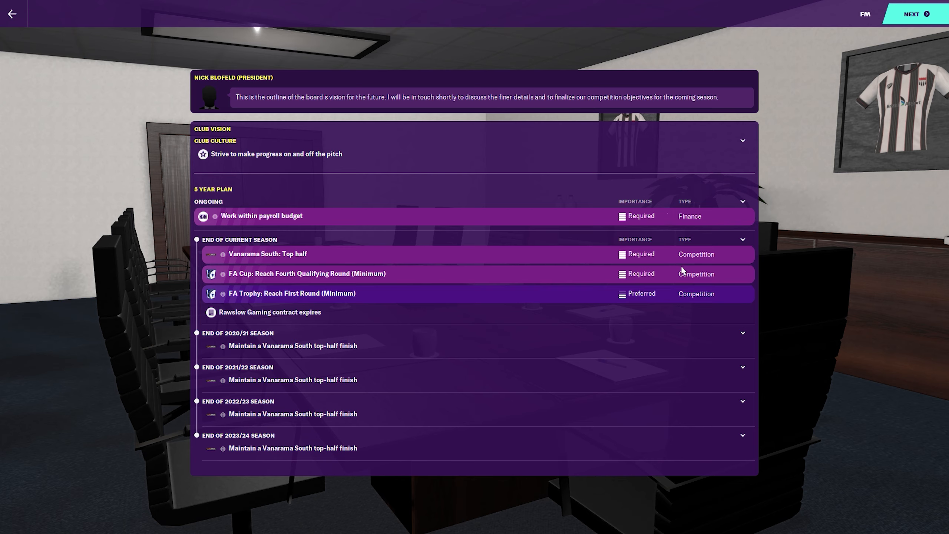
mouse_move(683, 260)
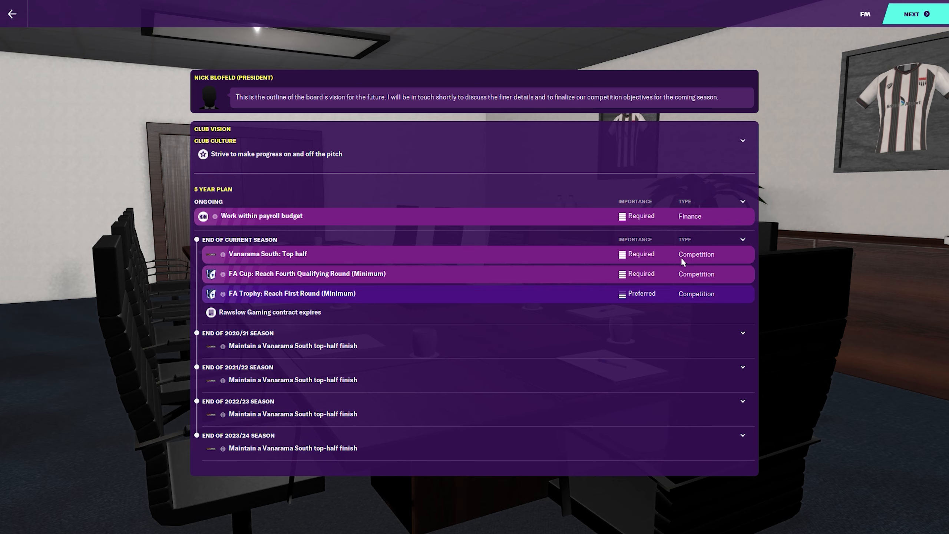
mouse_move(746, 250)
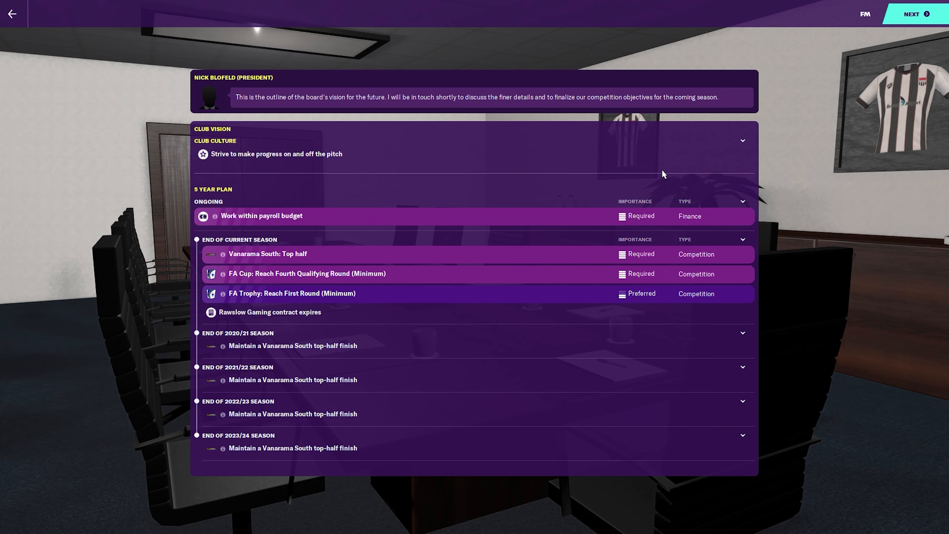
mouse_move(470, 188)
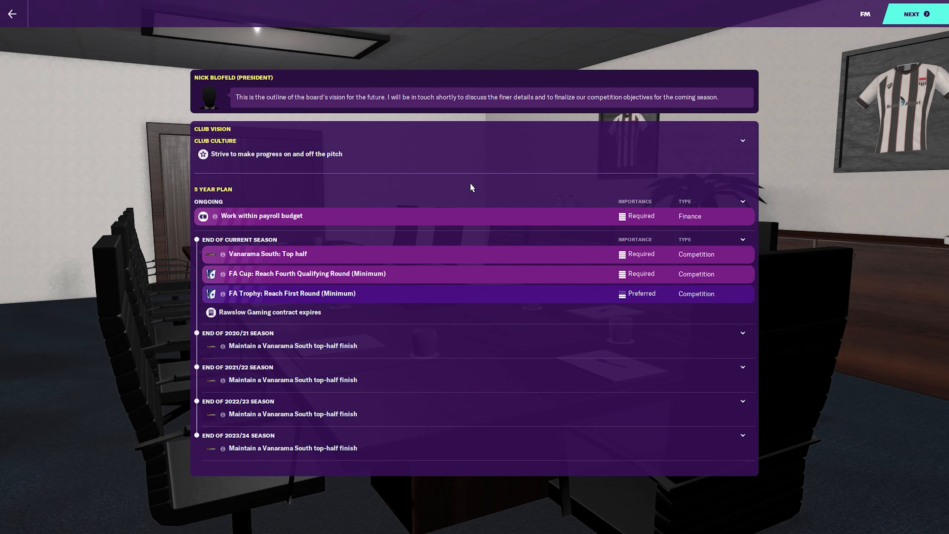
click(743, 202)
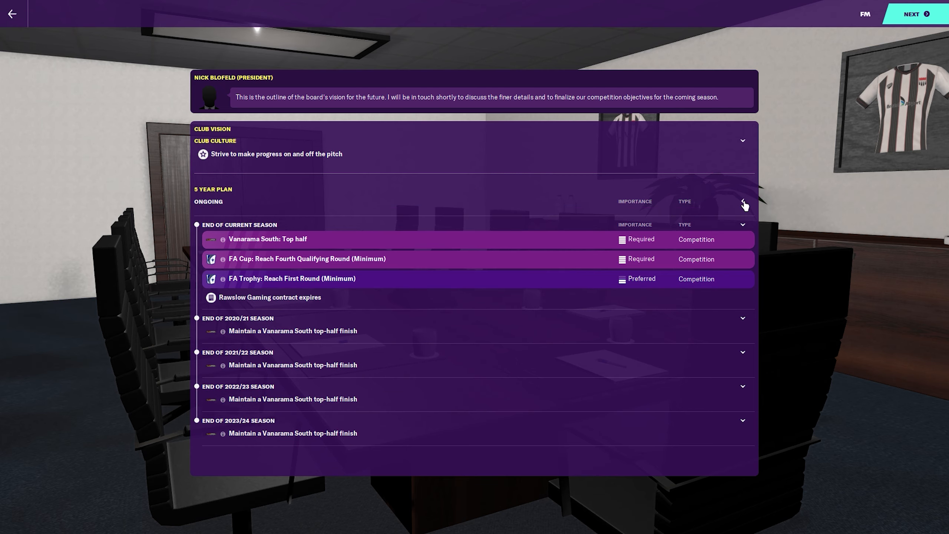
click(743, 201)
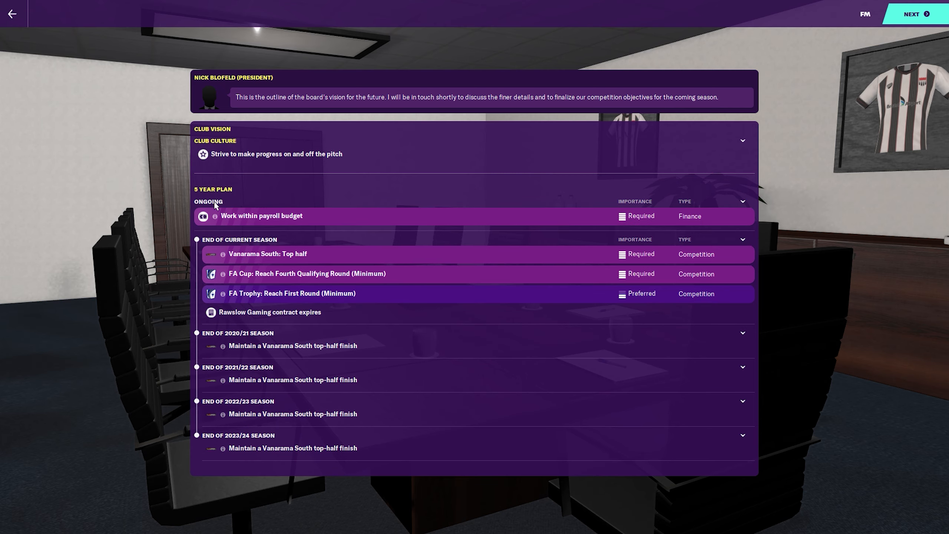
mouse_move(251, 149)
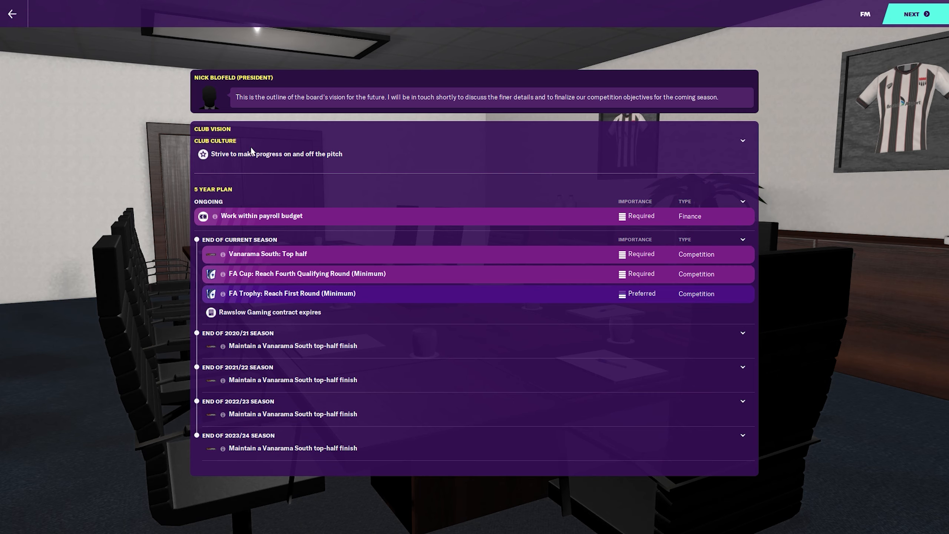
mouse_move(251, 228)
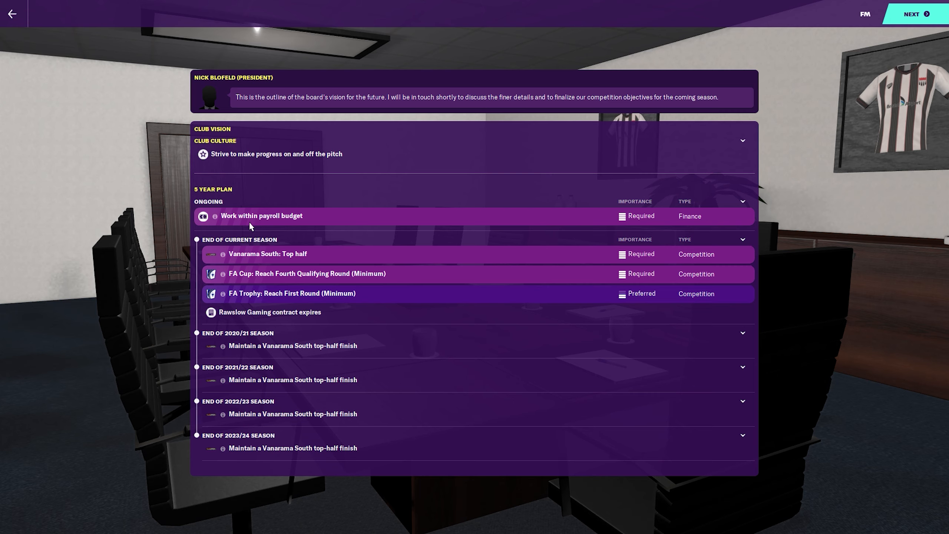
mouse_move(314, 227)
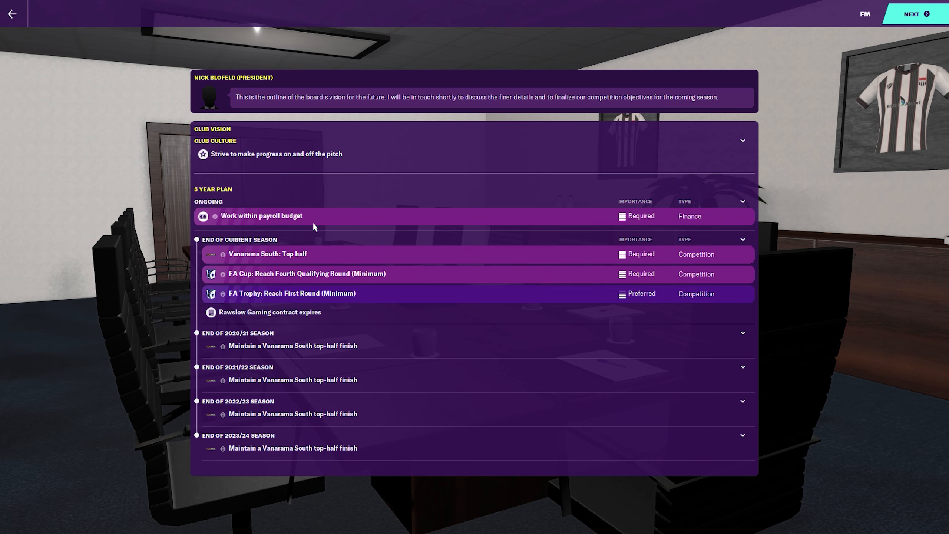
mouse_move(670, 224)
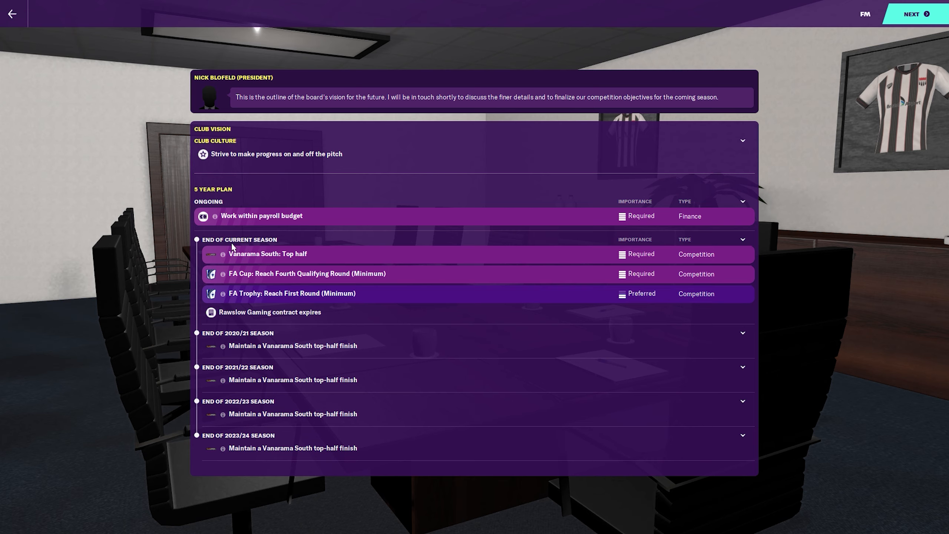
mouse_move(340, 261)
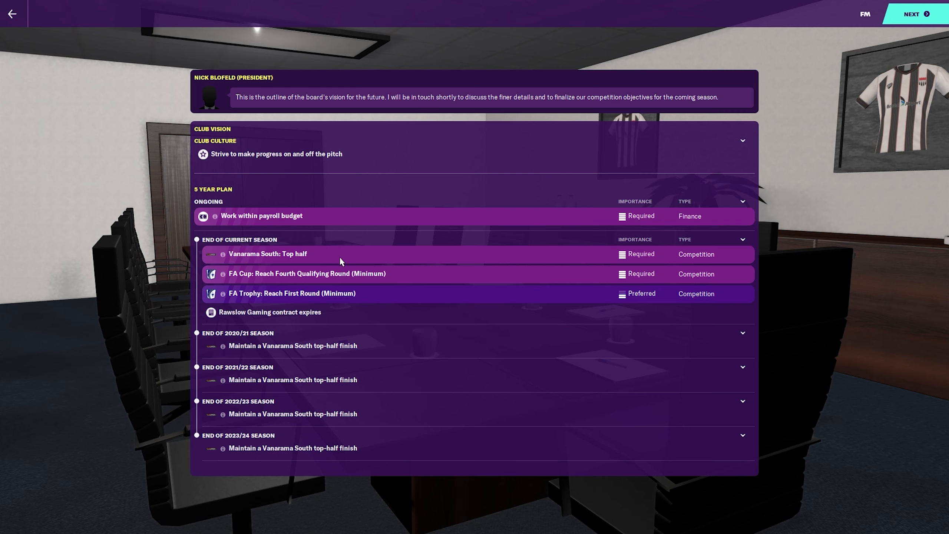
mouse_move(750, 291)
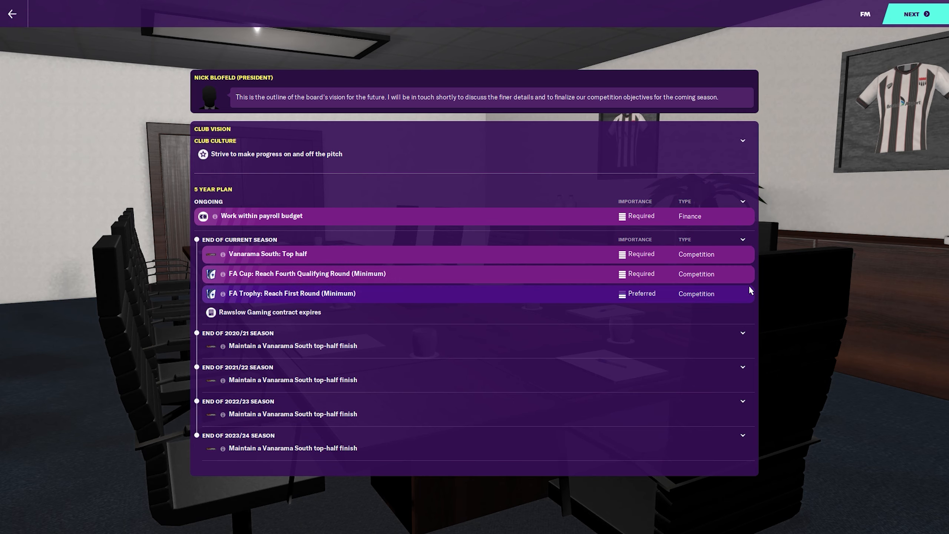
mouse_move(359, 283)
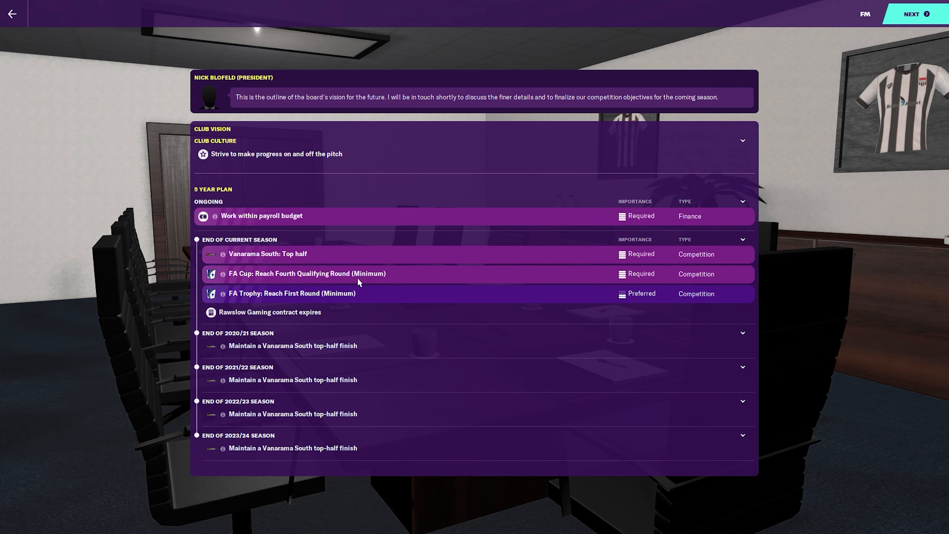
mouse_move(447, 282)
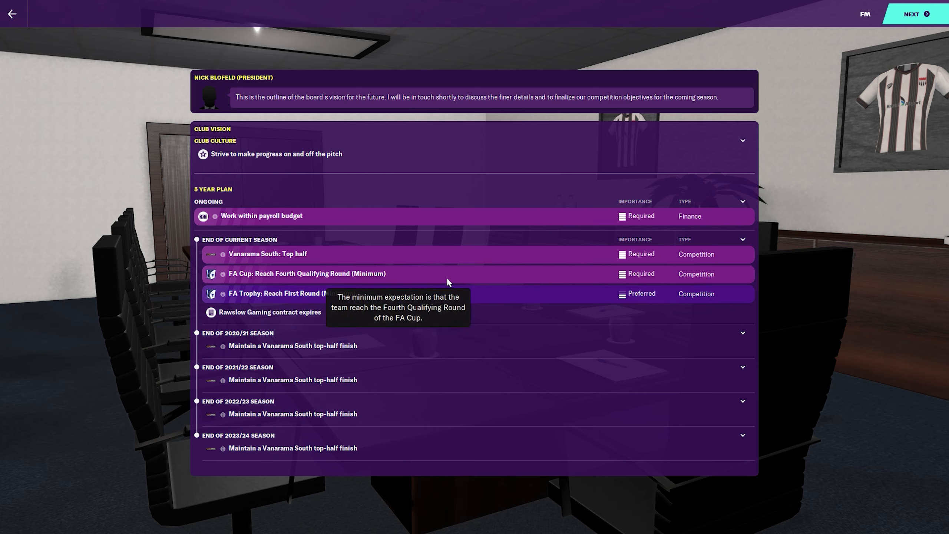
mouse_move(487, 316)
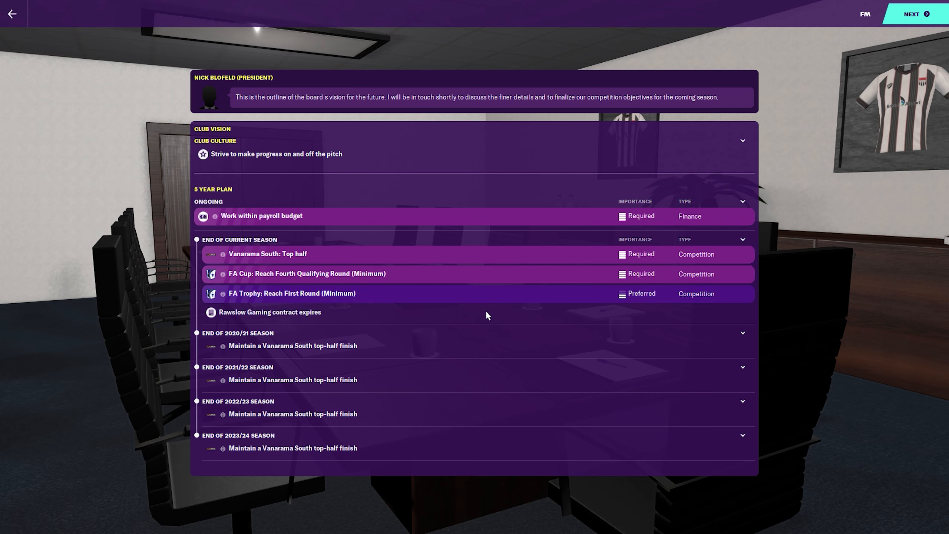
mouse_move(222, 293)
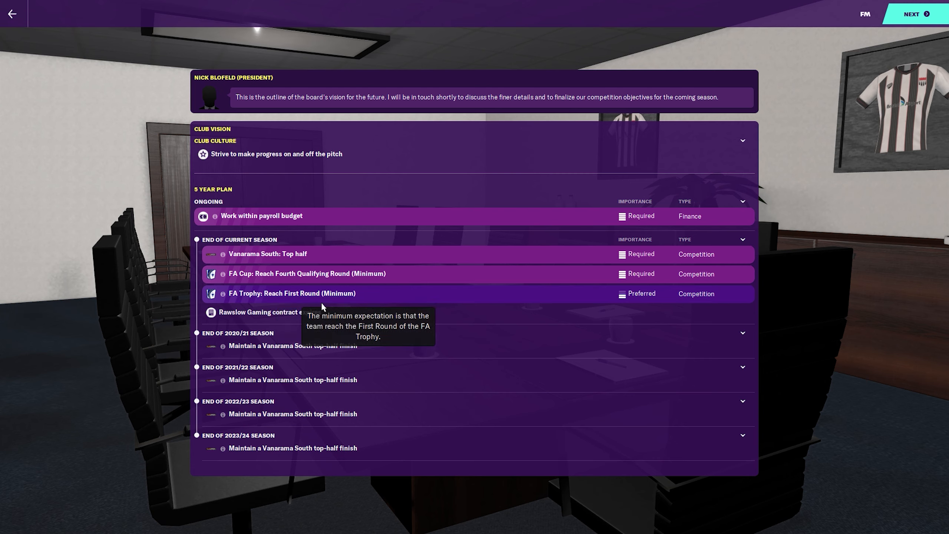
mouse_move(358, 302)
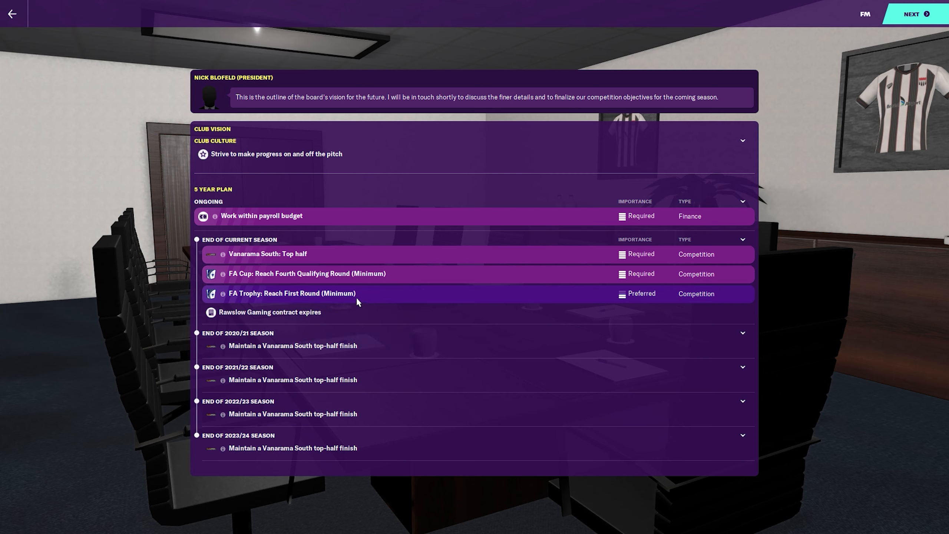
mouse_move(636, 299)
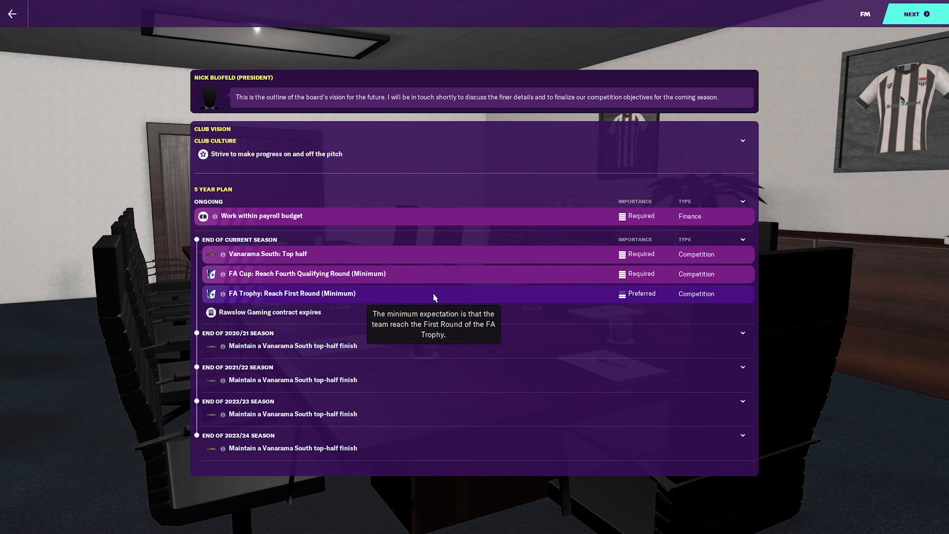
mouse_move(382, 314)
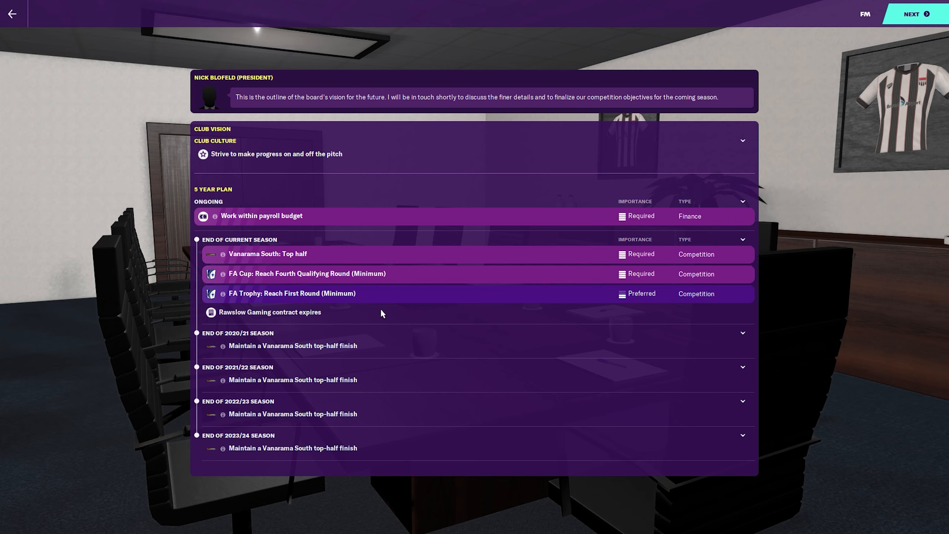
mouse_move(429, 302)
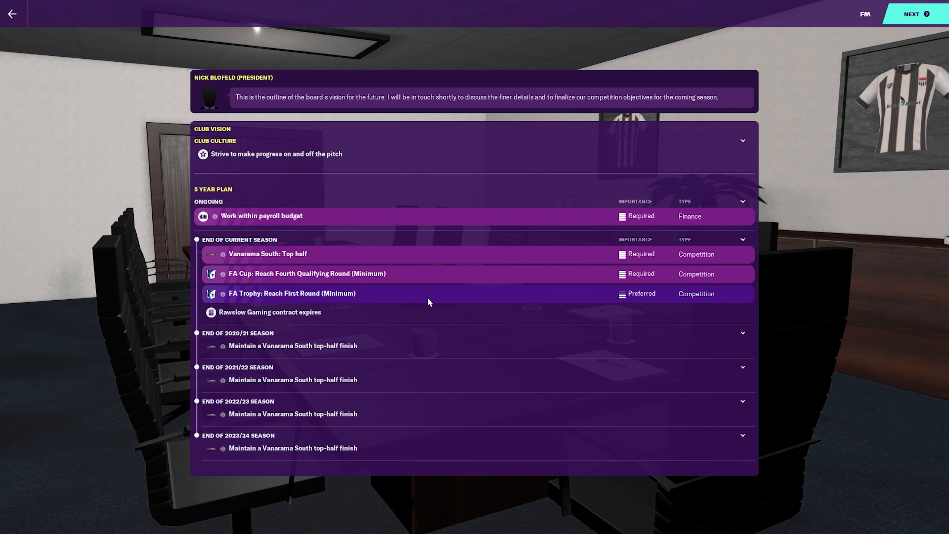
mouse_move(695, 364)
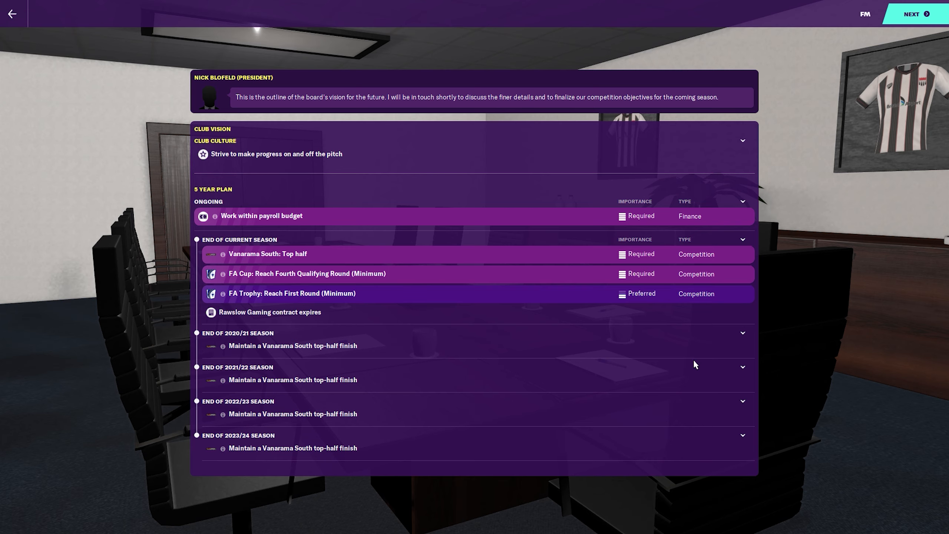
mouse_move(378, 443)
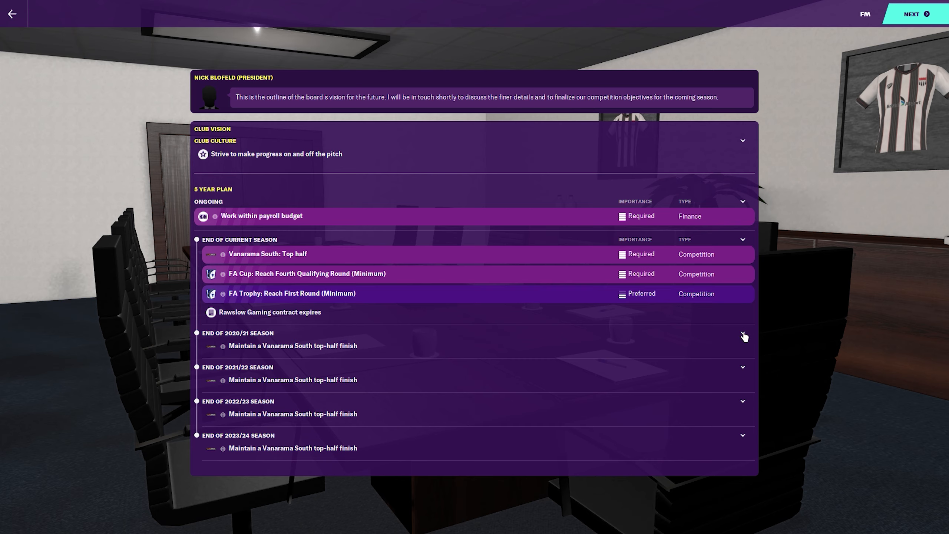
mouse_move(739, 373)
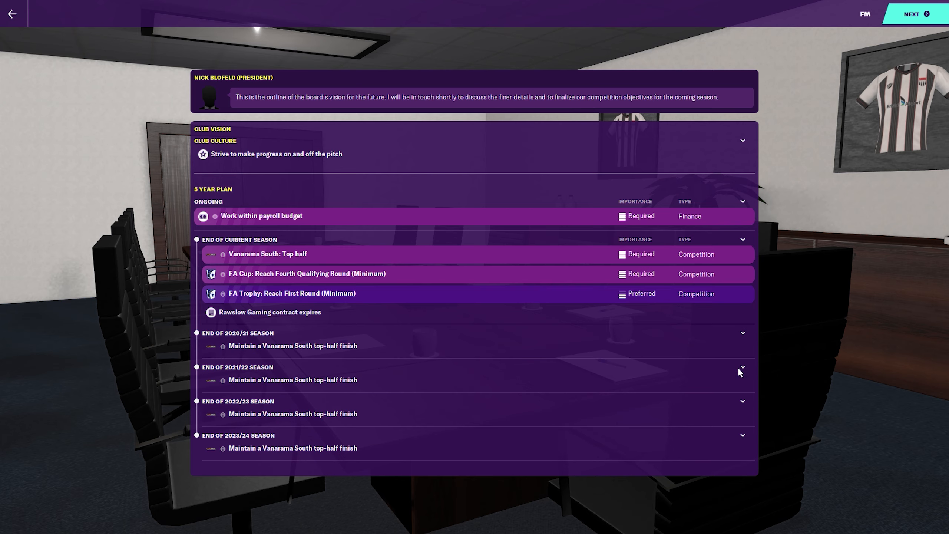
mouse_move(396, 375)
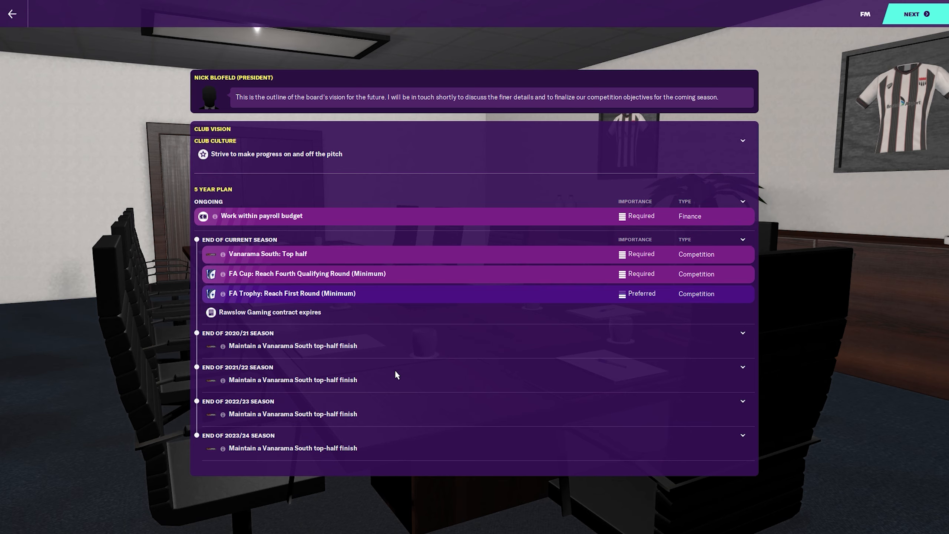
mouse_move(306, 371)
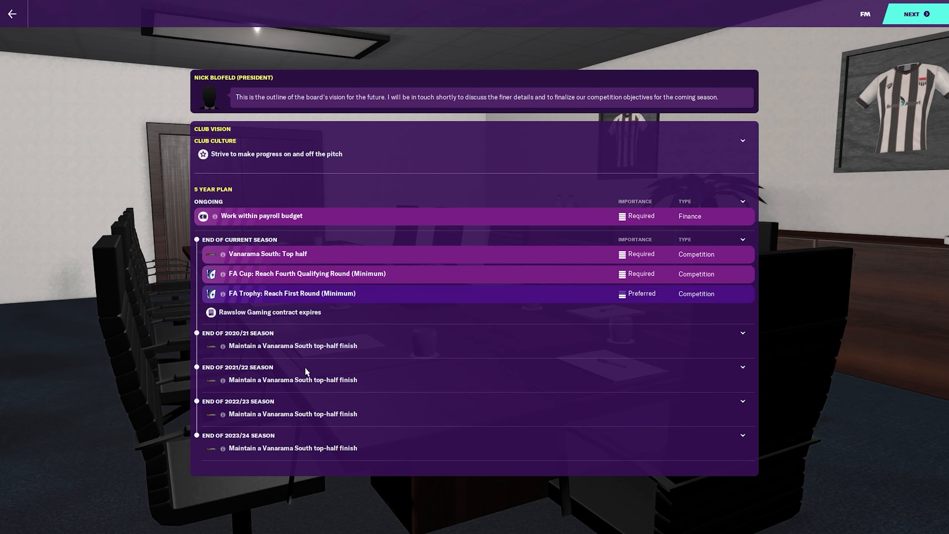
mouse_move(385, 378)
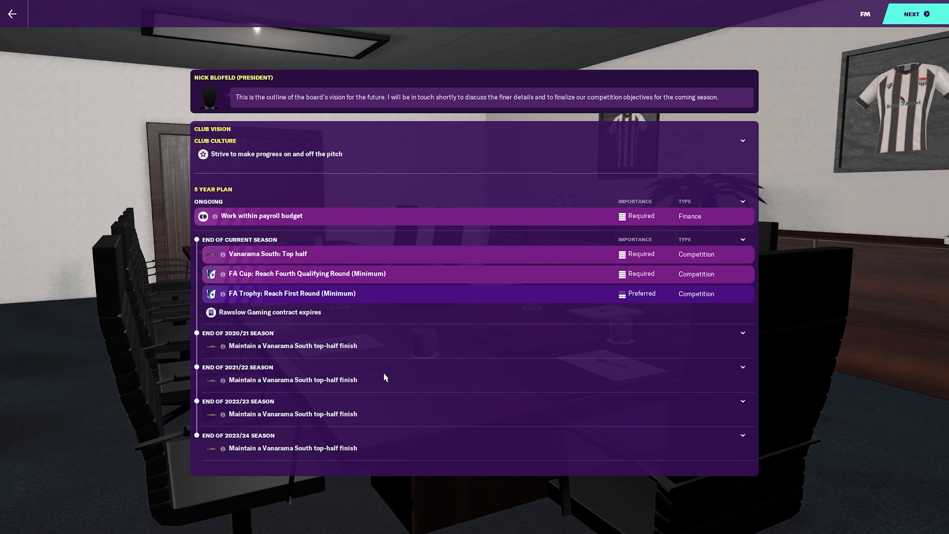
mouse_move(397, 379)
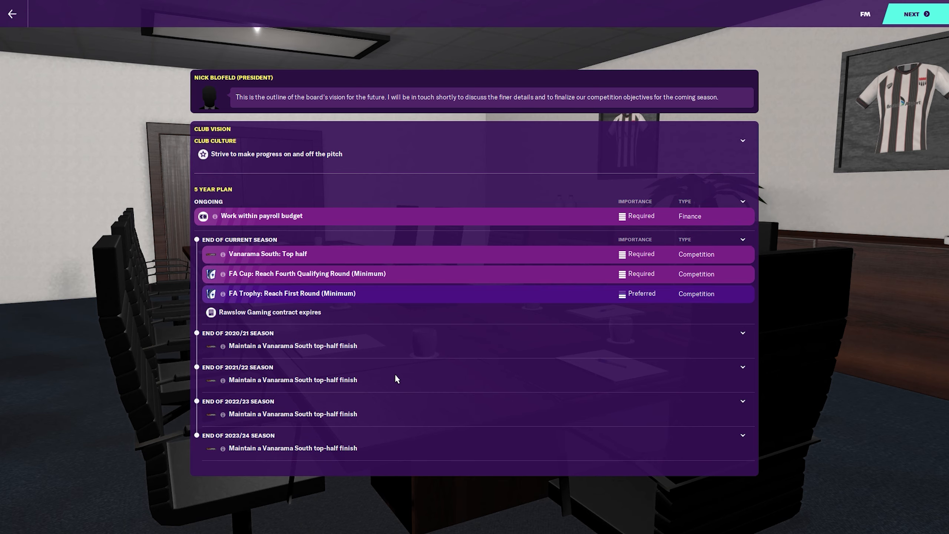
mouse_move(639, 361)
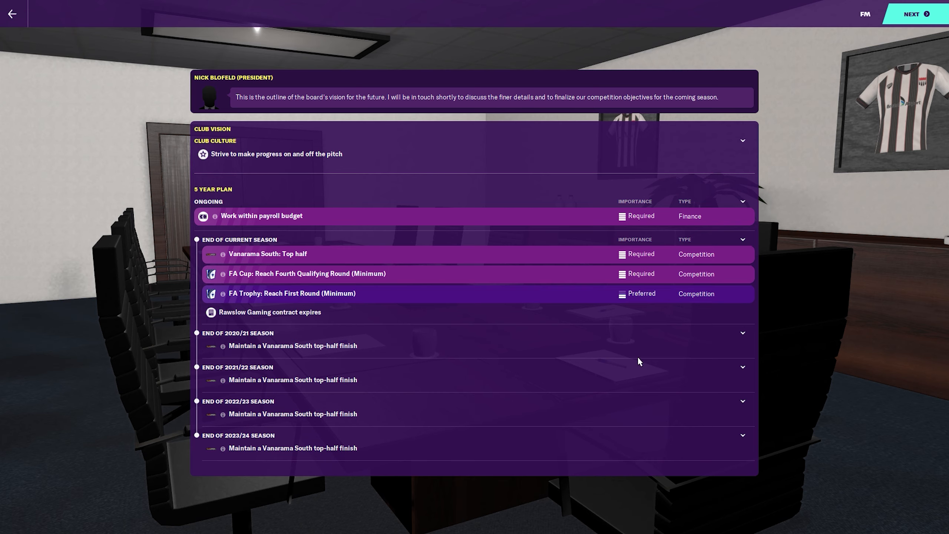
mouse_move(912, 22)
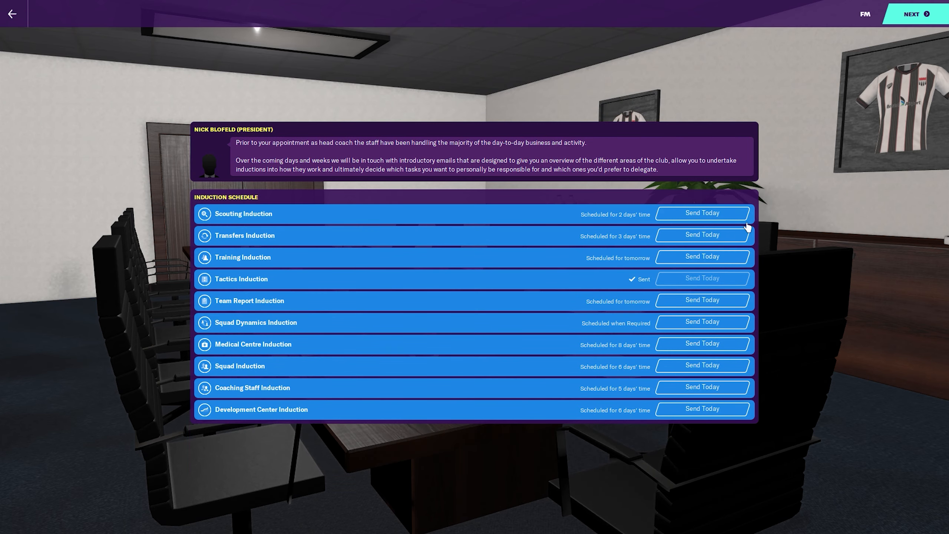
mouse_move(400, 159)
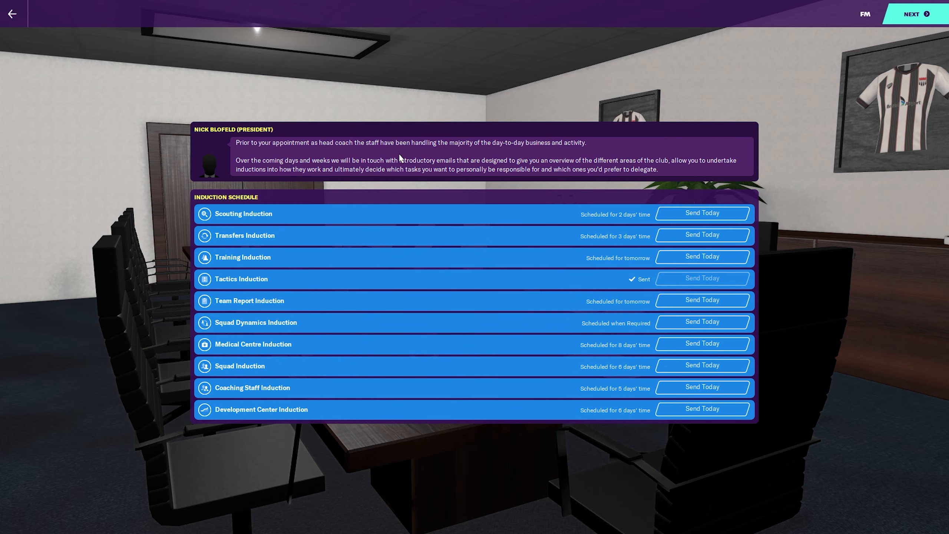
mouse_move(287, 154)
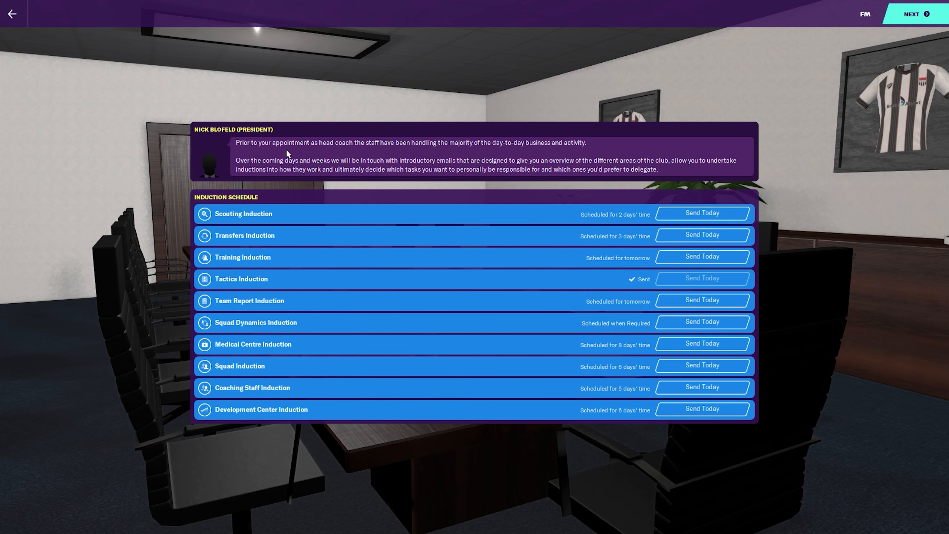
mouse_move(619, 222)
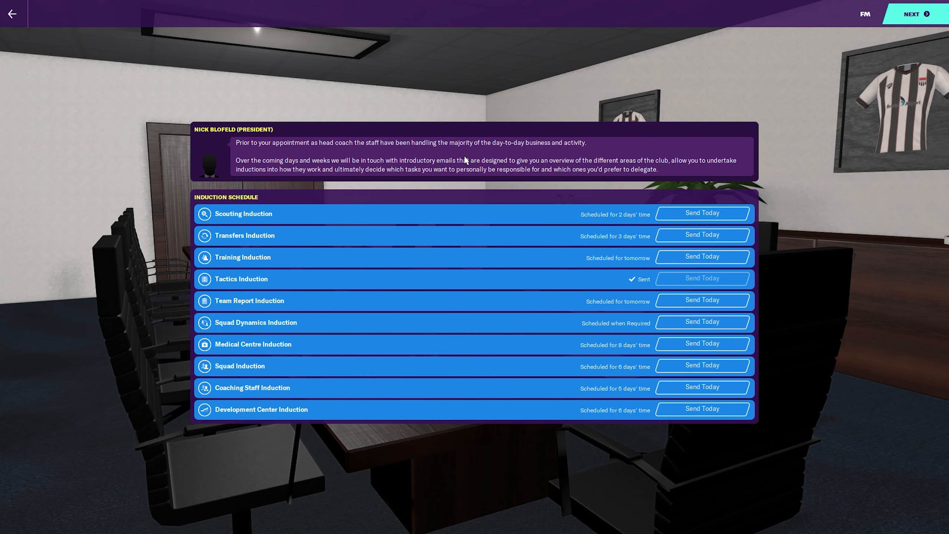
mouse_move(598, 149)
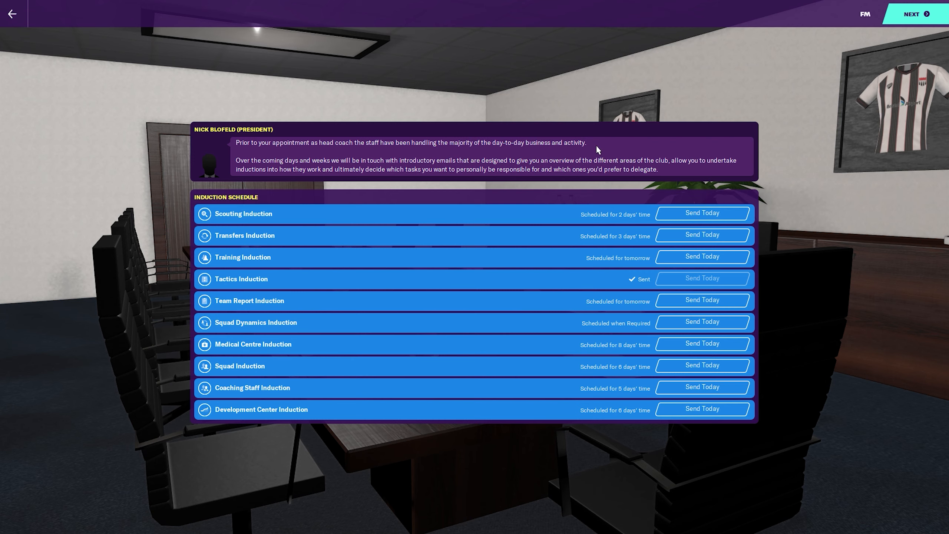
mouse_move(260, 162)
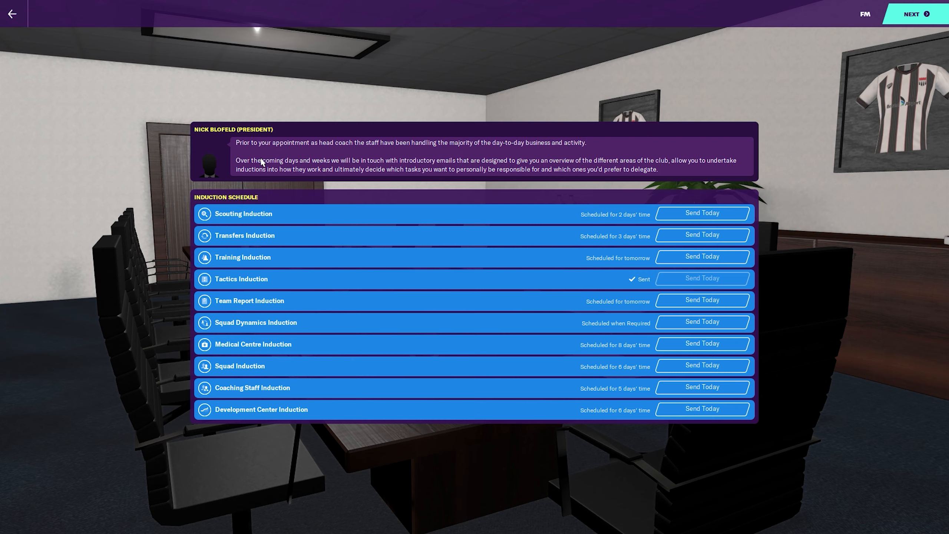
mouse_move(343, 231)
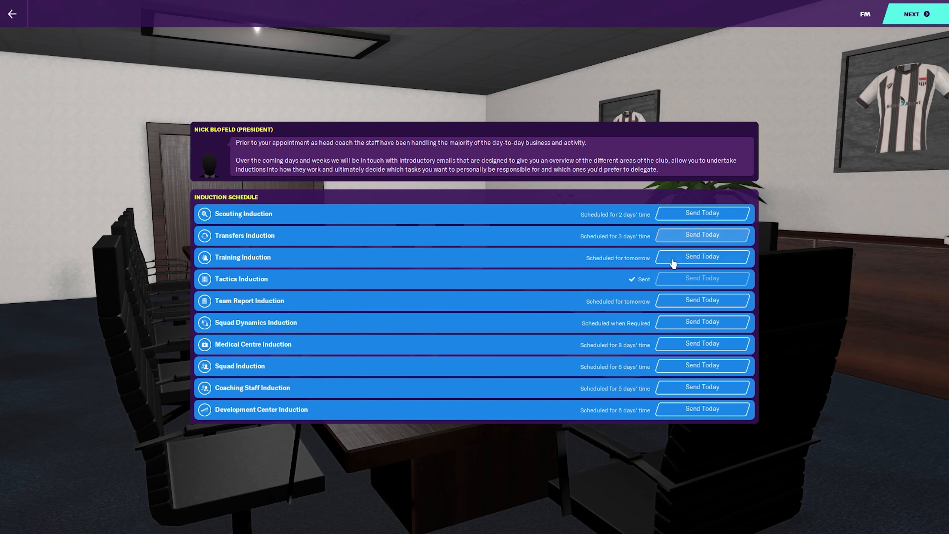
mouse_move(635, 306)
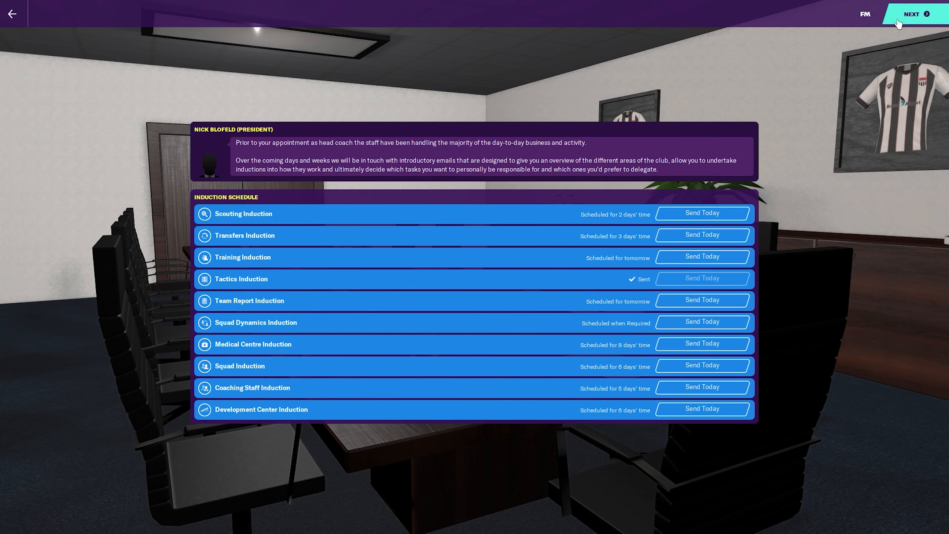
Move past the induction schedule to the president's final arrangements questions
click(913, 14)
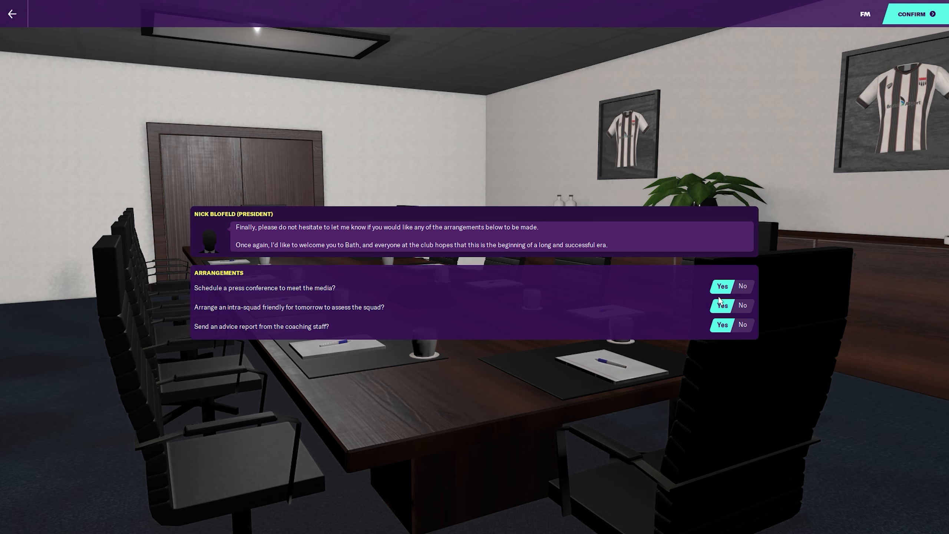
Switch 'Schedule a press conference' to No
click(743, 287)
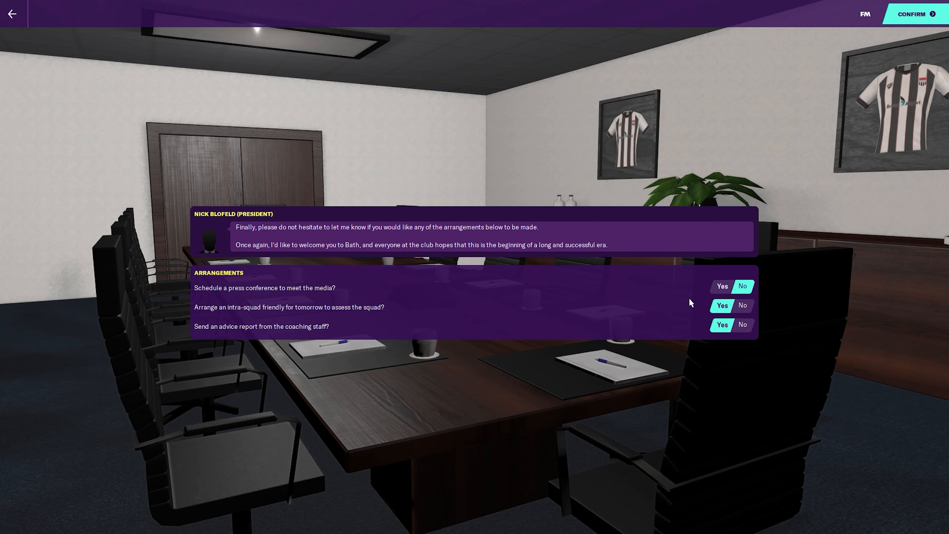
mouse_move(299, 314)
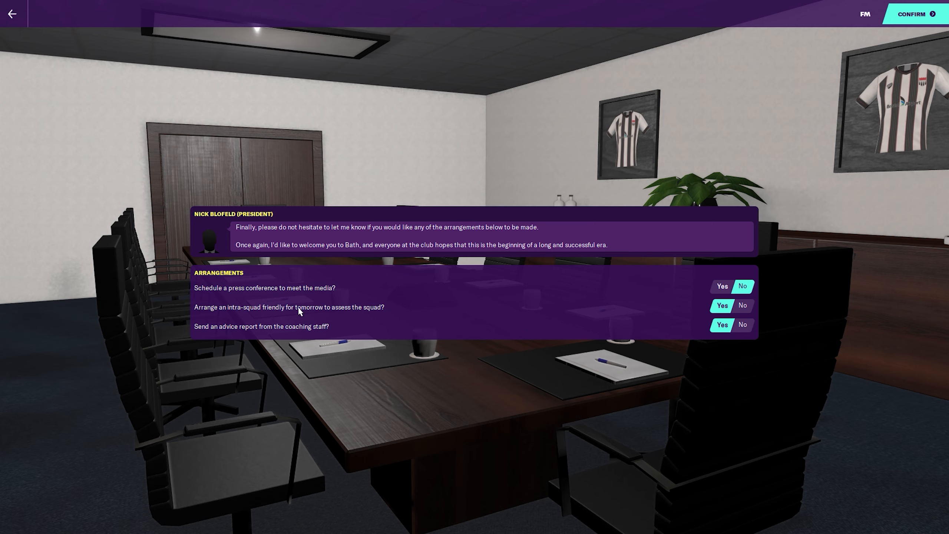
mouse_move(746, 310)
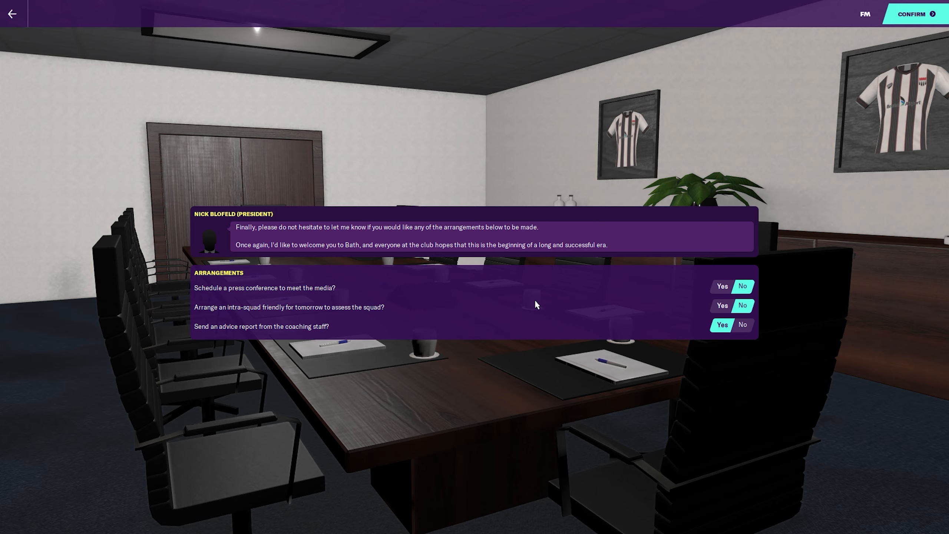
mouse_move(564, 297)
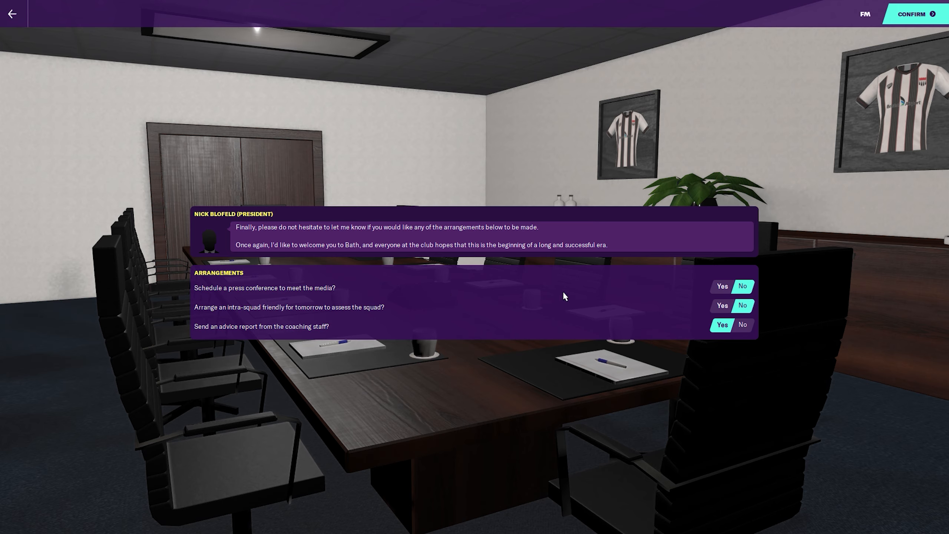
mouse_move(619, 342)
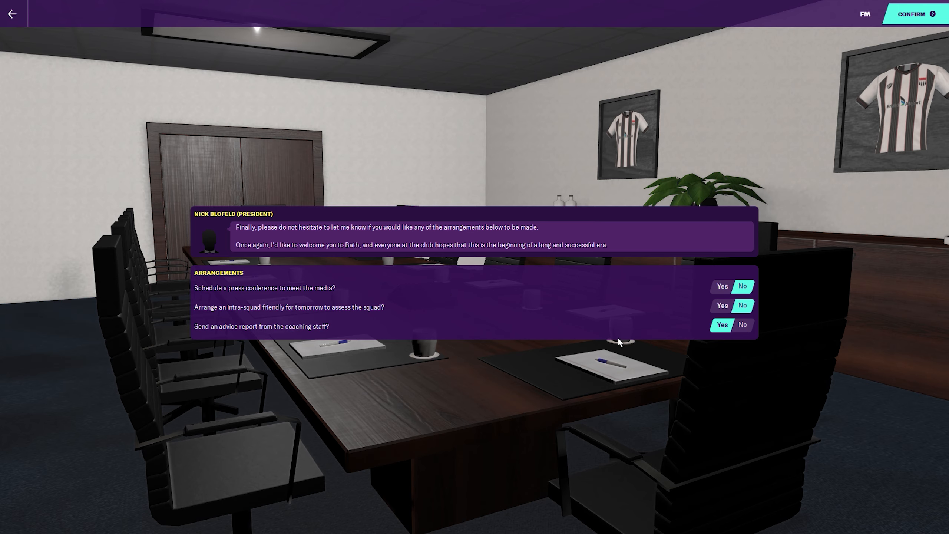
mouse_move(894, 21)
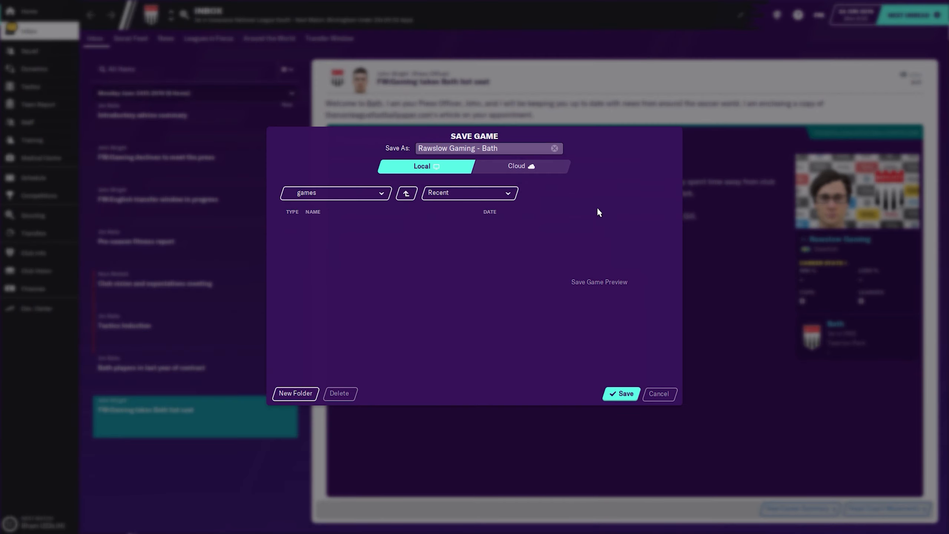
mouse_move(629, 396)
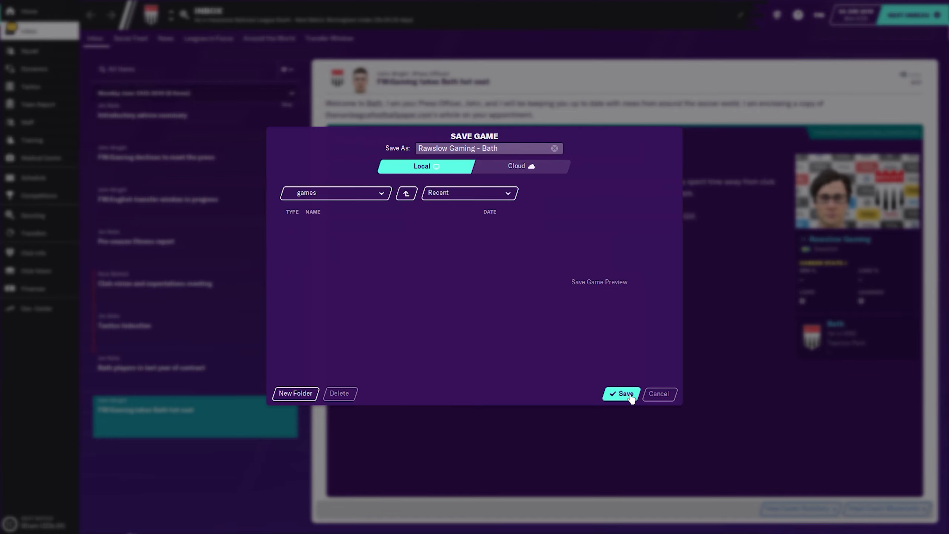
mouse_move(710, 396)
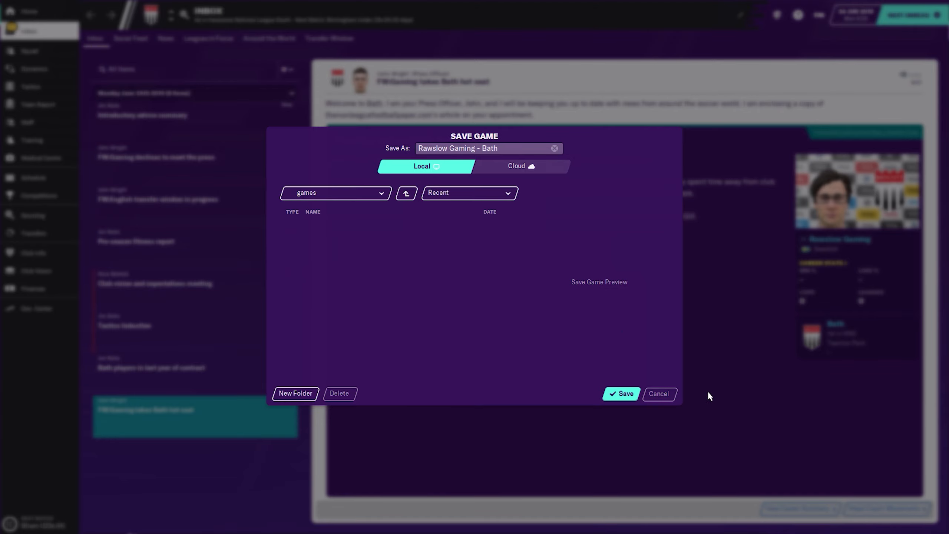
Save the Bath City career game from the top bar
click(622, 394)
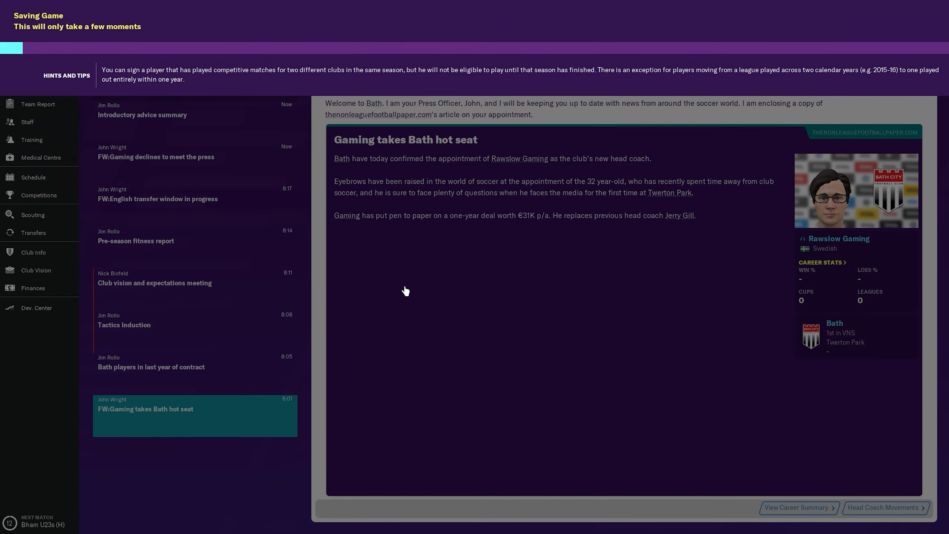
mouse_move(417, 295)
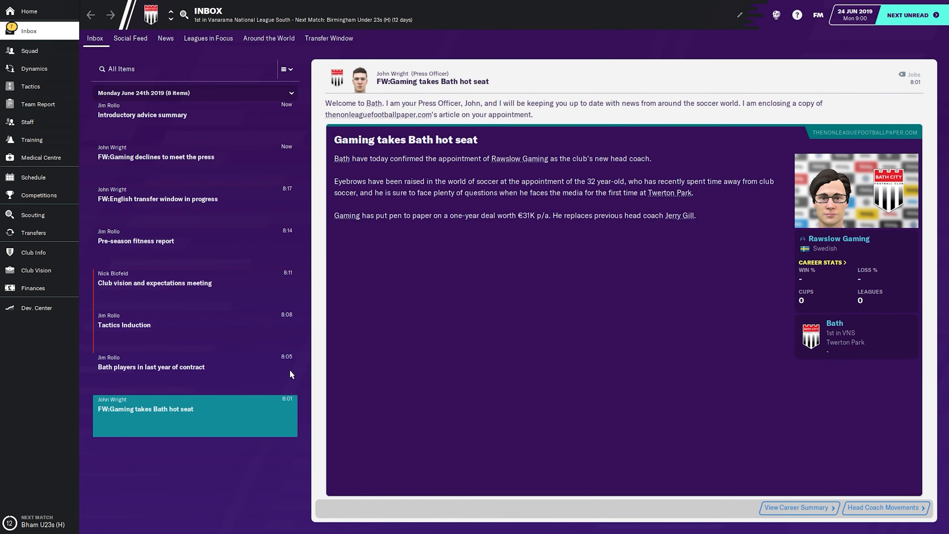
click(151, 367)
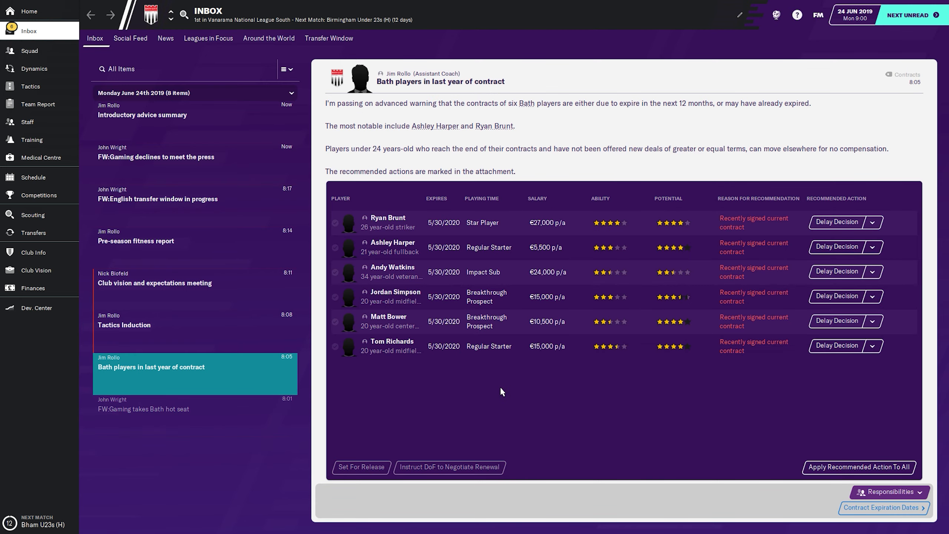
mouse_move(679, 376)
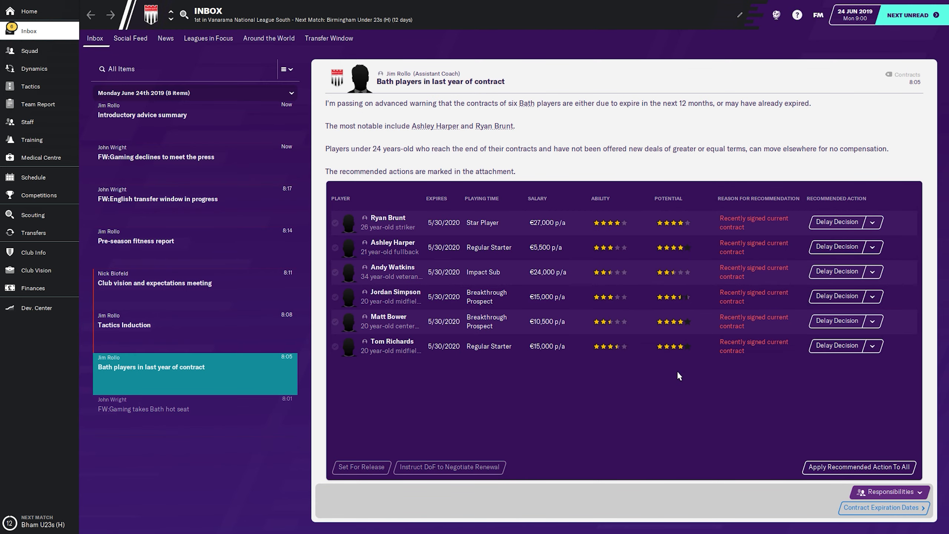
mouse_move(523, 265)
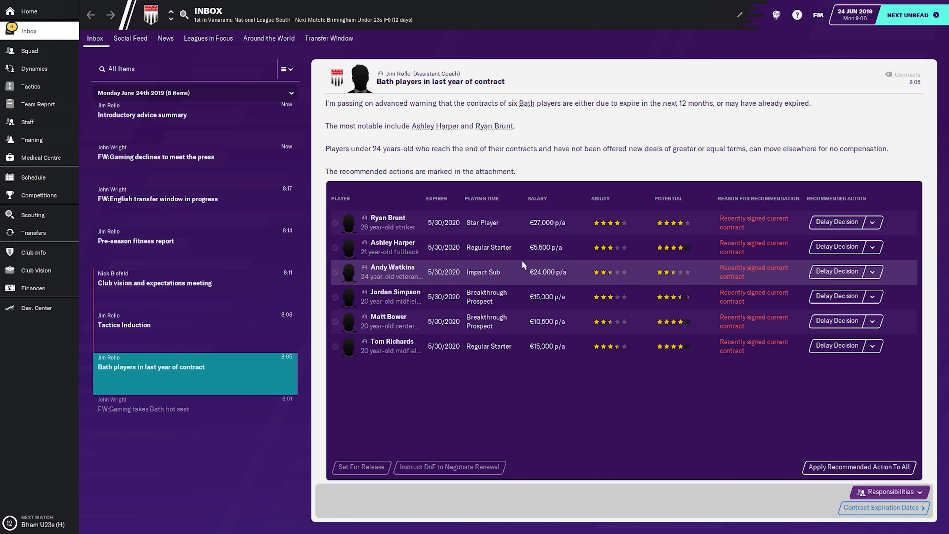
mouse_move(418, 210)
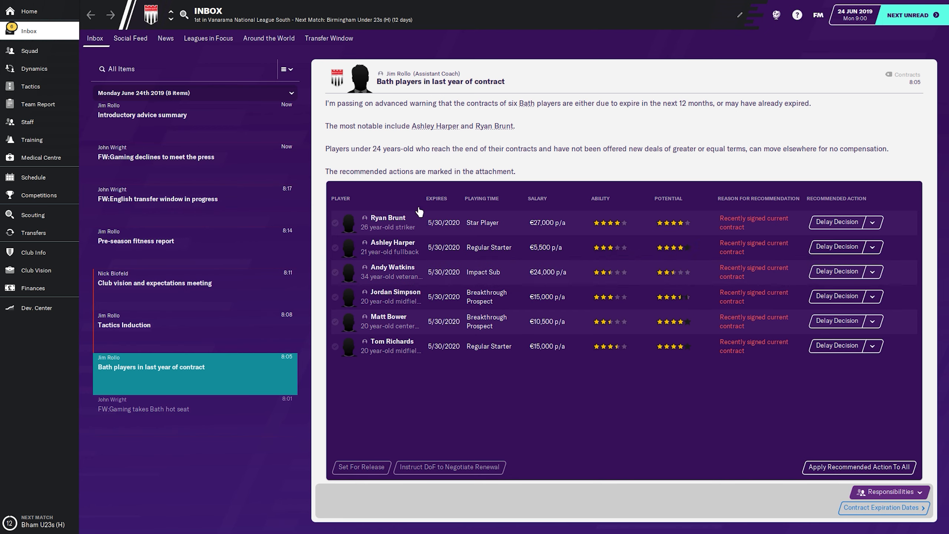
mouse_move(559, 347)
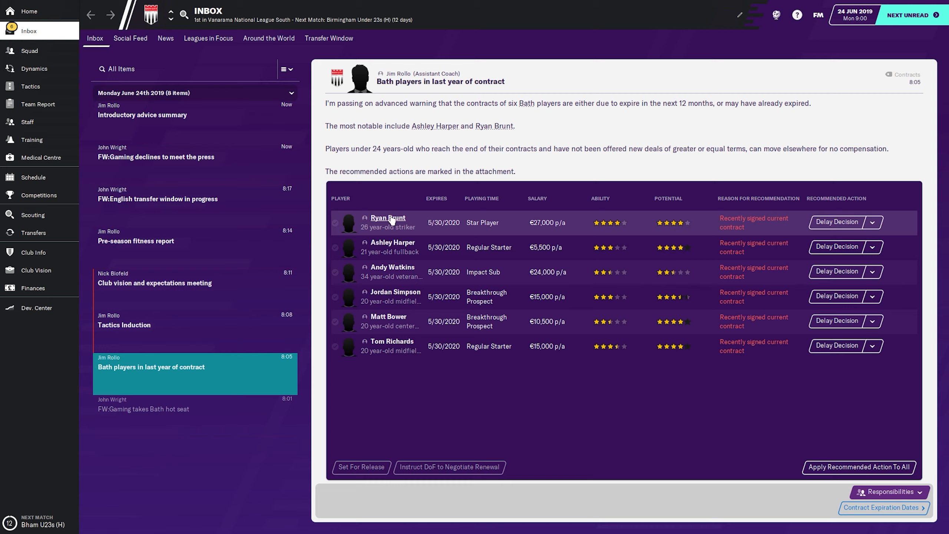
click(388, 217)
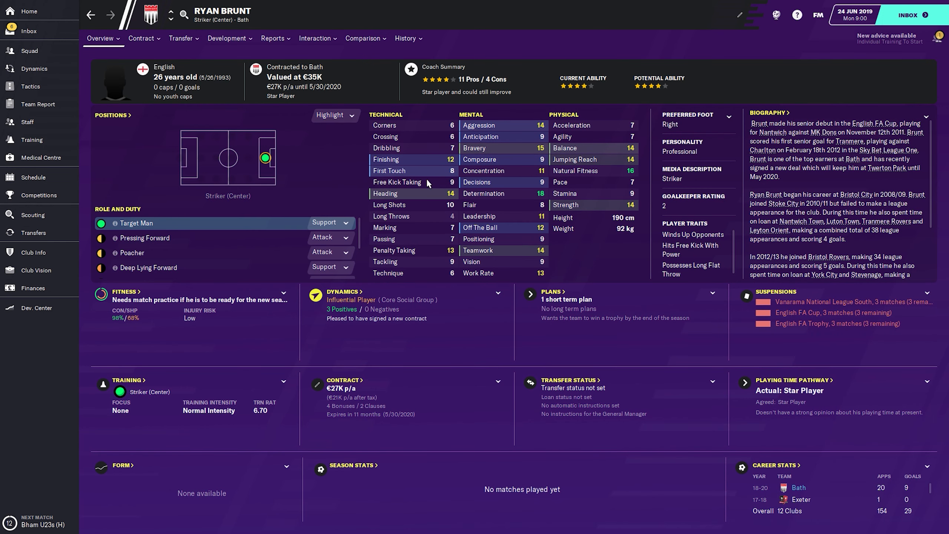
mouse_move(303, 80)
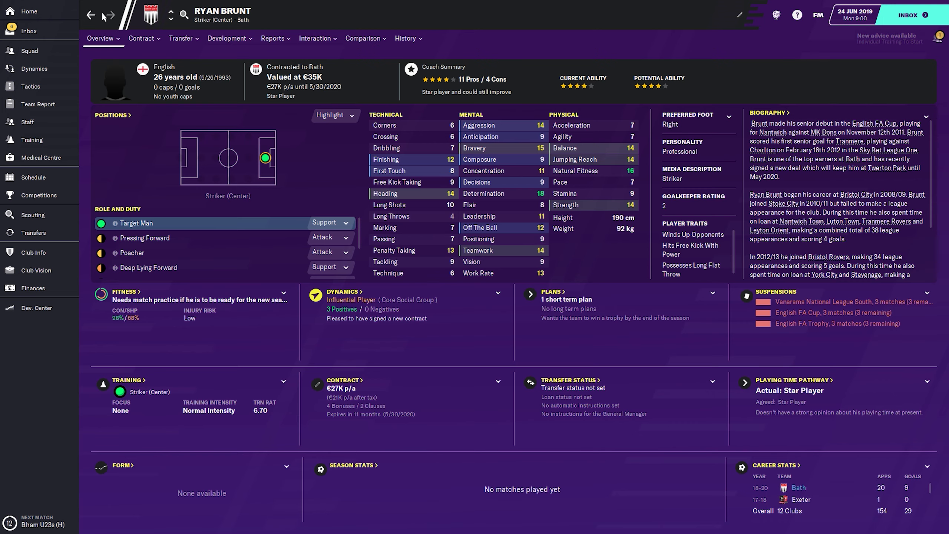
Review Ryan Brunt's career history, then go back to the expiring-contracts message
click(363, 38)
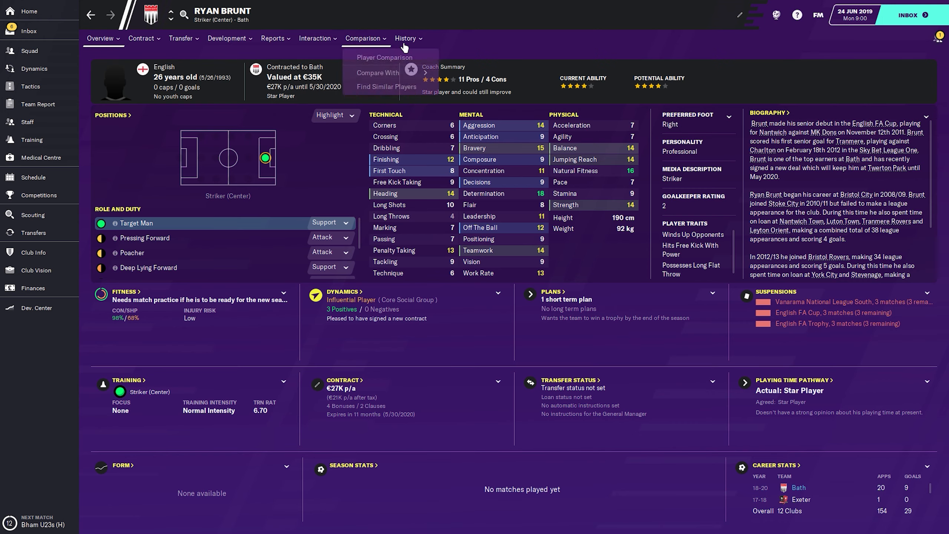
click(406, 38)
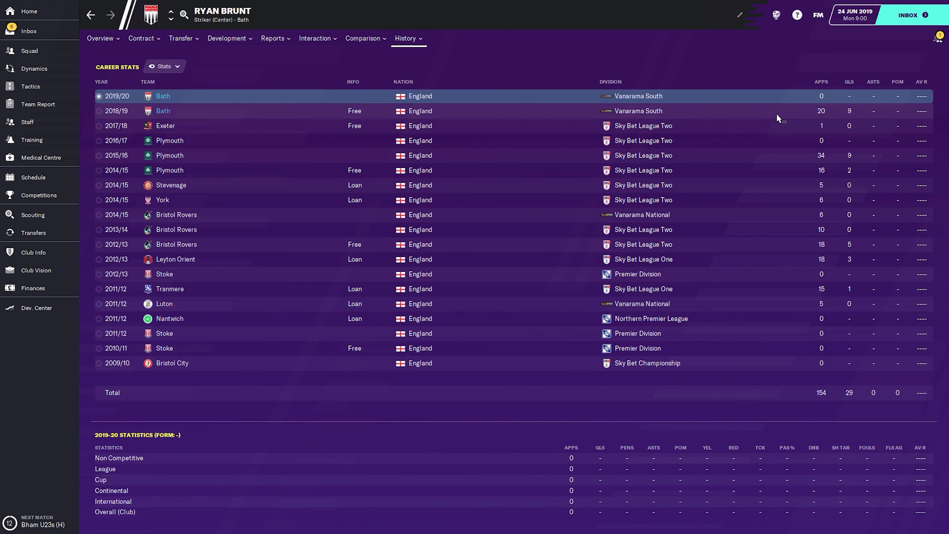
mouse_move(892, 114)
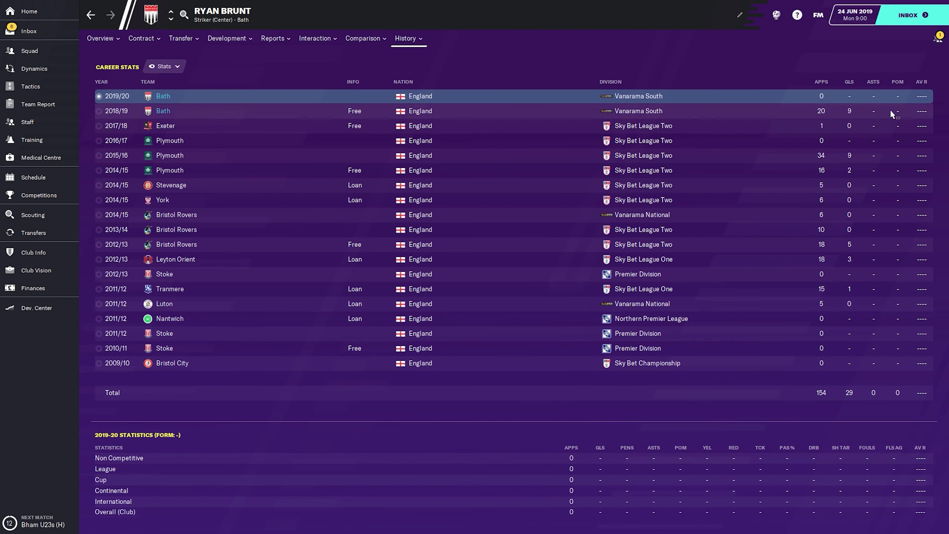
click(405, 39)
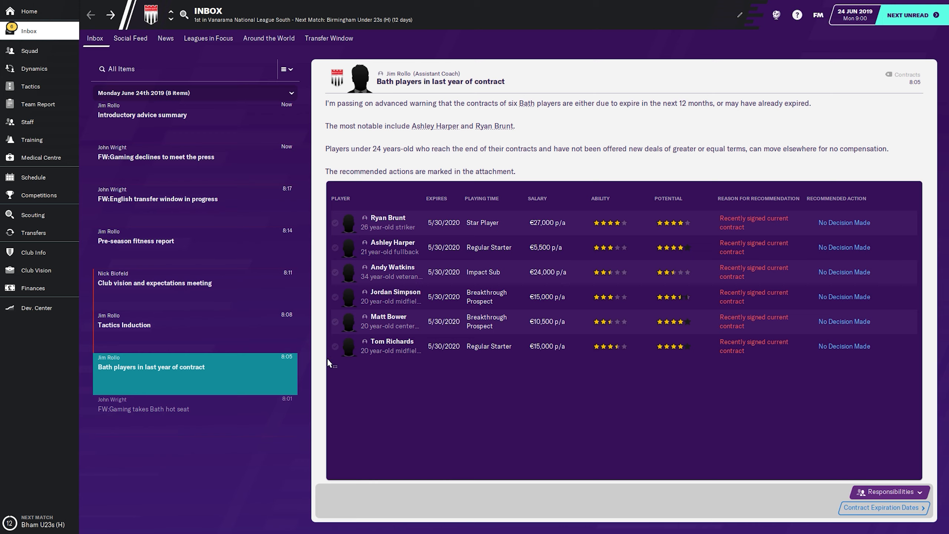
Start the tactics induction from the 'Tactics Induction' inbox message
click(124, 325)
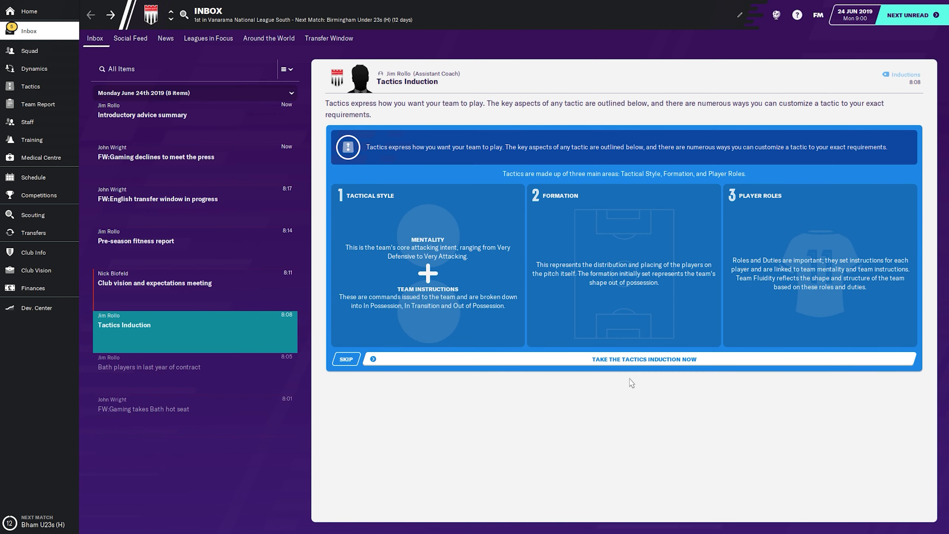
mouse_move(604, 353)
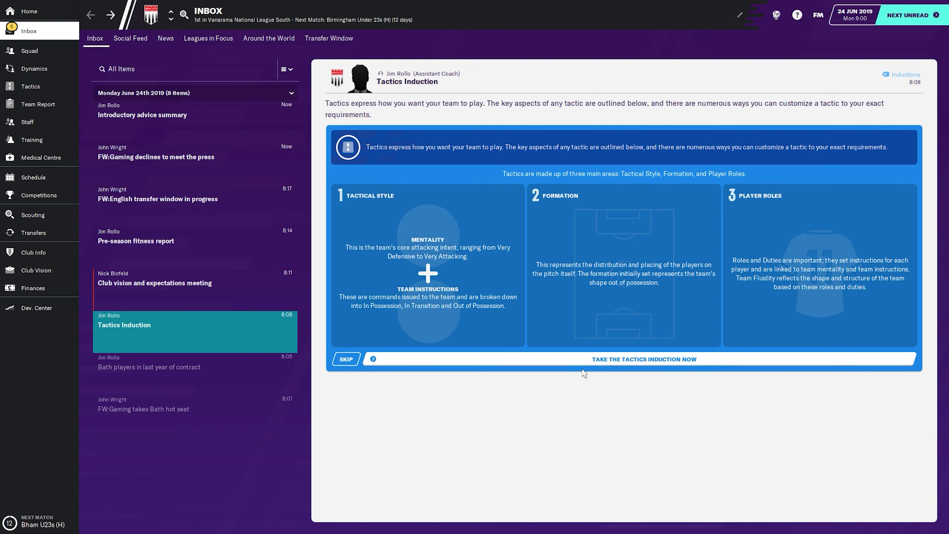
click(644, 359)
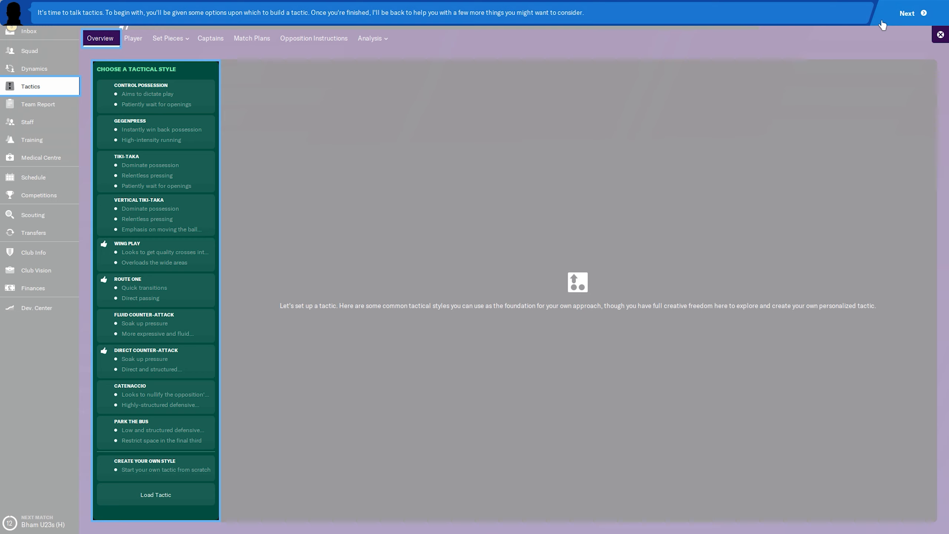
Dismiss the tutorial banner and choose Route One as the tactical style
click(910, 13)
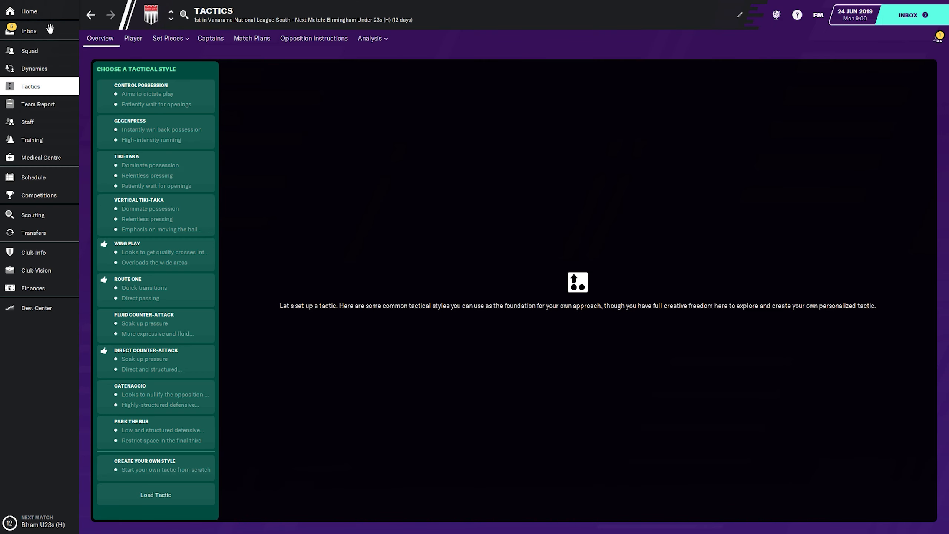
mouse_move(163, 182)
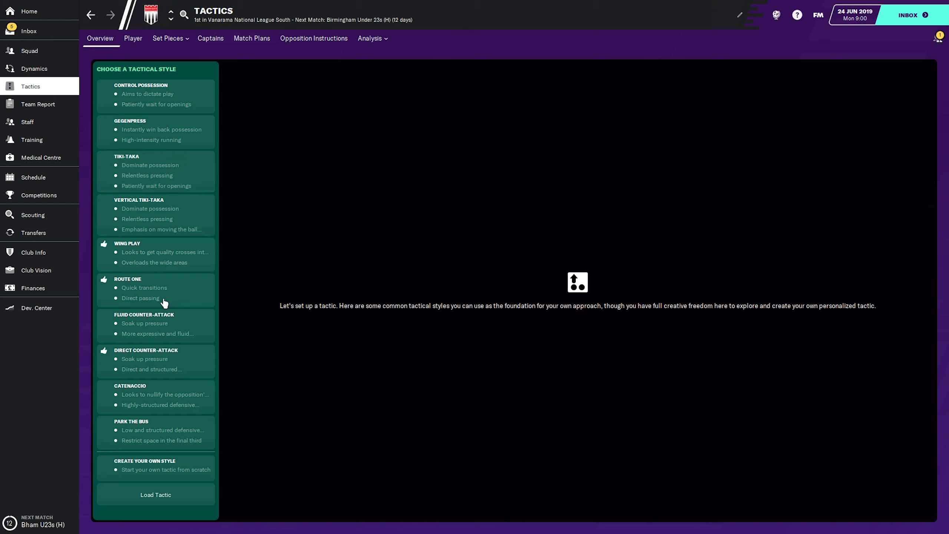
mouse_move(106, 258)
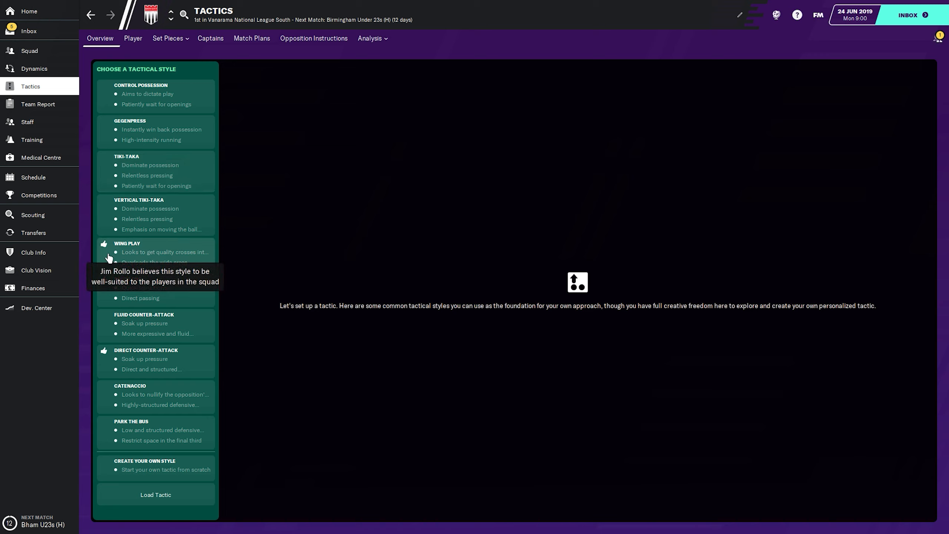
mouse_move(162, 298)
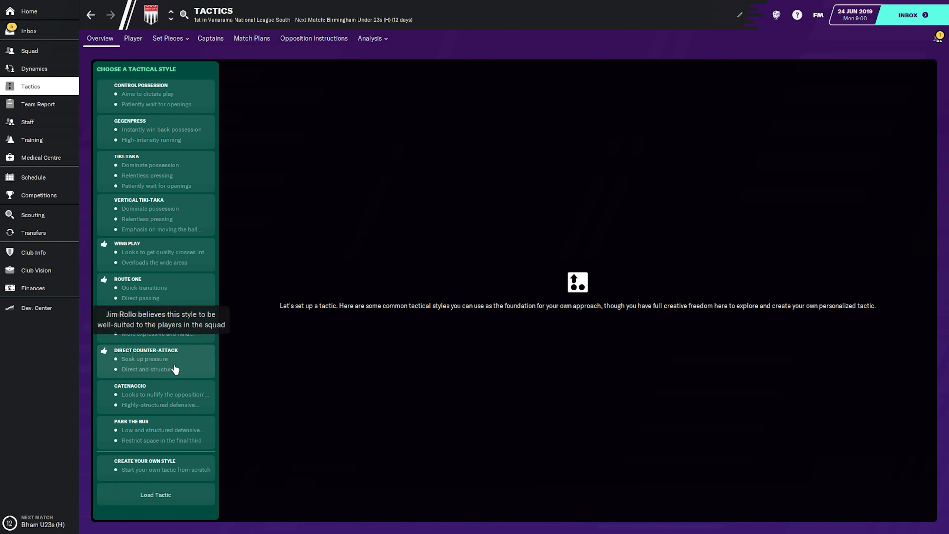
mouse_move(182, 263)
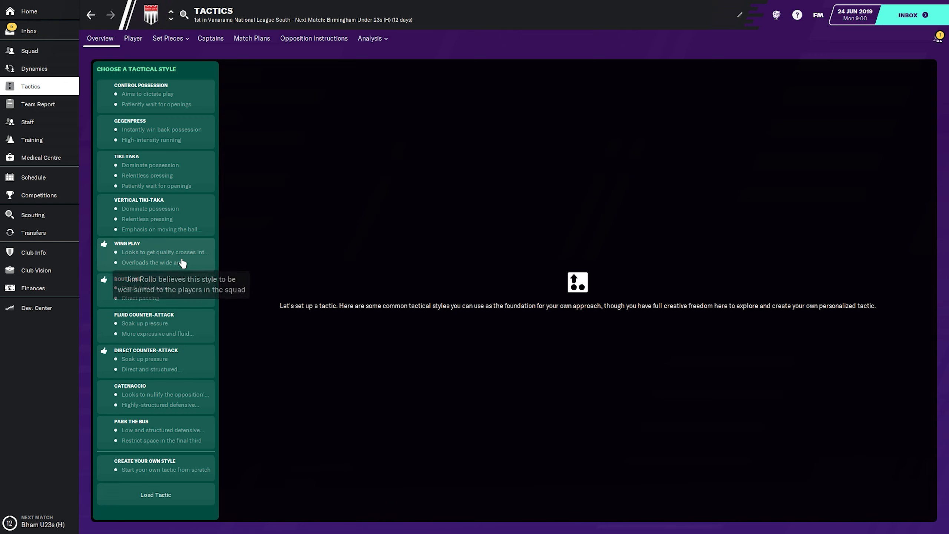
mouse_move(167, 329)
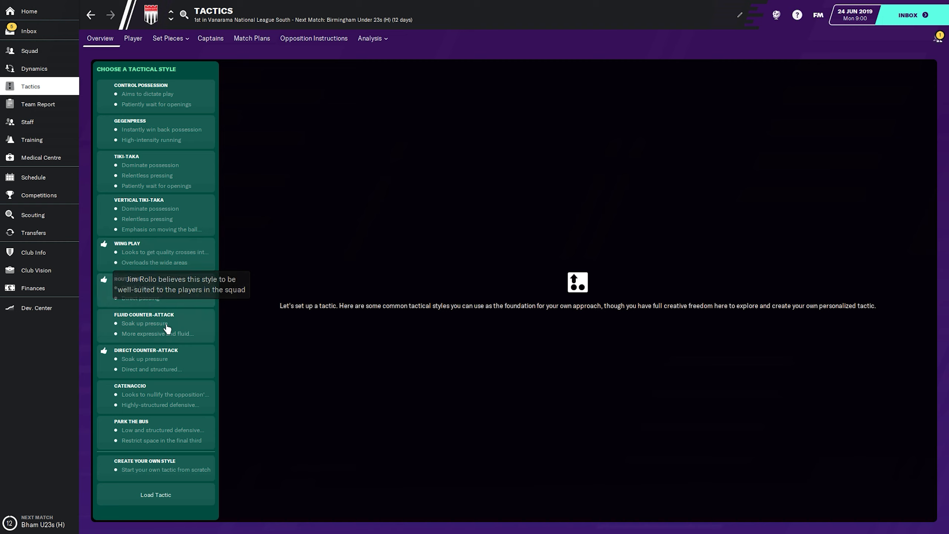
mouse_move(183, 294)
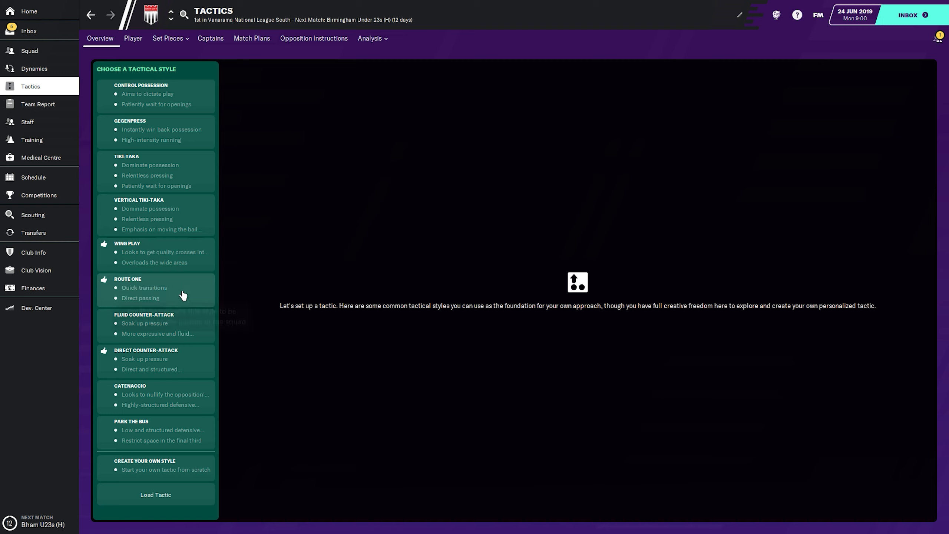
mouse_move(189, 376)
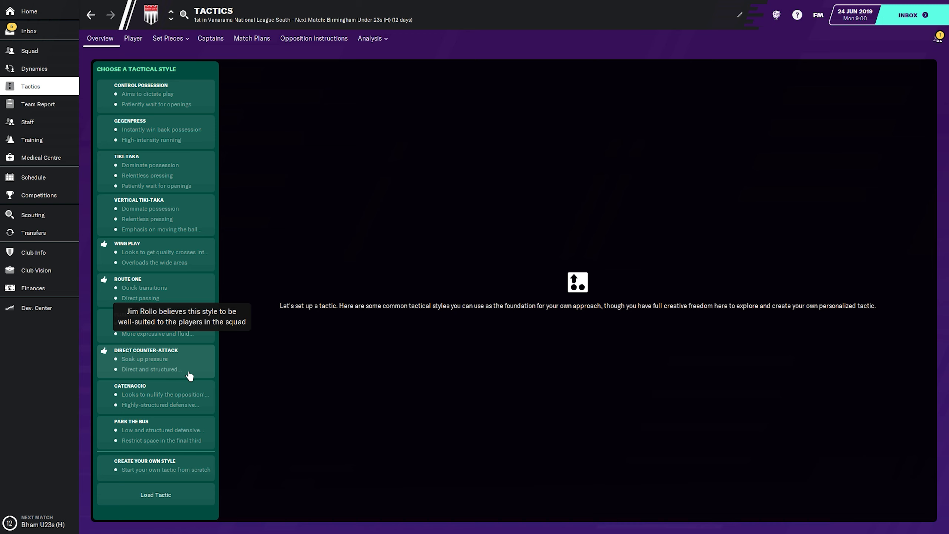
click(128, 300)
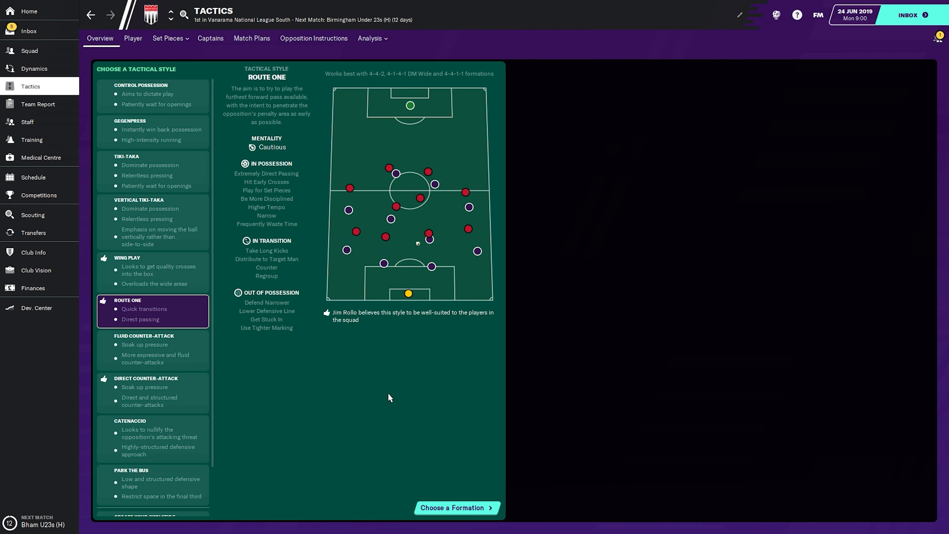
Preview 4-4-1-1, 4-1-4-1 DM Wide and 4-4-2, then confirm the 4-4-2 formation
click(456, 507)
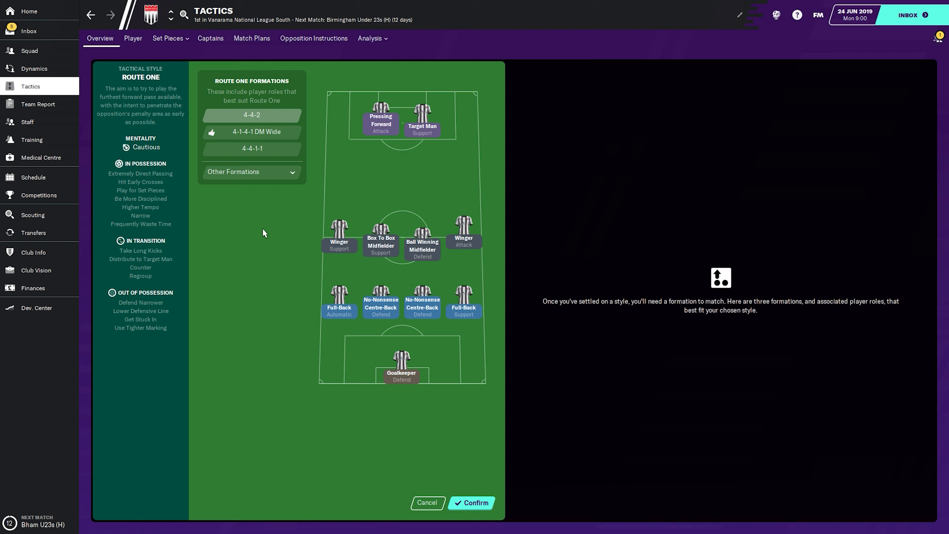
click(252, 149)
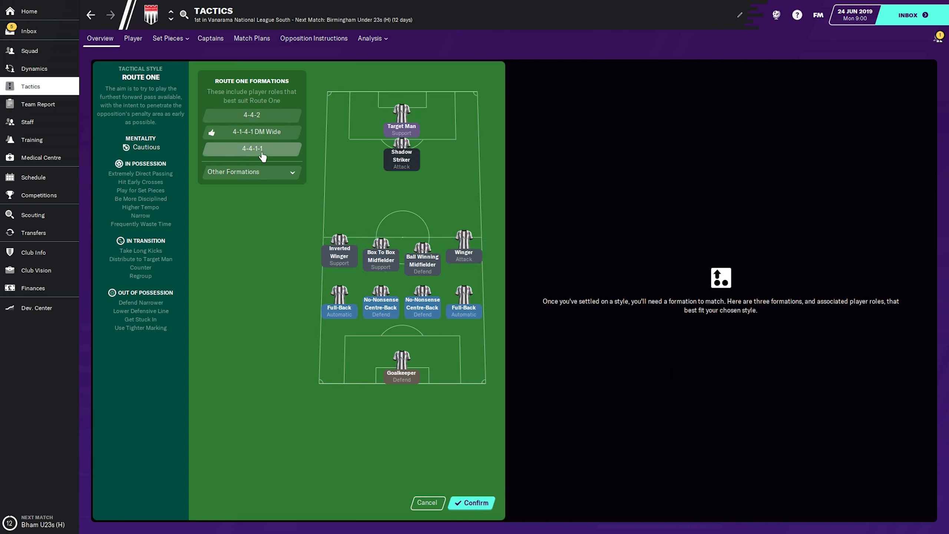
click(252, 132)
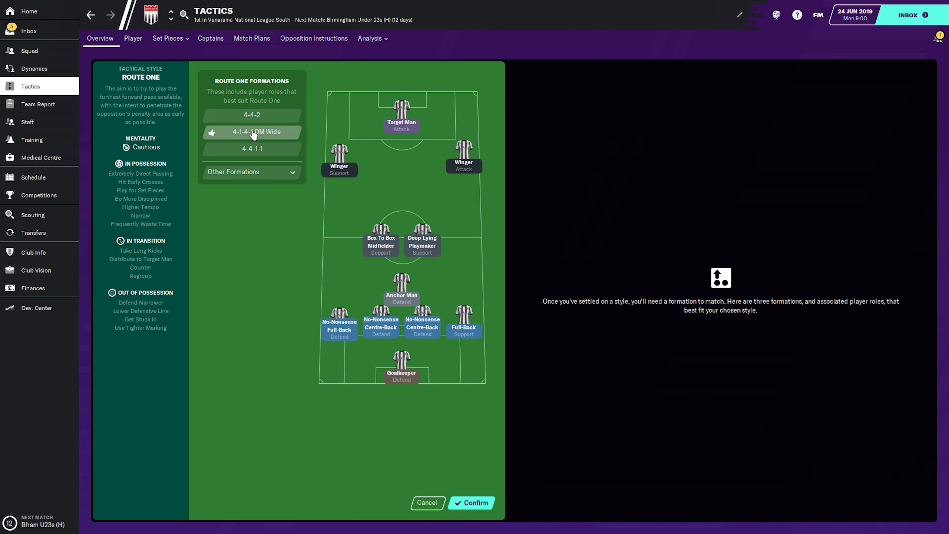
mouse_move(244, 139)
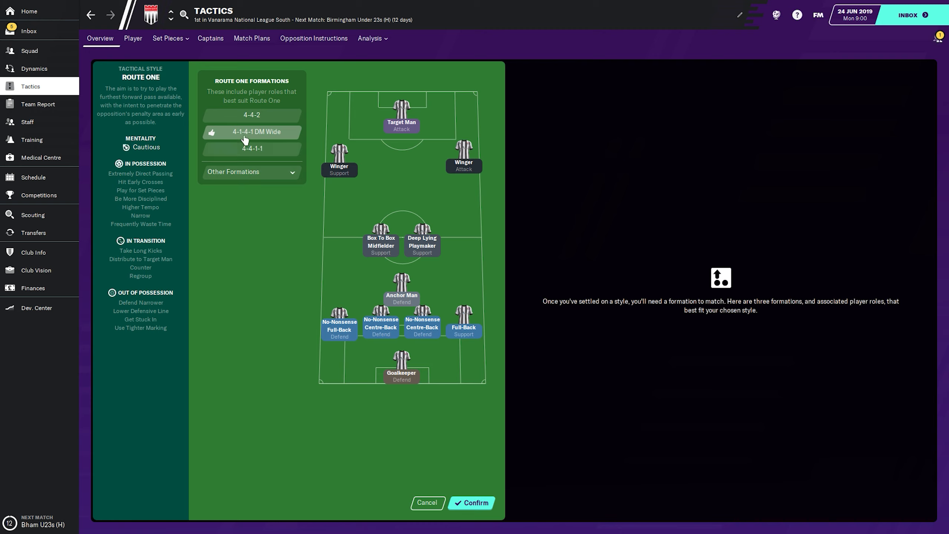
mouse_move(226, 138)
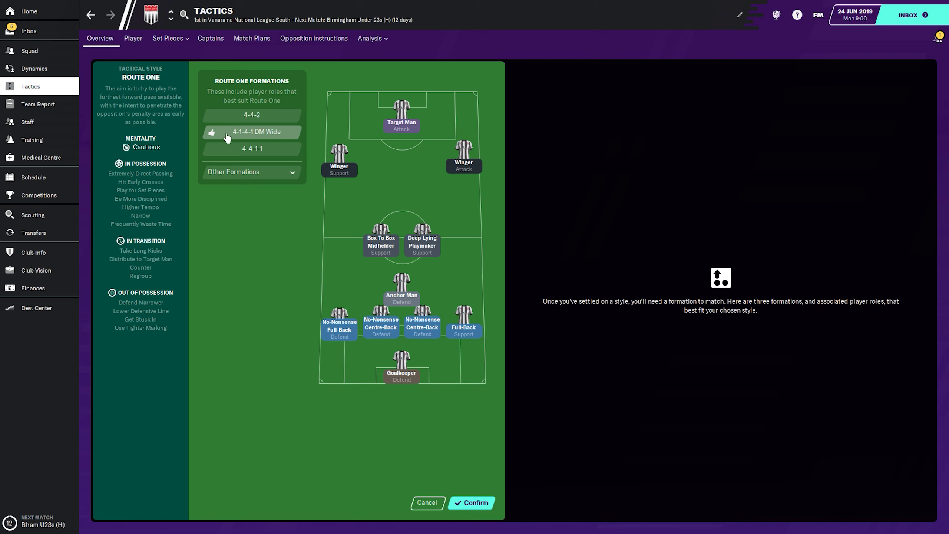
click(252, 115)
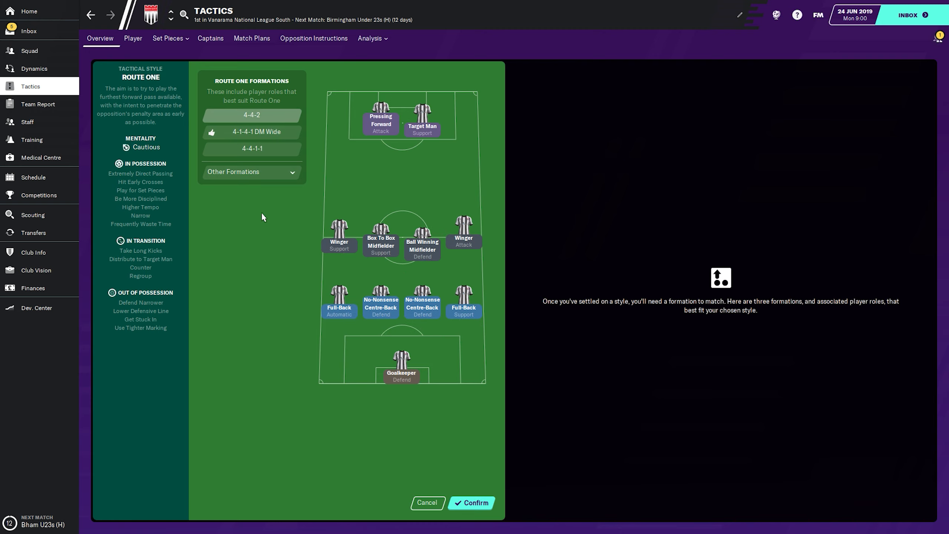
mouse_move(476, 463)
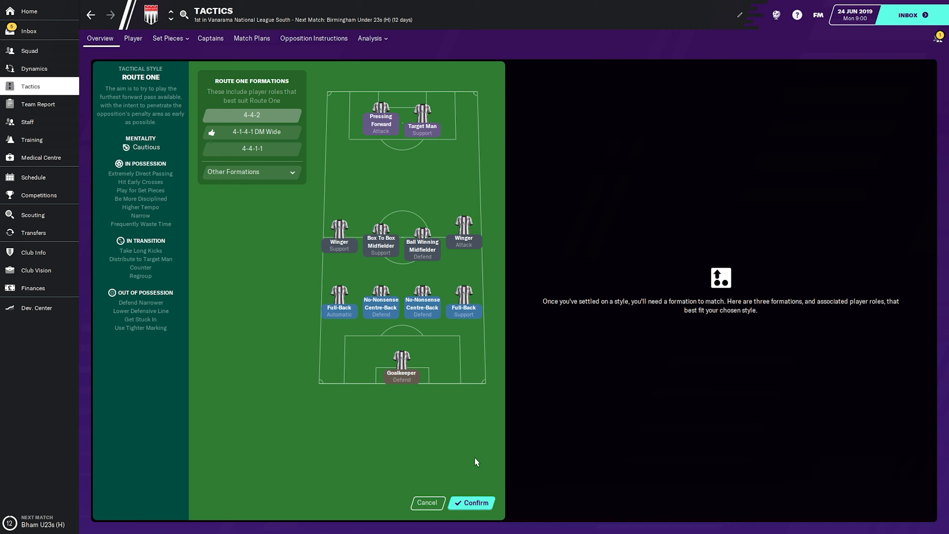
mouse_move(397, 284)
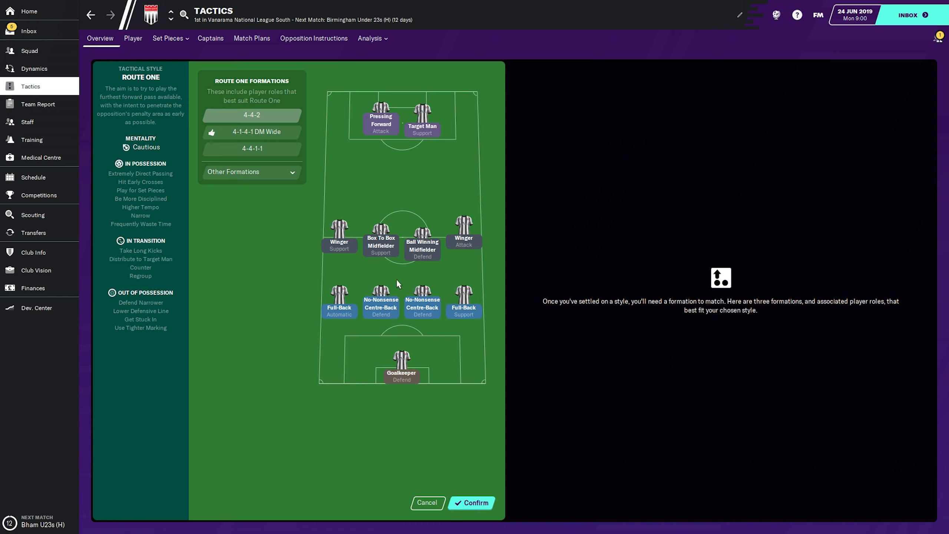
mouse_move(136, 142)
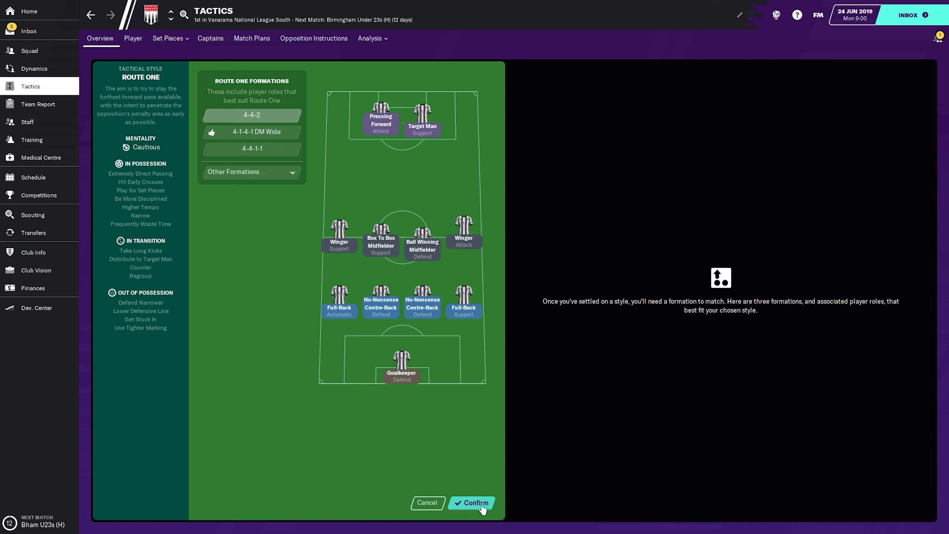
click(474, 502)
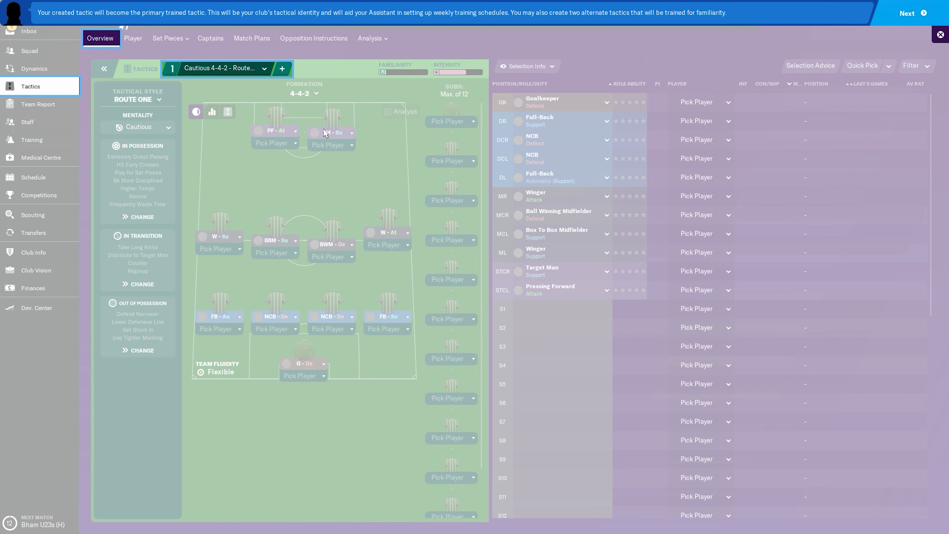
Finish the tactic tutorial with the provisional squad, then open the club vision message
click(908, 14)
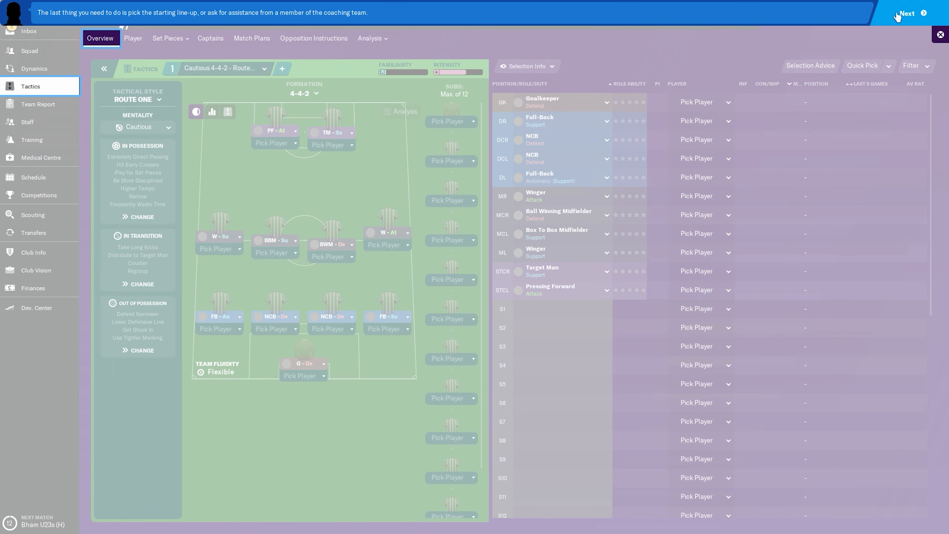
click(863, 66)
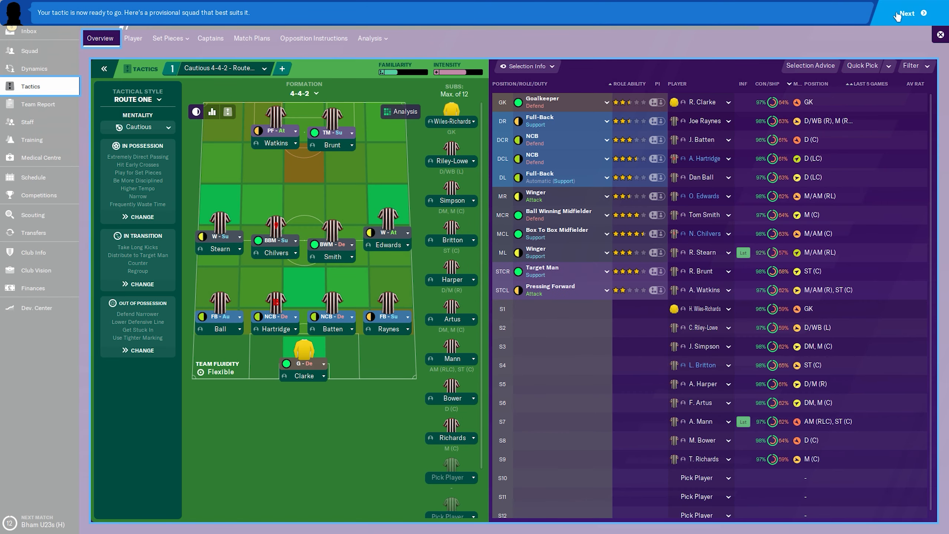
click(331, 133)
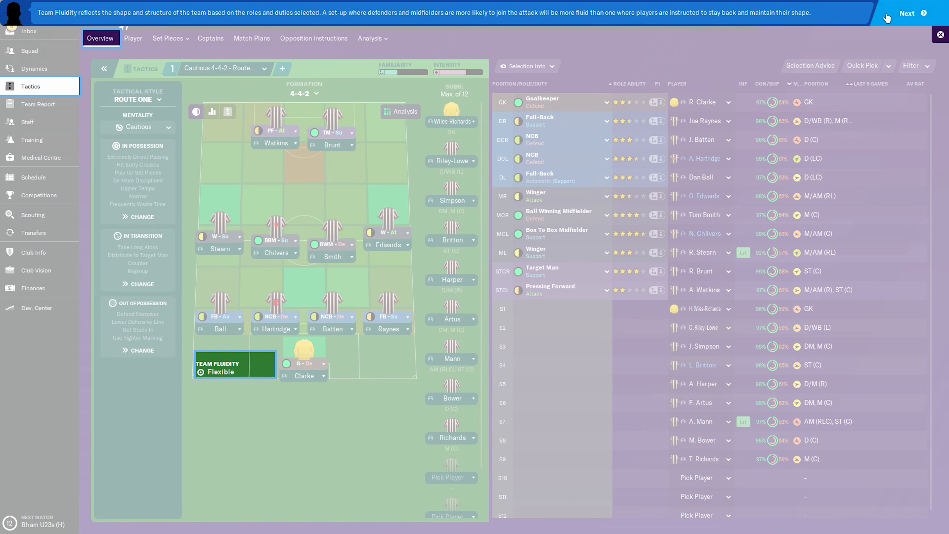
click(907, 14)
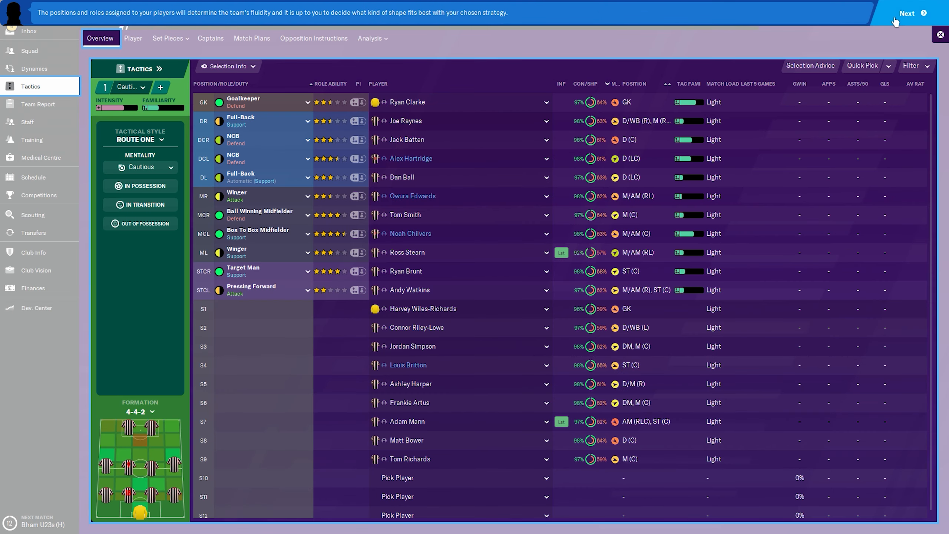
click(907, 13)
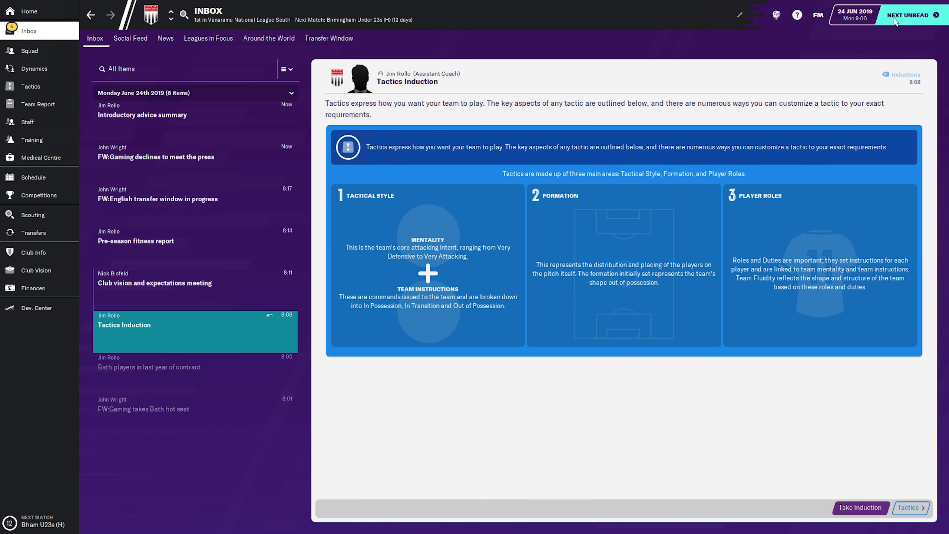
click(155, 283)
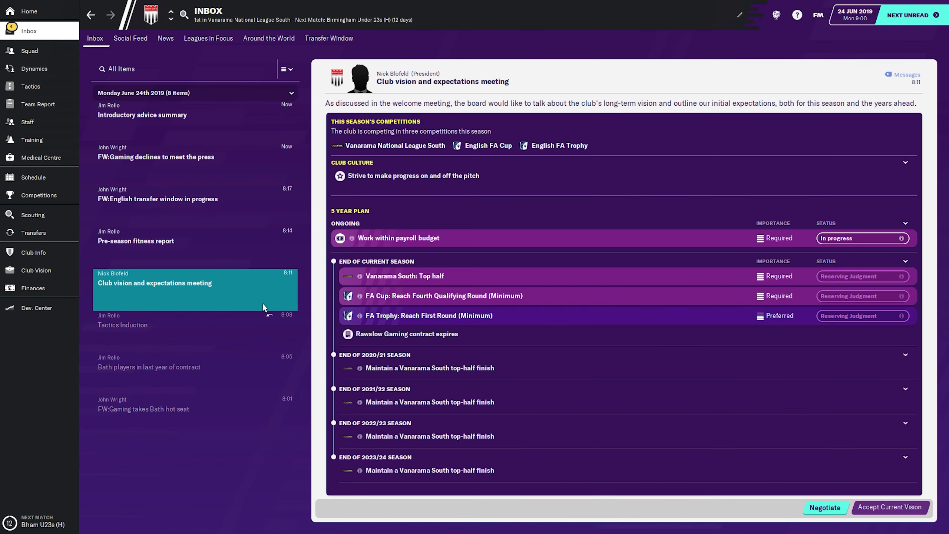
mouse_move(879, 280)
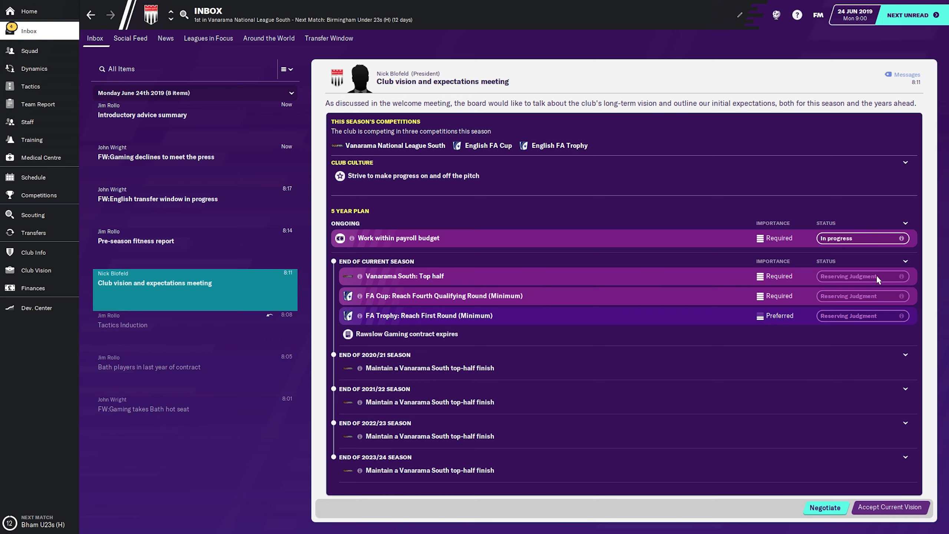
mouse_move(795, 337)
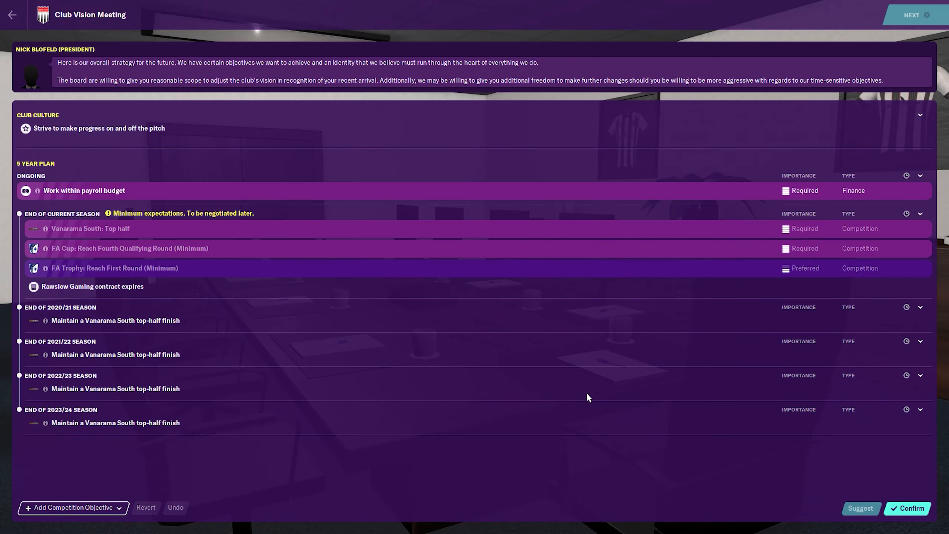
mouse_move(889, 242)
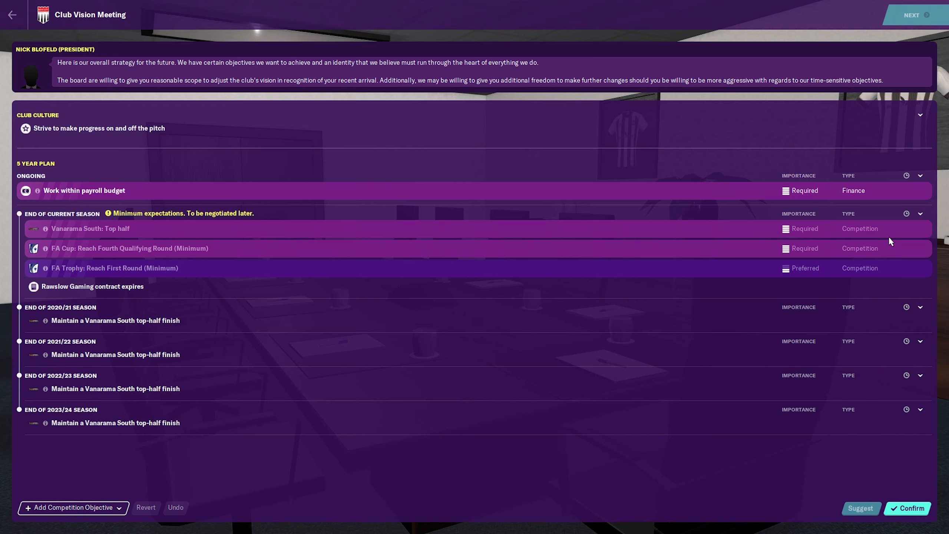
mouse_move(921, 176)
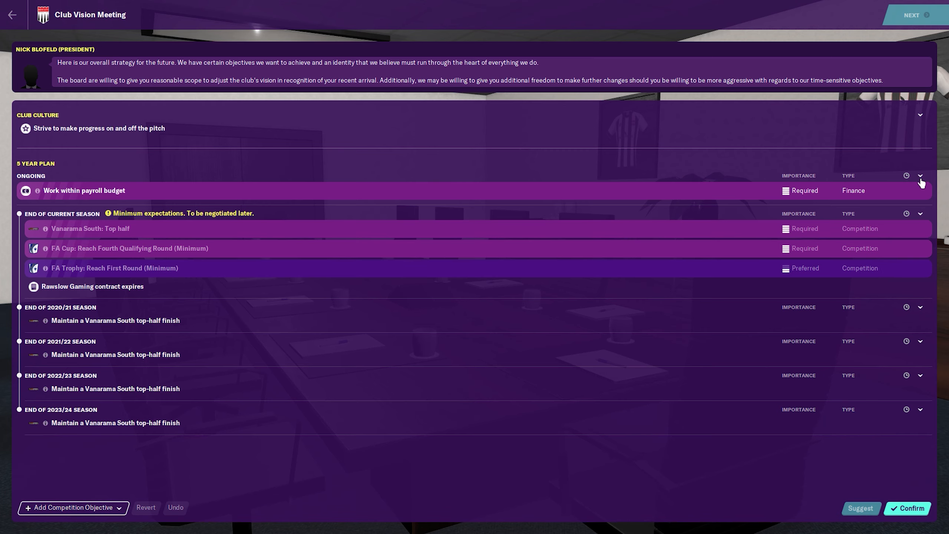
mouse_move(859, 219)
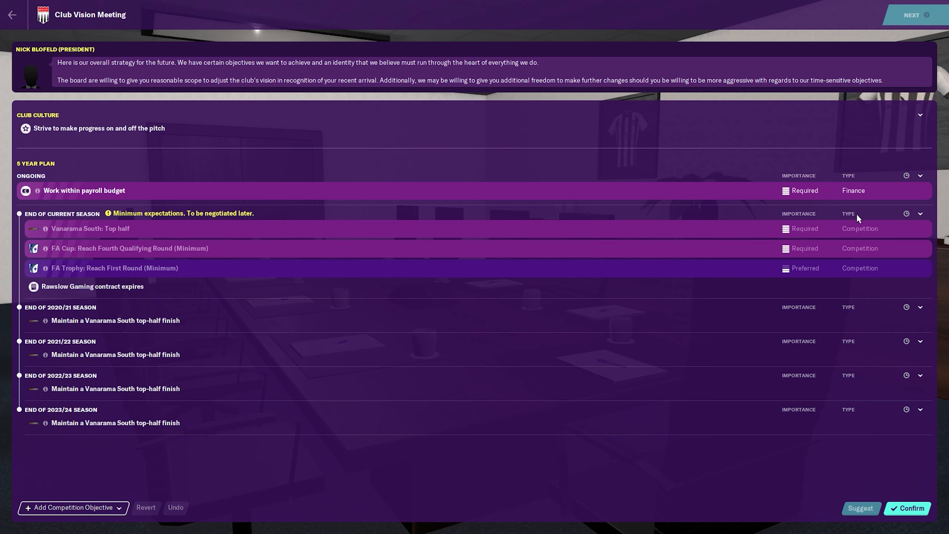
mouse_move(387, 222)
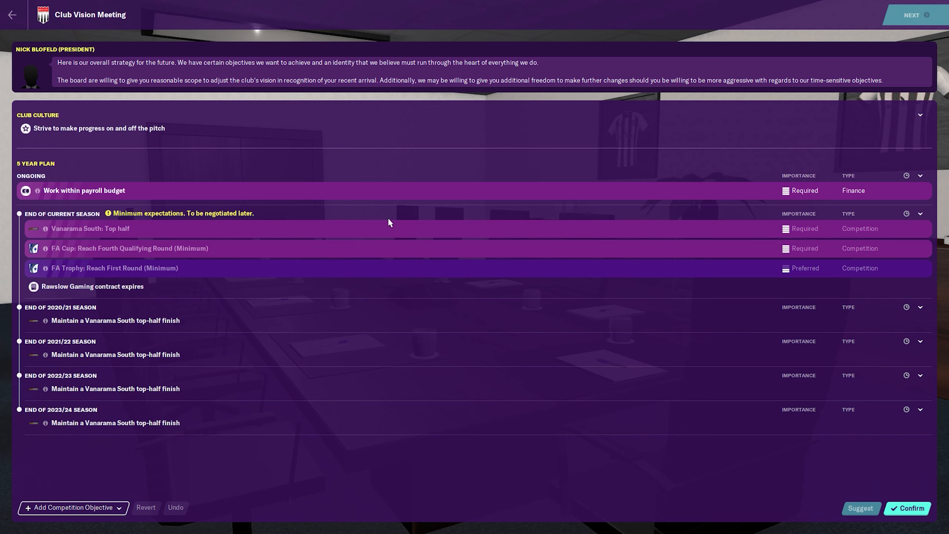
mouse_move(234, 218)
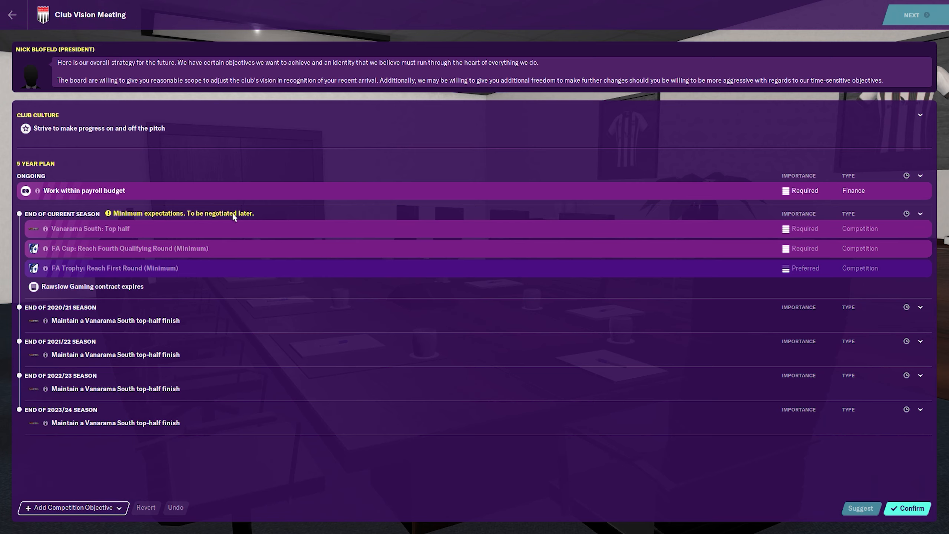
mouse_move(918, 325)
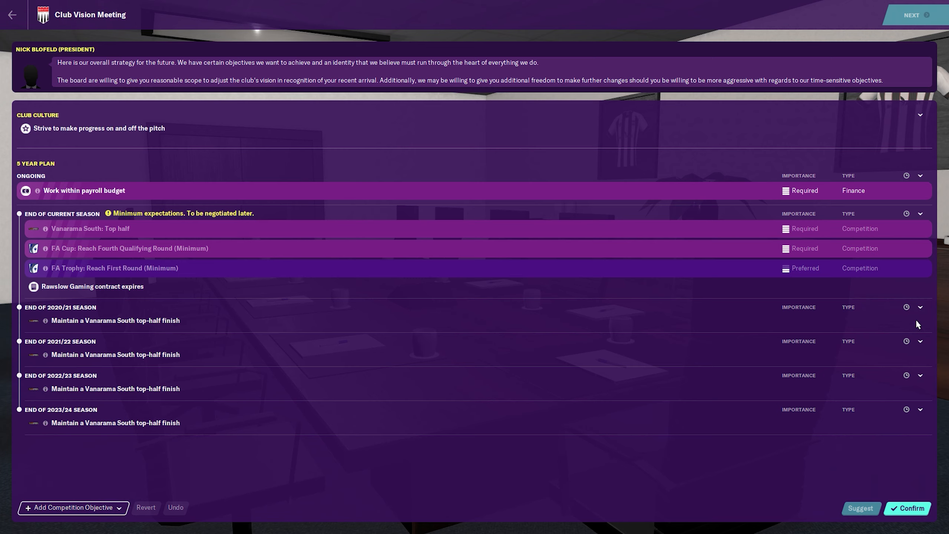
mouse_move(866, 492)
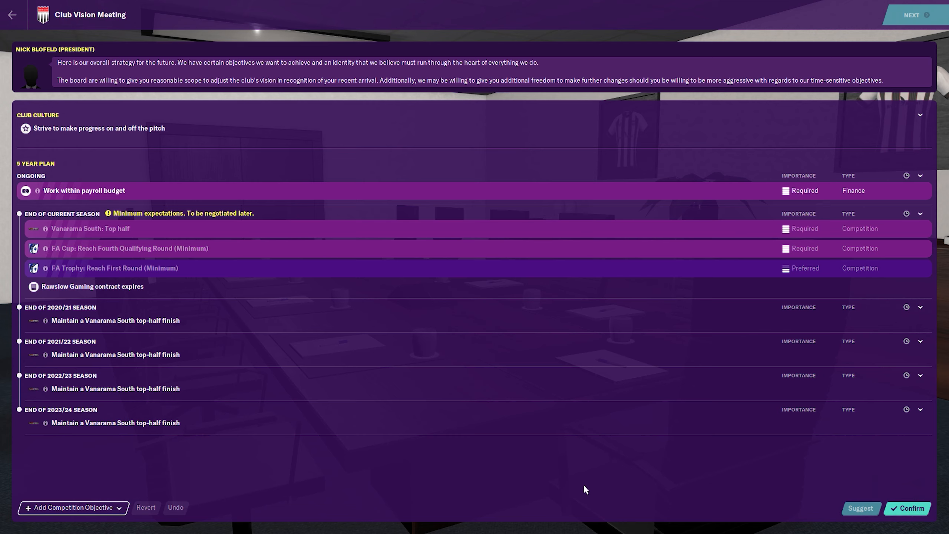
Confirm the club vision with no added competition objectives and finish the meeting
click(73, 508)
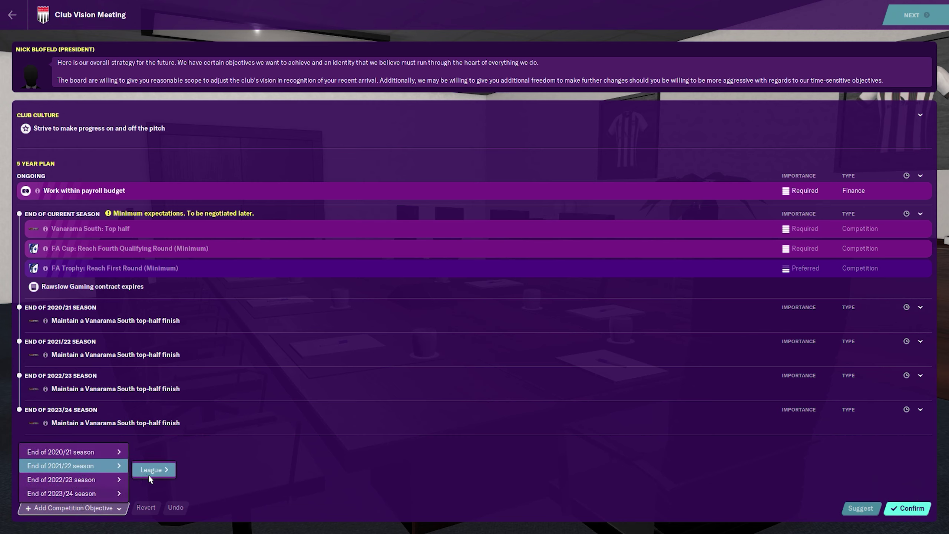
click(154, 469)
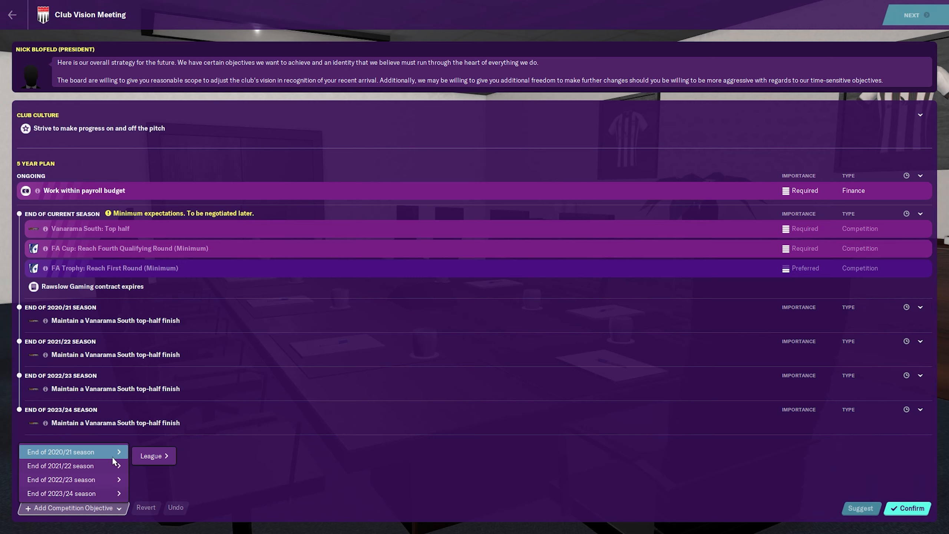
click(154, 455)
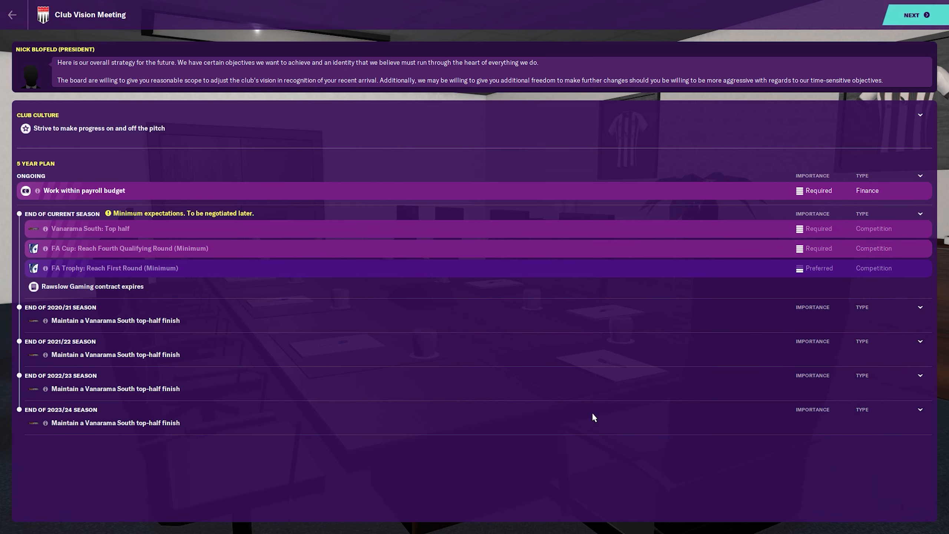
click(914, 14)
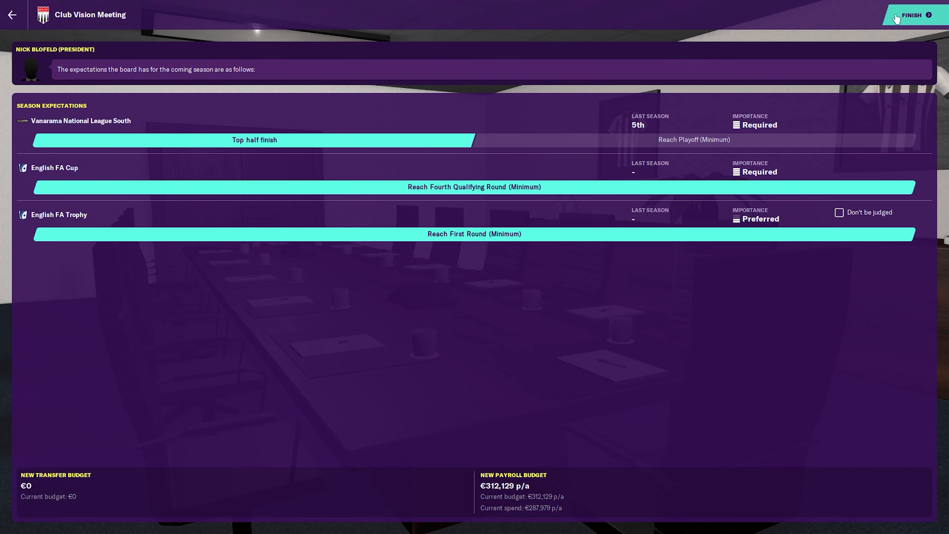
click(912, 14)
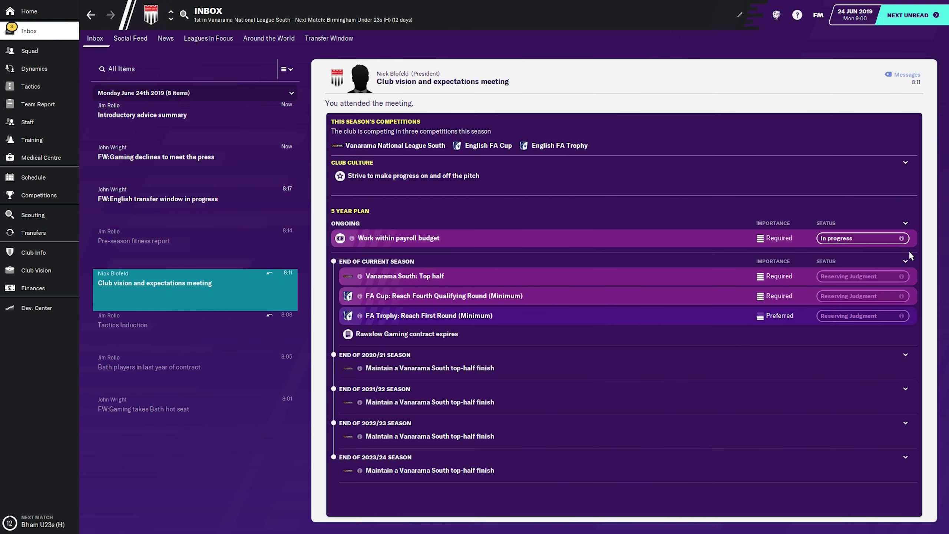
Read the pre-season fitness report, English transfer window news and introductory advice summary
click(135, 241)
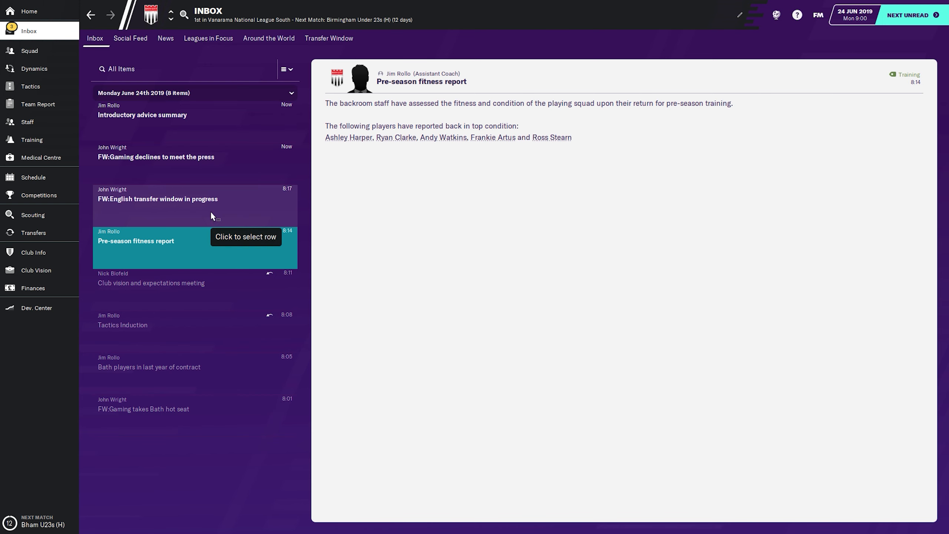
click(158, 198)
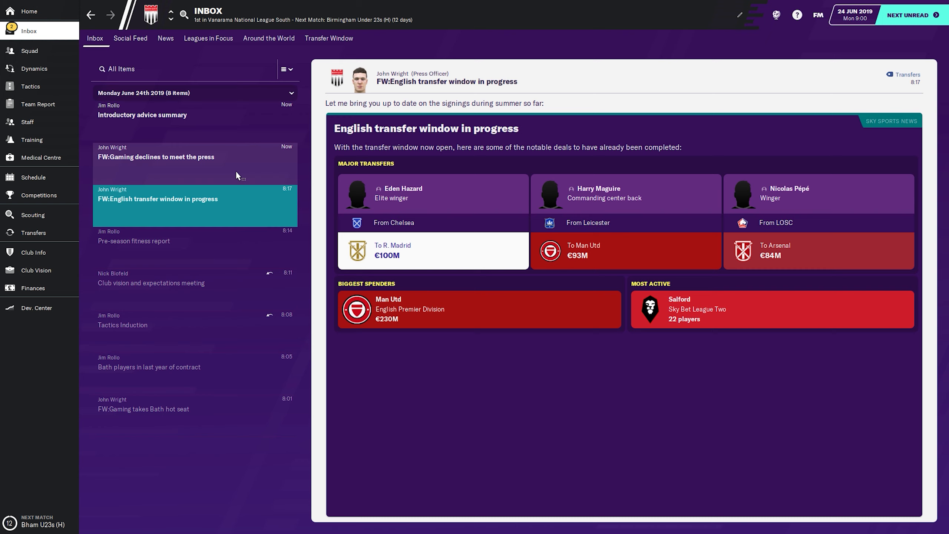
click(142, 114)
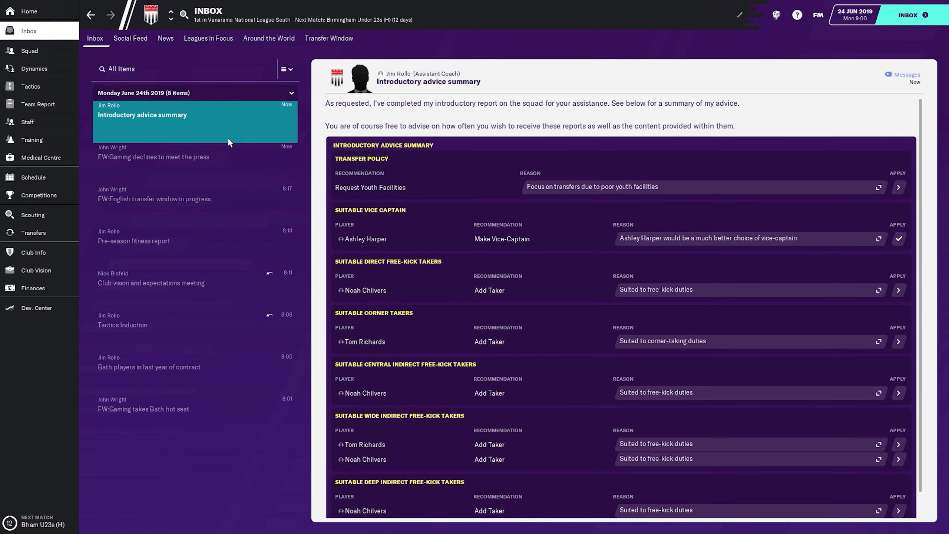
mouse_move(403, 180)
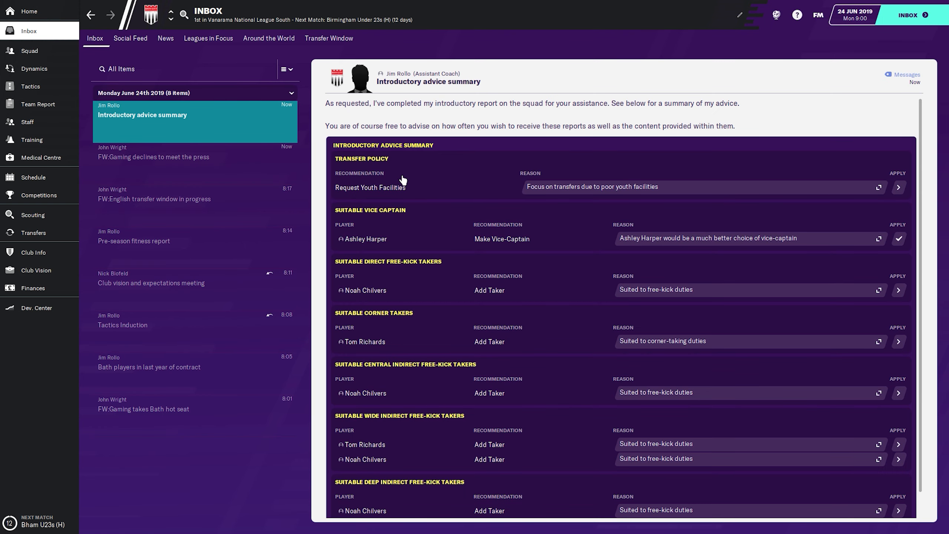
mouse_move(436, 179)
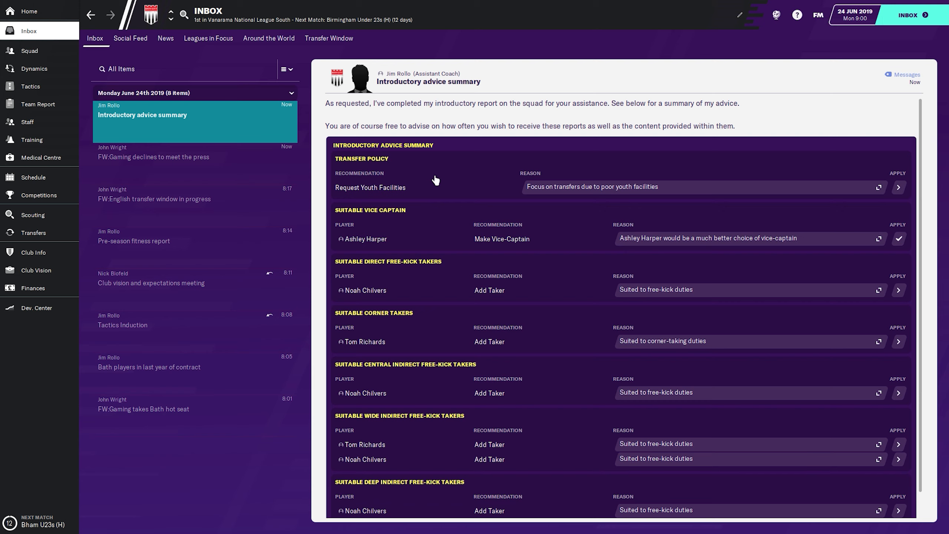
mouse_move(580, 265)
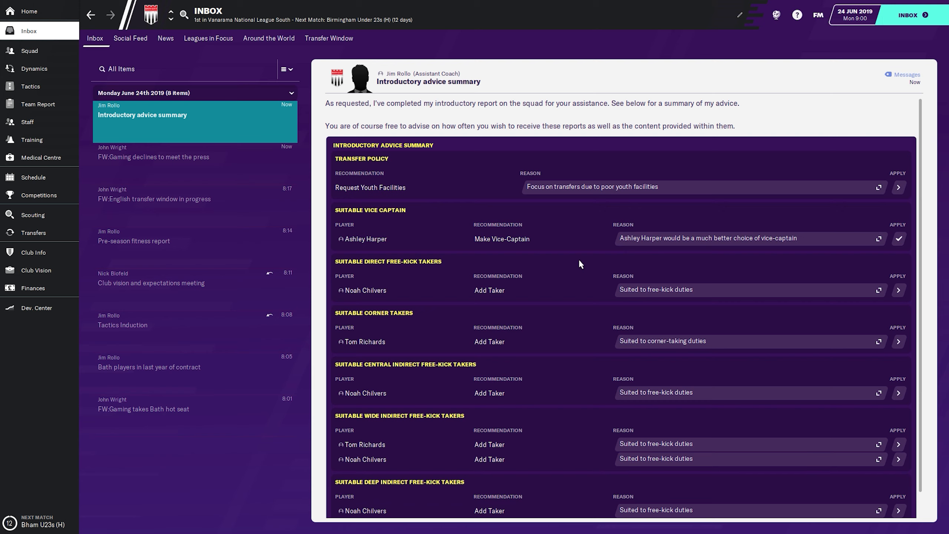
mouse_move(673, 190)
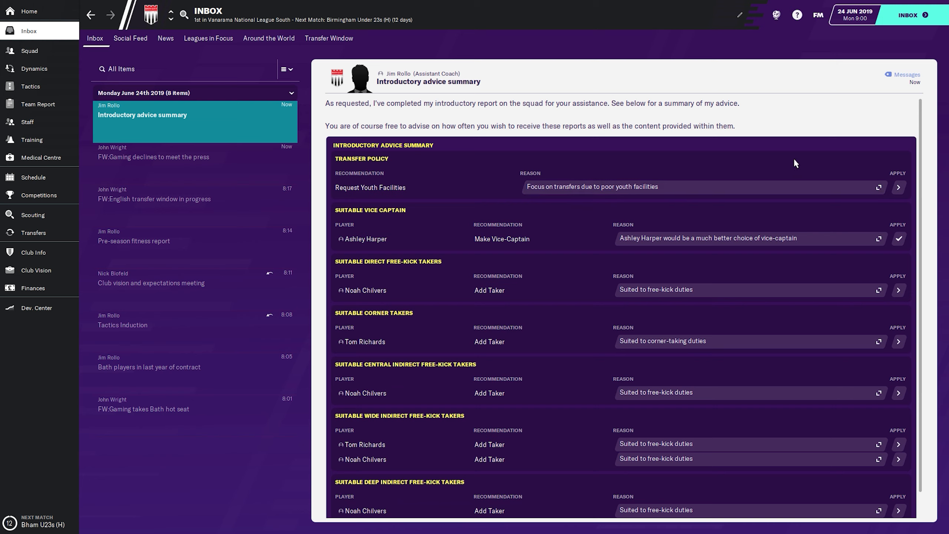
mouse_move(738, 184)
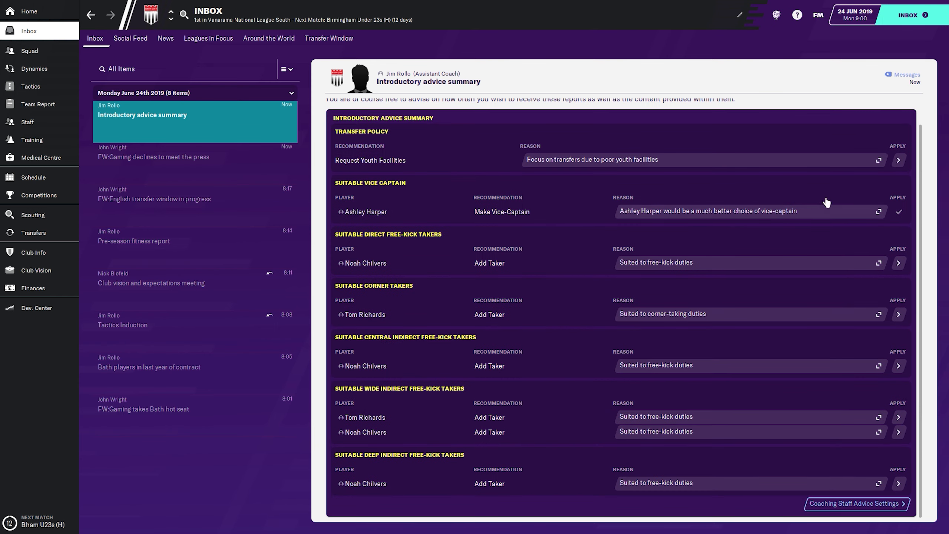
mouse_move(897, 269)
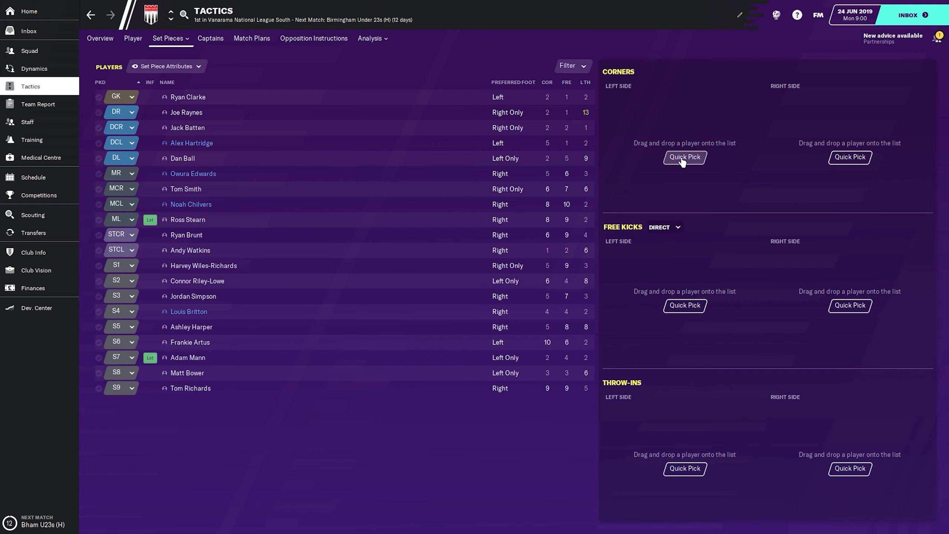
Quick-pick corner, throw-in and direct and indirect free-kick takers, then return to the inbox
click(685, 157)
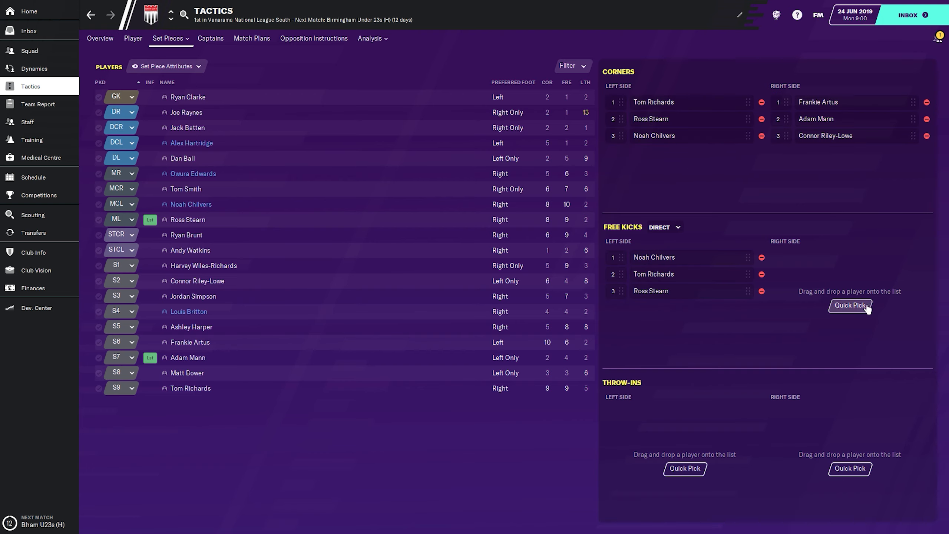
click(850, 305)
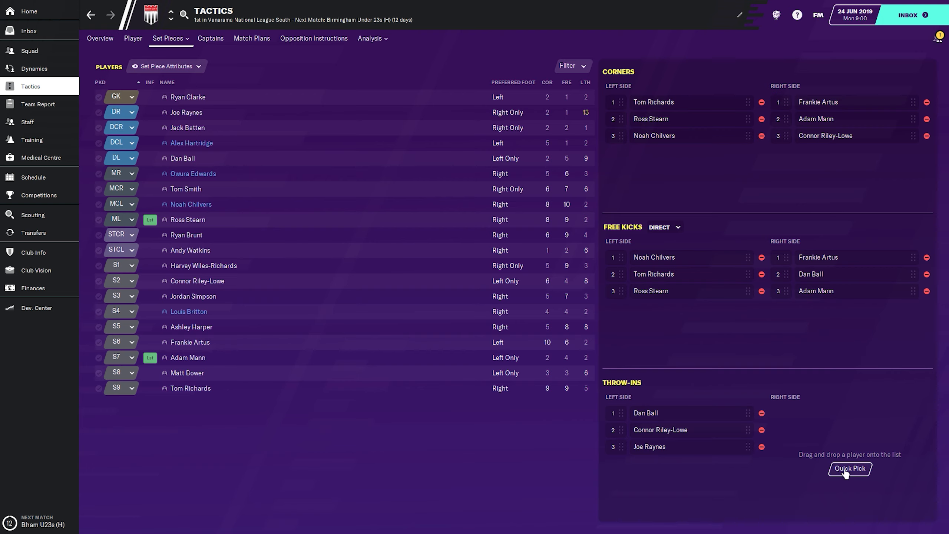
click(664, 227)
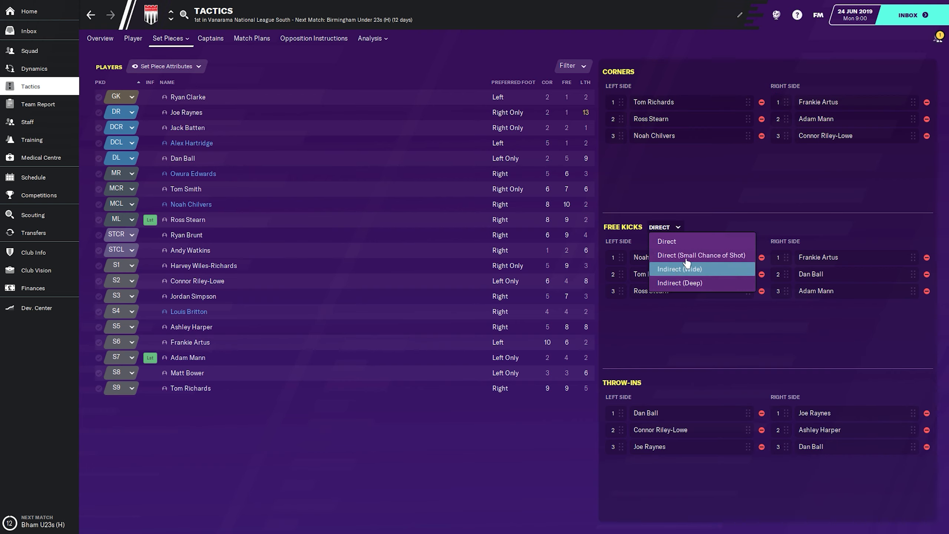
click(701, 255)
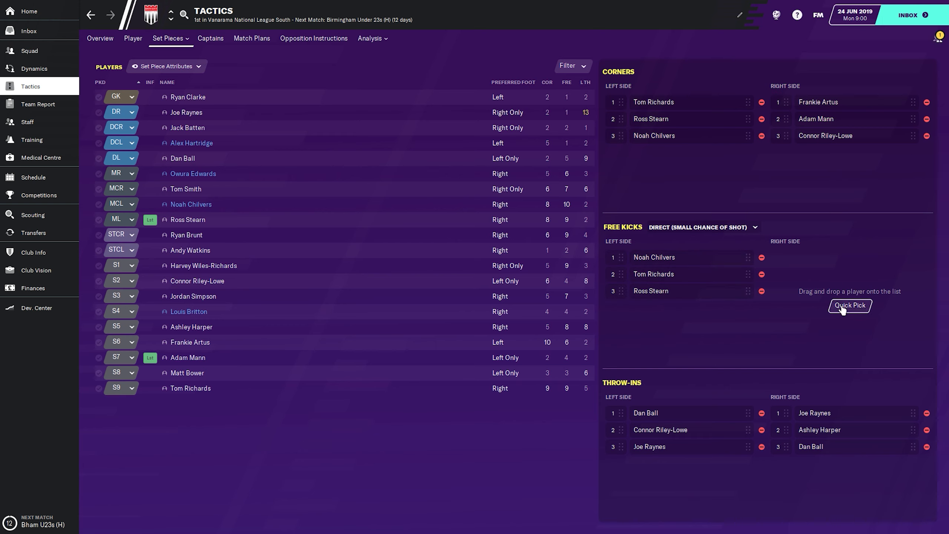
click(756, 227)
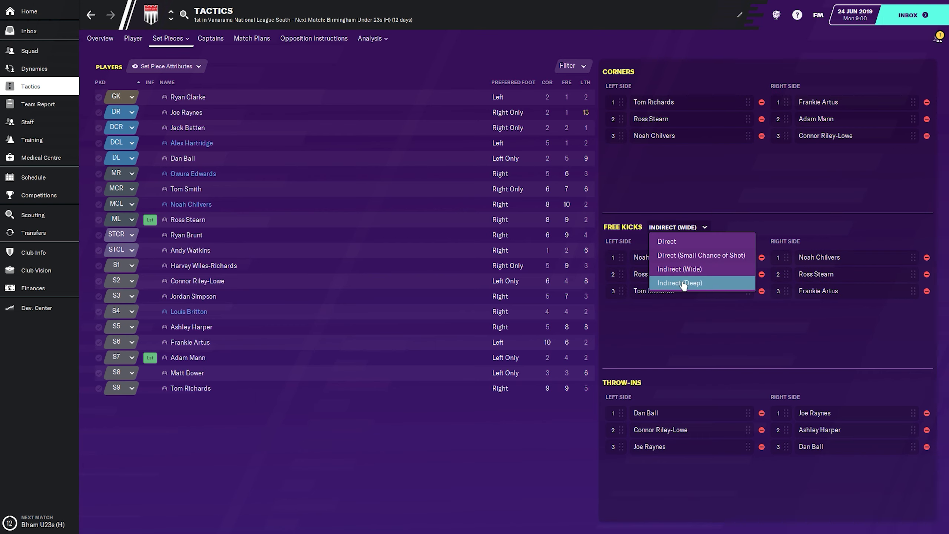
click(680, 283)
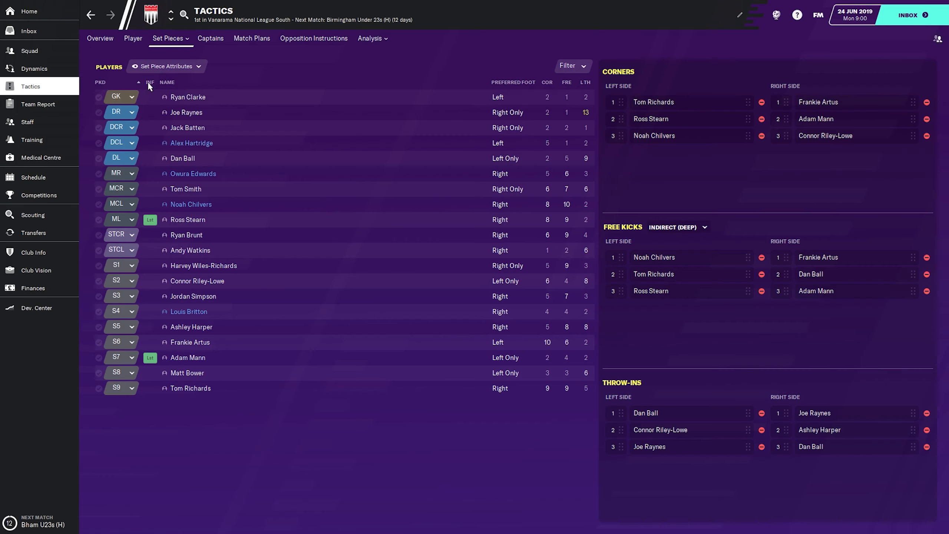
click(28, 31)
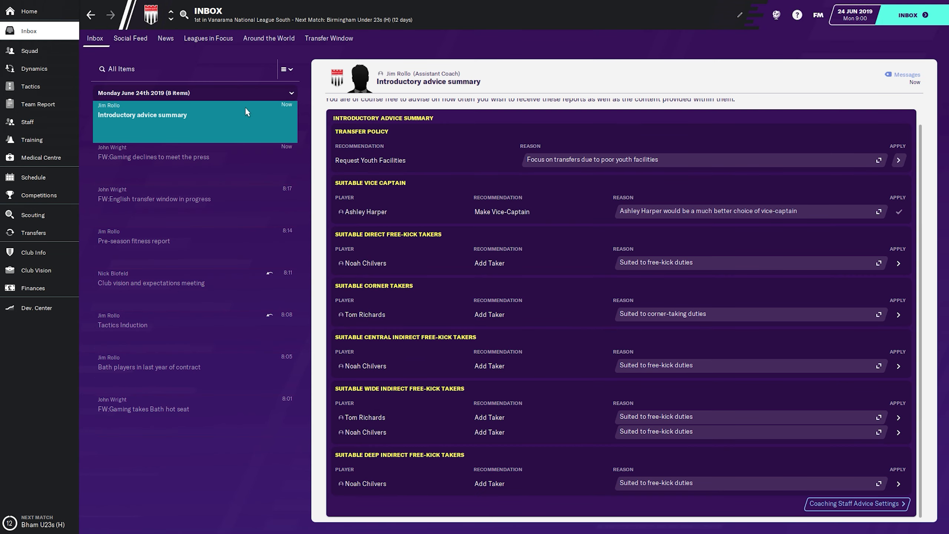
mouse_move(229, 115)
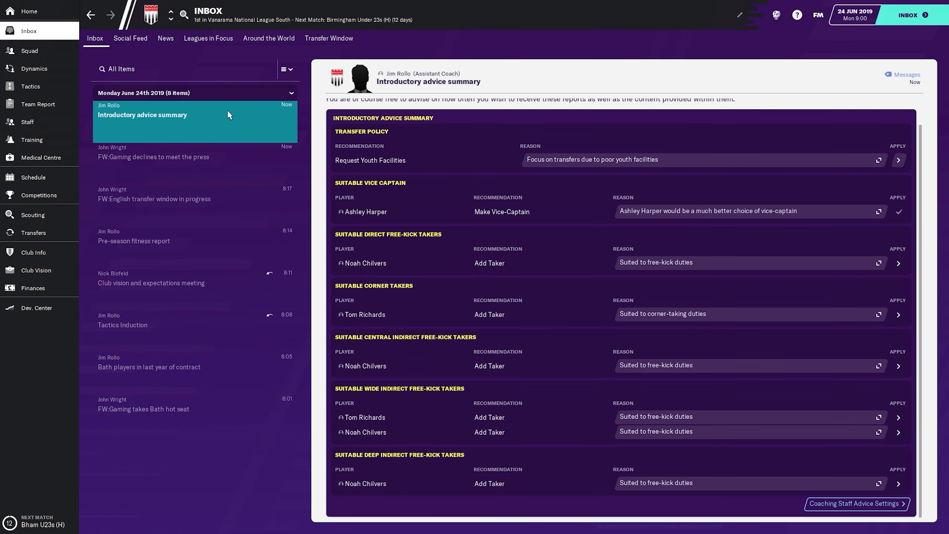
mouse_move(33, 113)
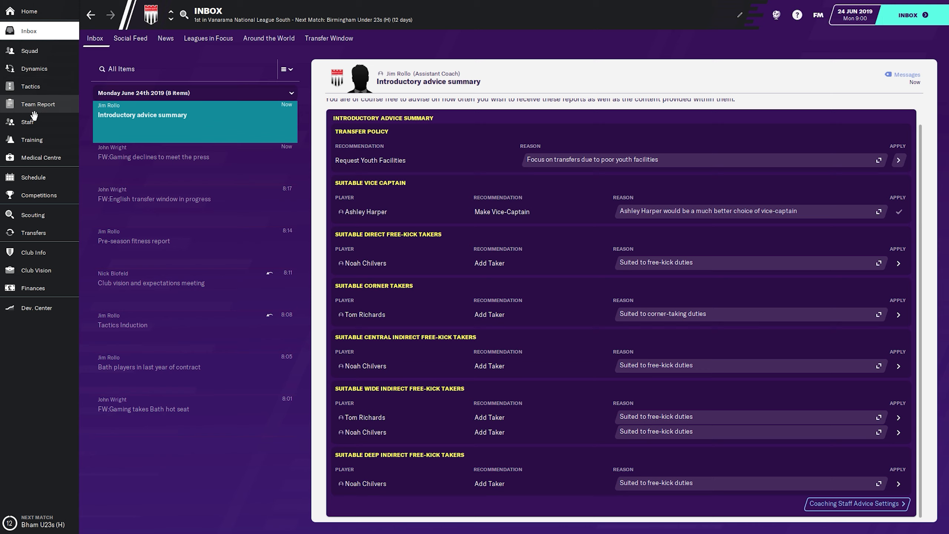
mouse_move(35, 162)
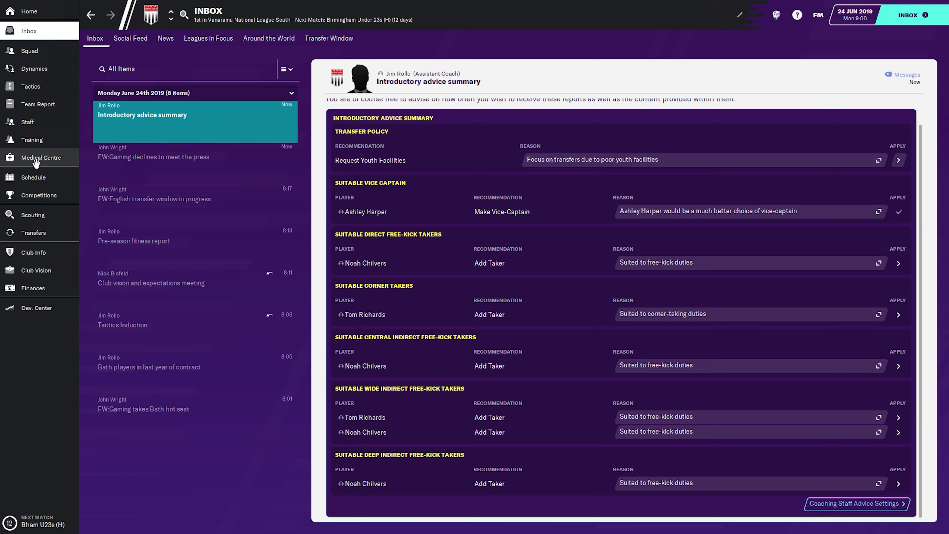
Open the Club Vision overview with Bath's five-year plan
click(36, 271)
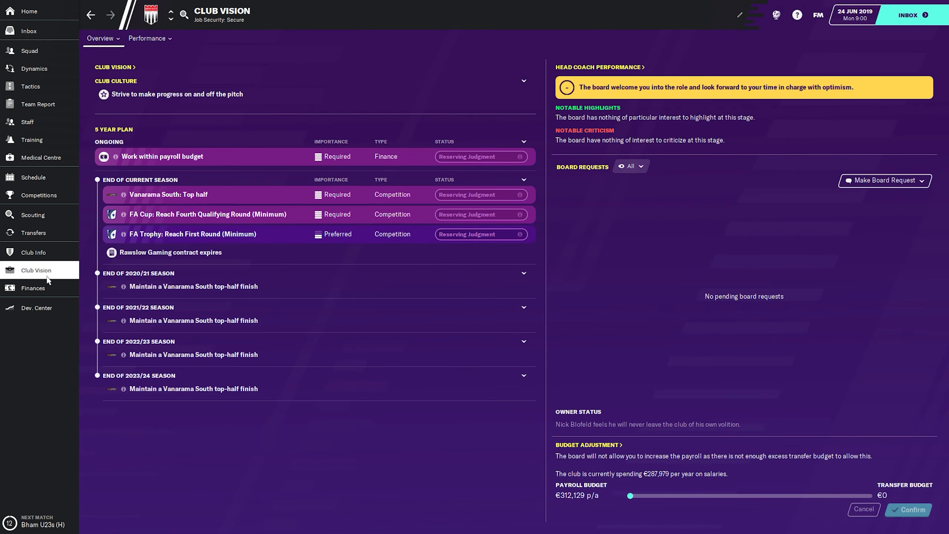
mouse_move(317, 229)
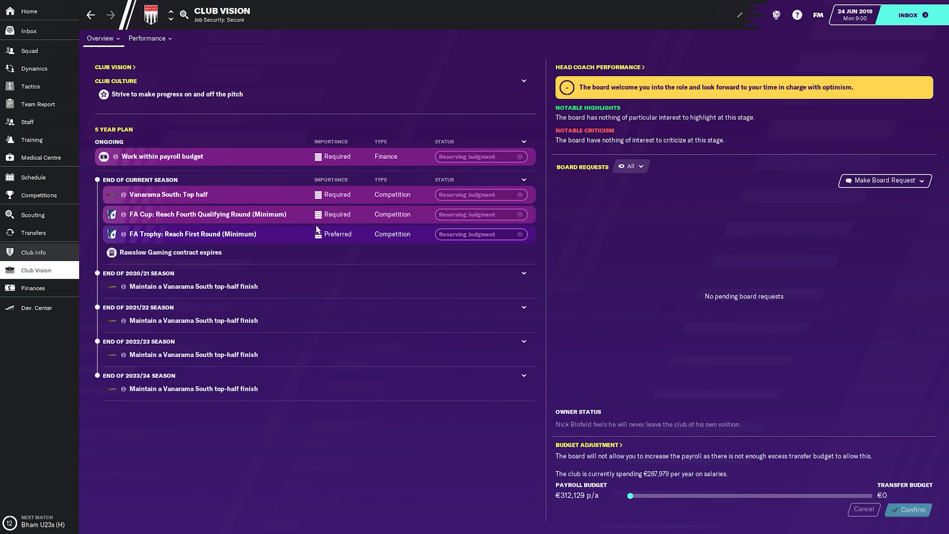
Get board approval for a senior affiliate providing loan players, then view the schedule
click(884, 181)
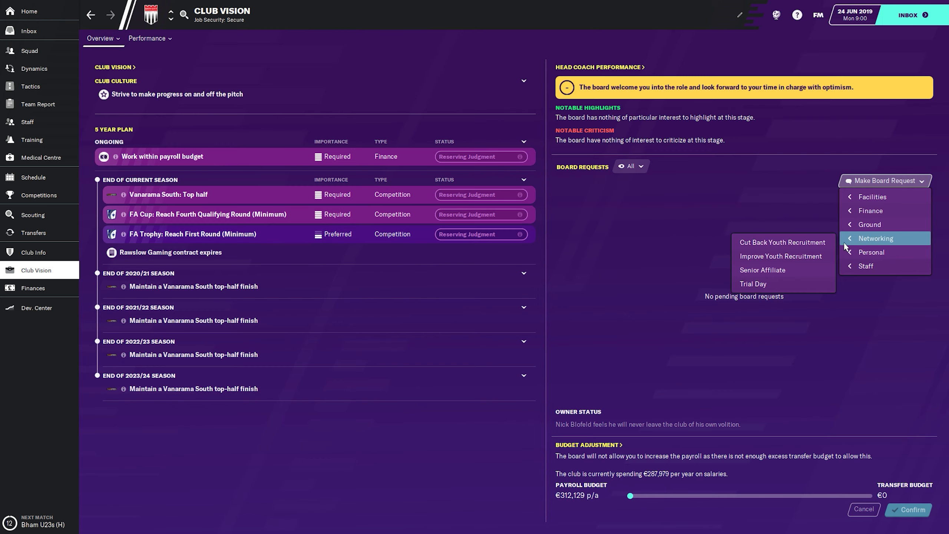
mouse_move(776, 259)
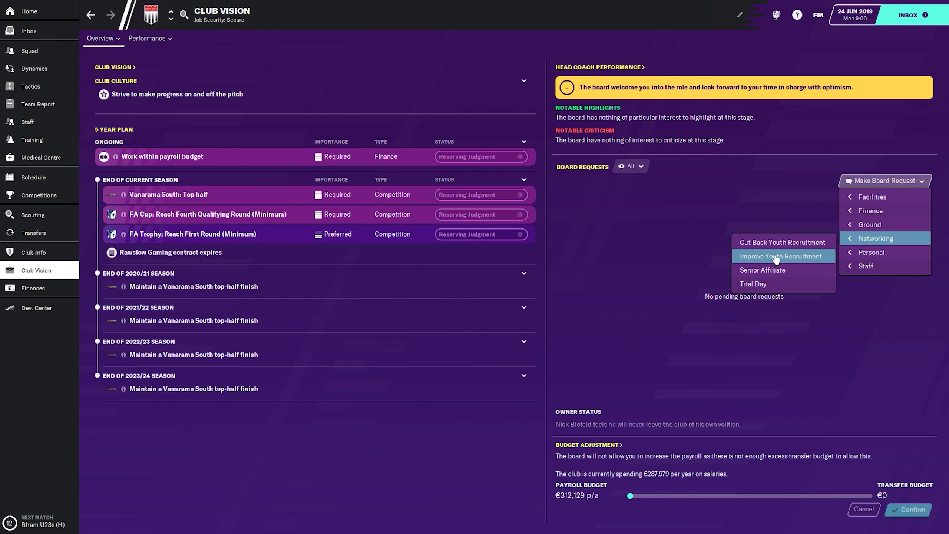
click(763, 270)
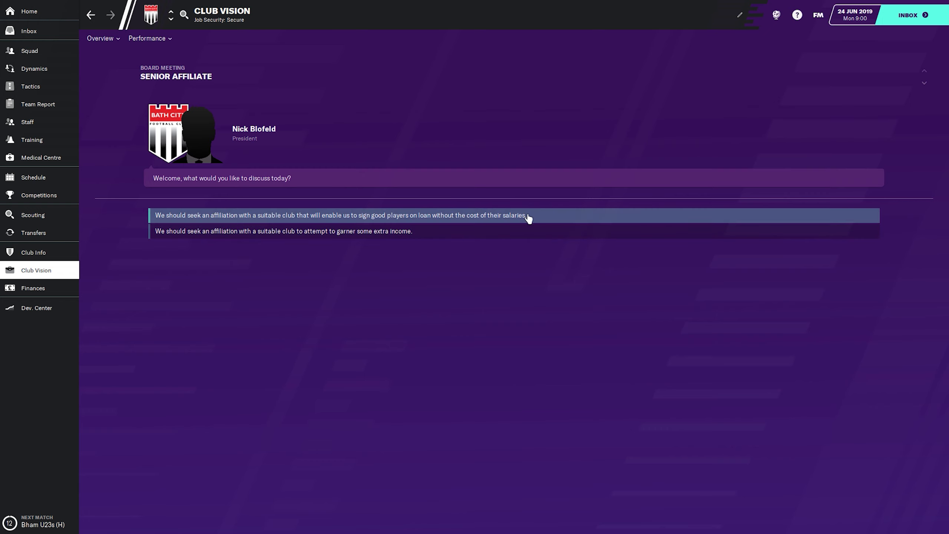
click(318, 215)
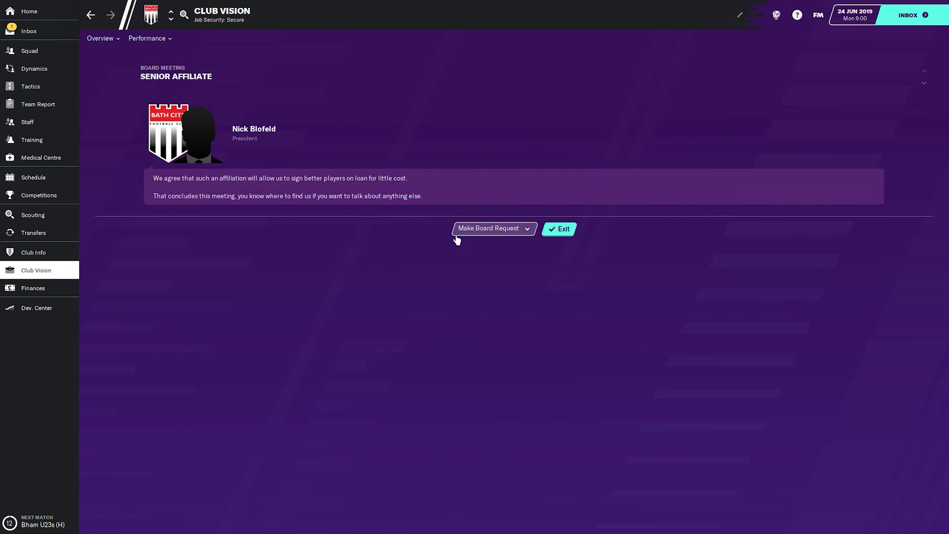
mouse_move(379, 187)
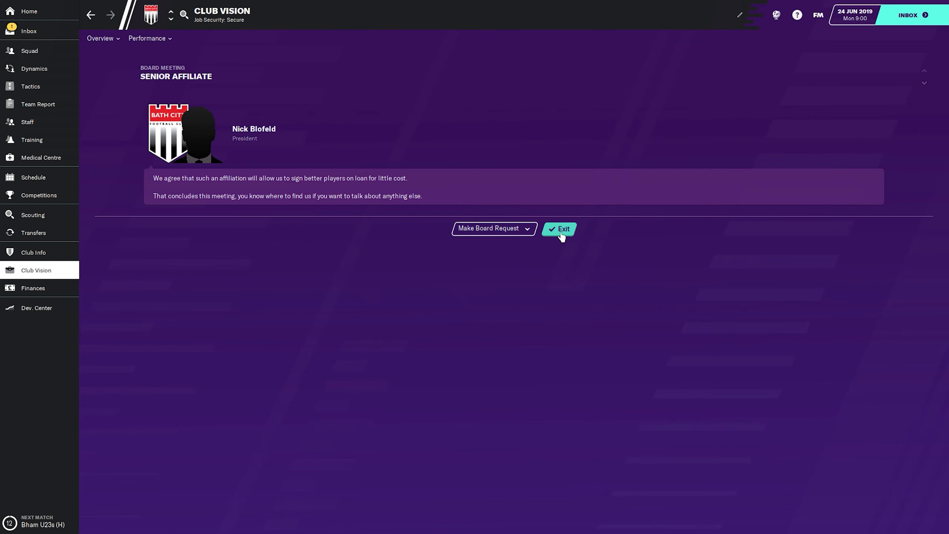
click(560, 230)
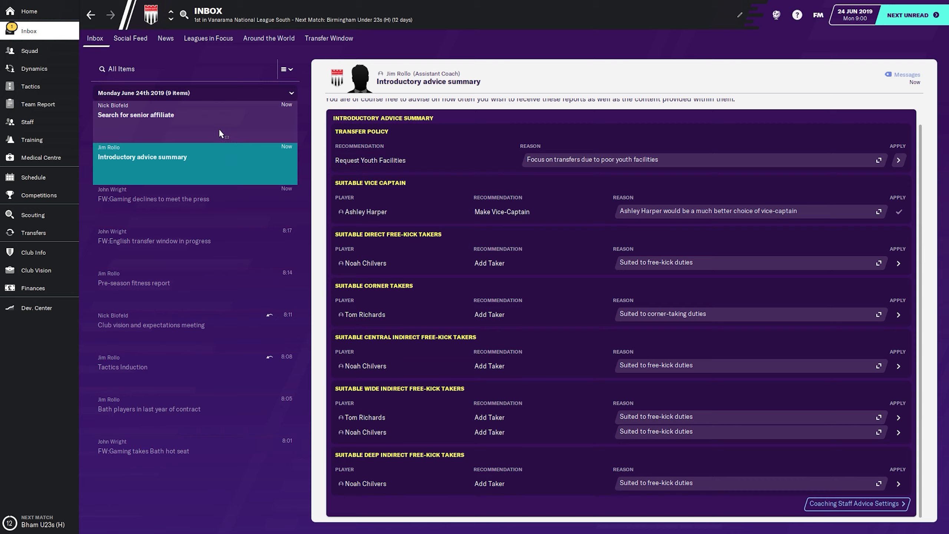
click(136, 118)
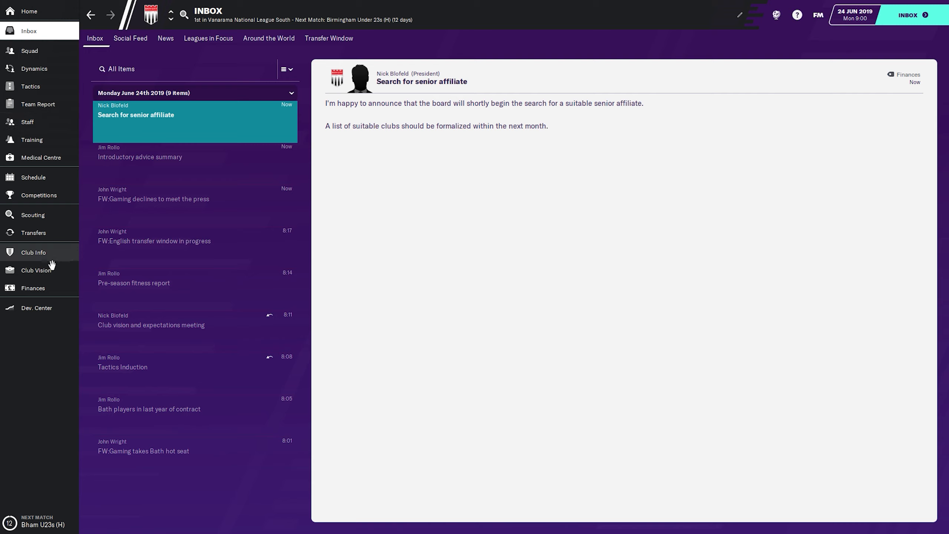
mouse_move(73, 200)
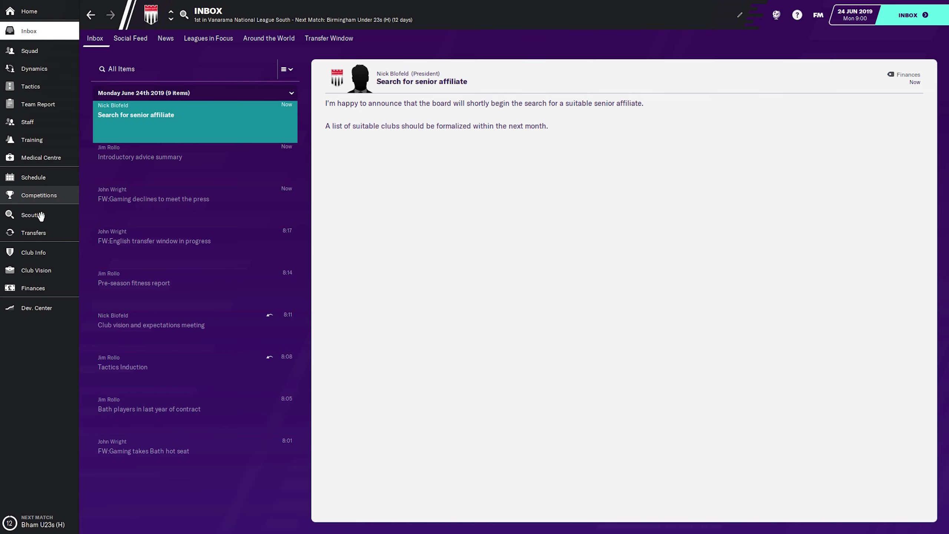
click(33, 177)
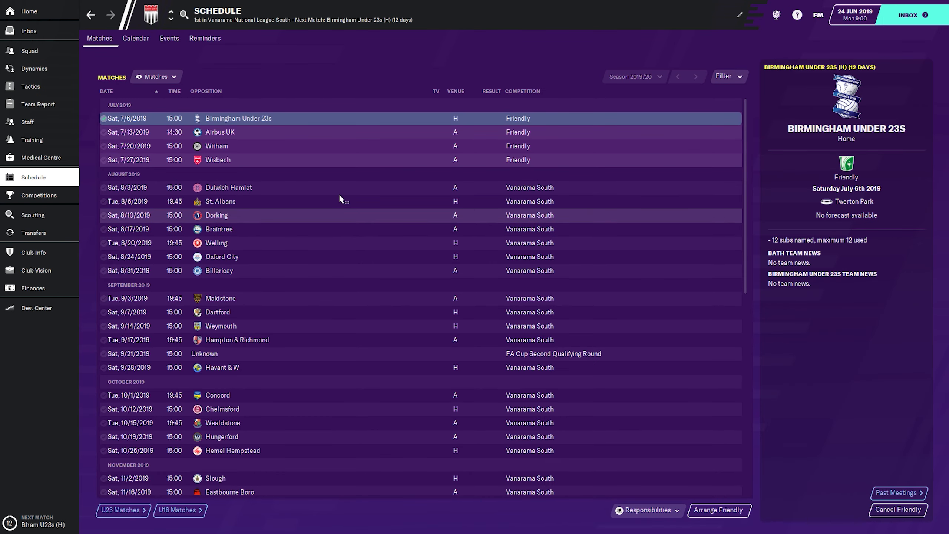
mouse_move(140, 183)
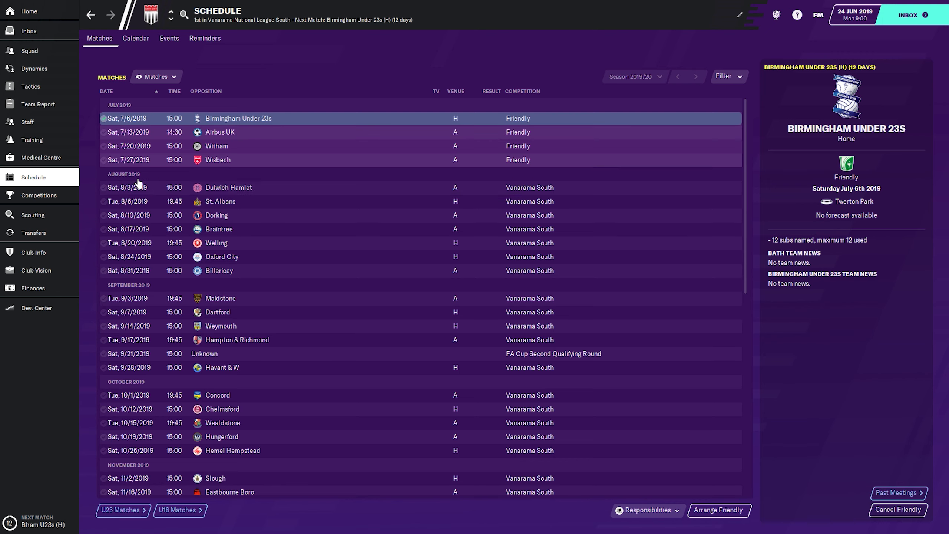
mouse_move(400, 151)
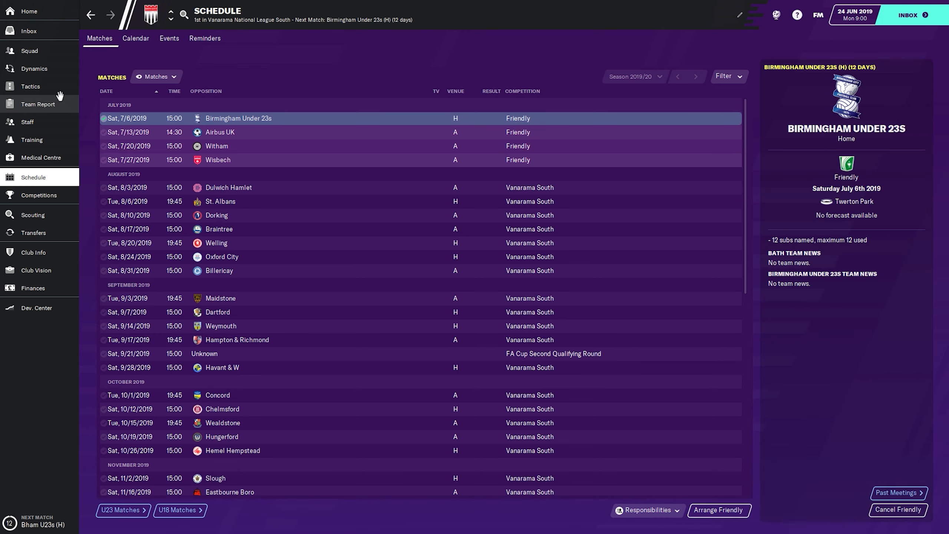
mouse_move(64, 145)
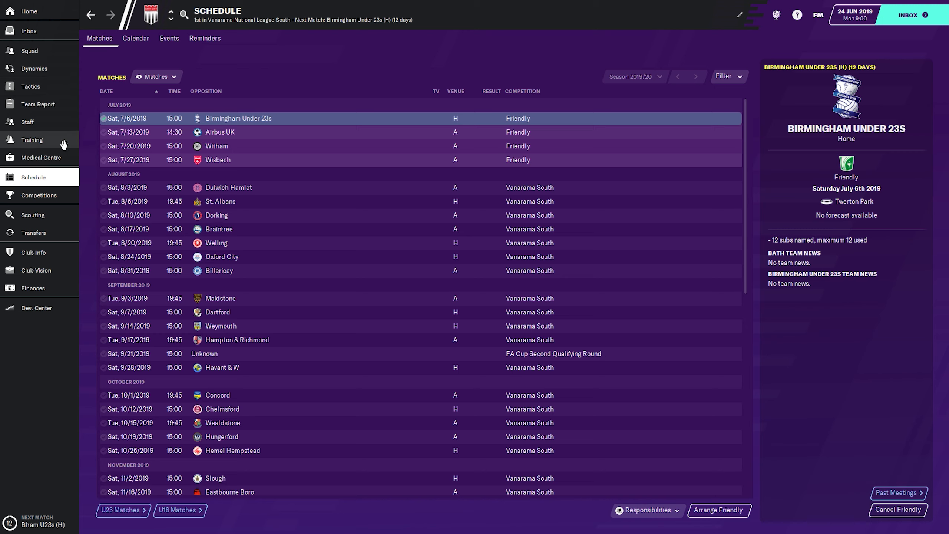
mouse_move(44, 218)
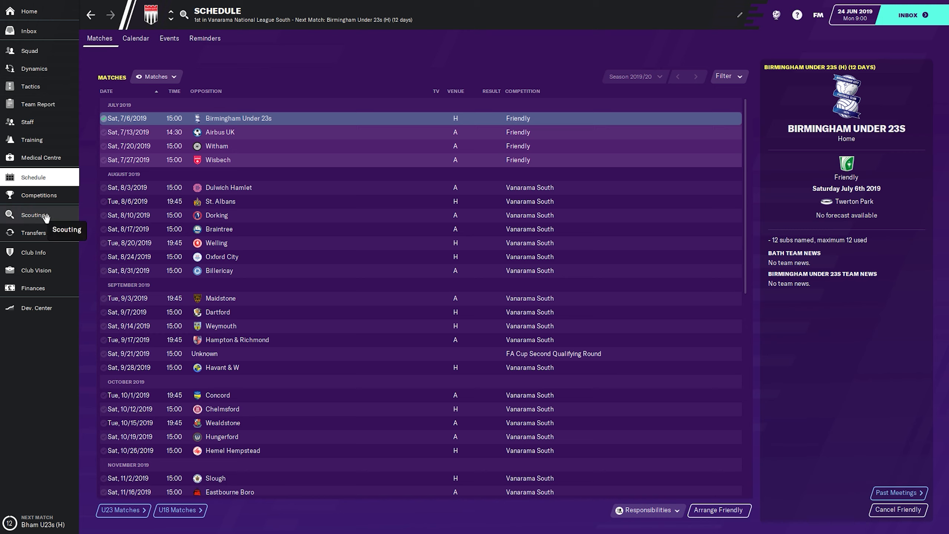
mouse_move(31, 55)
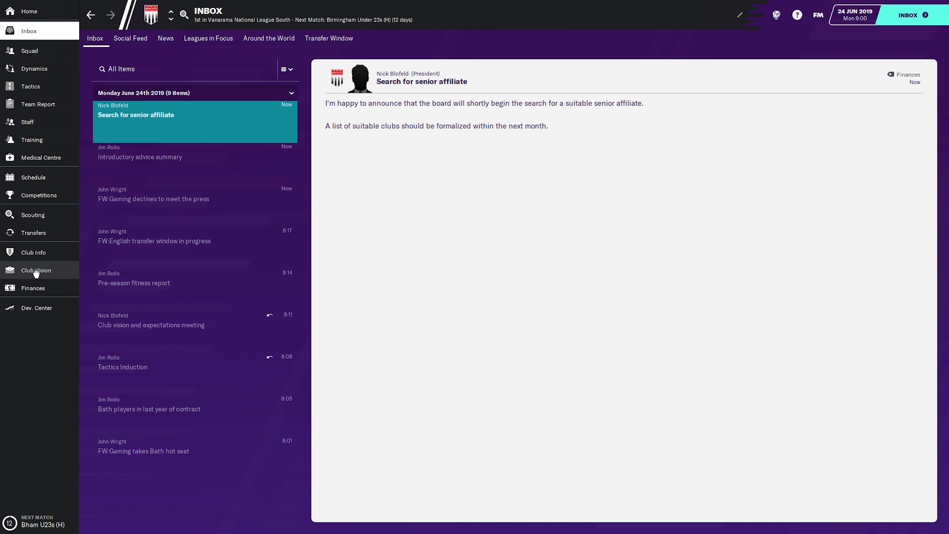
Open Bath City's Club Info page with history, staff, kits and stadium
click(34, 252)
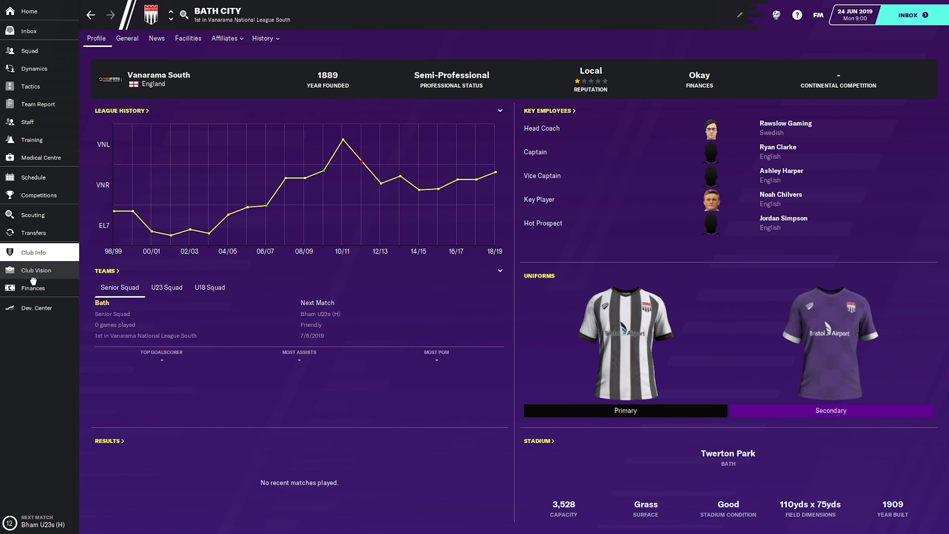
Check the board's club vision and match performance assessments, then open the Transfer Centre
click(36, 269)
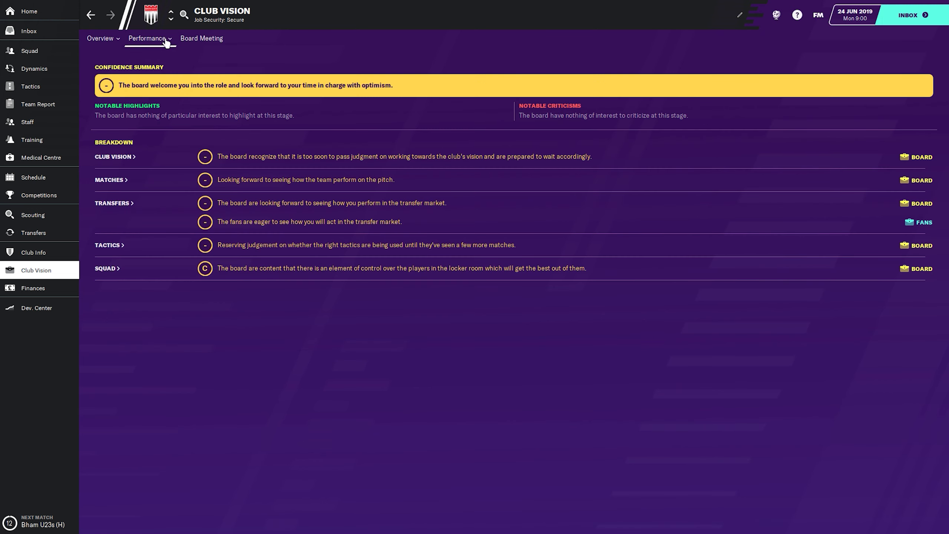
mouse_move(218, 48)
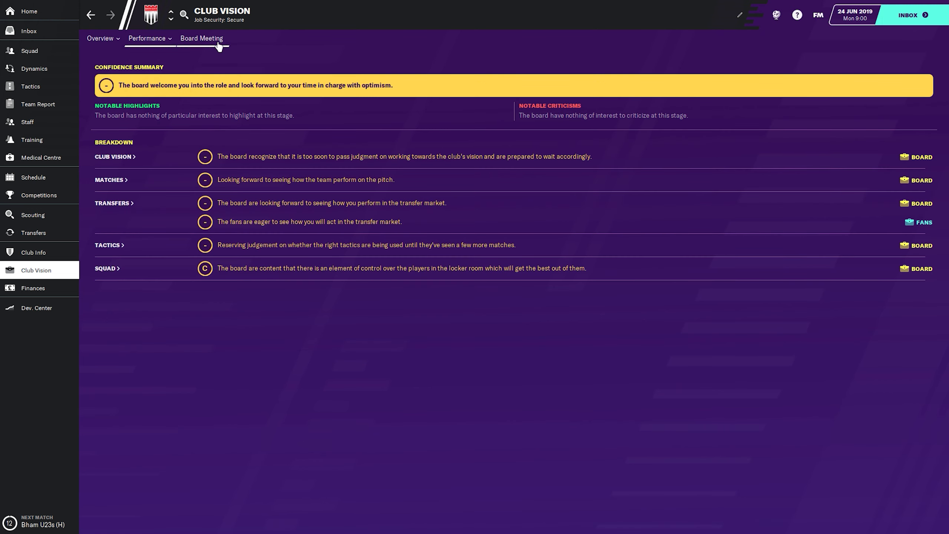
click(146, 38)
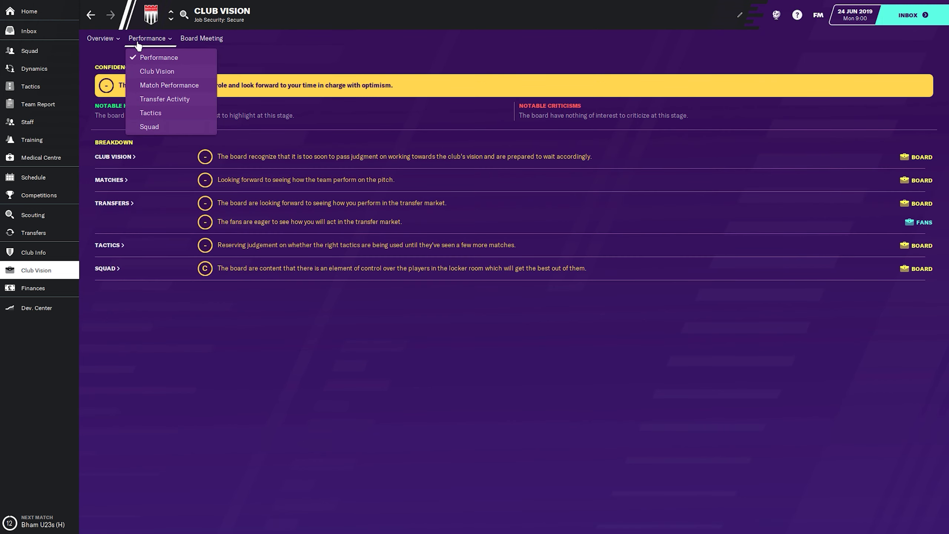
mouse_move(148, 47)
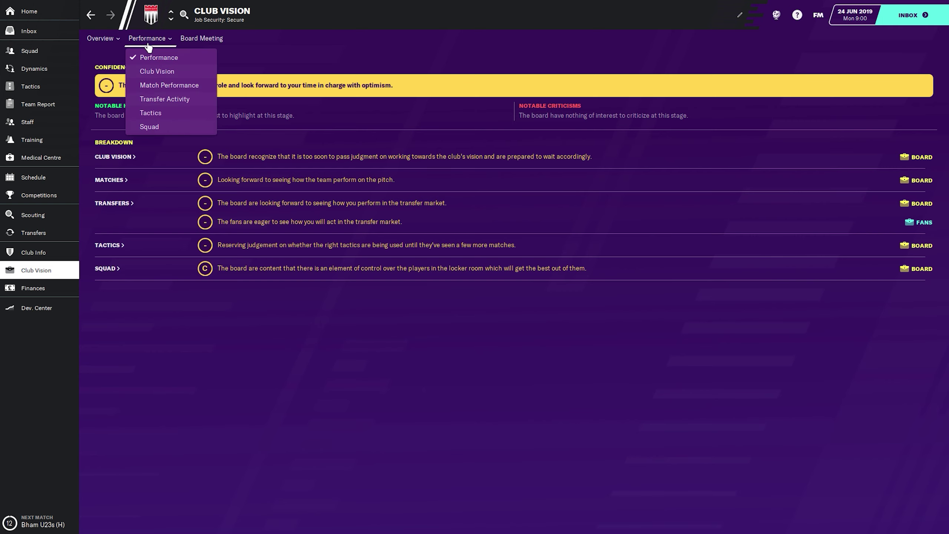
click(157, 72)
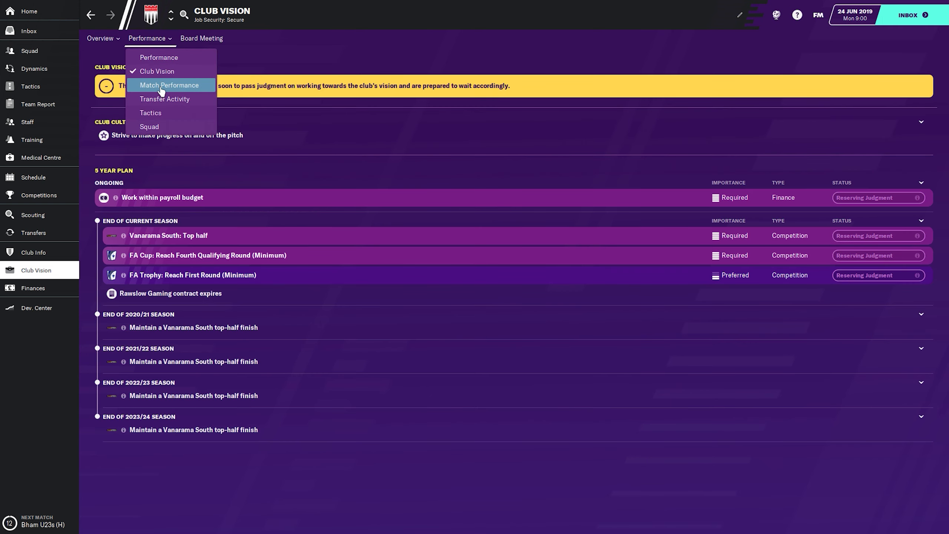
click(168, 85)
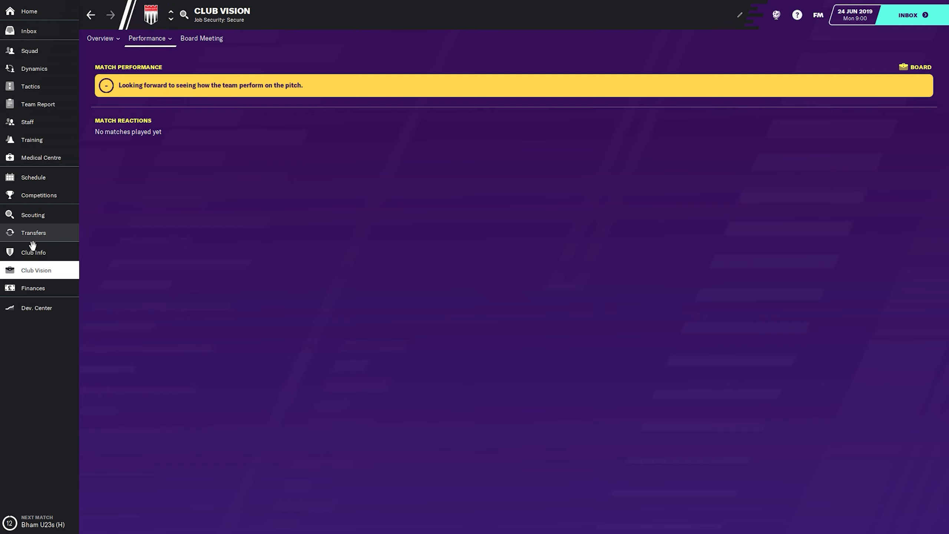
click(34, 233)
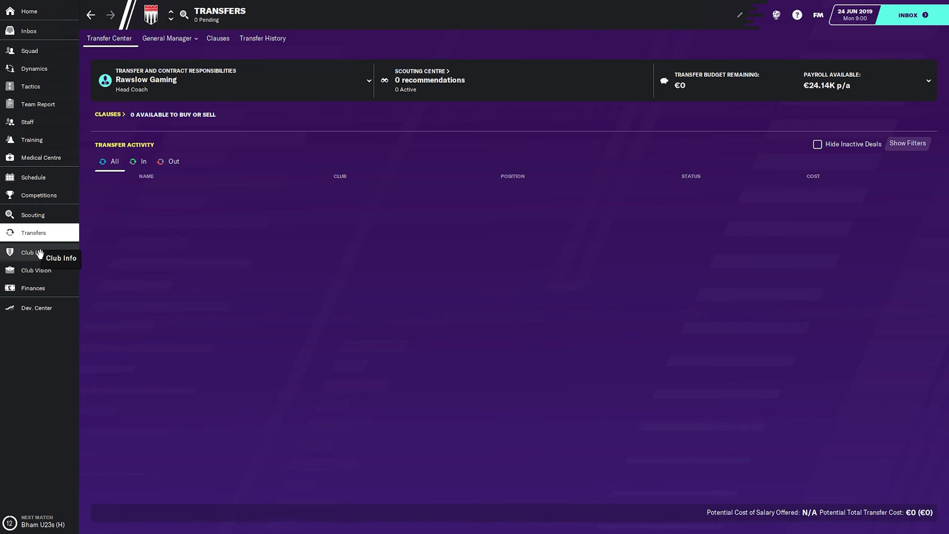
Open the Development Centre and advance its introduction past the first step
click(167, 38)
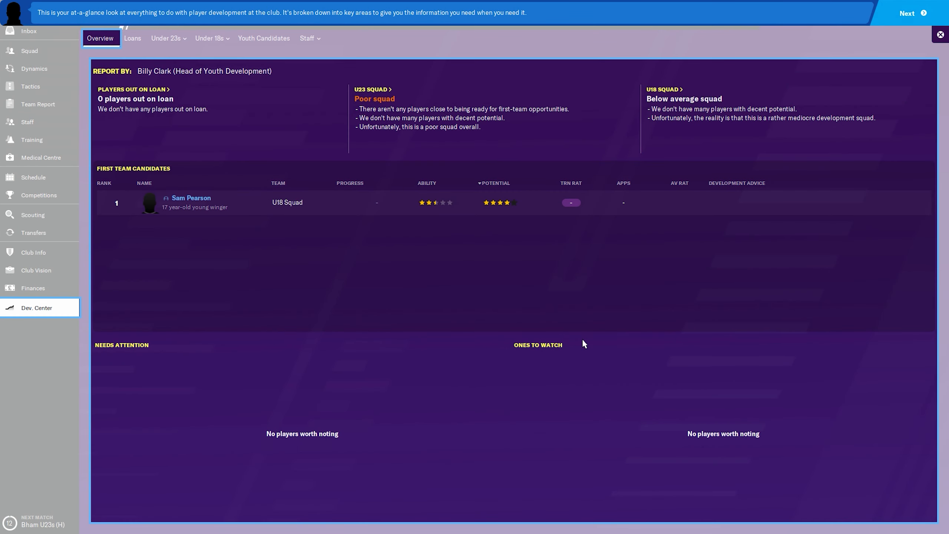
mouse_move(489, 280)
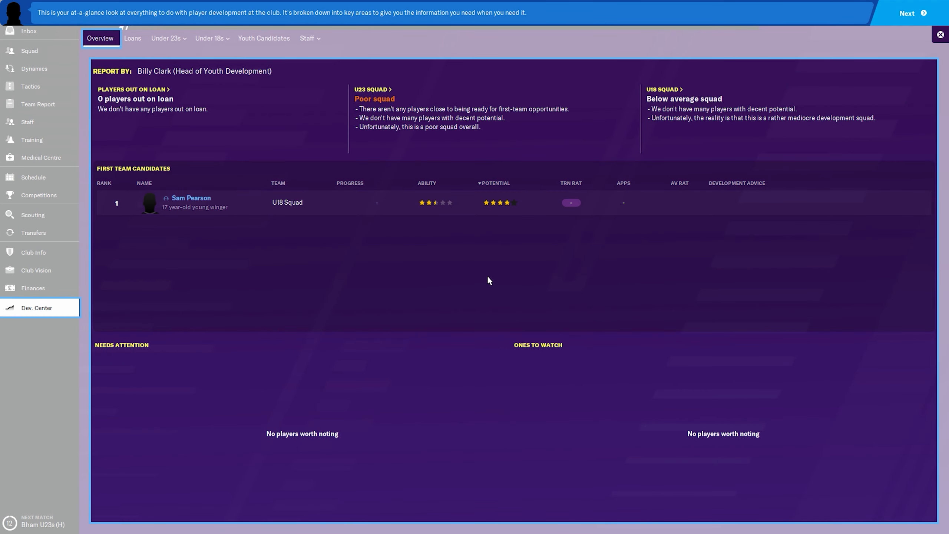
mouse_move(464, 127)
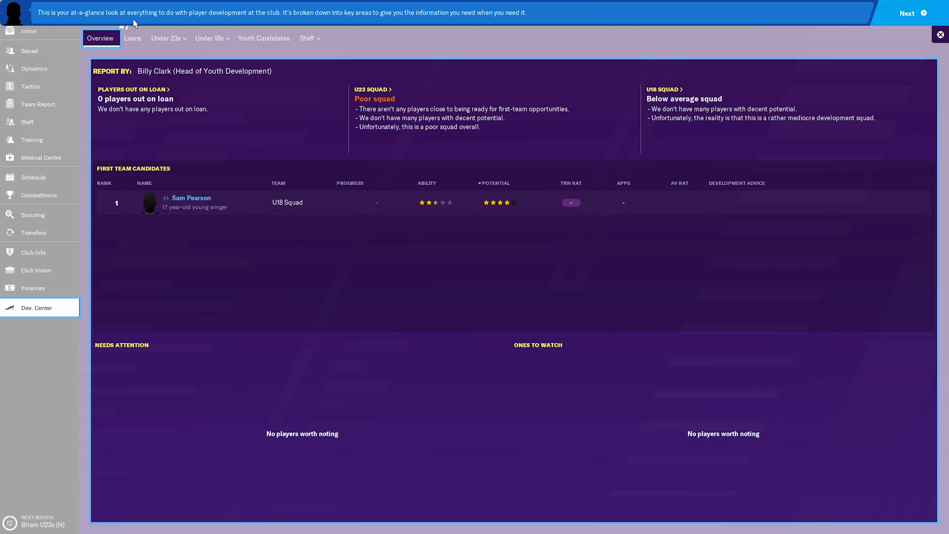
mouse_move(380, 18)
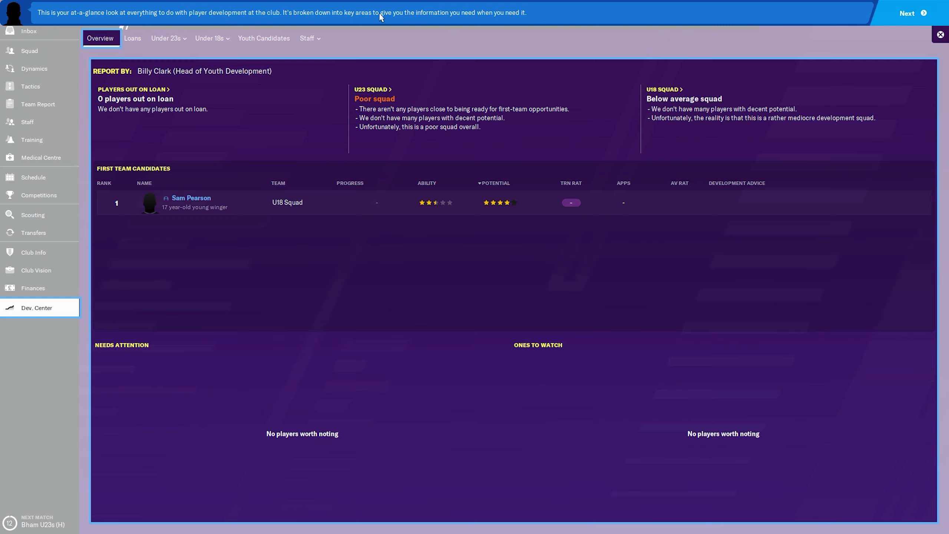
mouse_move(896, 17)
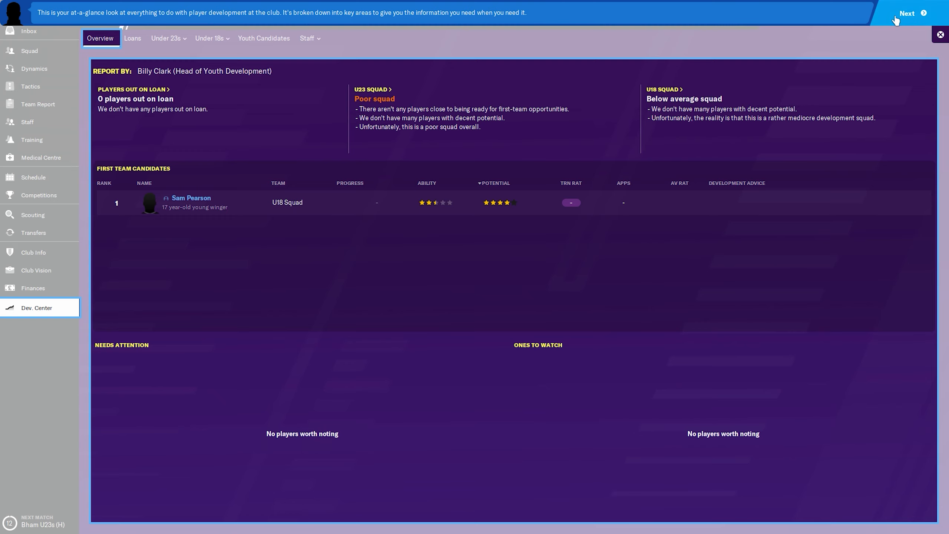
click(911, 13)
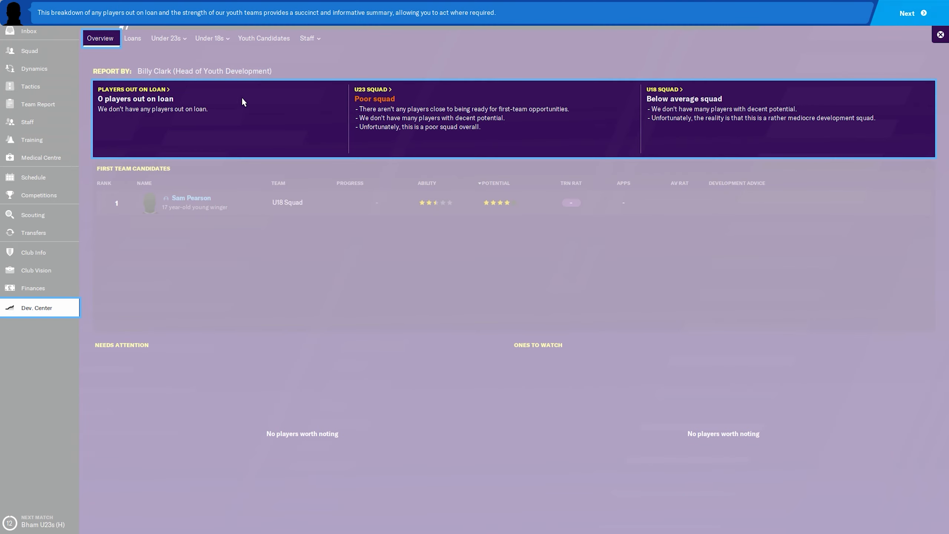
mouse_move(366, 81)
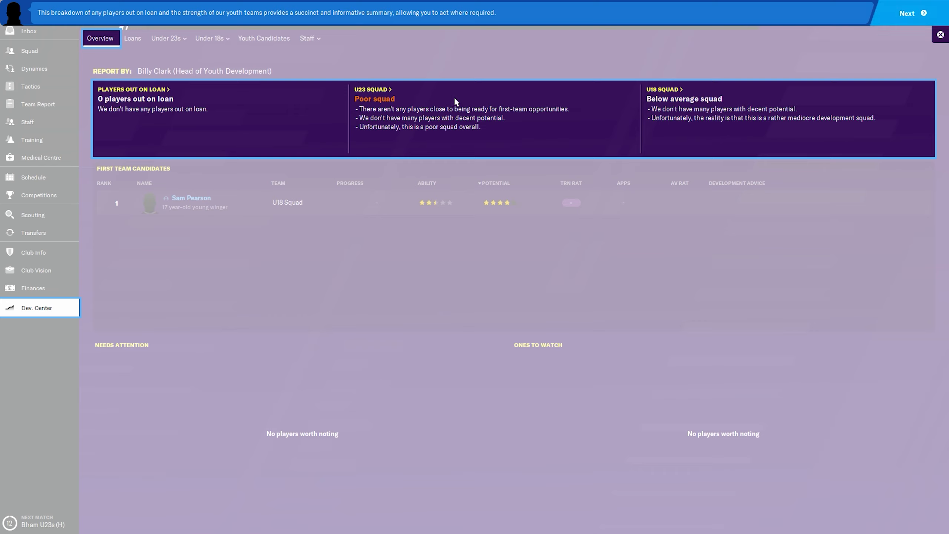
mouse_move(514, 122)
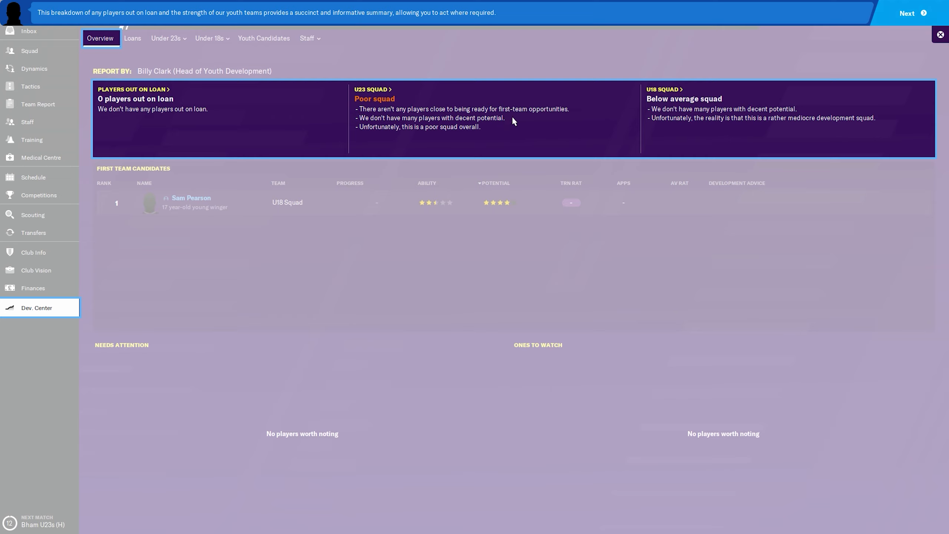
mouse_move(470, 114)
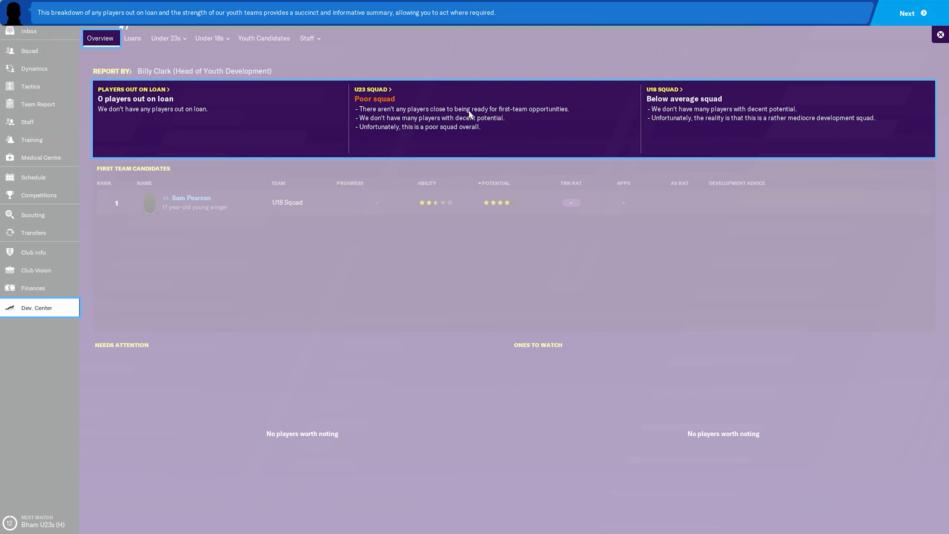
mouse_move(379, 118)
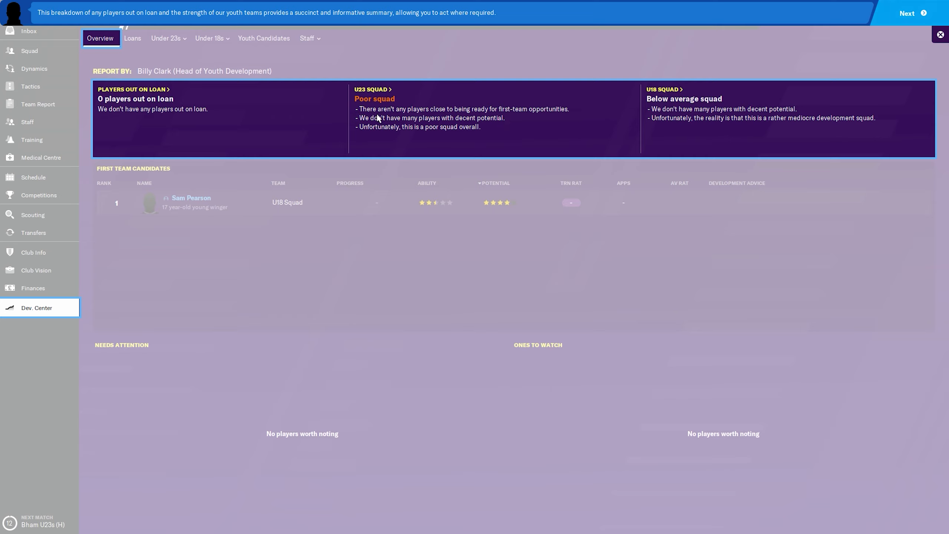
mouse_move(498, 122)
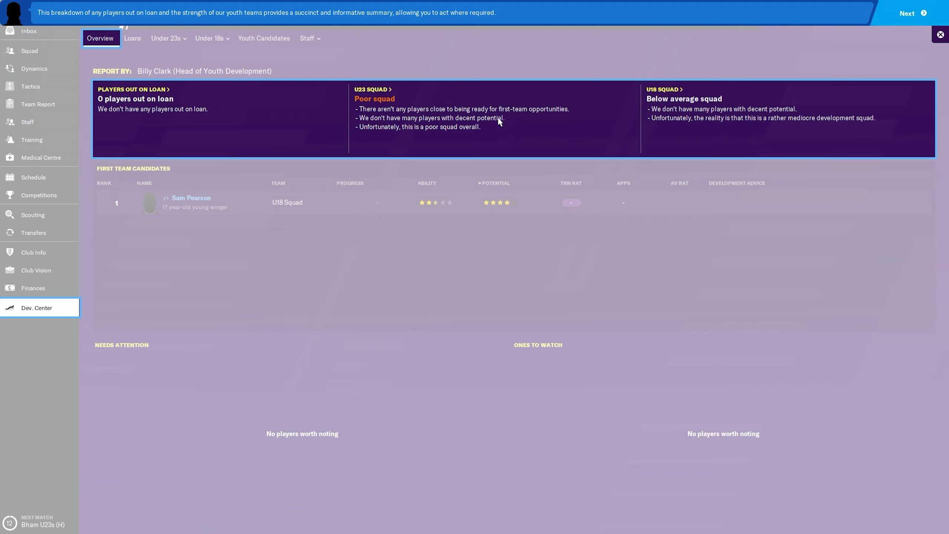
mouse_move(481, 145)
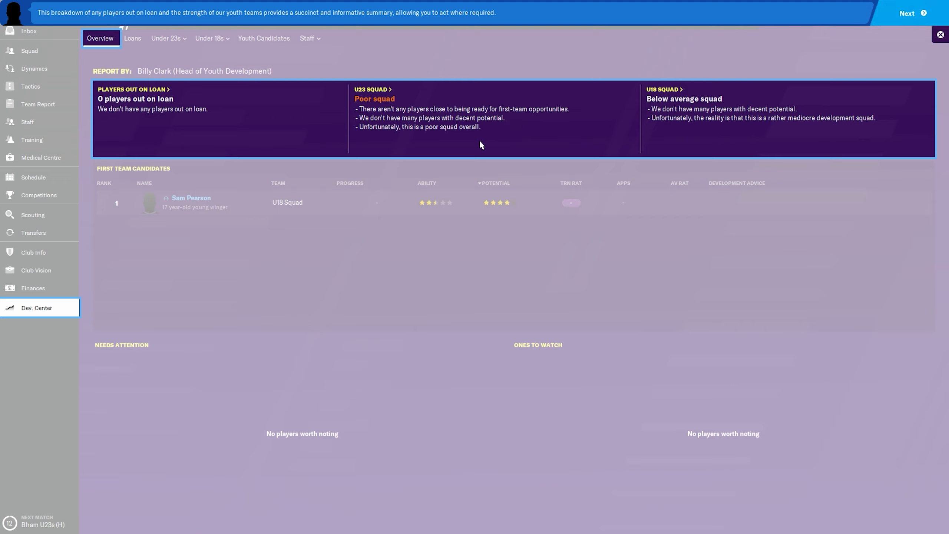
mouse_move(559, 143)
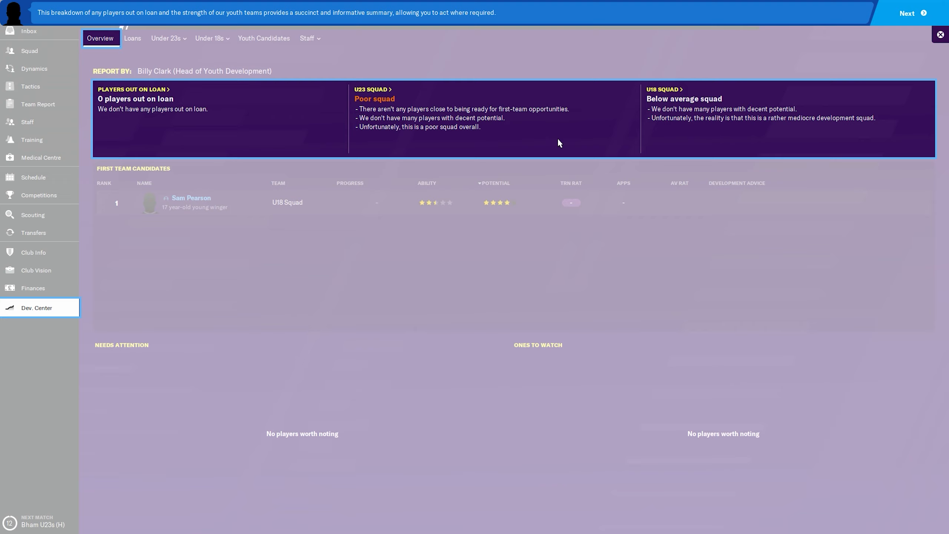
mouse_move(581, 166)
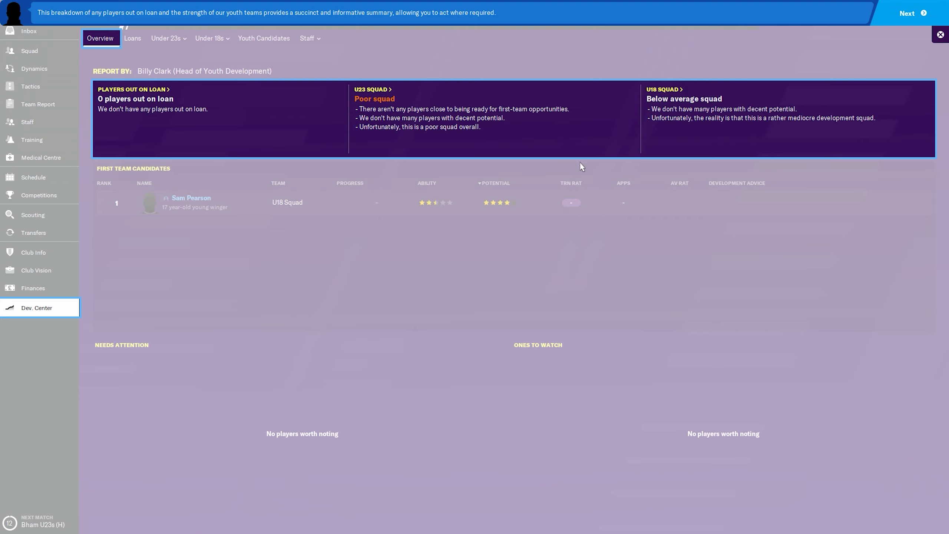
mouse_move(693, 161)
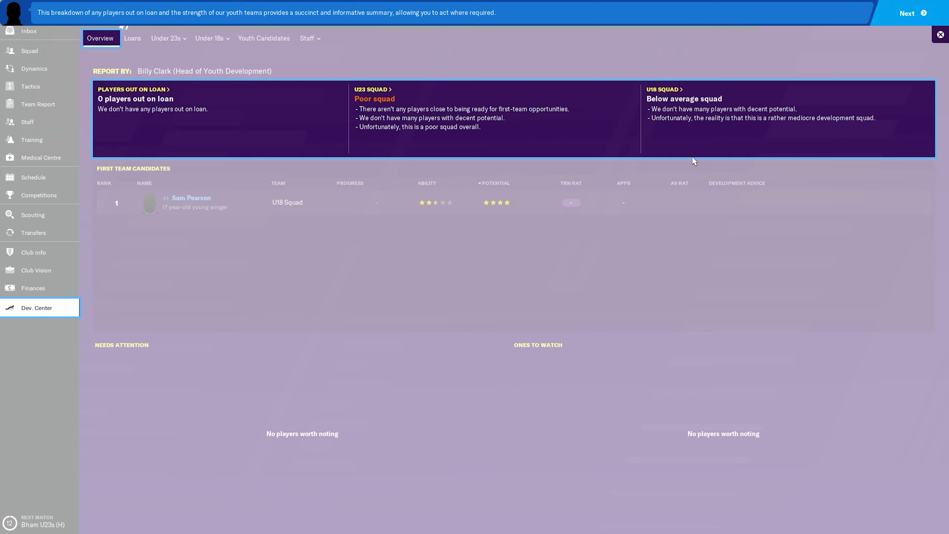
mouse_move(792, 95)
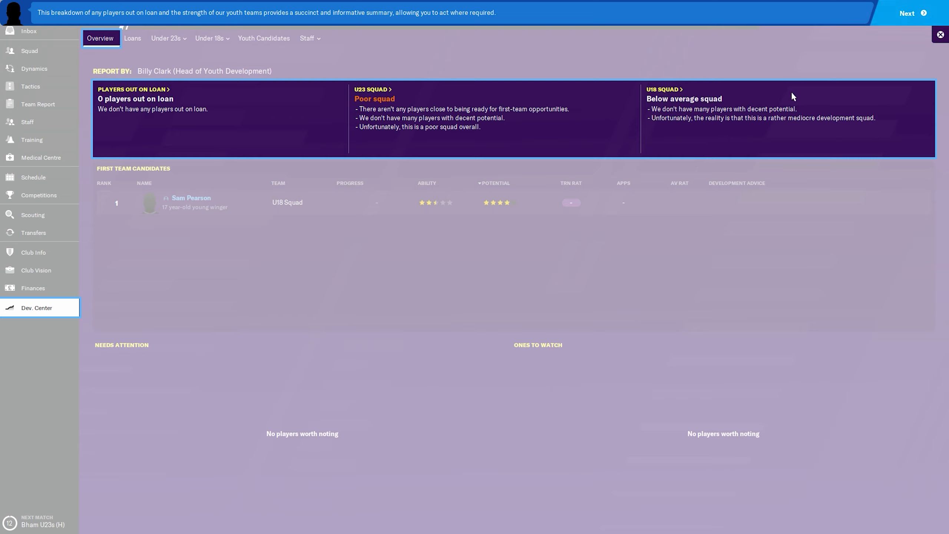
mouse_move(767, 108)
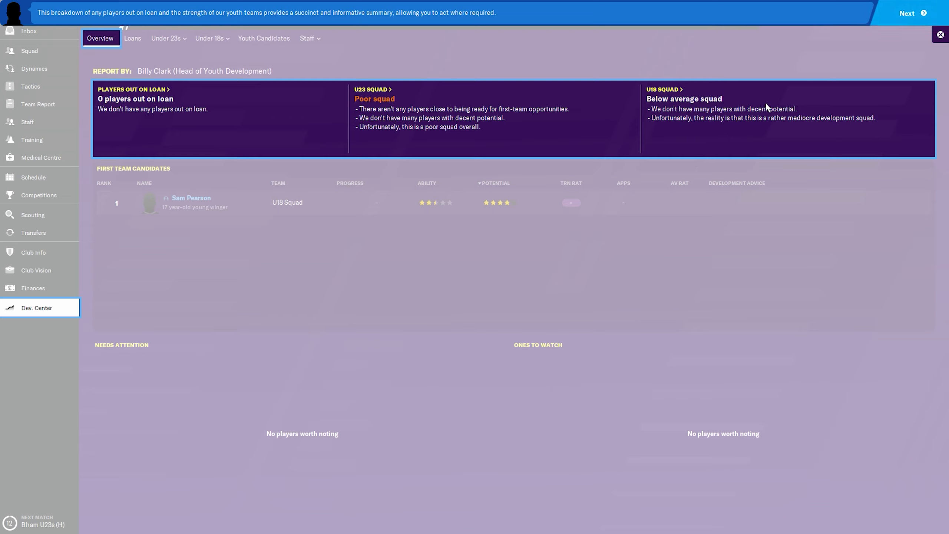
mouse_move(707, 125)
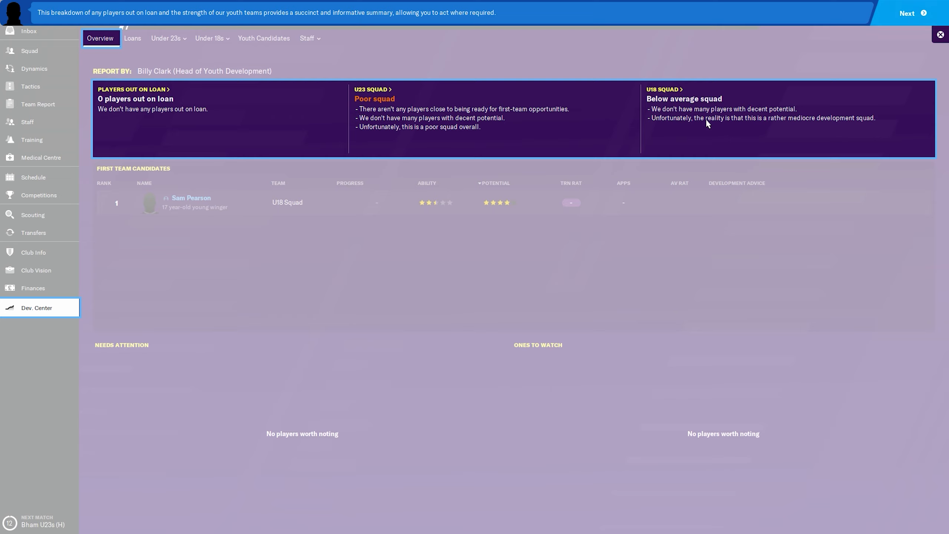
mouse_move(824, 124)
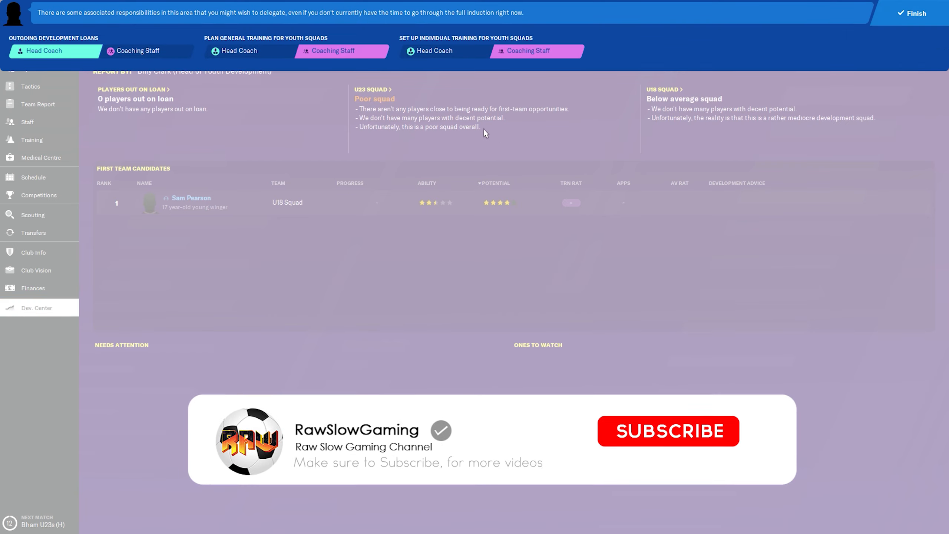
Advance the Development Centre introduction to its final youth delegation step
click(669, 432)
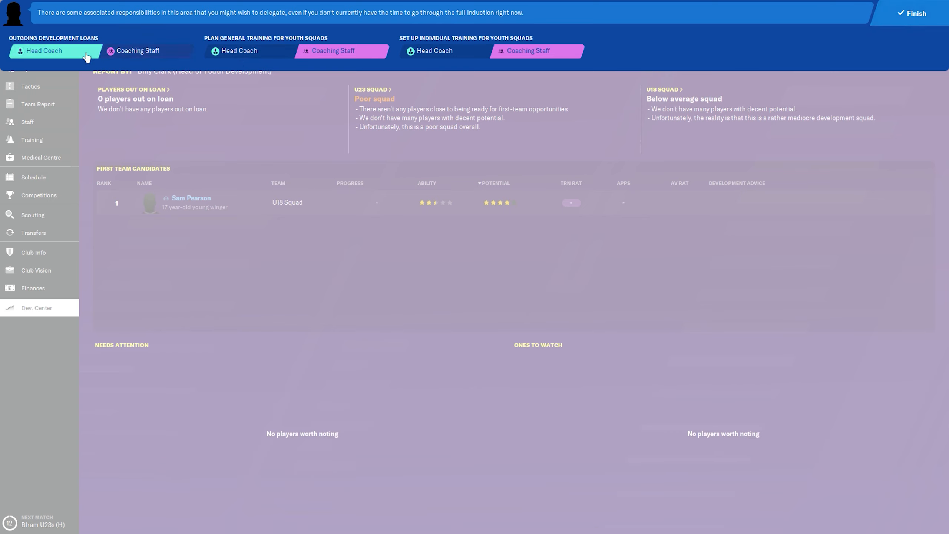
mouse_move(132, 58)
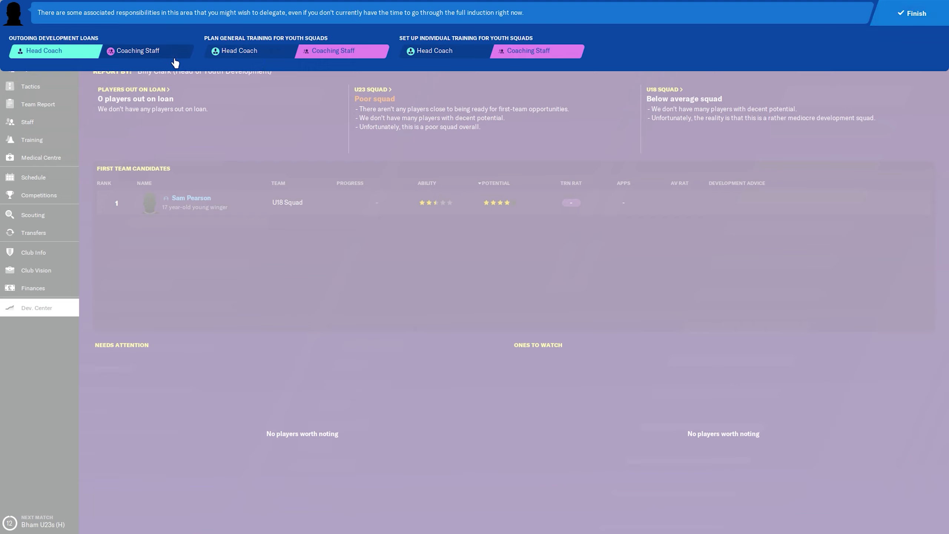
mouse_move(689, 54)
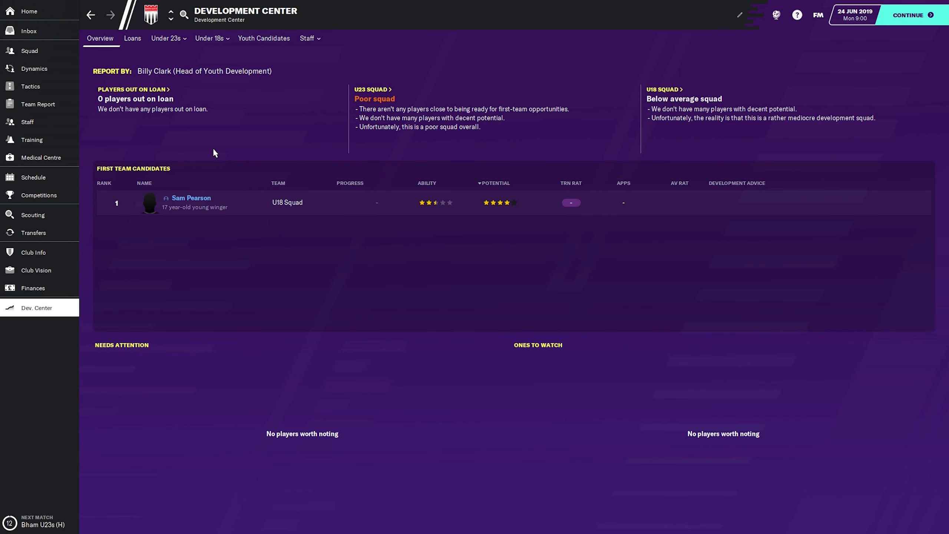
mouse_move(217, 241)
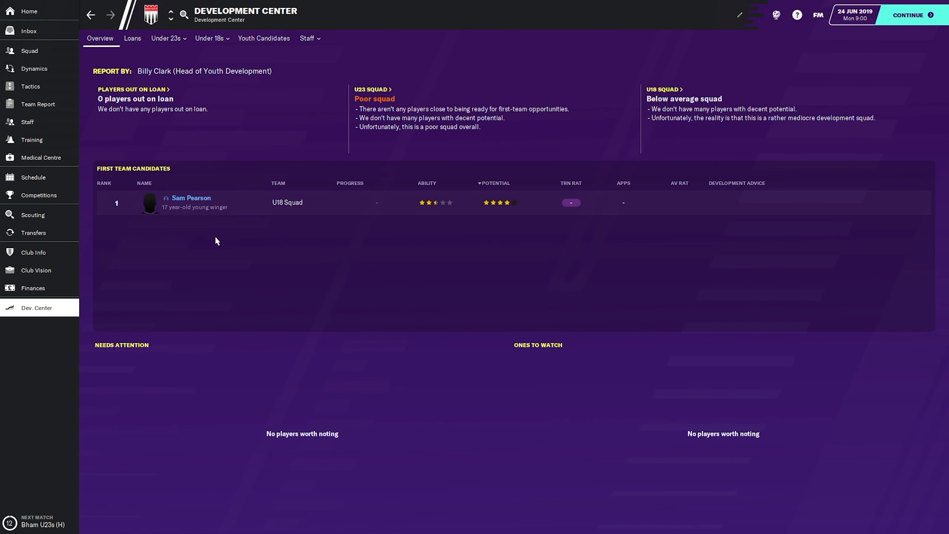
mouse_move(206, 202)
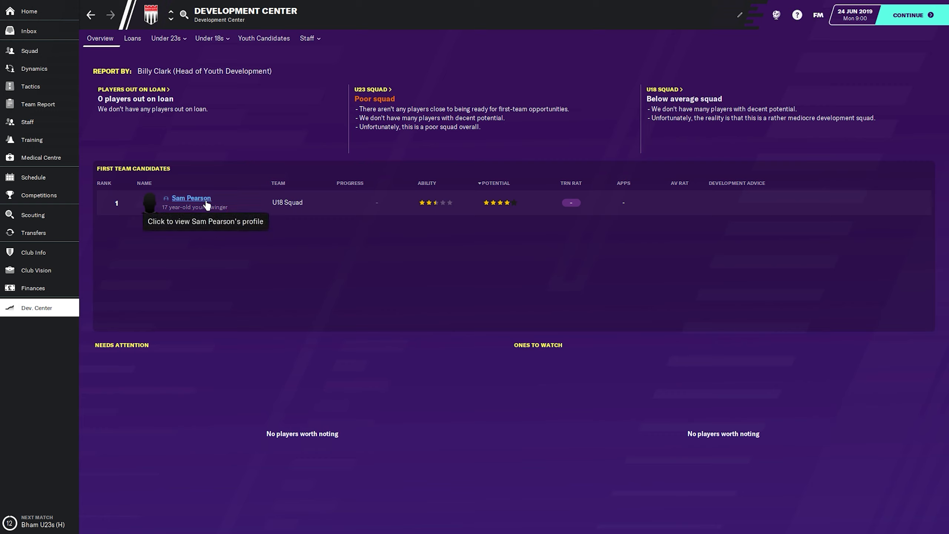
mouse_move(267, 216)
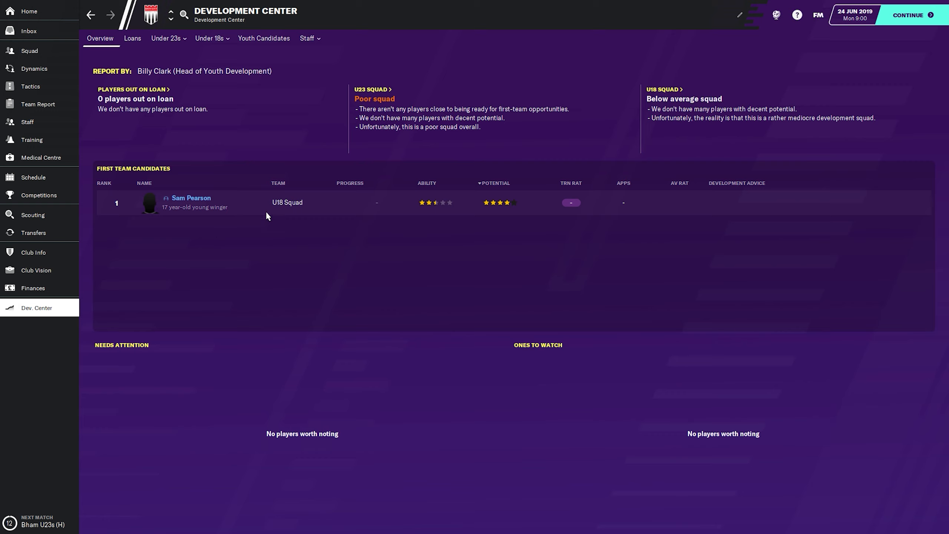
Check Sam Pearson's contract and development options, then return to the Development Centre
click(188, 199)
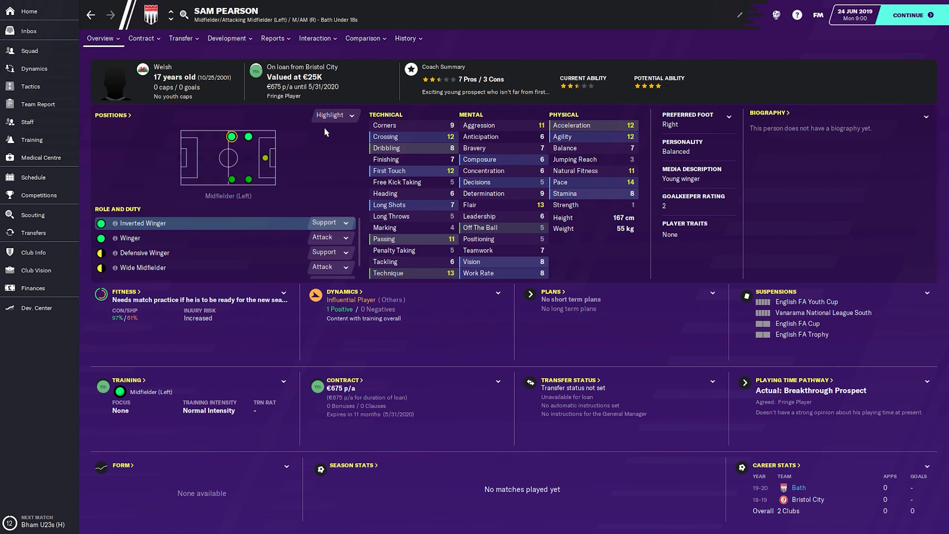
mouse_move(163, 68)
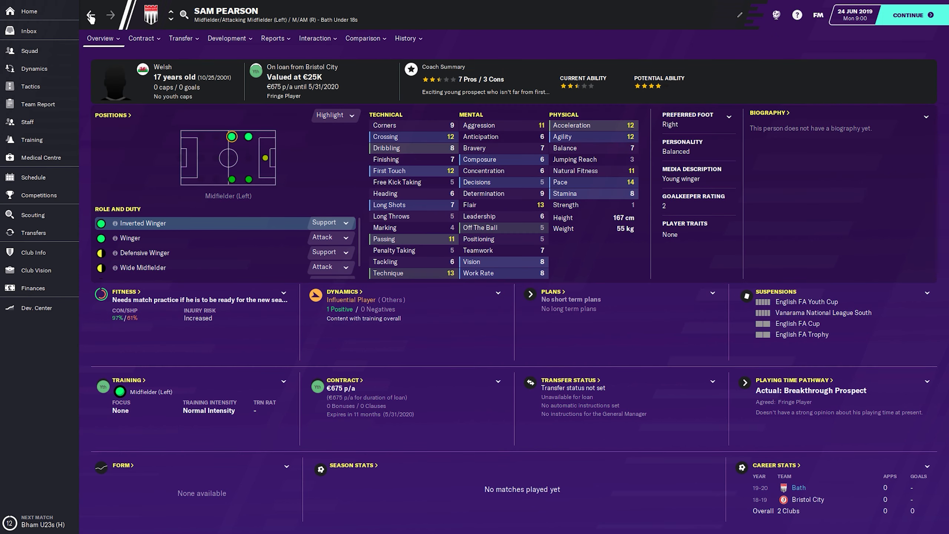
click(141, 38)
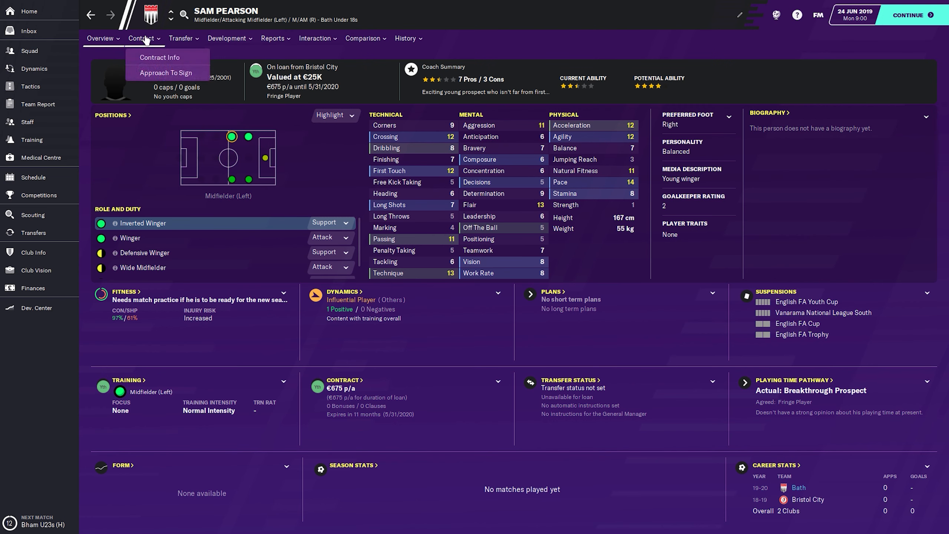
click(227, 38)
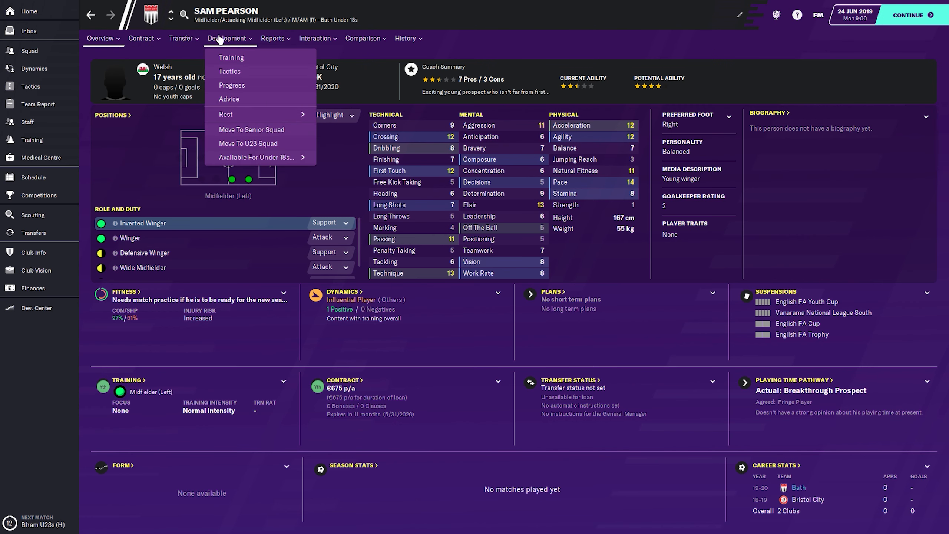
click(91, 12)
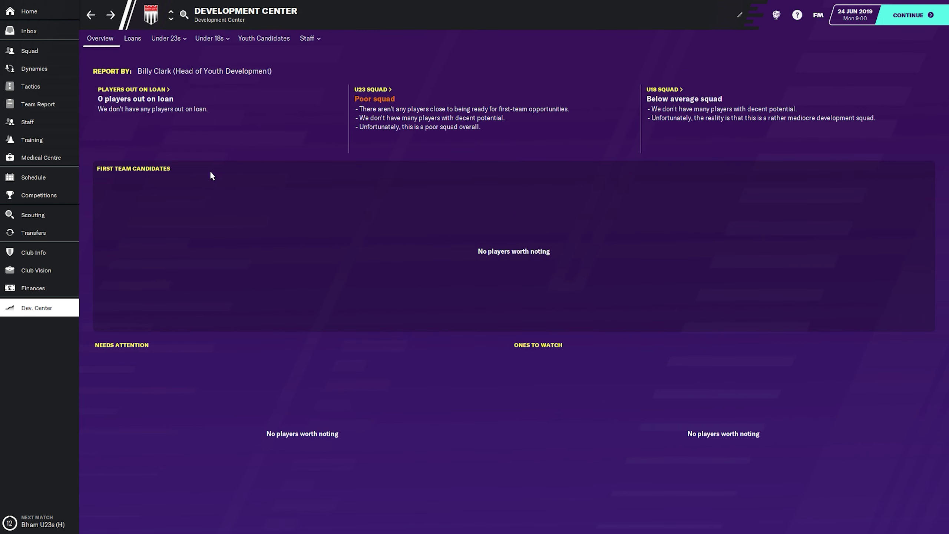
click(166, 38)
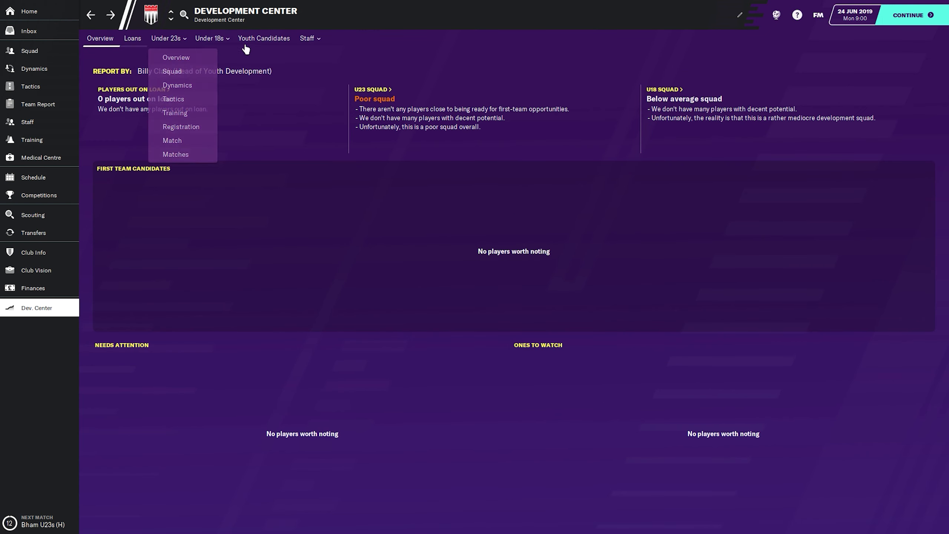
click(264, 38)
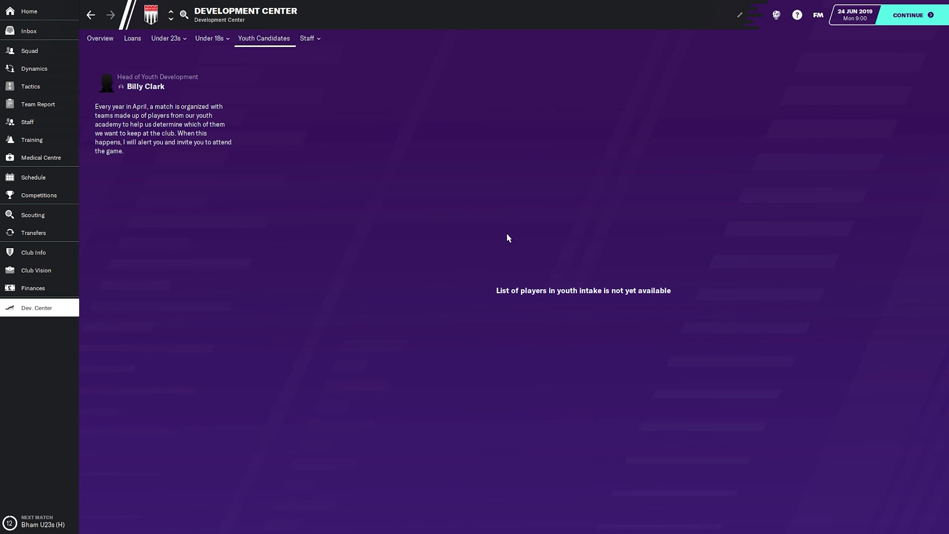
click(133, 39)
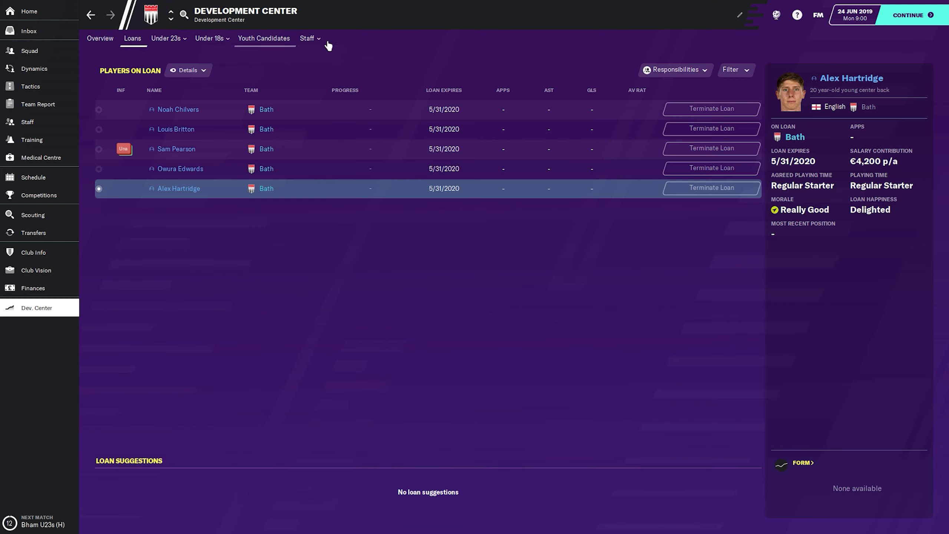
click(100, 38)
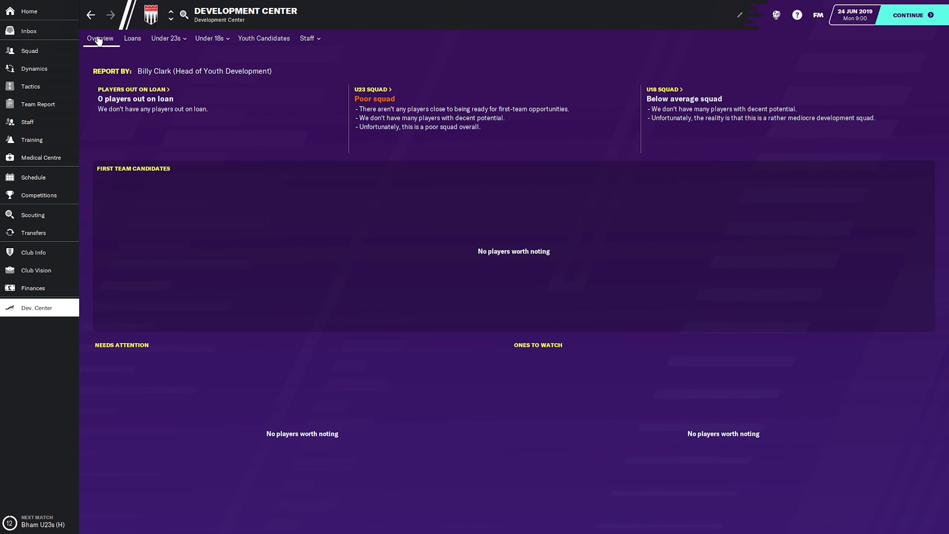
click(133, 38)
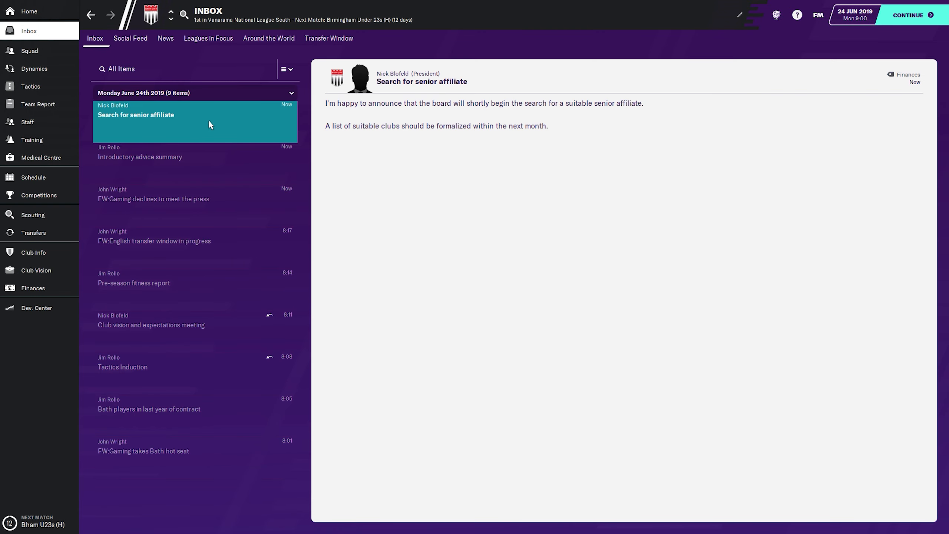
mouse_move(875, 17)
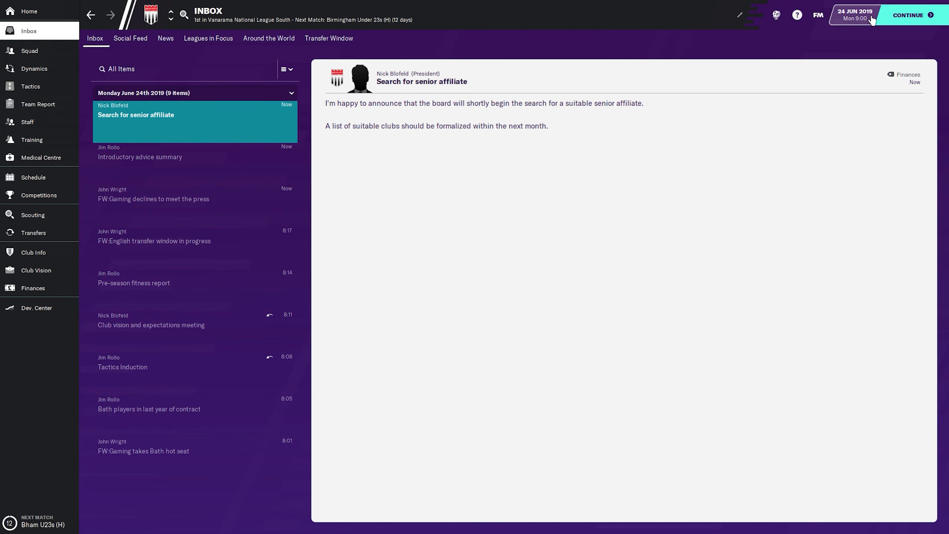
Advance to 13:00 and open the new Social Feed setup message in the inbox
click(131, 38)
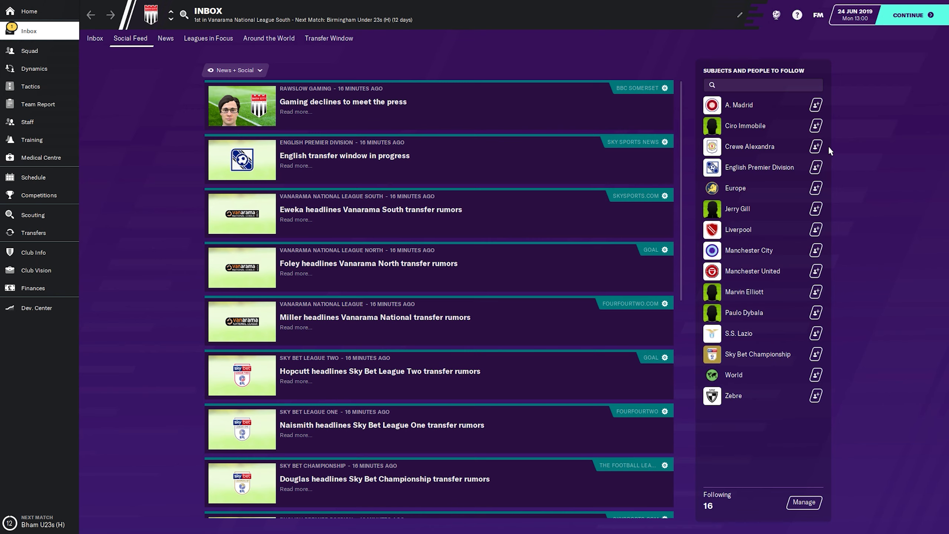
mouse_move(29, 31)
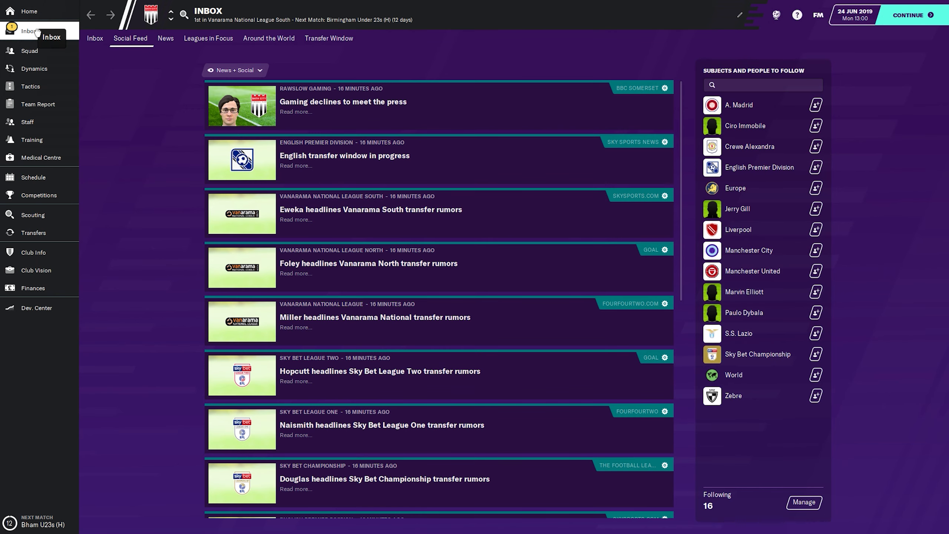
click(94, 39)
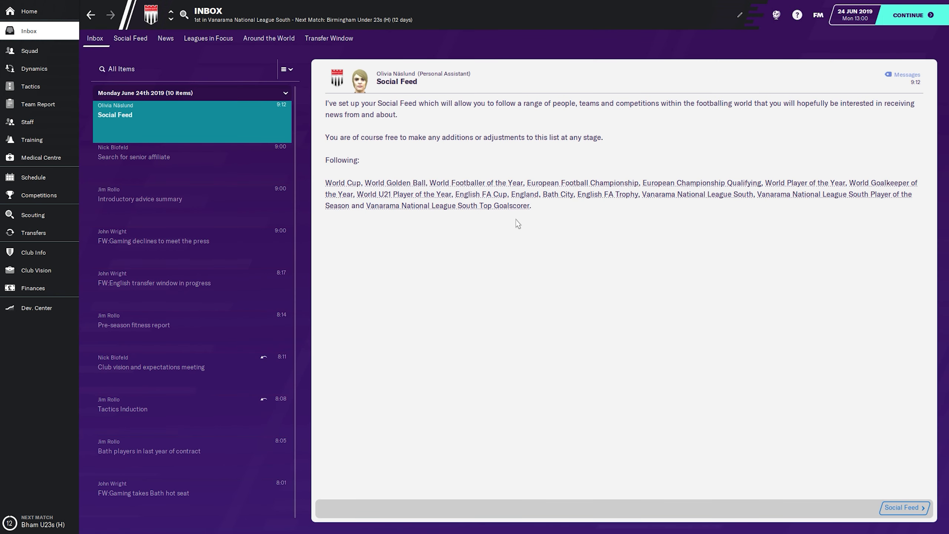
mouse_move(867, 53)
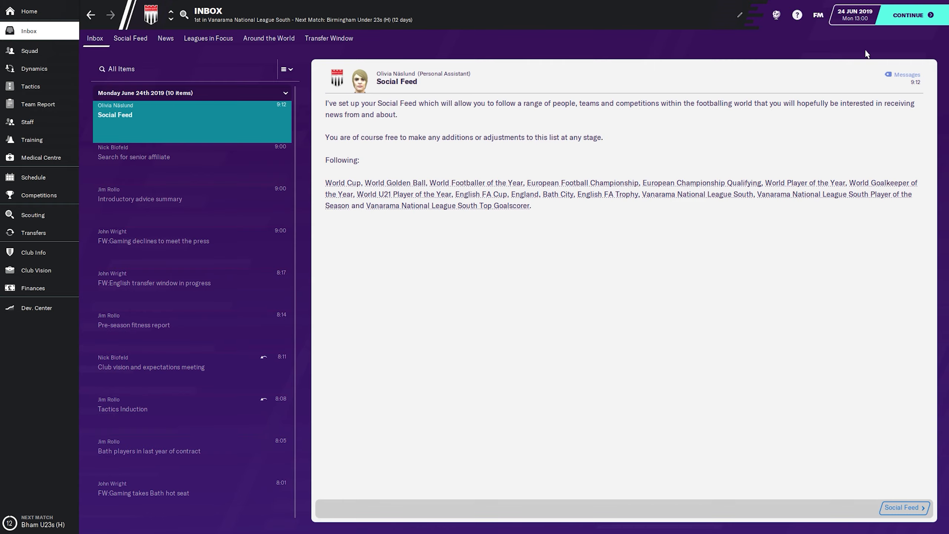
Move on to 25 June and confirm the Code of Conduct with default fines
click(909, 15)
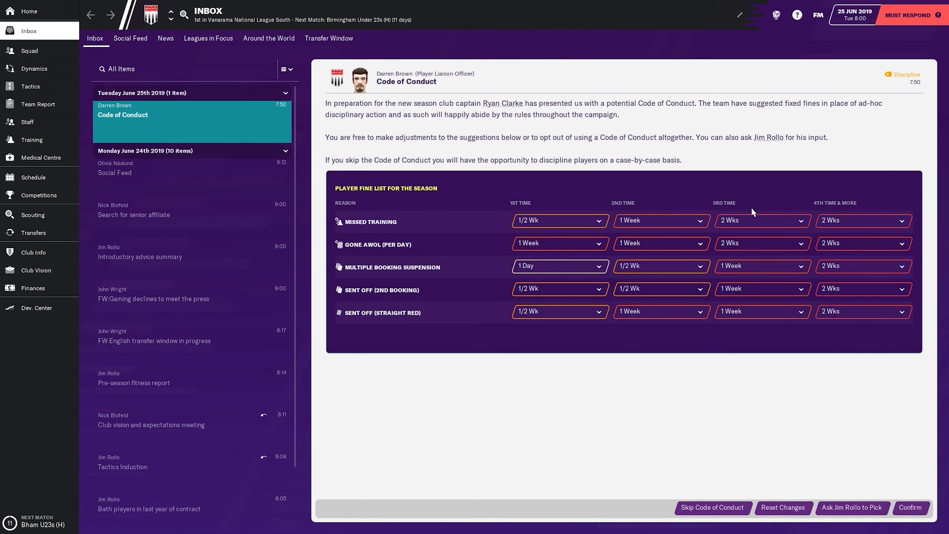
mouse_move(607, 151)
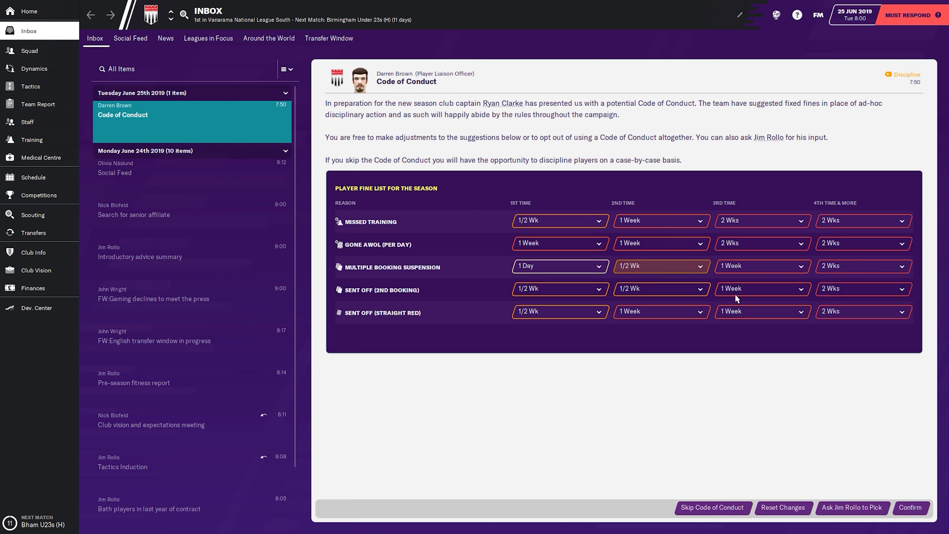
click(561, 221)
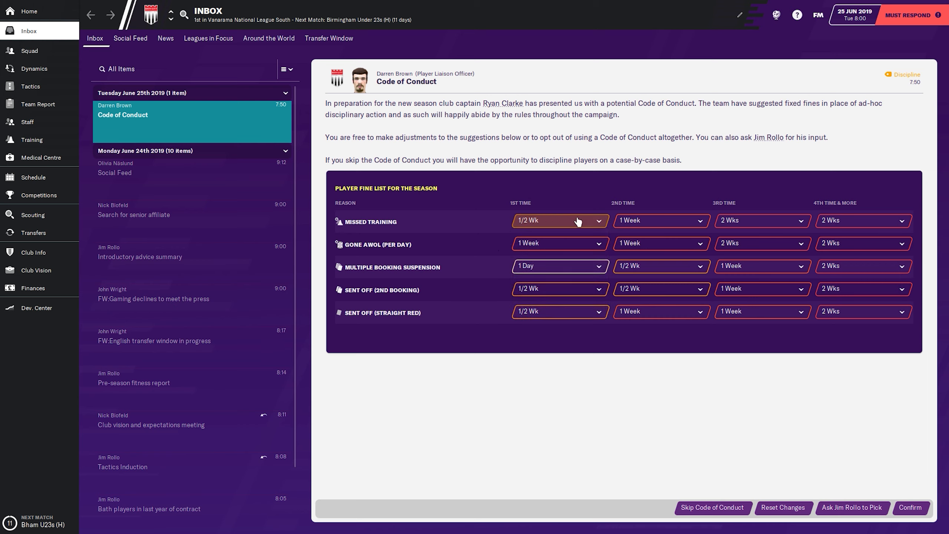
mouse_move(665, 380)
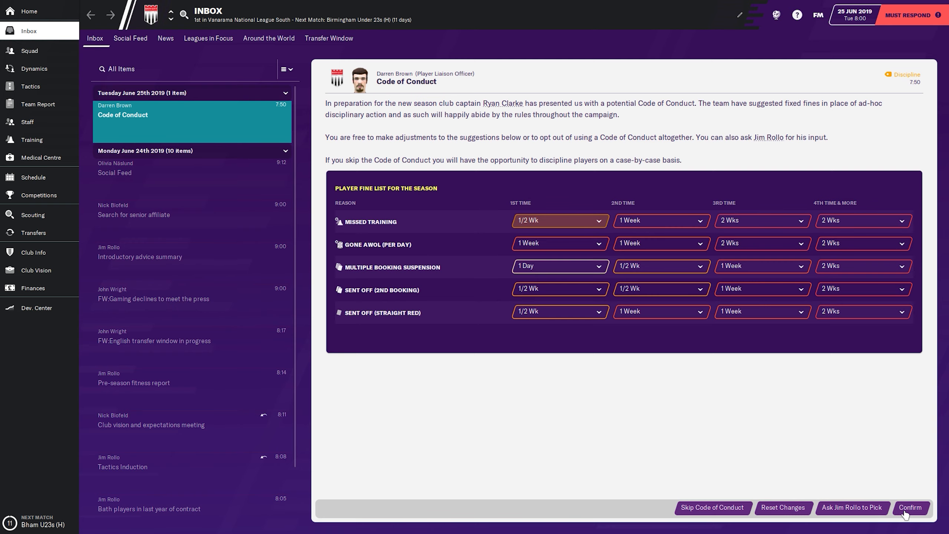
click(911, 507)
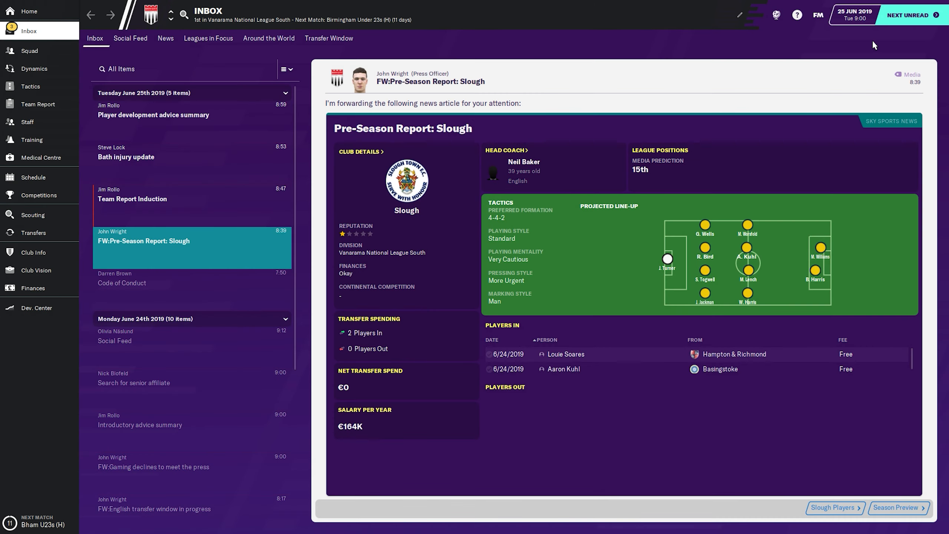
mouse_move(237, 214)
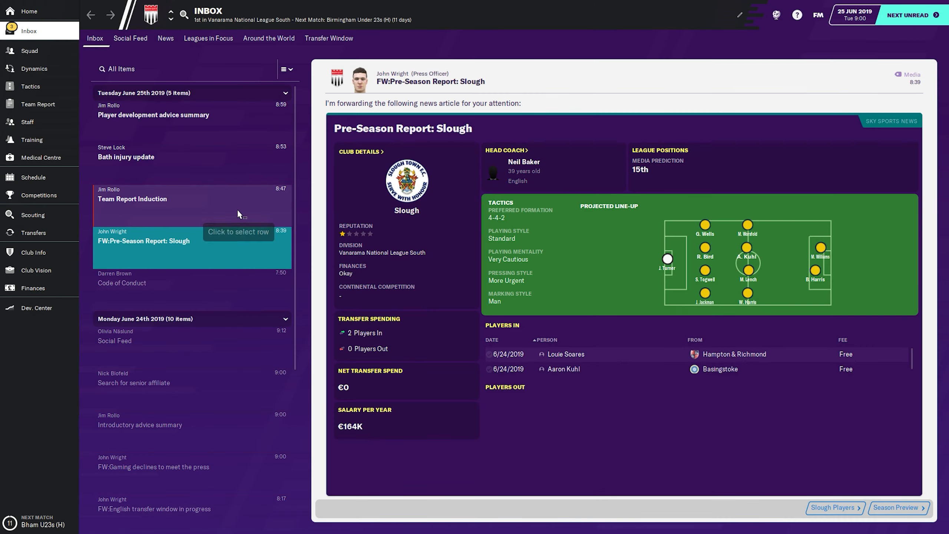
Read the Team Report Induction, Bath injury update and player development advice summary
click(132, 198)
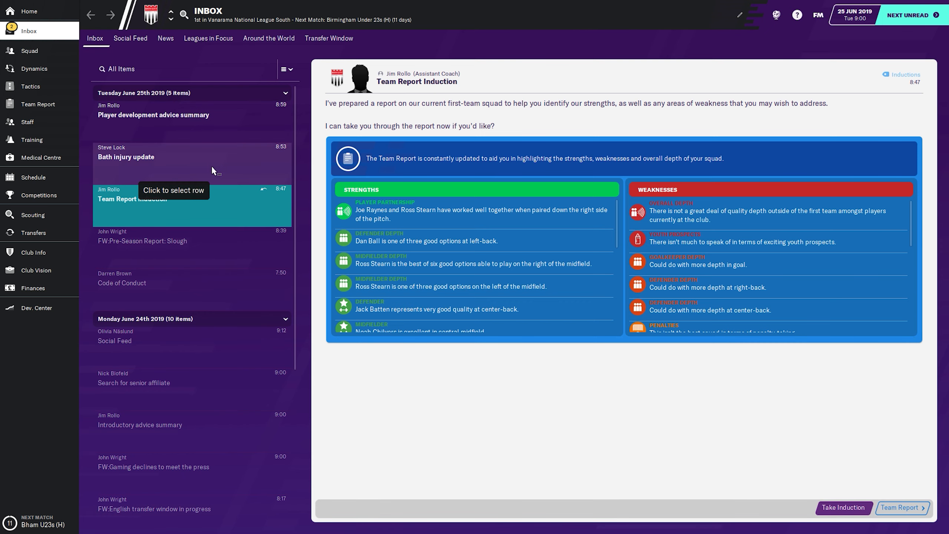
click(126, 157)
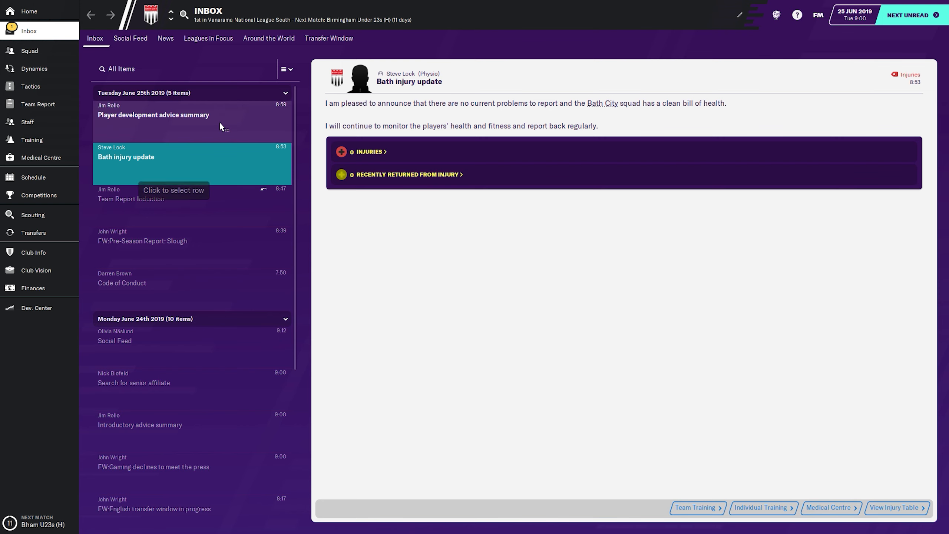
click(153, 115)
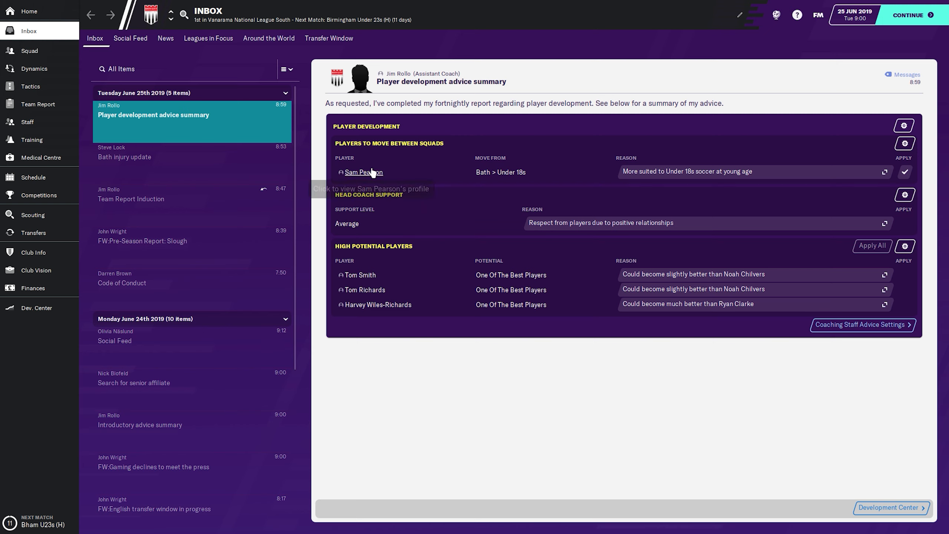
mouse_move(393, 202)
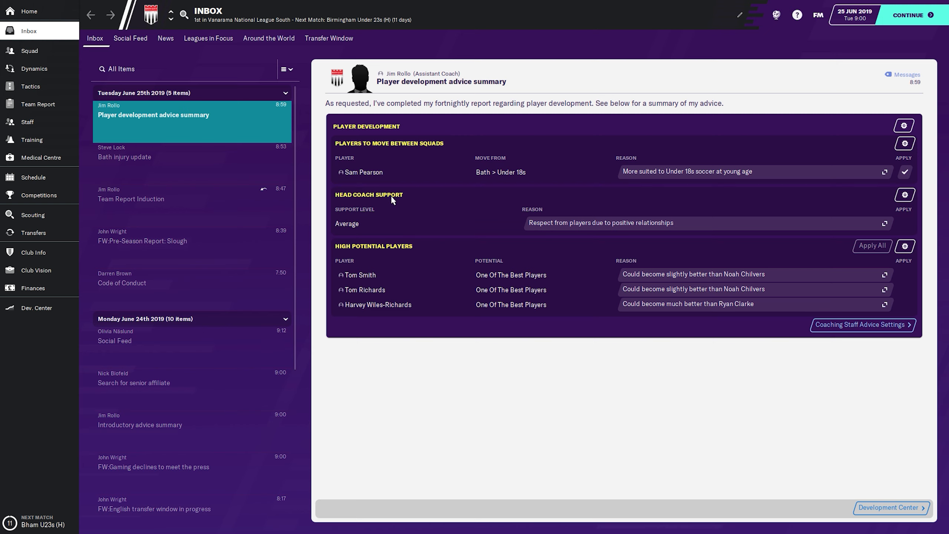
click(364, 172)
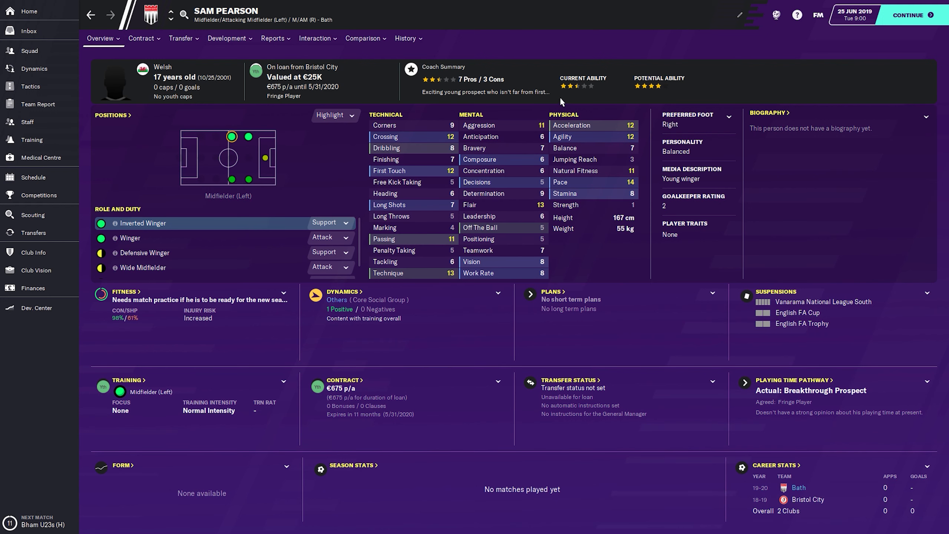
click(273, 38)
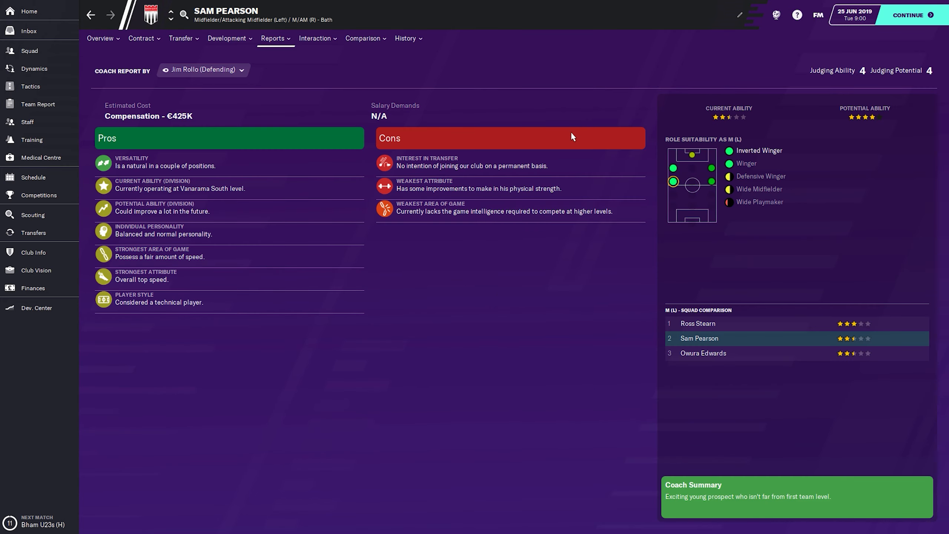
mouse_move(262, 99)
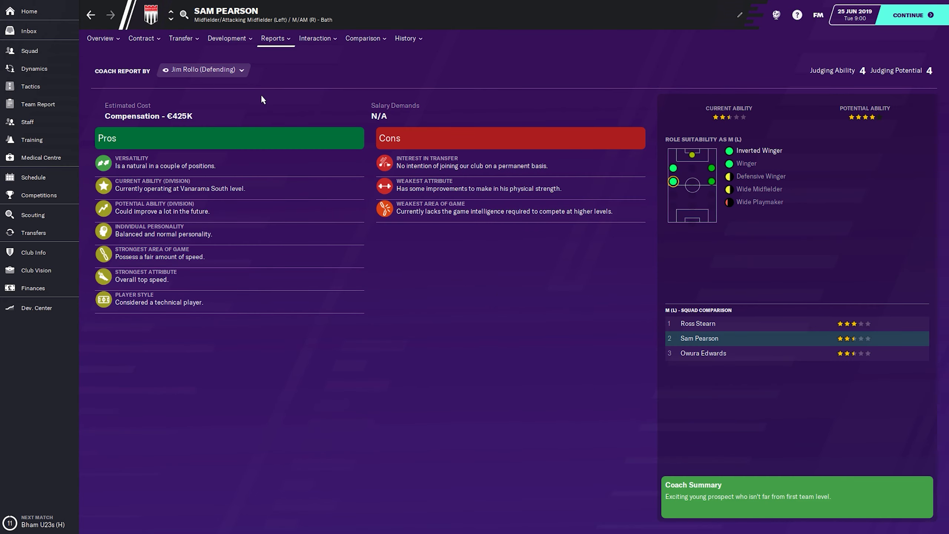
mouse_move(103, 23)
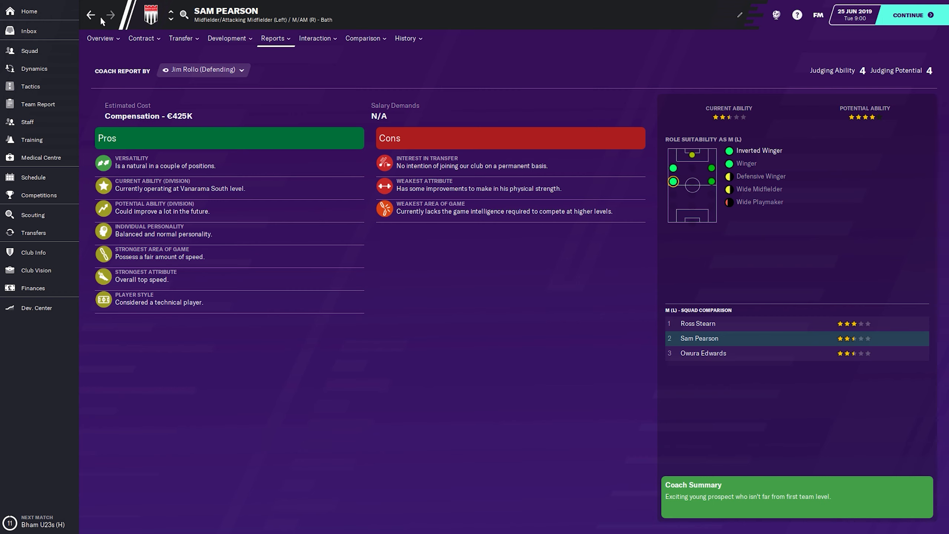
click(29, 31)
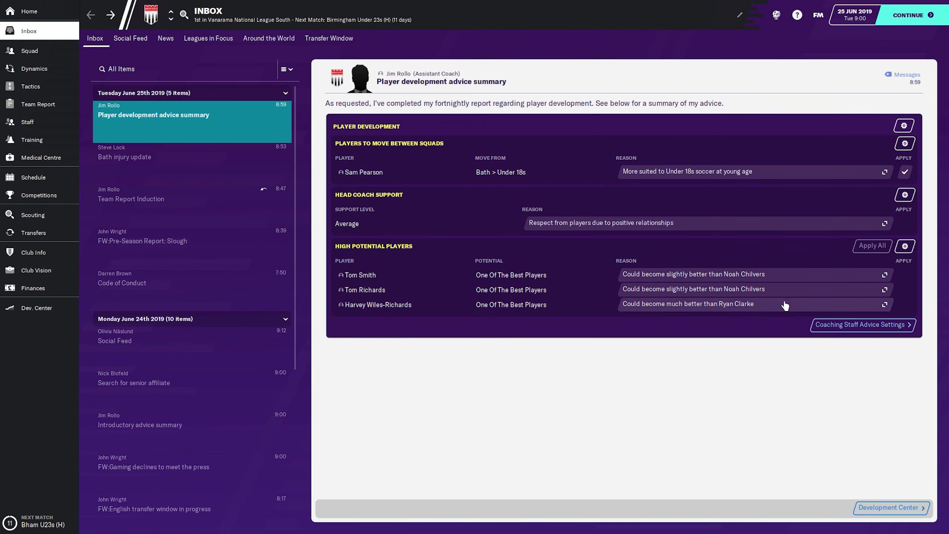
mouse_move(907, 223)
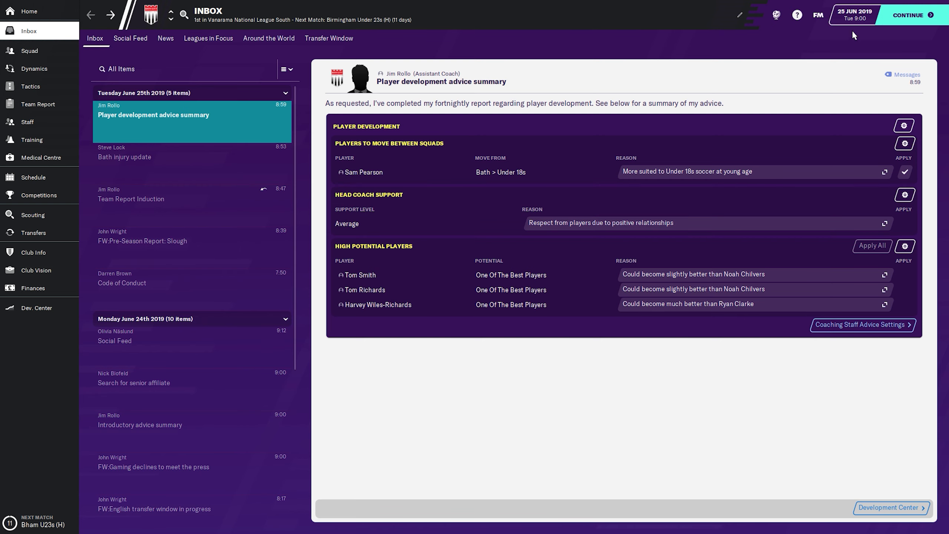
Advance to the next event and skip the Squad Dynamics Induction
click(911, 15)
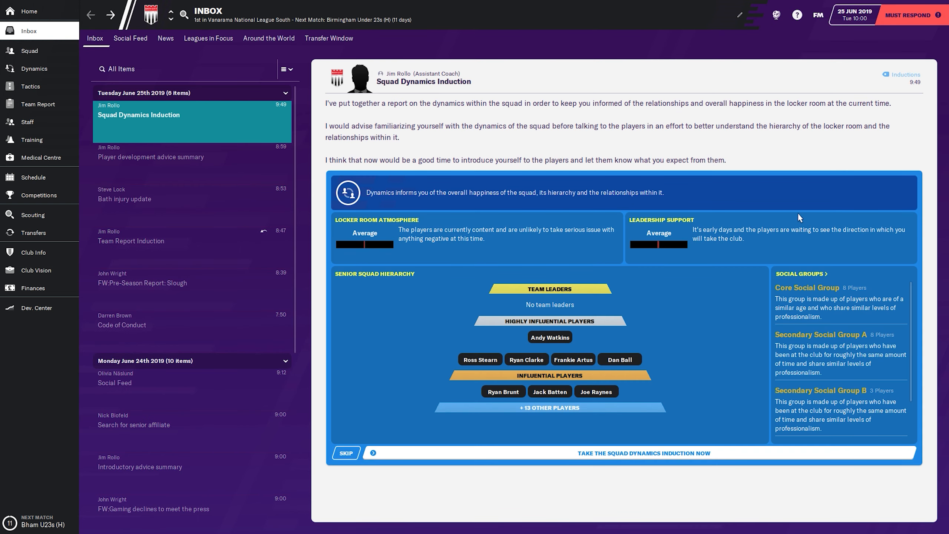
mouse_move(342, 462)
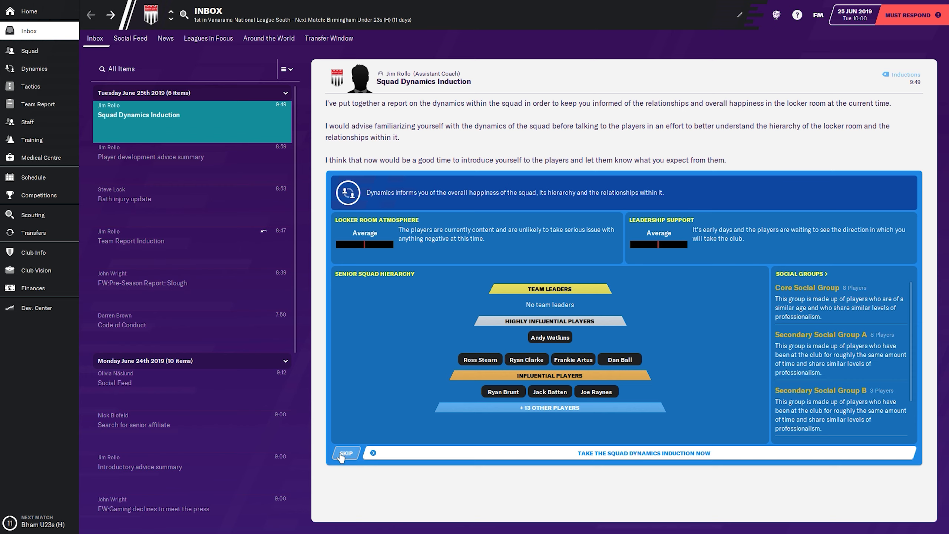
click(346, 453)
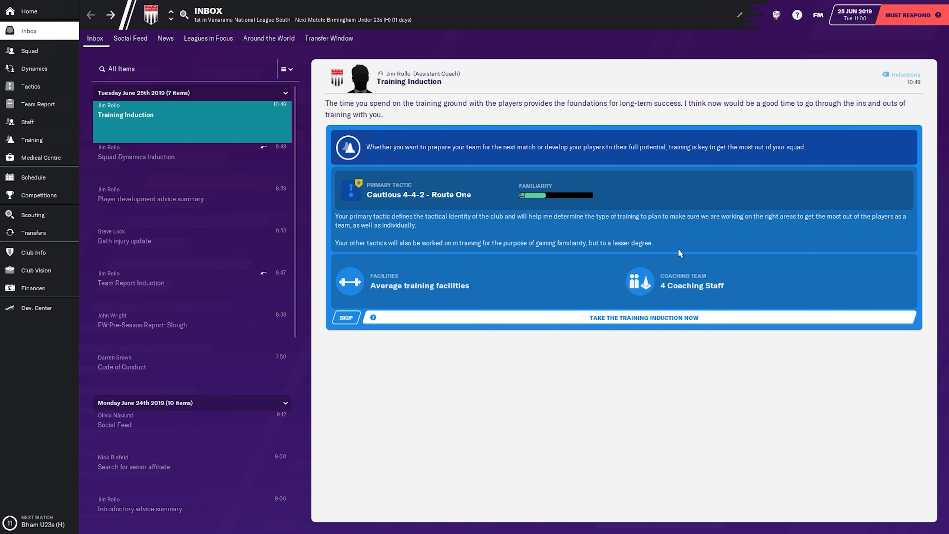
mouse_move(543, 211)
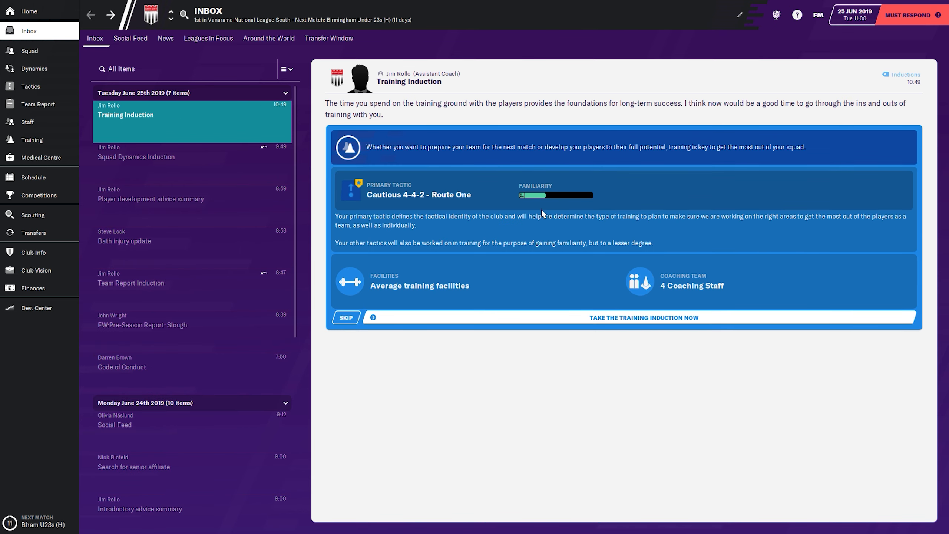
mouse_move(437, 198)
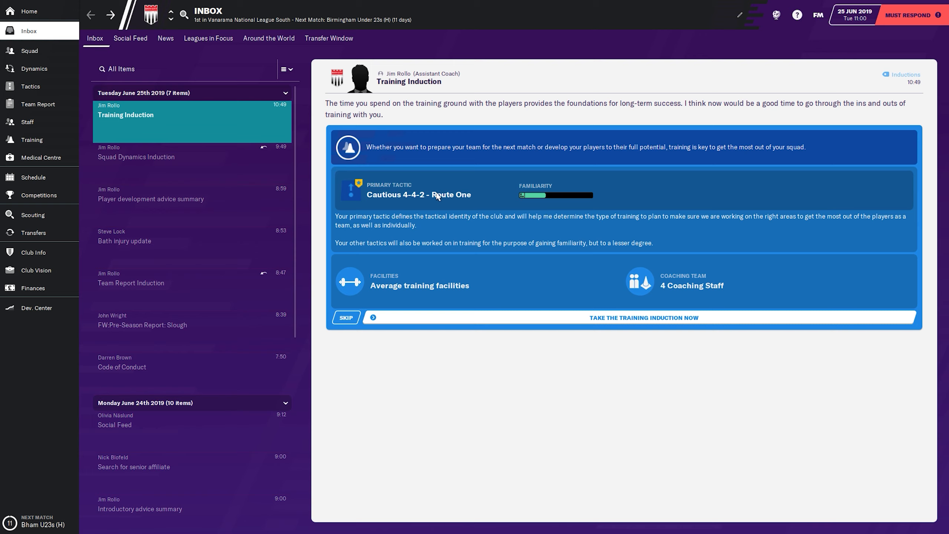
mouse_move(355, 190)
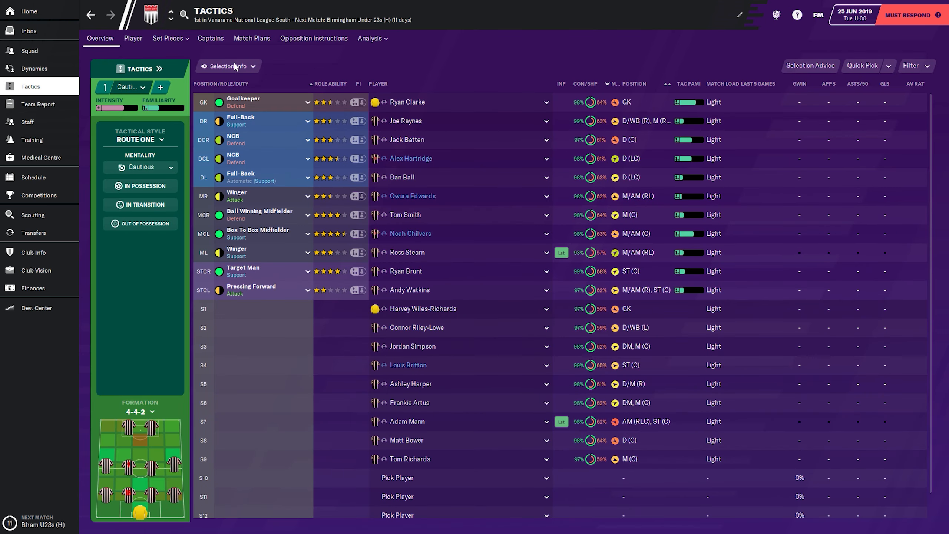
Set the 4-4-2 Route One team mentality to Balanced
click(144, 87)
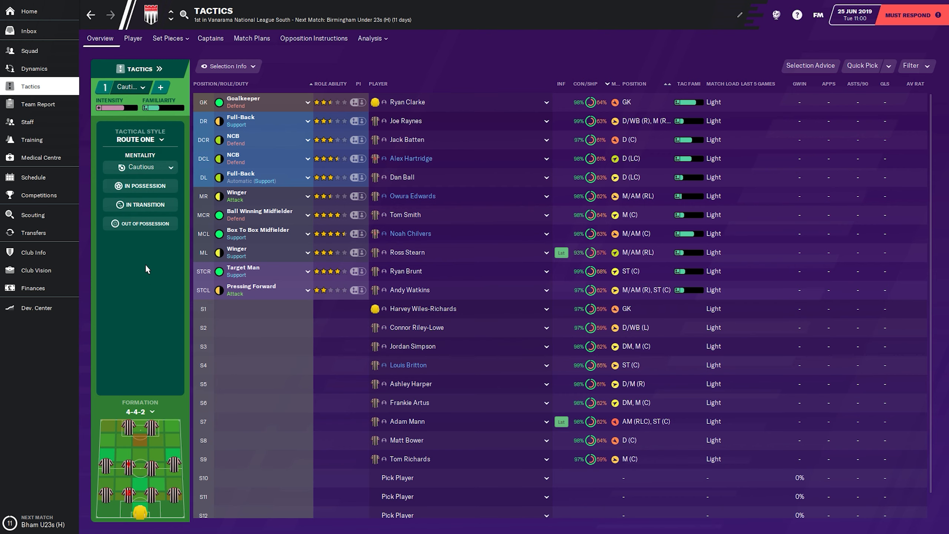
click(139, 166)
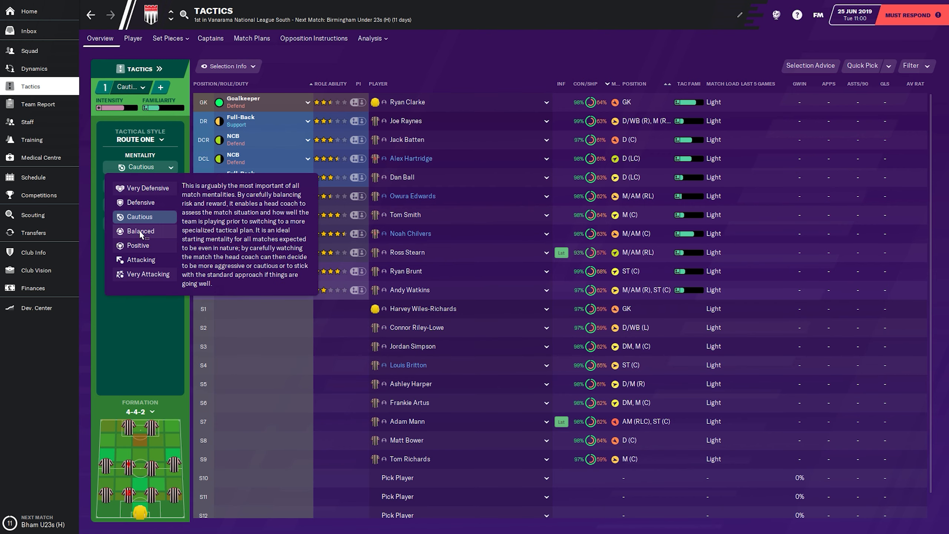
click(140, 231)
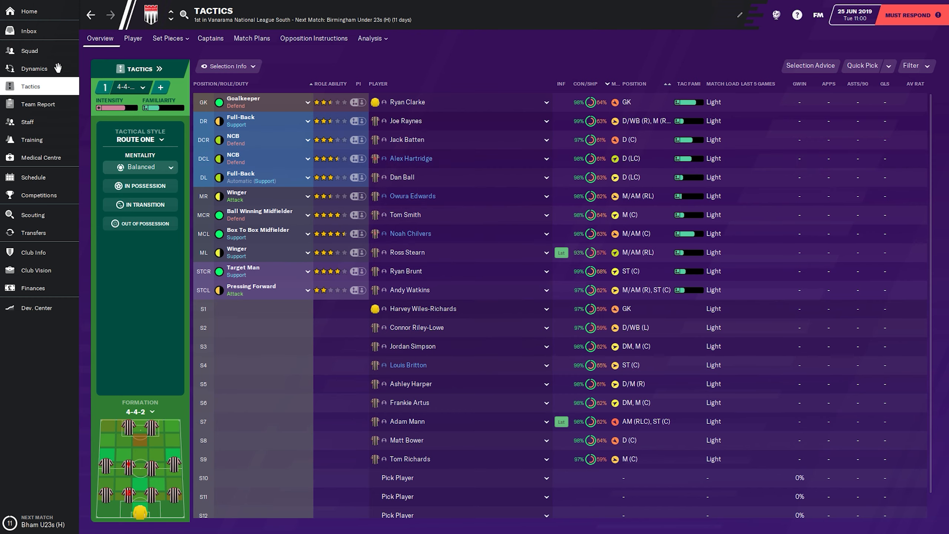
Skip the Squad Induction in the squad overview and return to Tactics
click(30, 51)
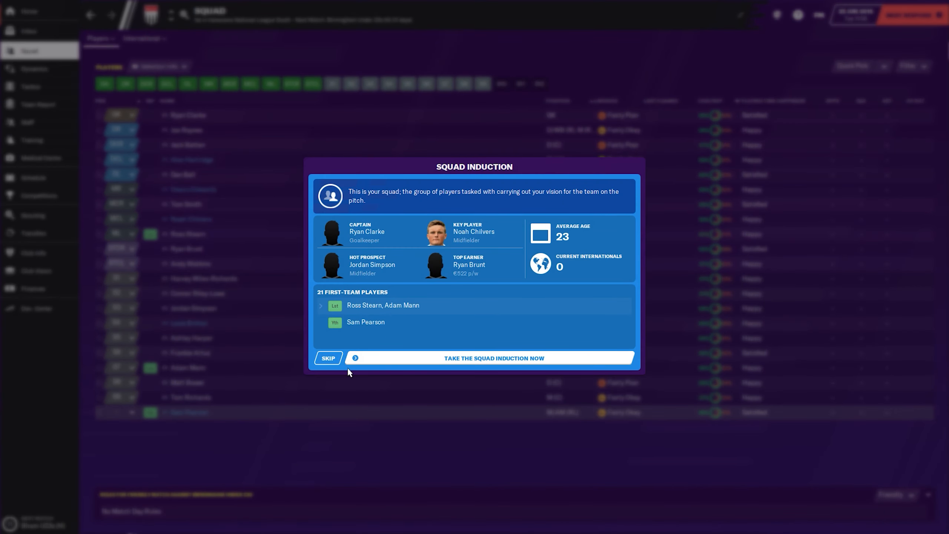
click(328, 358)
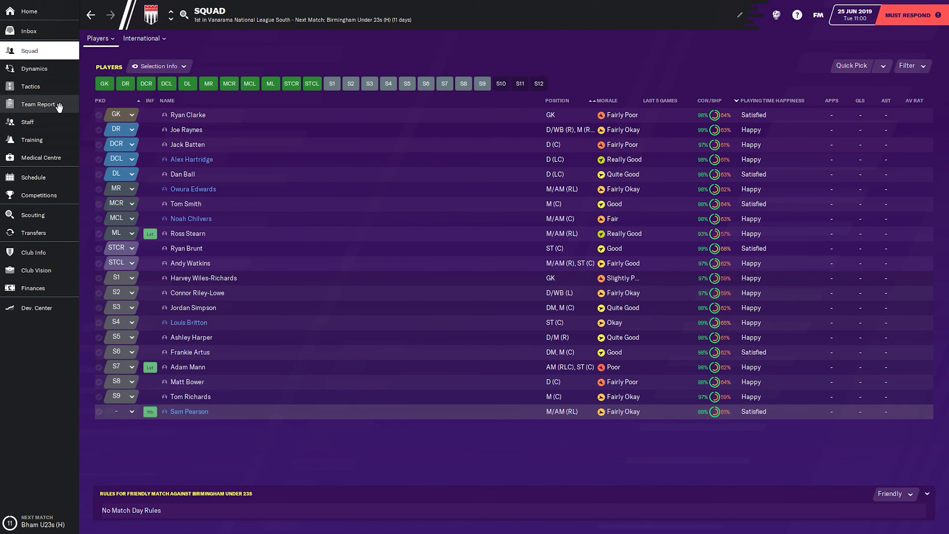
click(30, 86)
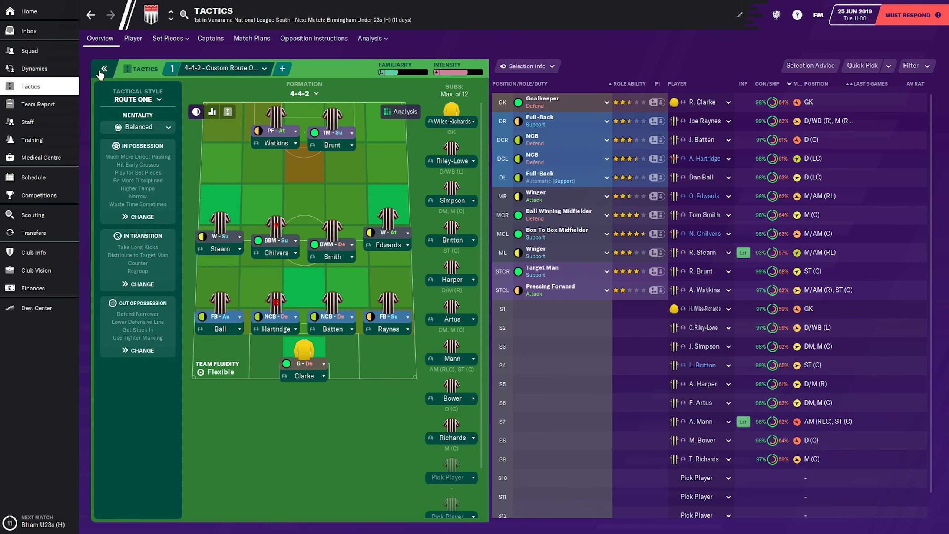
click(103, 69)
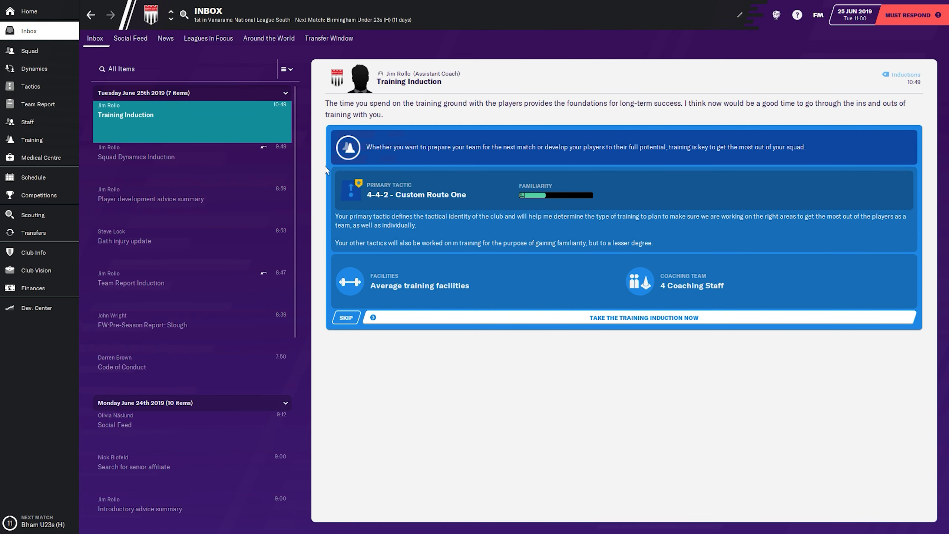
mouse_move(467, 257)
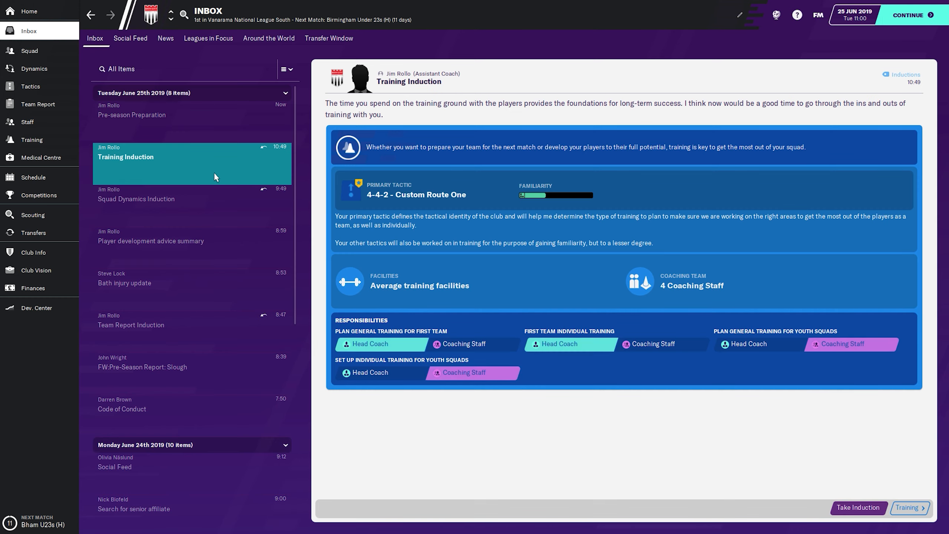
Skip the Training Induction to reach this week's pre-season training overview
click(909, 508)
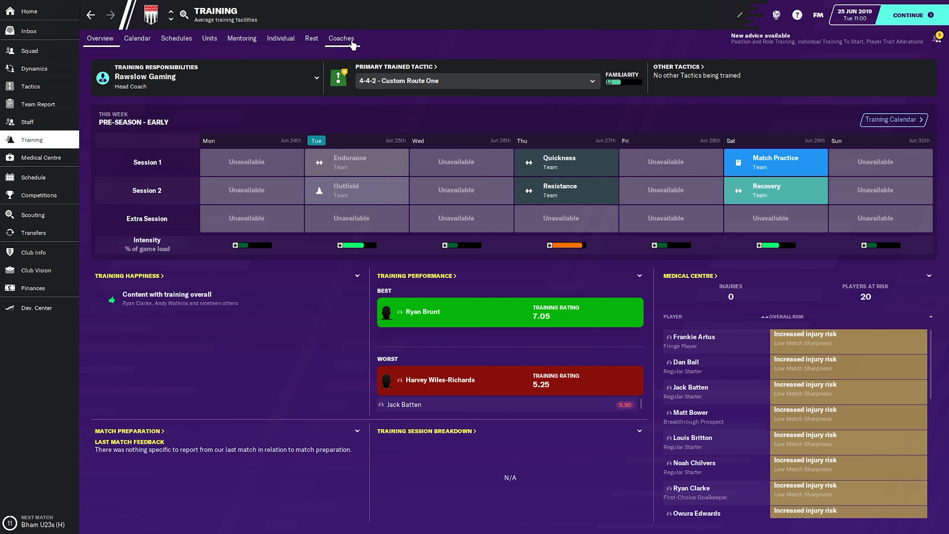
Review coach assignments, keeping Jim Rollo on defending, attacking and possession training
click(341, 38)
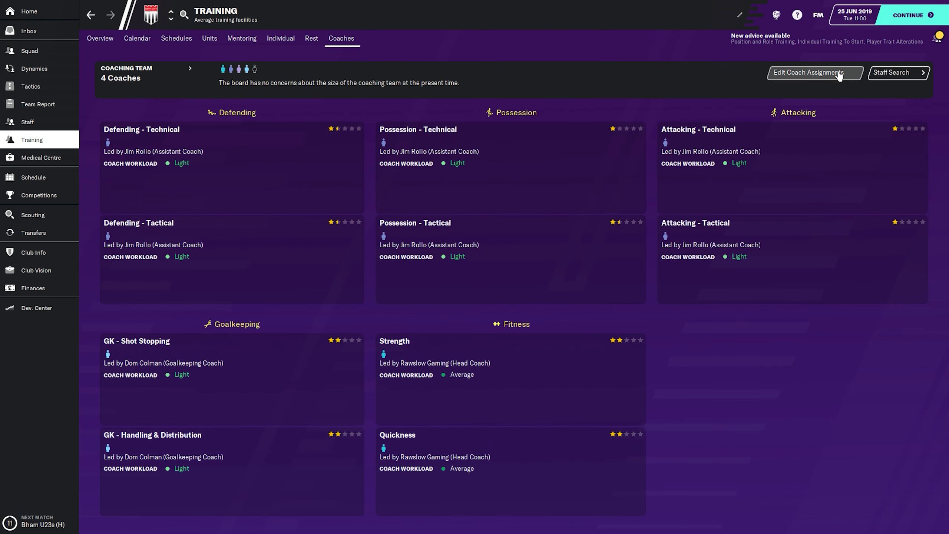
click(815, 72)
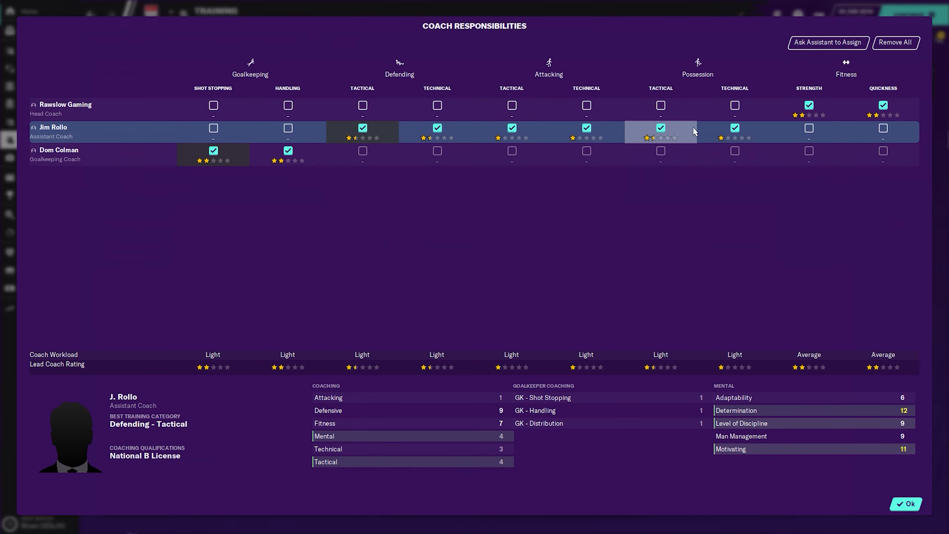
click(907, 504)
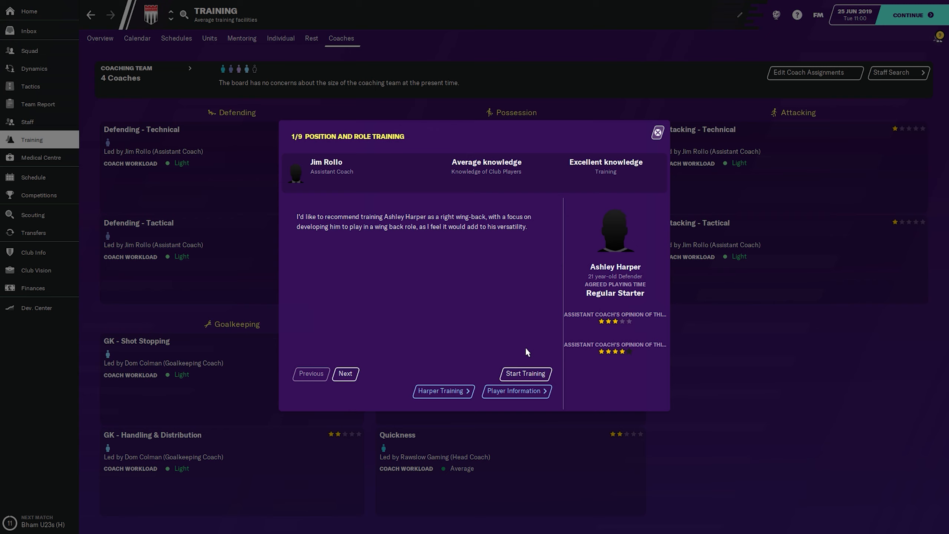
click(346, 374)
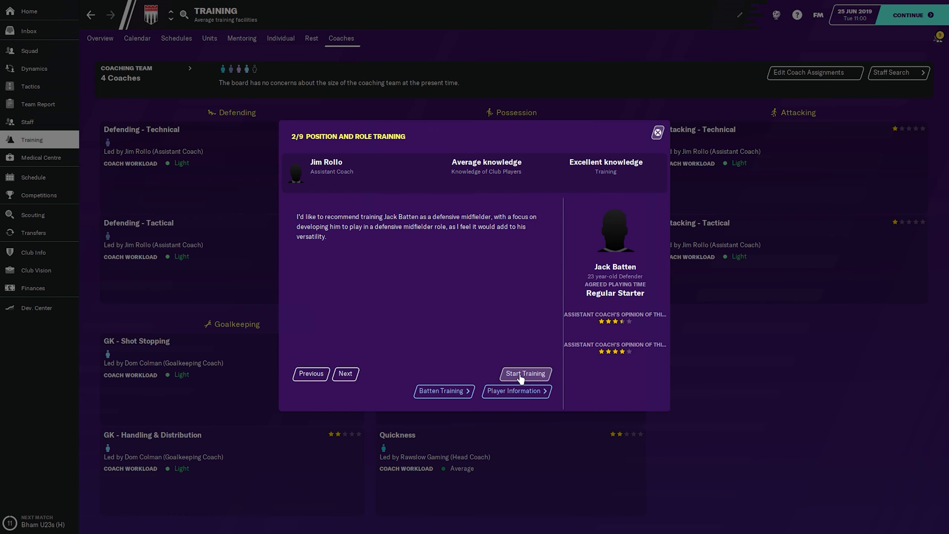
click(345, 374)
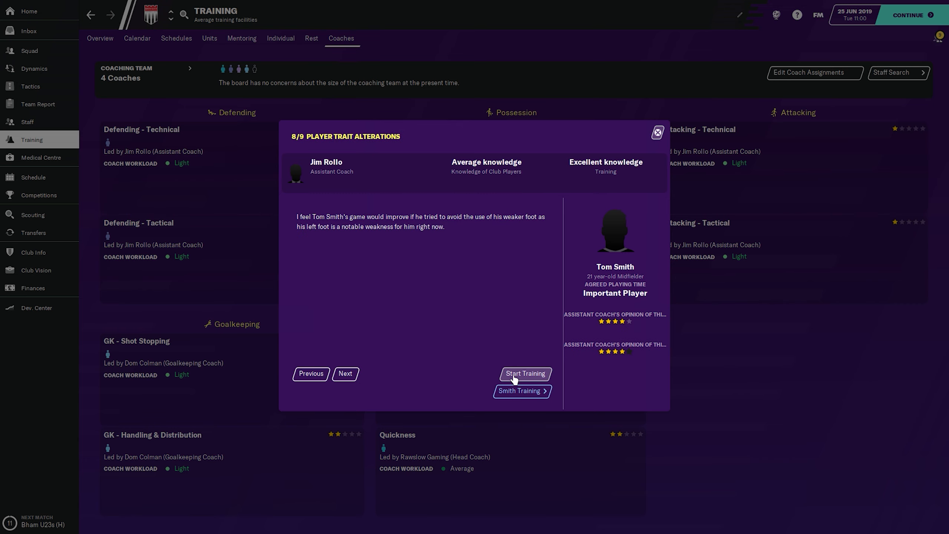
click(345, 374)
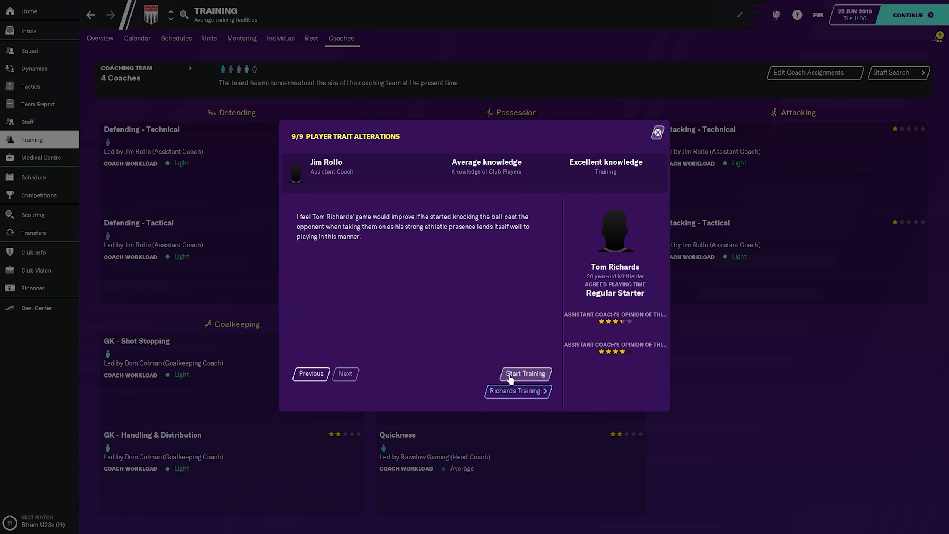
click(526, 374)
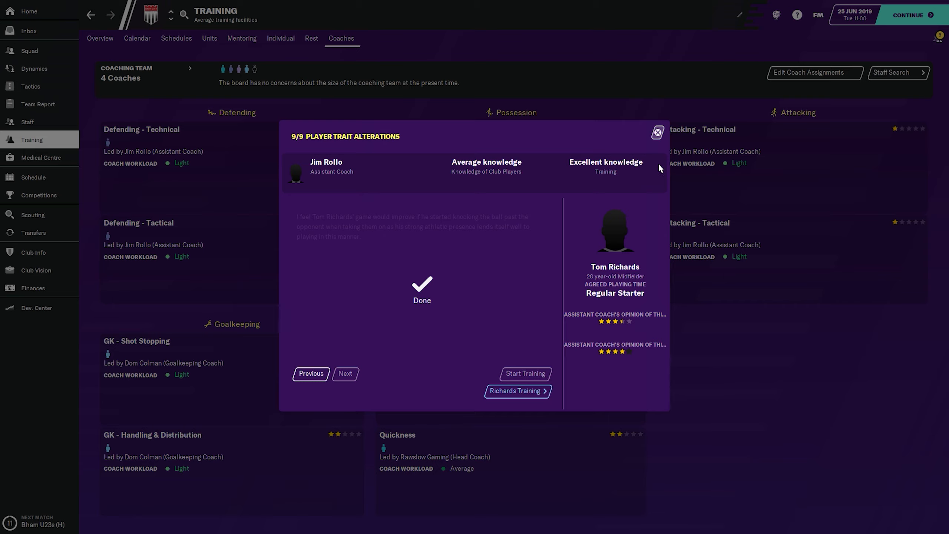
click(658, 133)
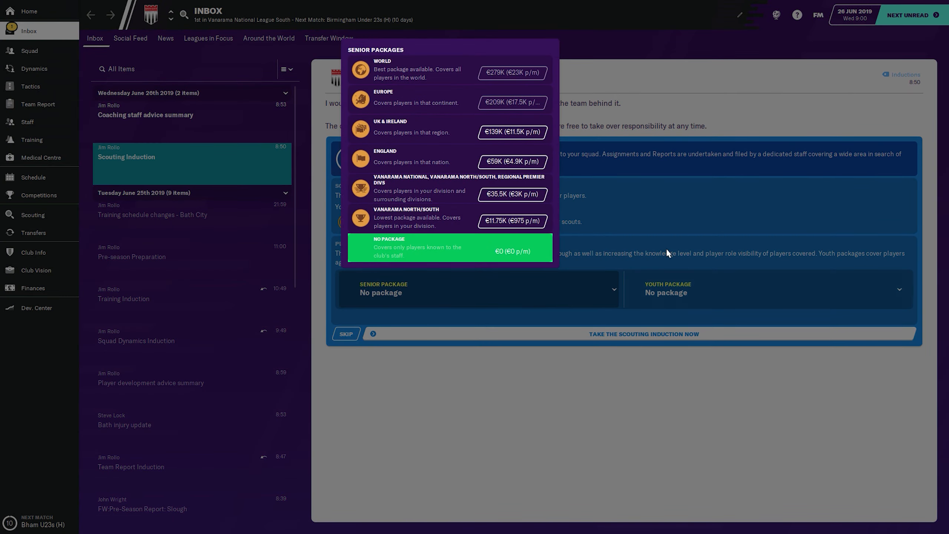
mouse_move(713, 213)
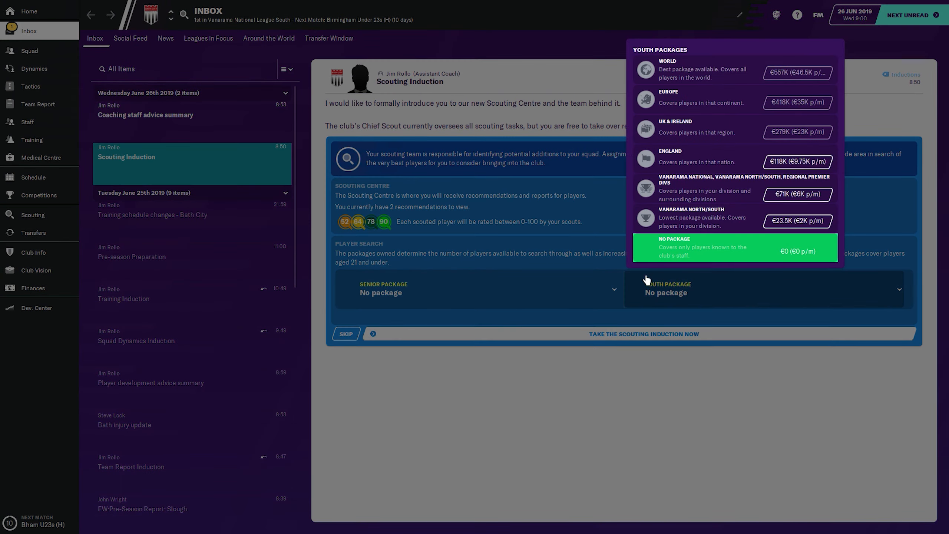
mouse_move(596, 233)
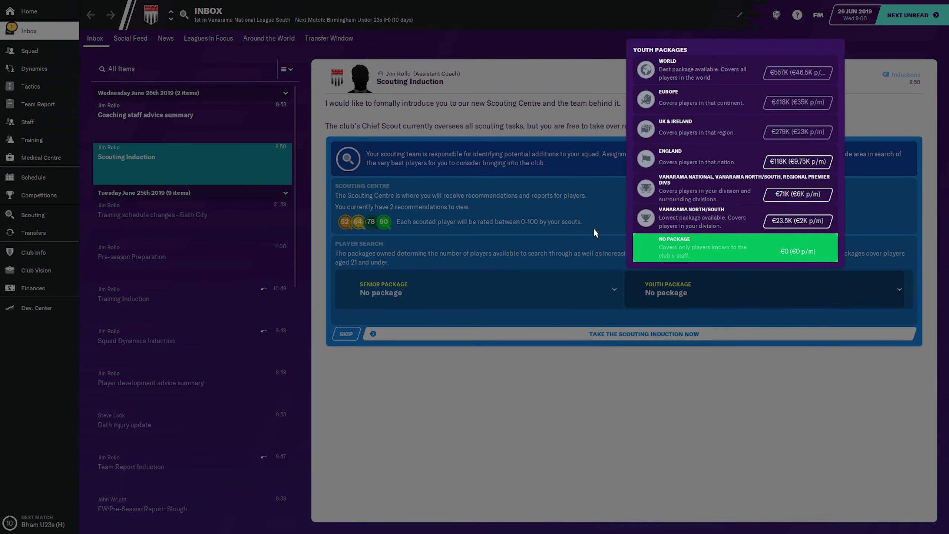
Choose the Vanarama North/South youth package and revert the senior package to none
click(380, 292)
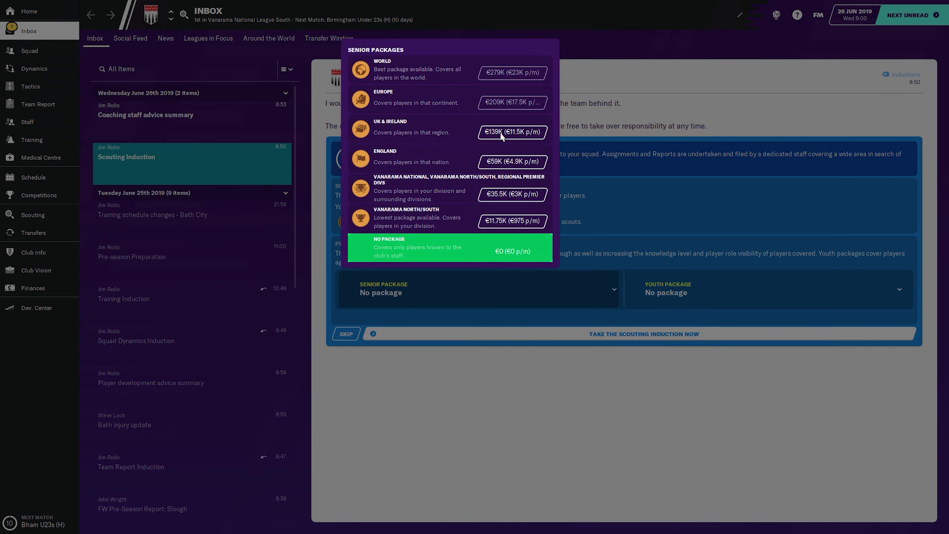
mouse_move(517, 110)
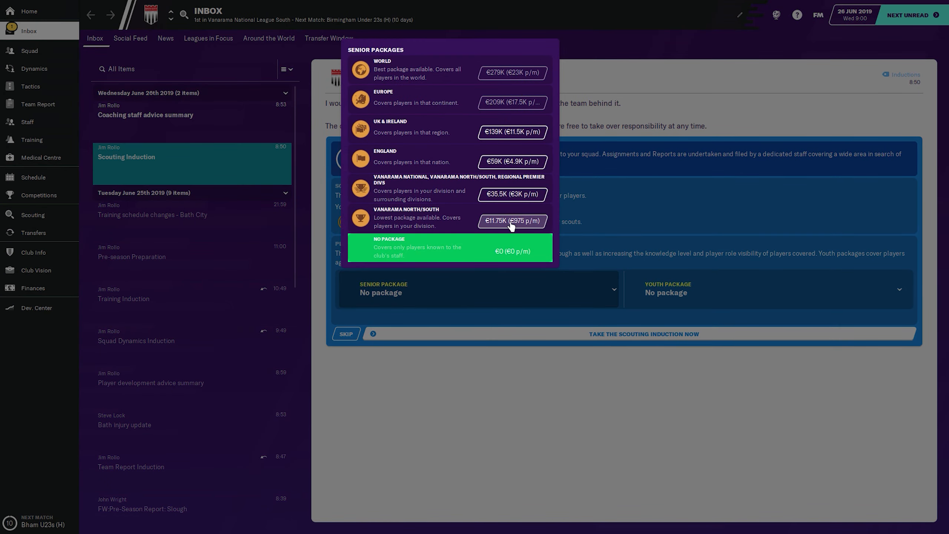
click(512, 222)
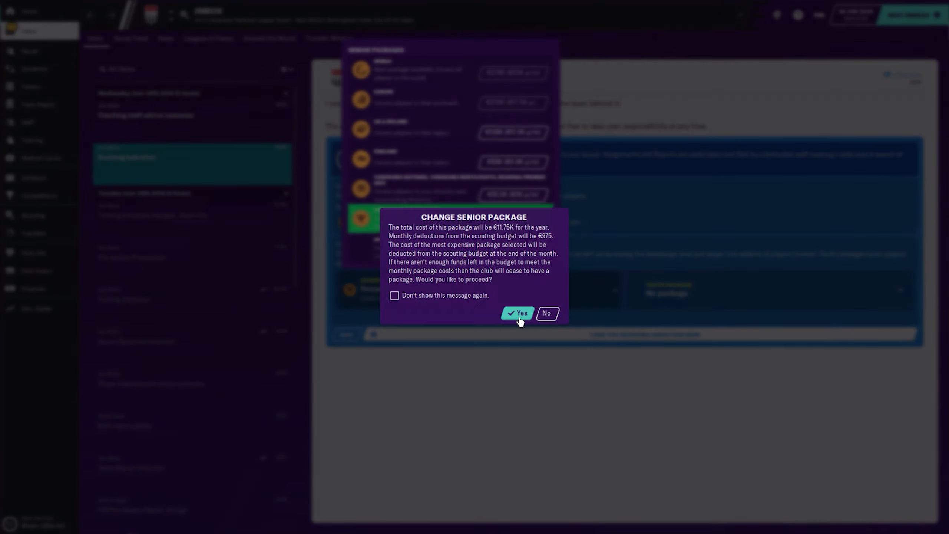
click(517, 313)
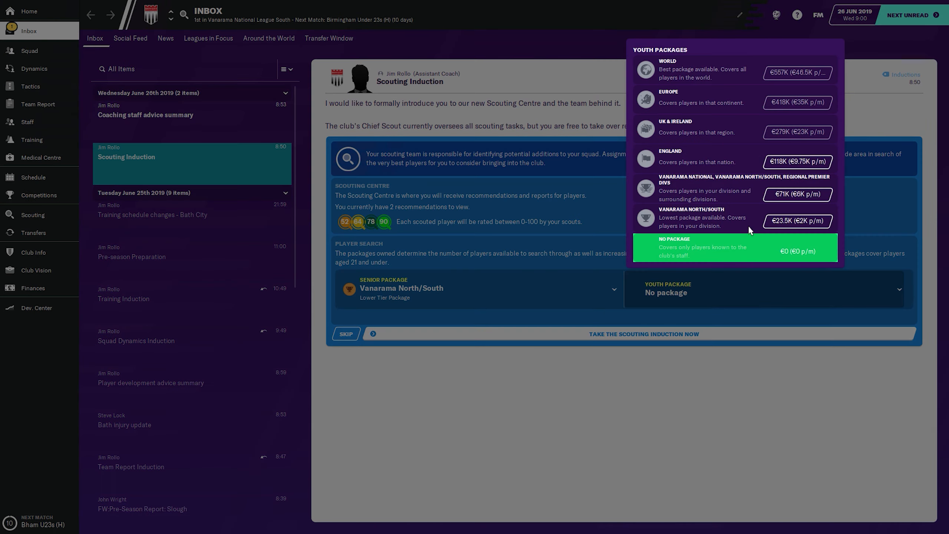
click(798, 221)
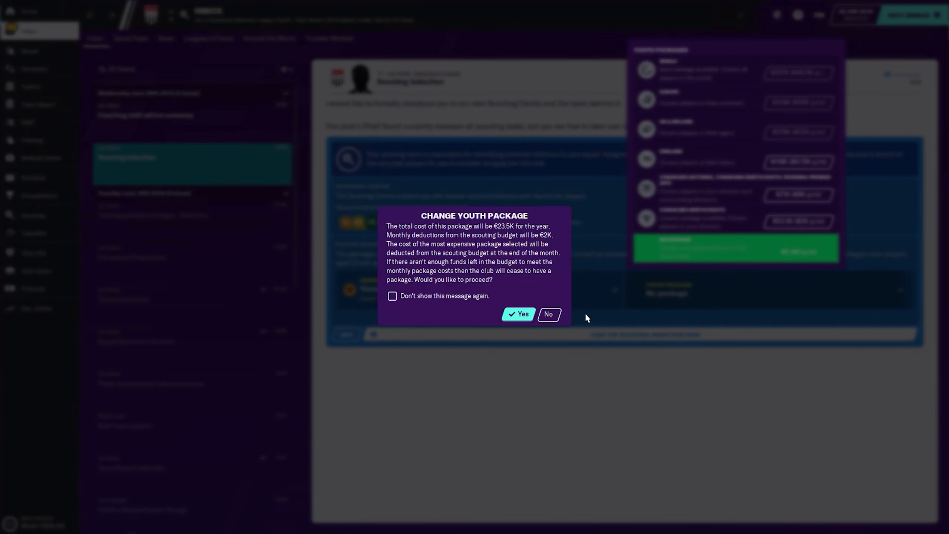
mouse_move(550, 314)
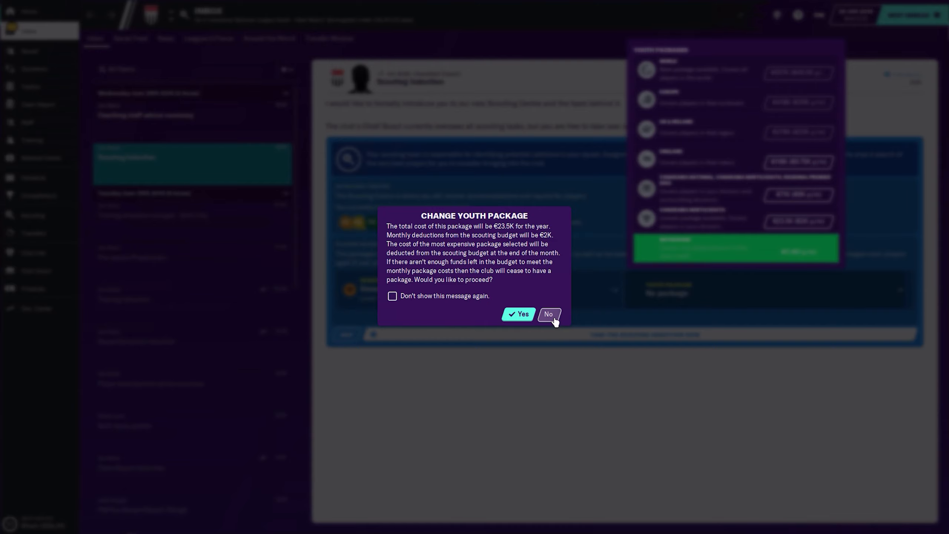
click(549, 314)
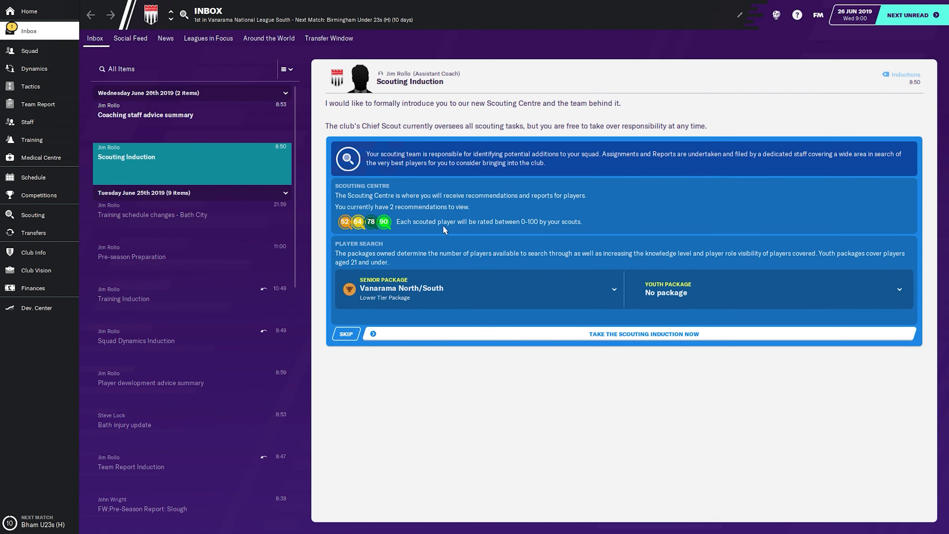
mouse_move(337, 235)
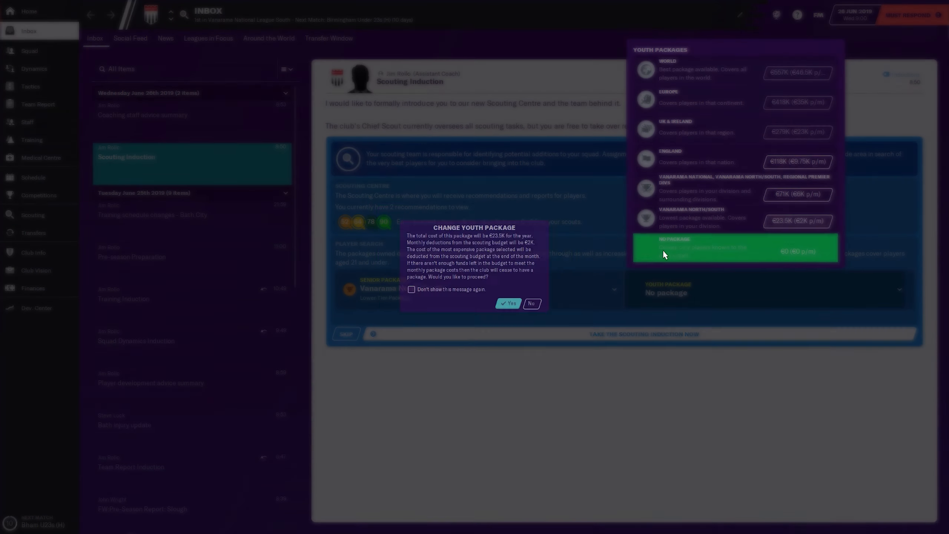
click(507, 303)
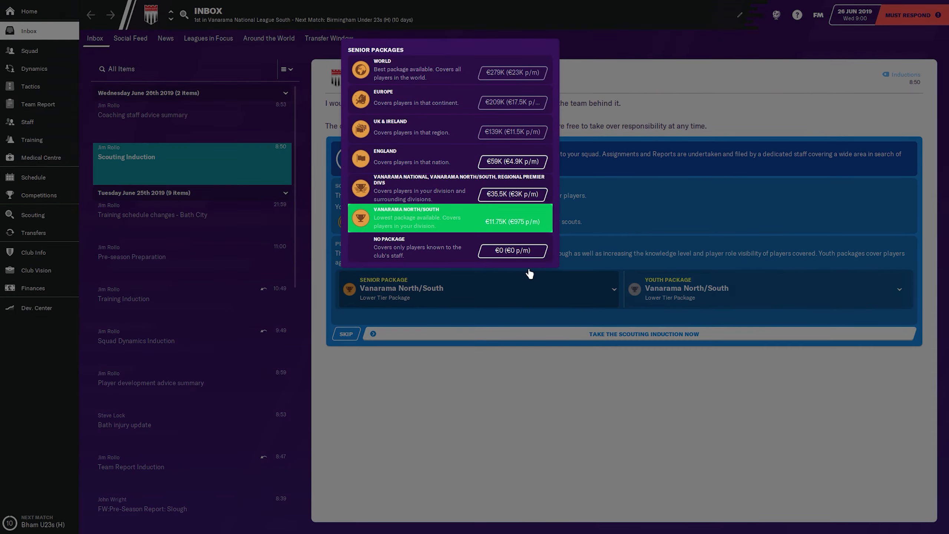
click(512, 250)
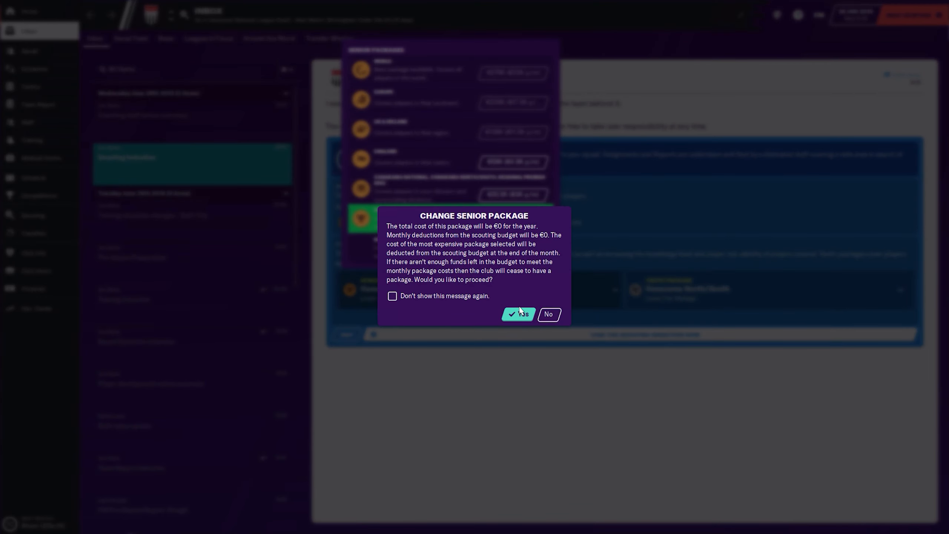
click(519, 314)
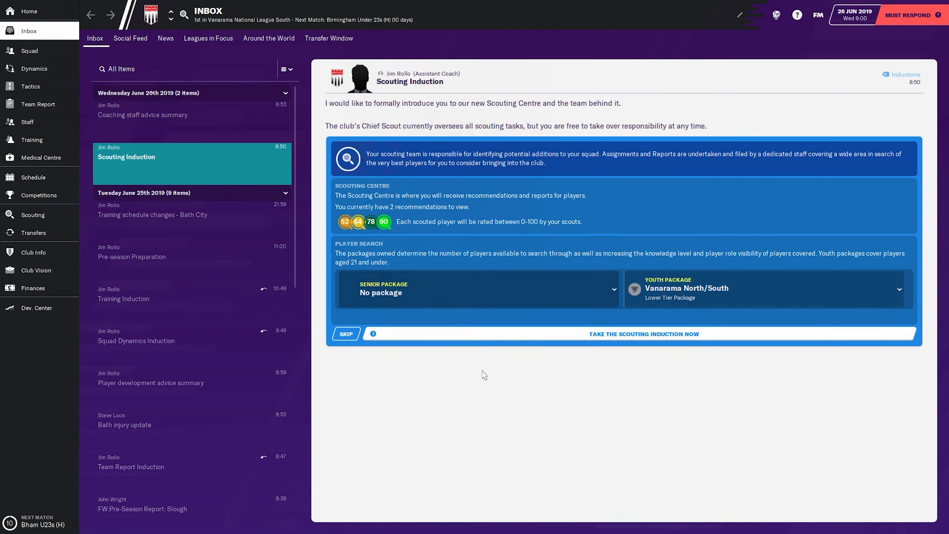
Open the coaching staff section and skip the Coaching Staff Induction
click(143, 115)
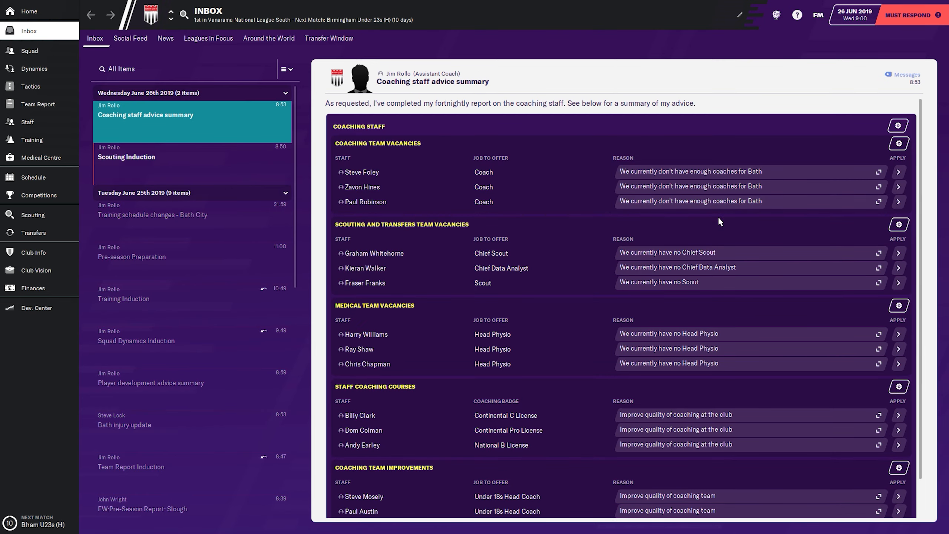
mouse_move(731, 237)
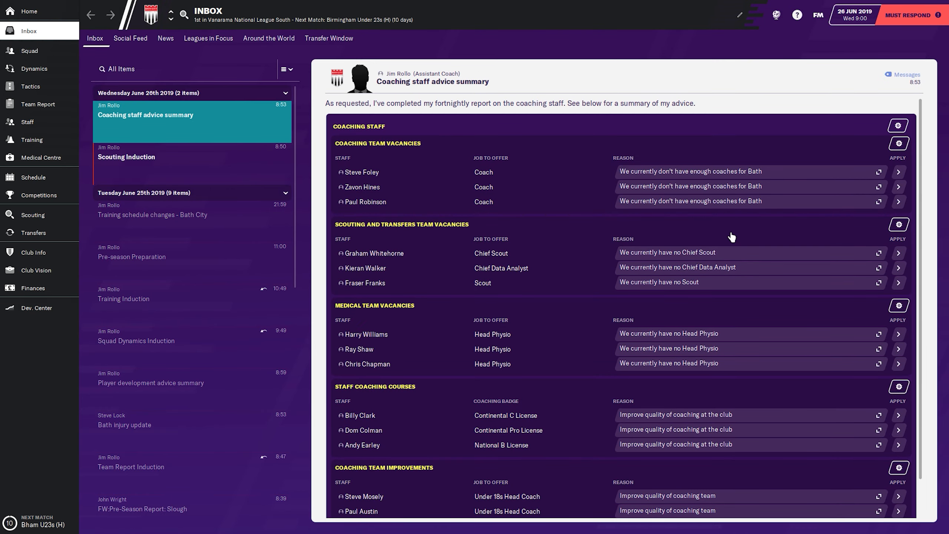
scroll(down, 3)
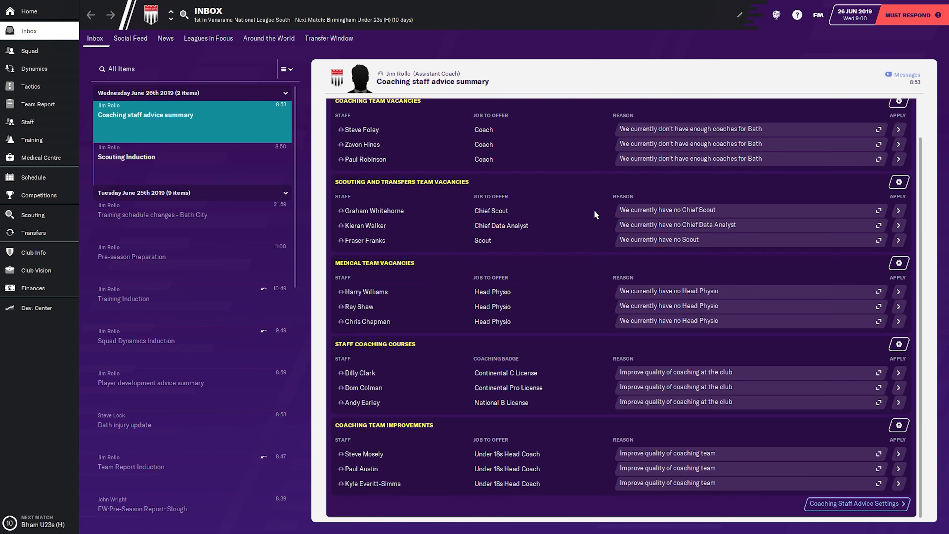
mouse_move(574, 273)
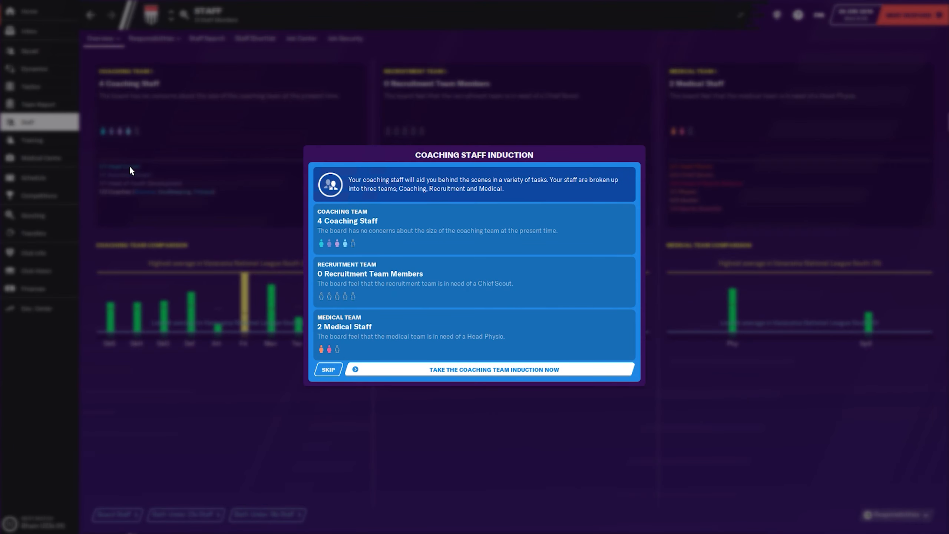
mouse_move(340, 212)
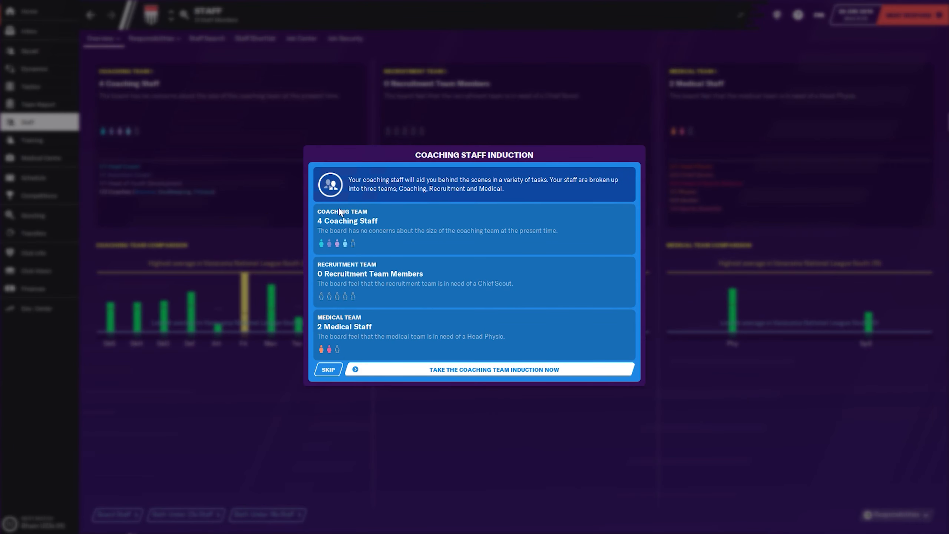
click(495, 369)
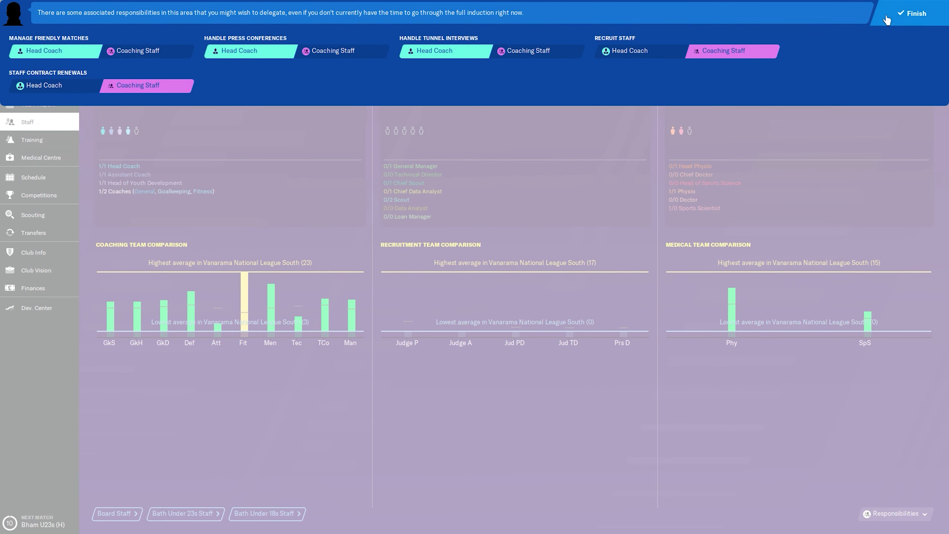
Dismiss the delegation summary and review the Under 18s and Under 23s staff pages
click(912, 13)
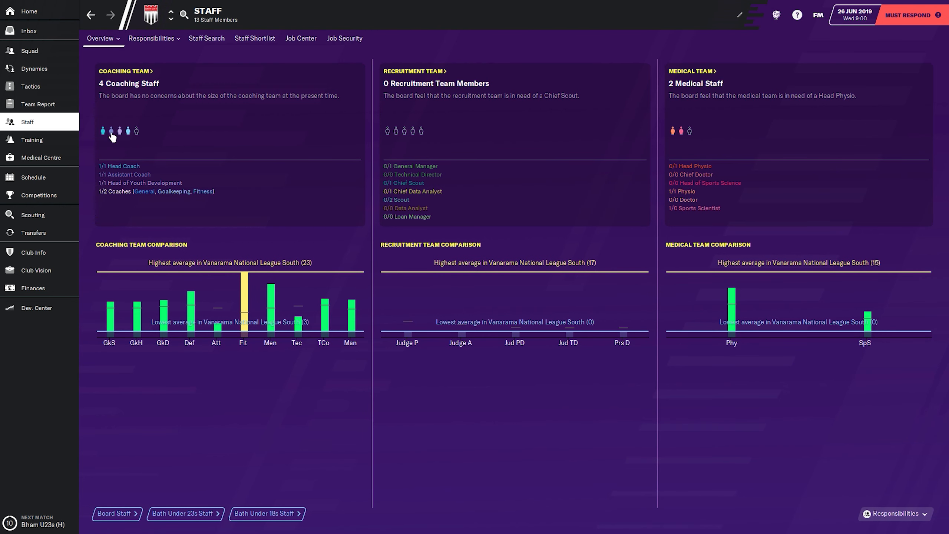
mouse_move(151, 209)
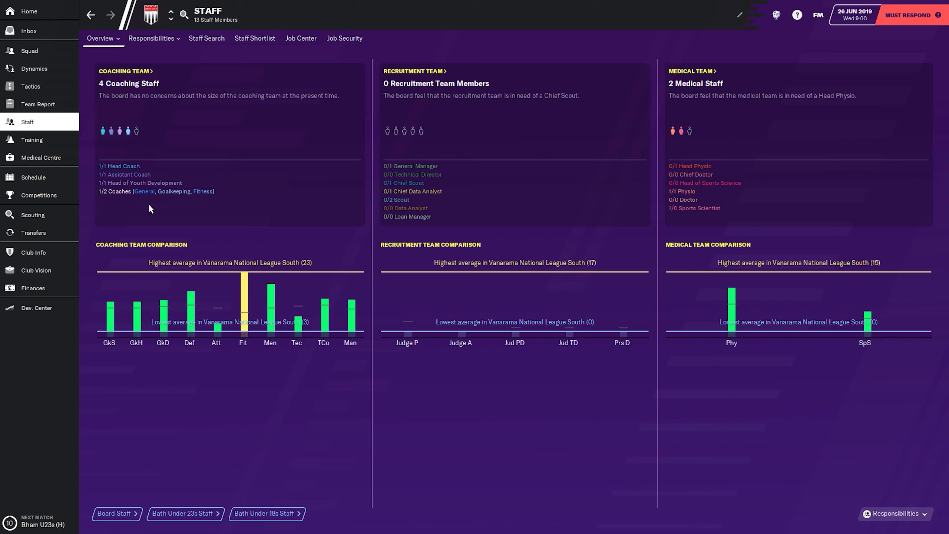
mouse_move(203, 193)
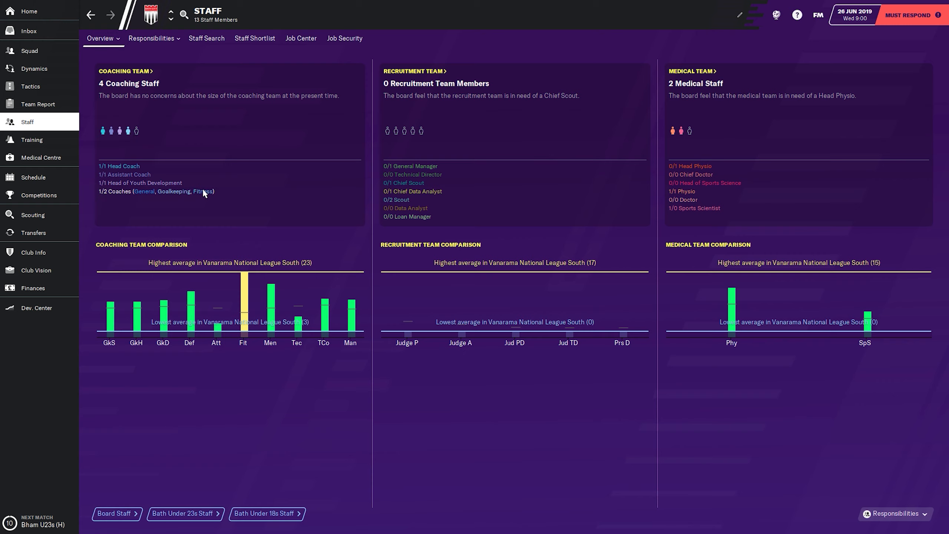
mouse_move(136, 132)
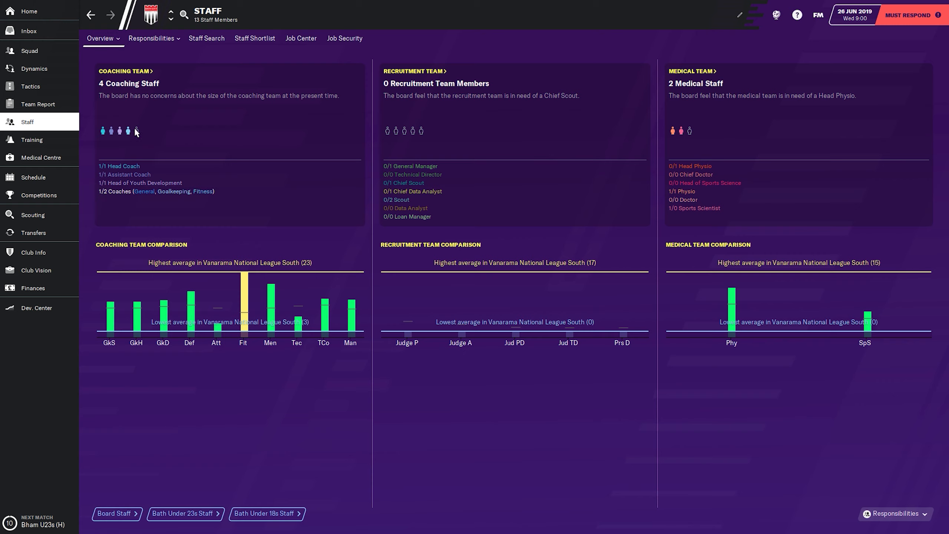
mouse_move(136, 132)
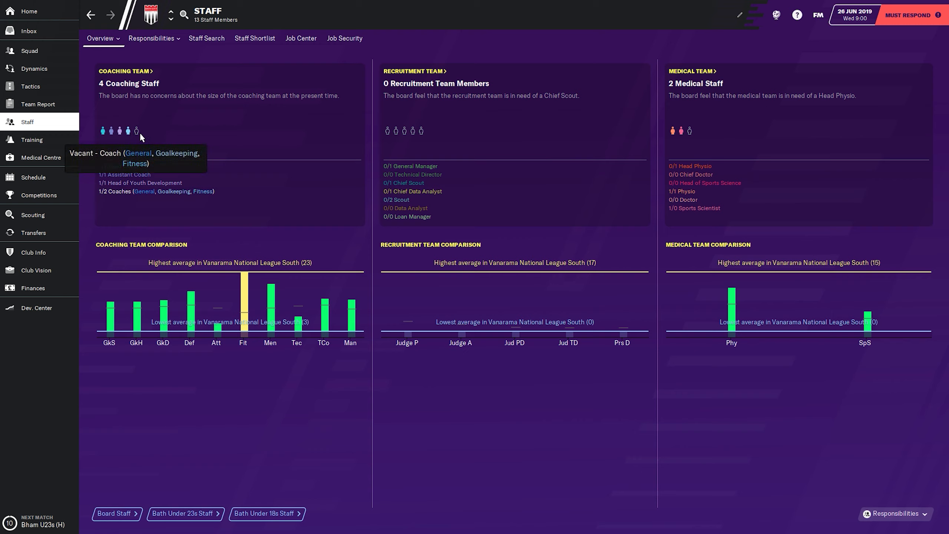
click(153, 38)
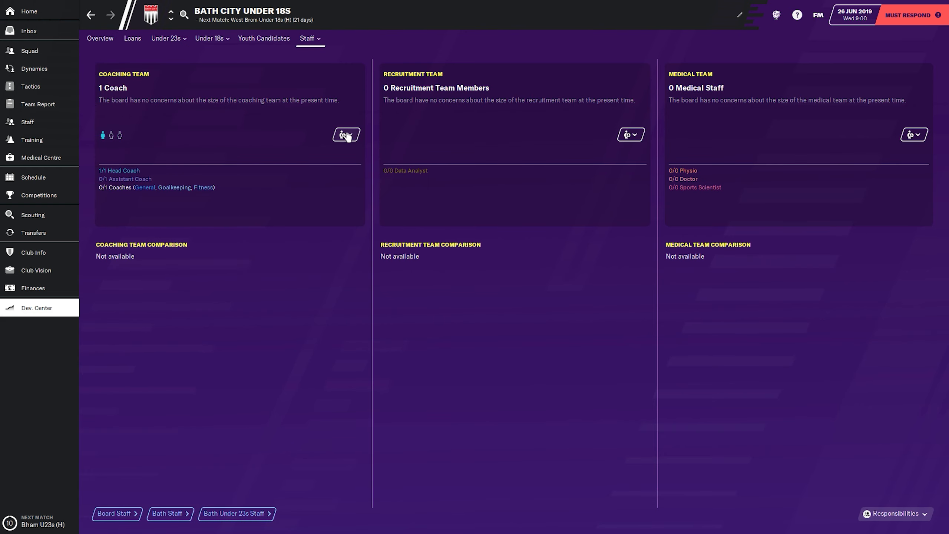
mouse_move(175, 520)
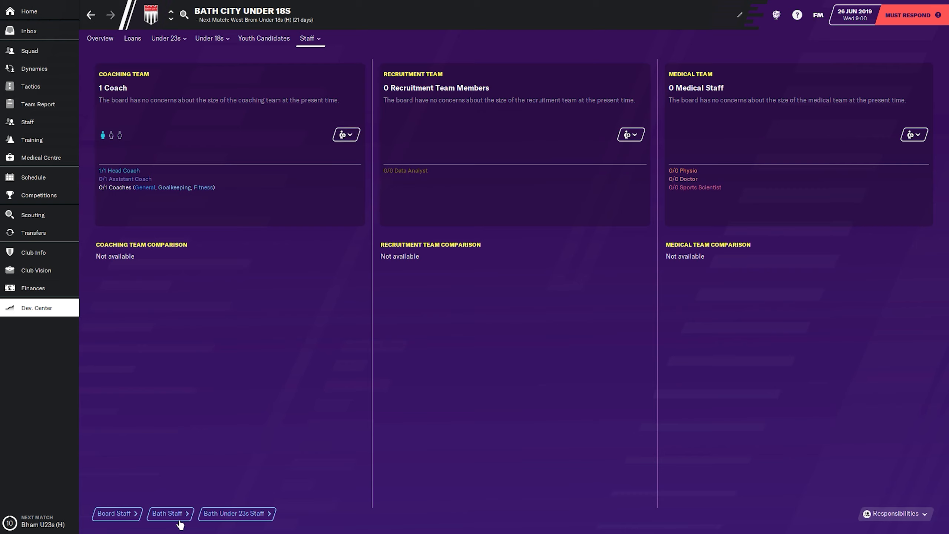
click(236, 524)
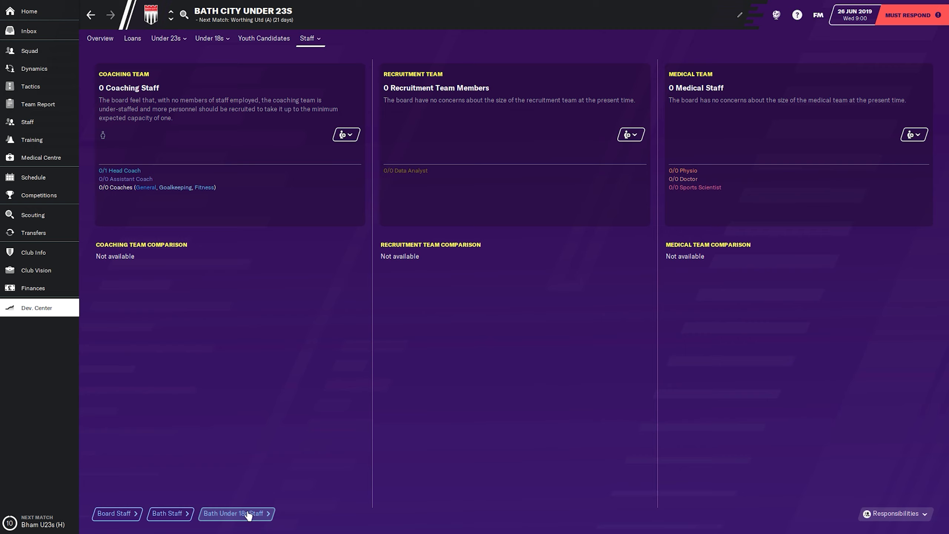
mouse_move(187, 331)
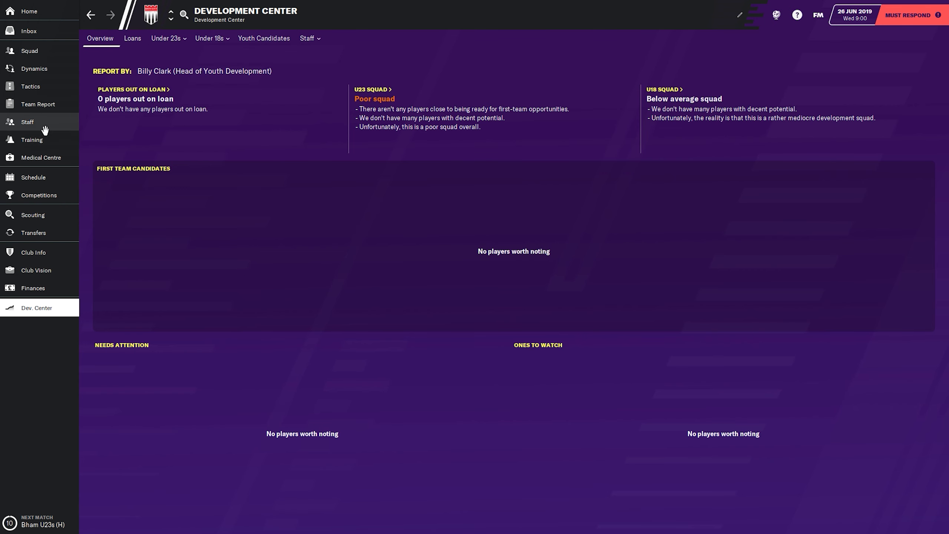
Search available staff in the Coaching Attributes view, sorted by attacking coaching (ATT)
click(26, 122)
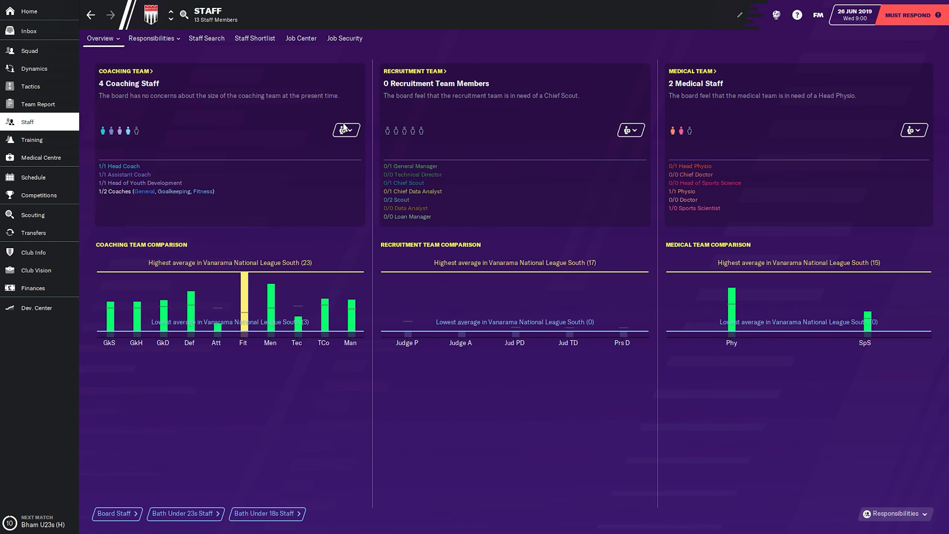
click(346, 131)
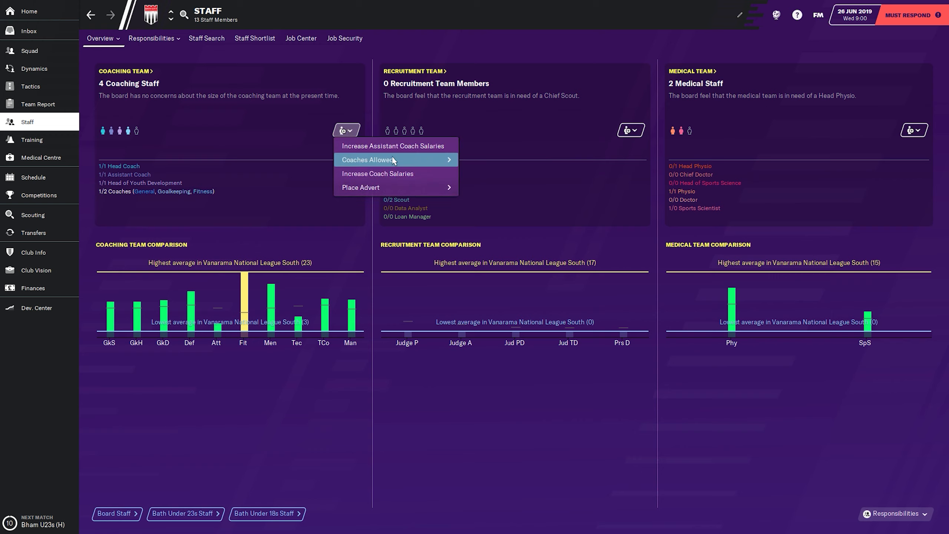
mouse_move(402, 146)
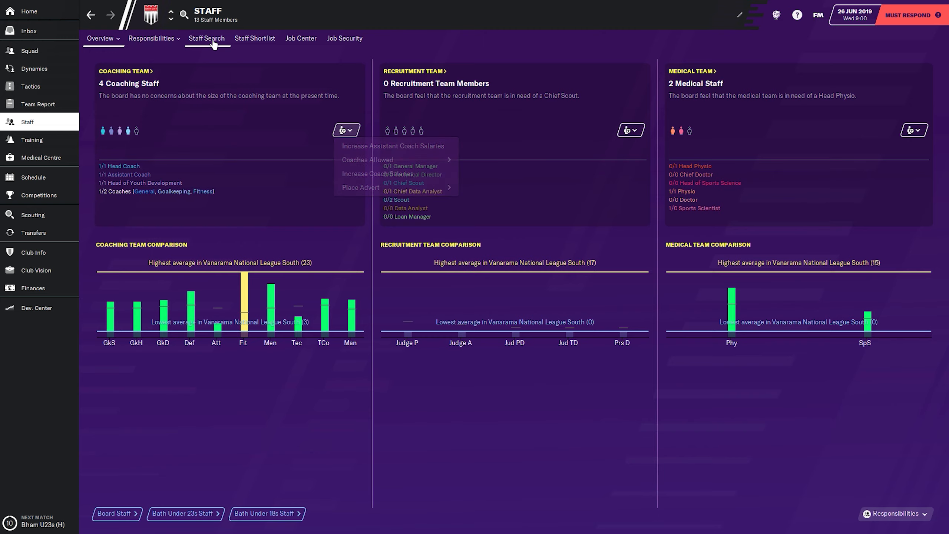
click(207, 38)
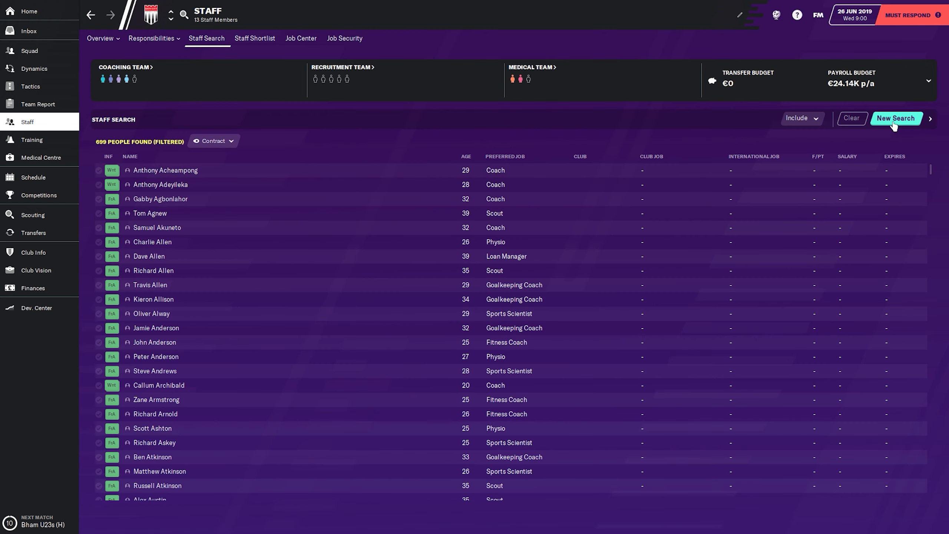
click(803, 119)
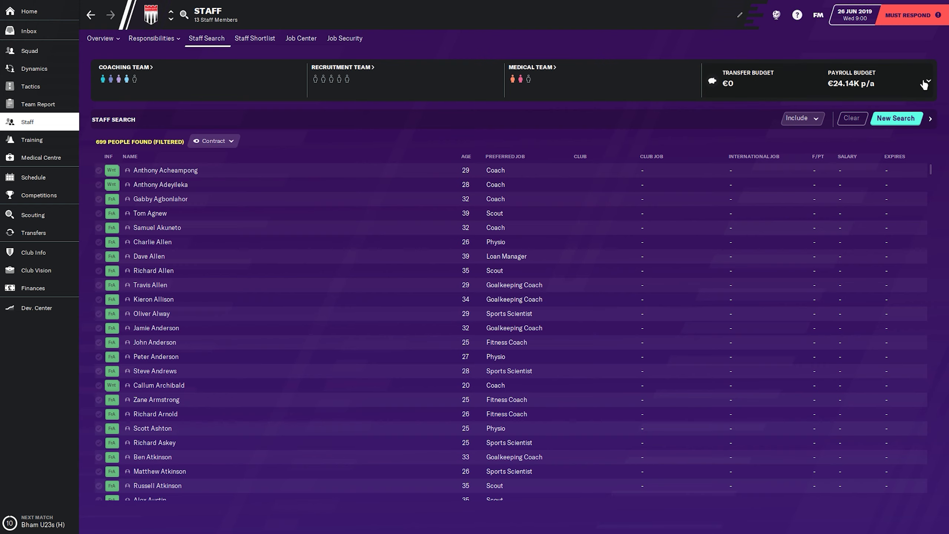
mouse_move(823, 222)
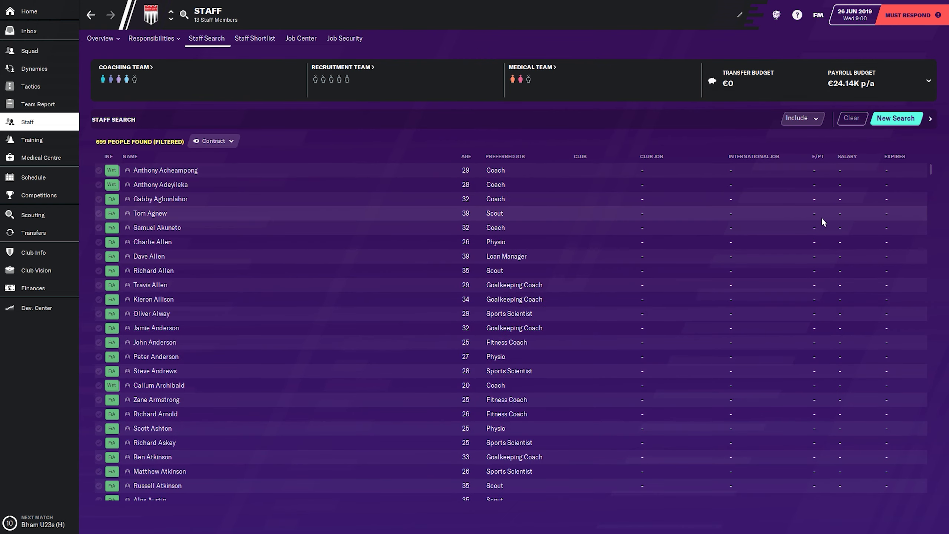
click(214, 141)
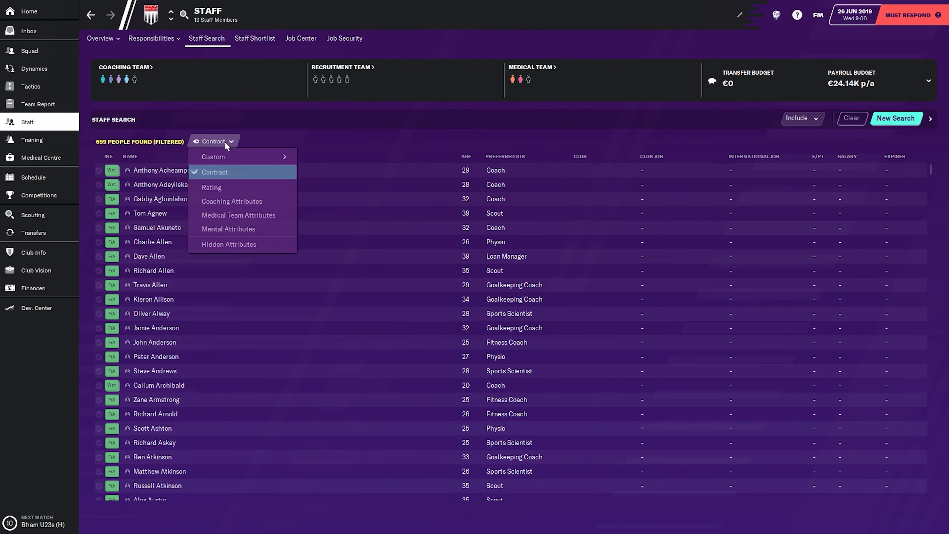
mouse_move(228, 157)
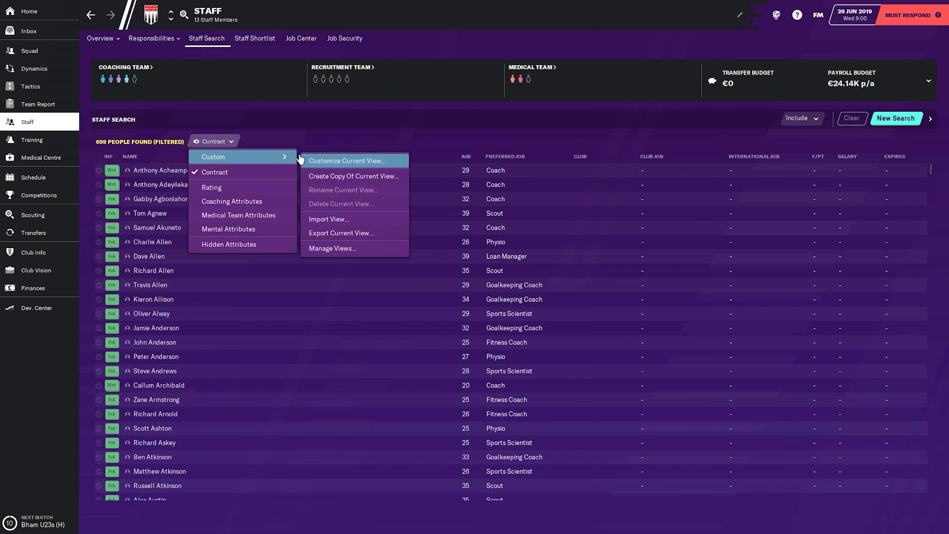
mouse_move(251, 245)
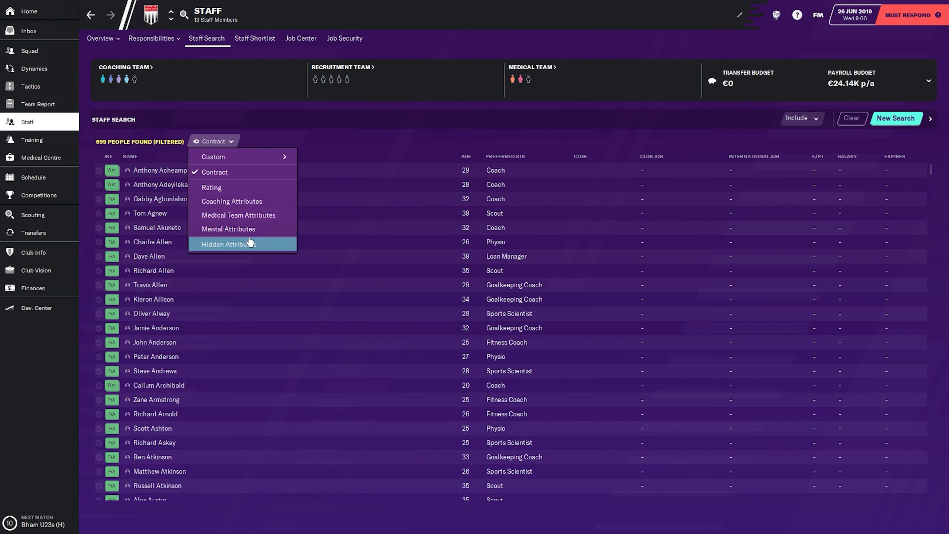
click(231, 202)
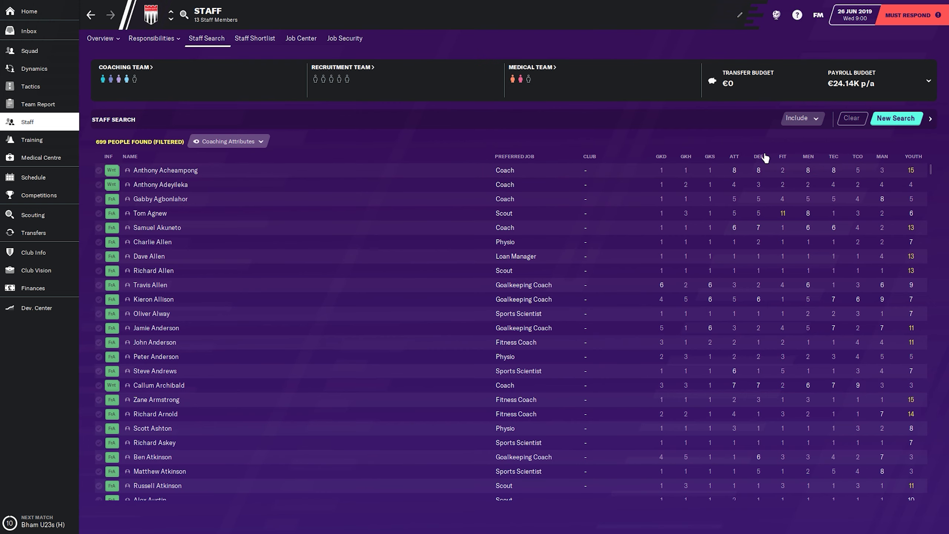
click(735, 156)
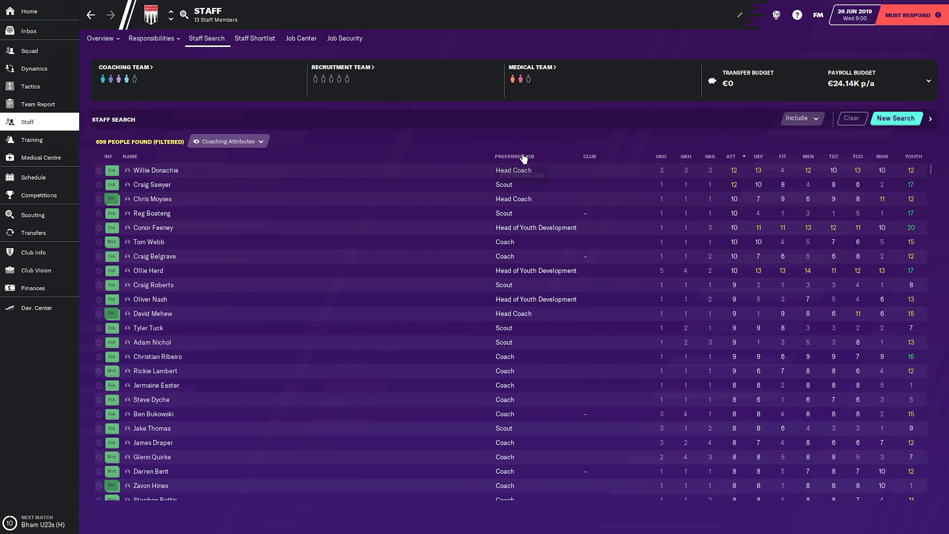
mouse_move(501, 149)
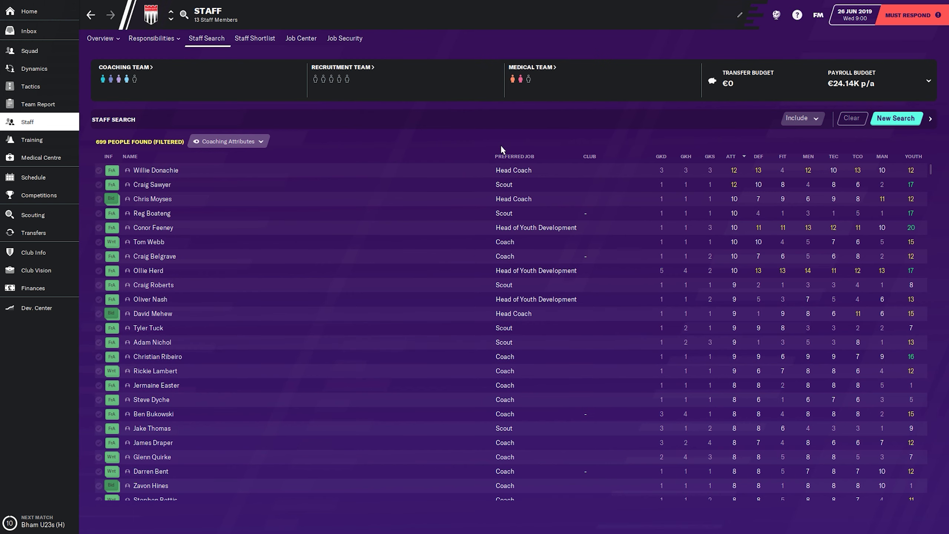
mouse_move(493, 358)
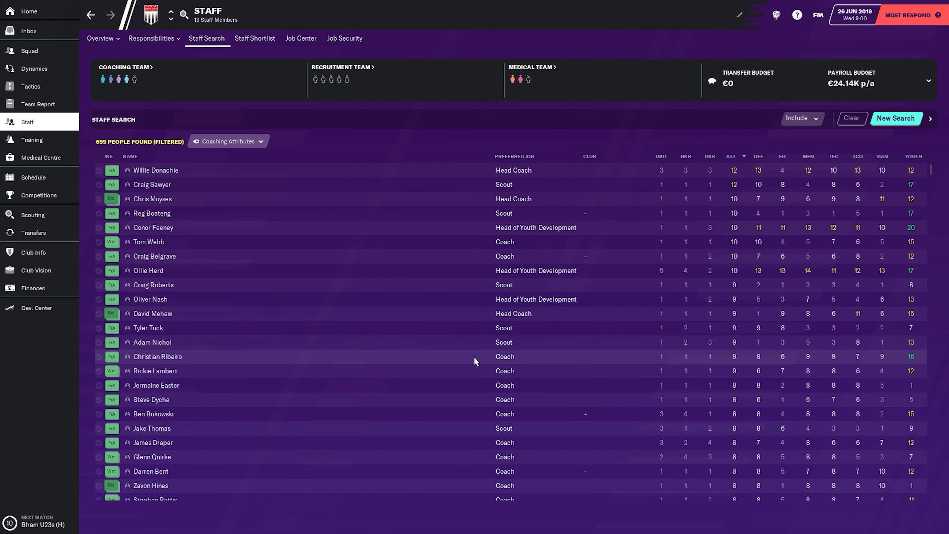
click(157, 357)
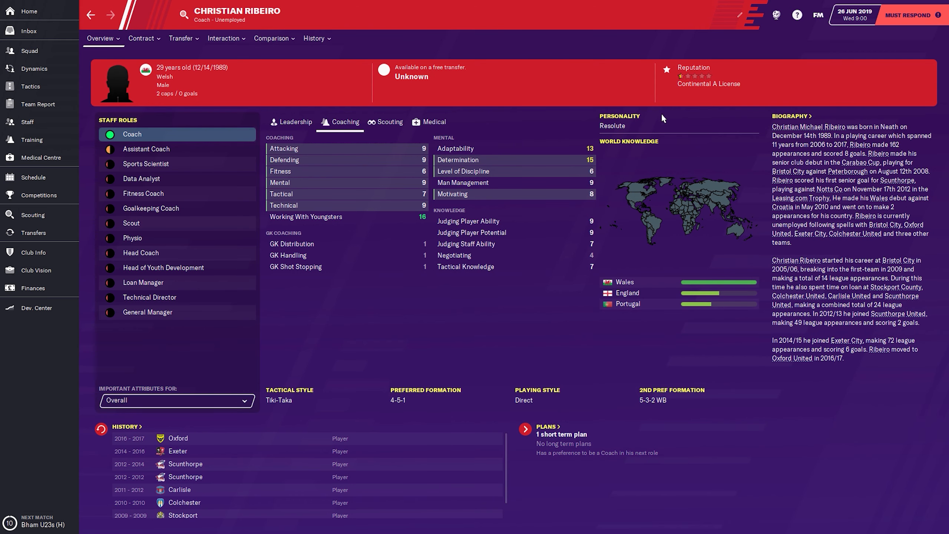
click(141, 38)
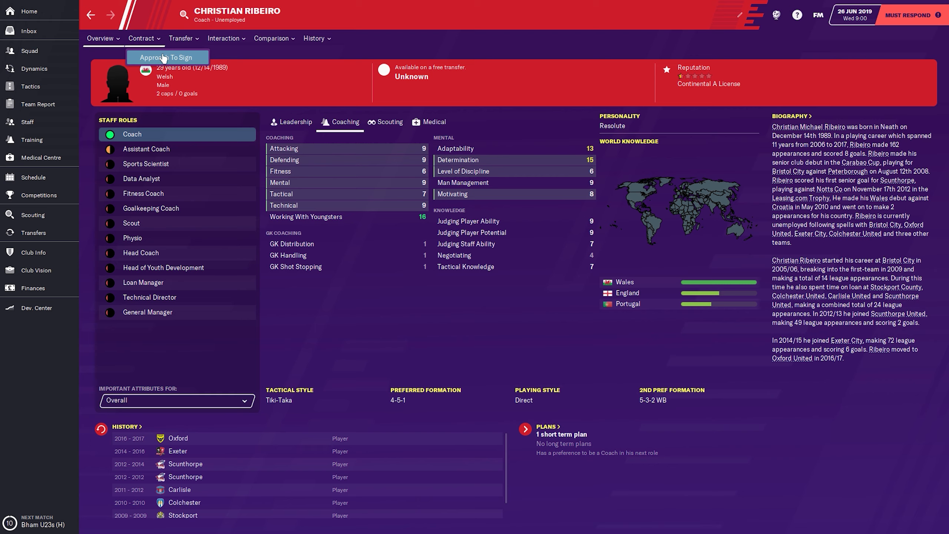
click(167, 58)
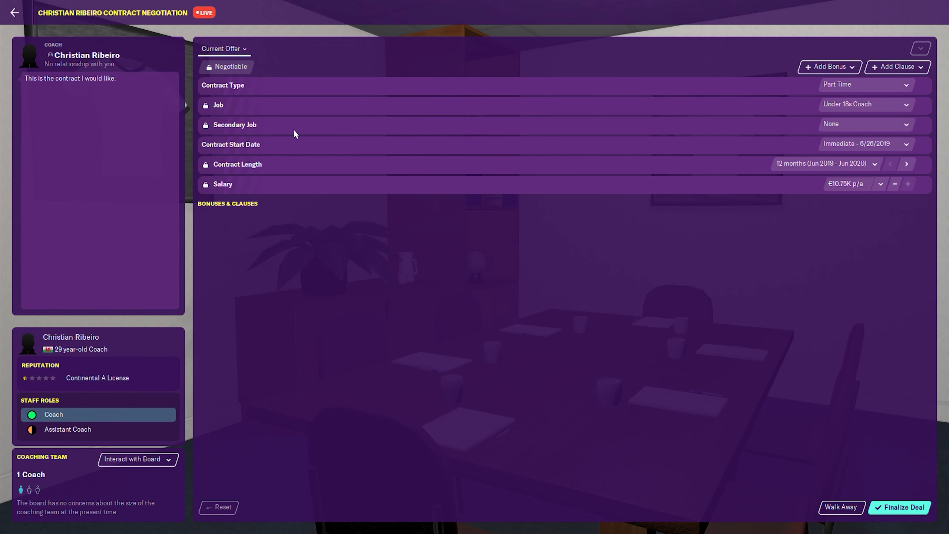
mouse_move(860, 226)
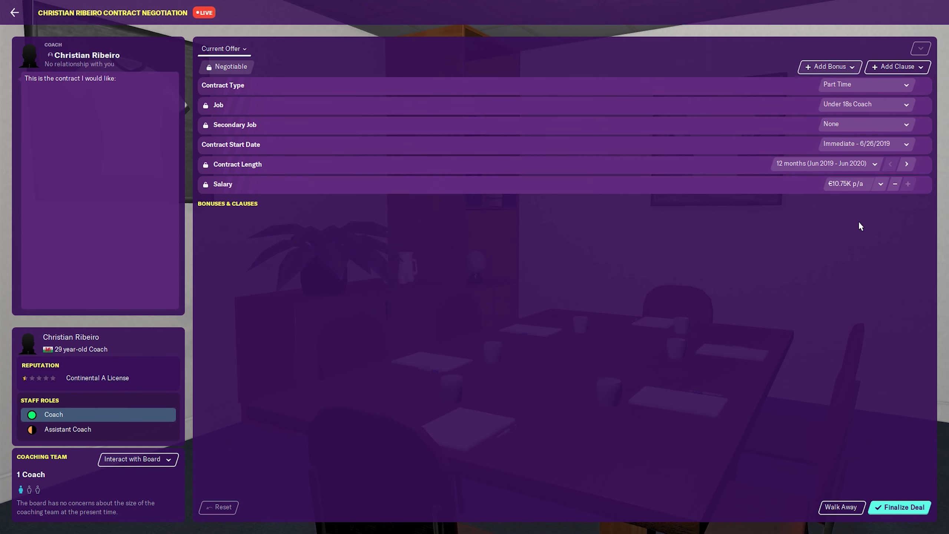
mouse_move(819, 102)
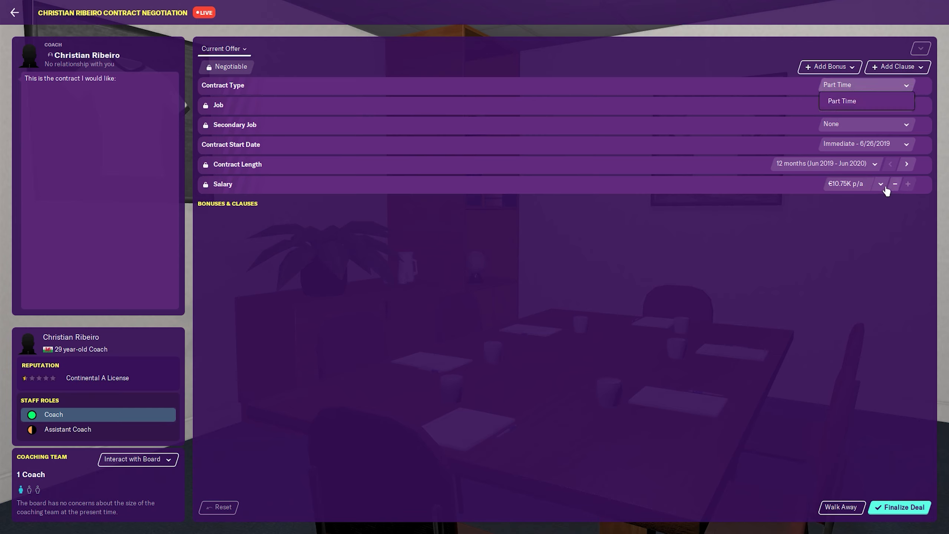
mouse_move(887, 191)
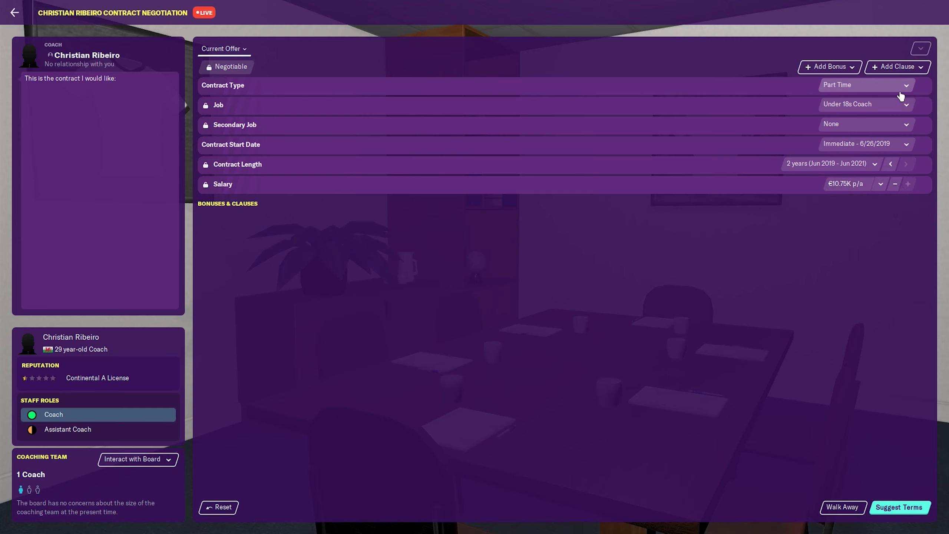
mouse_move(278, 173)
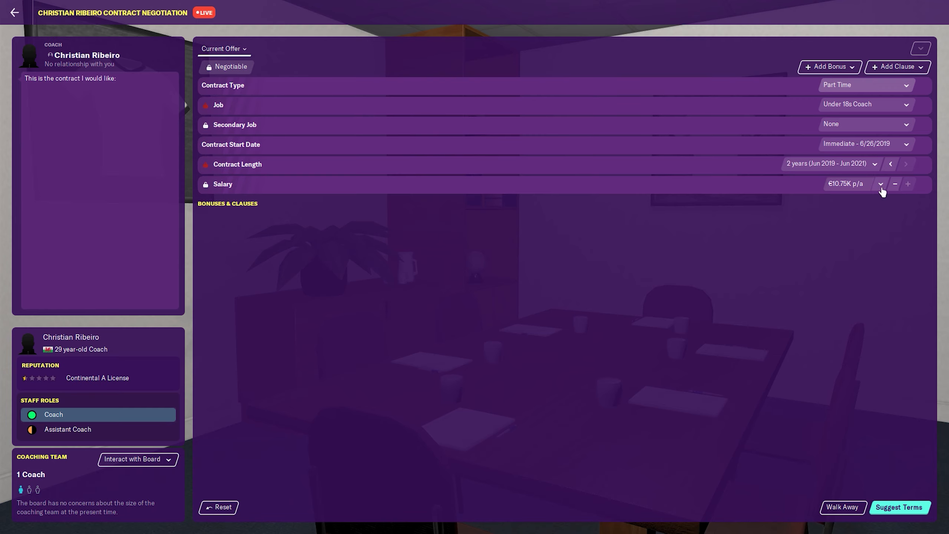
Adjust Ribeiro's salary offers until he accepts €9K a year, then finalize the deal
click(896, 184)
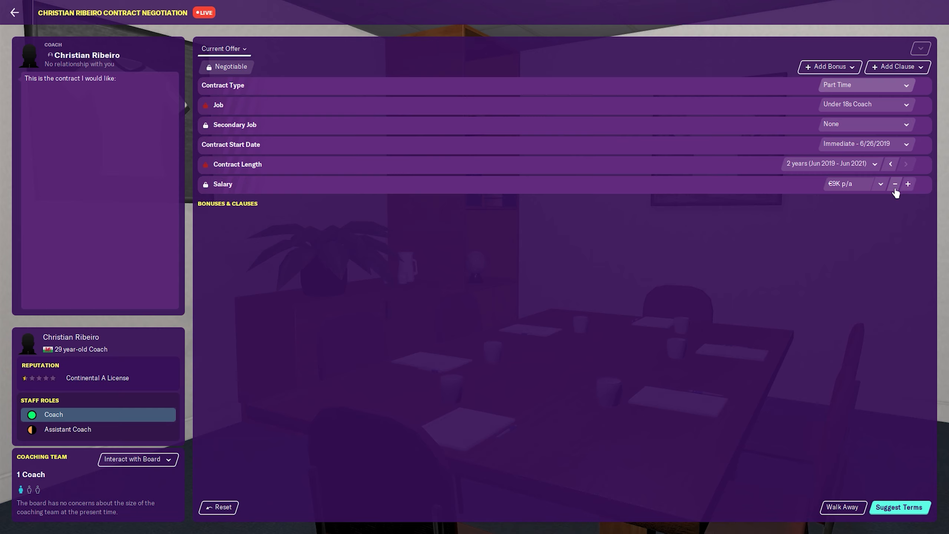
click(895, 184)
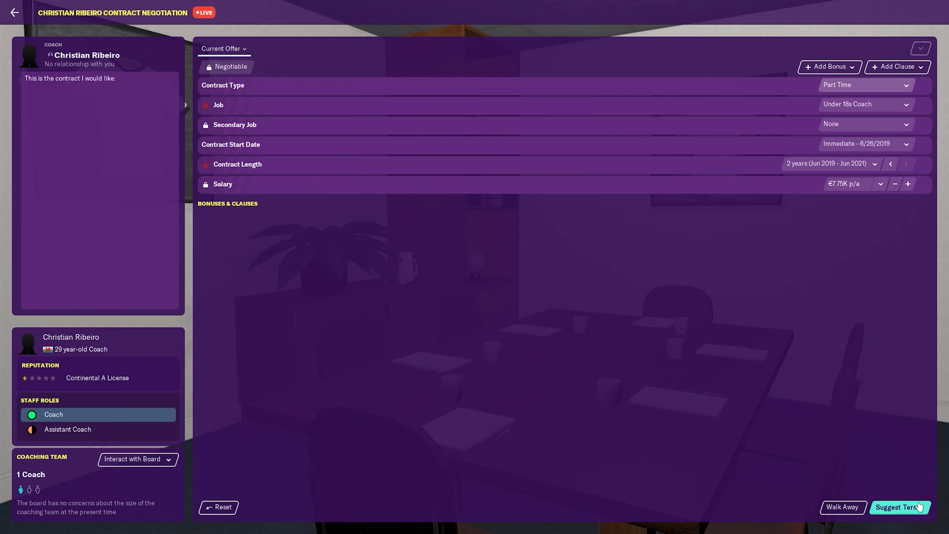
click(904, 507)
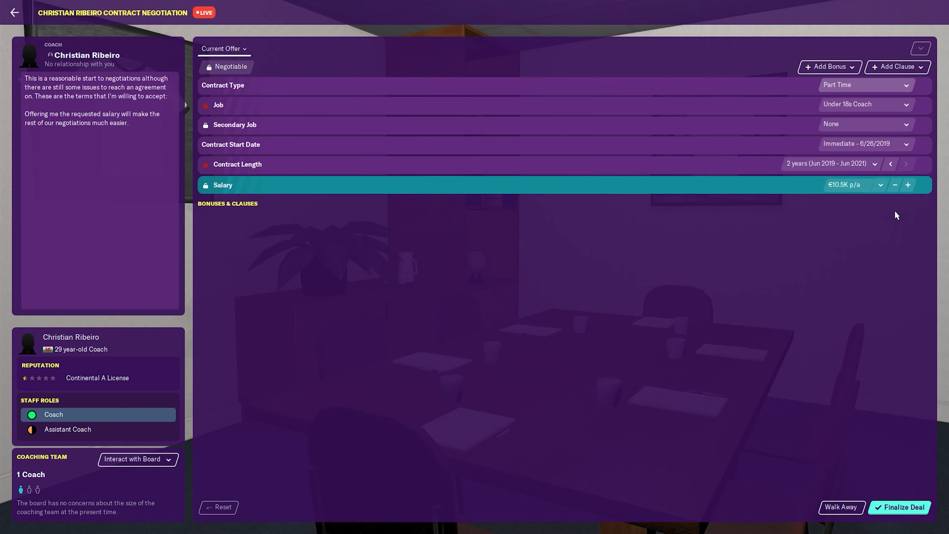
click(895, 185)
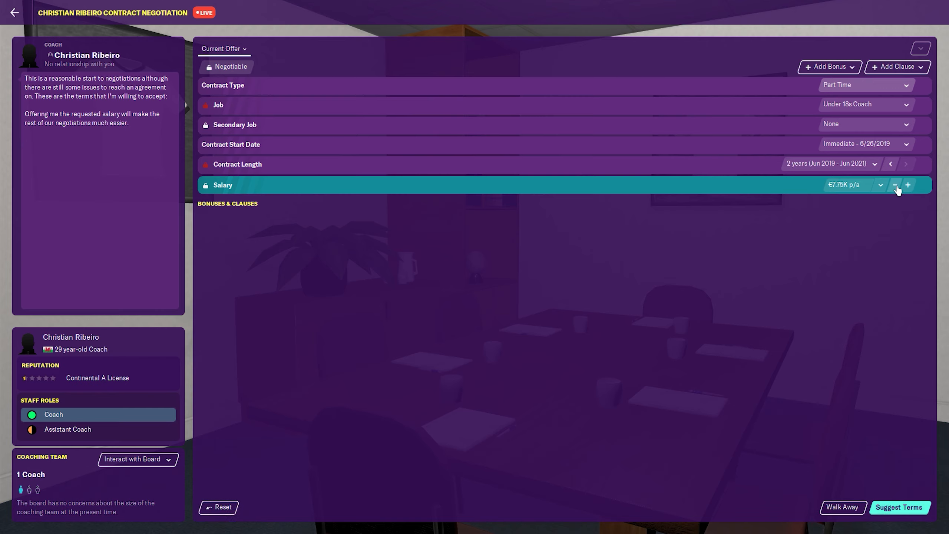
click(909, 185)
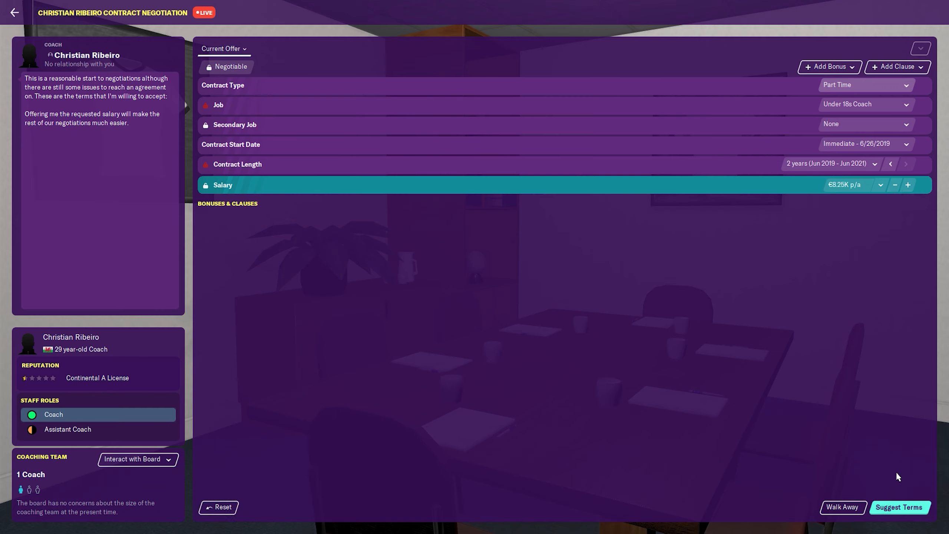
click(908, 185)
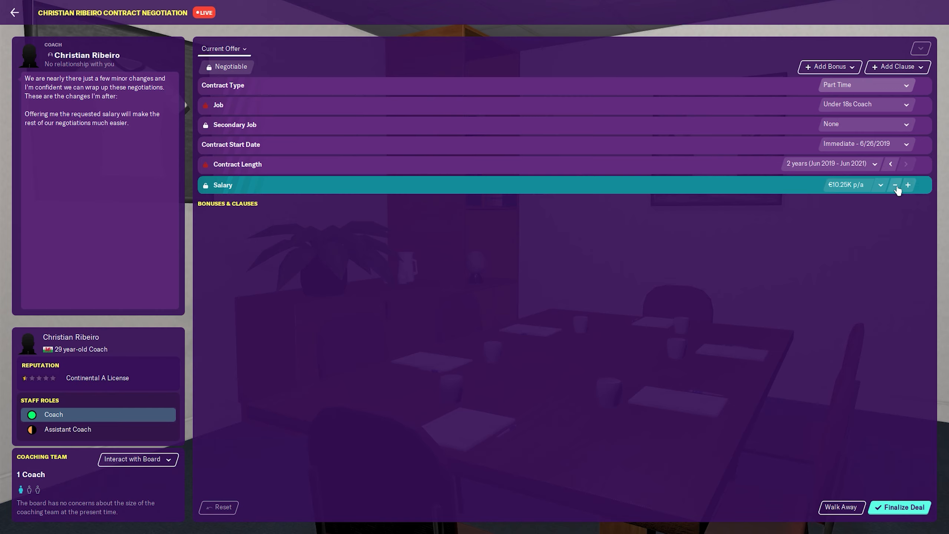
click(897, 185)
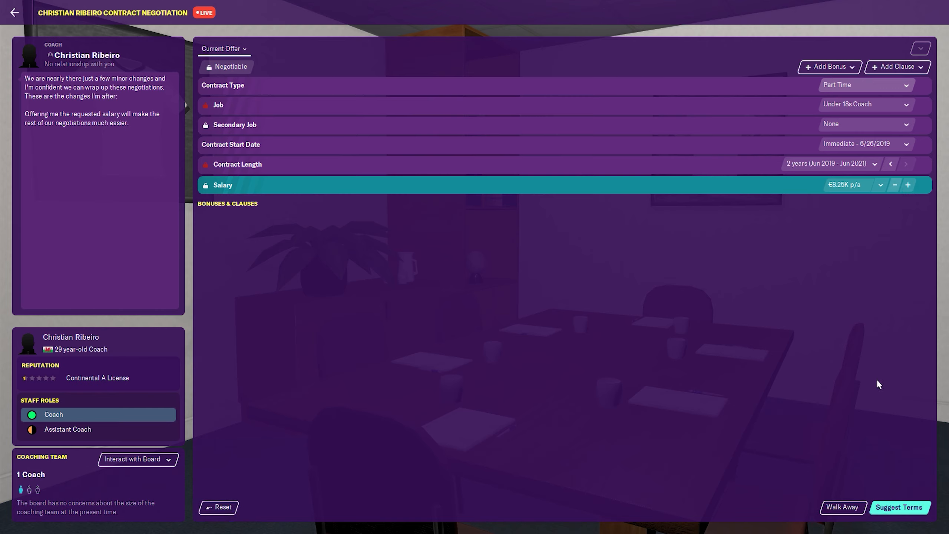
click(908, 185)
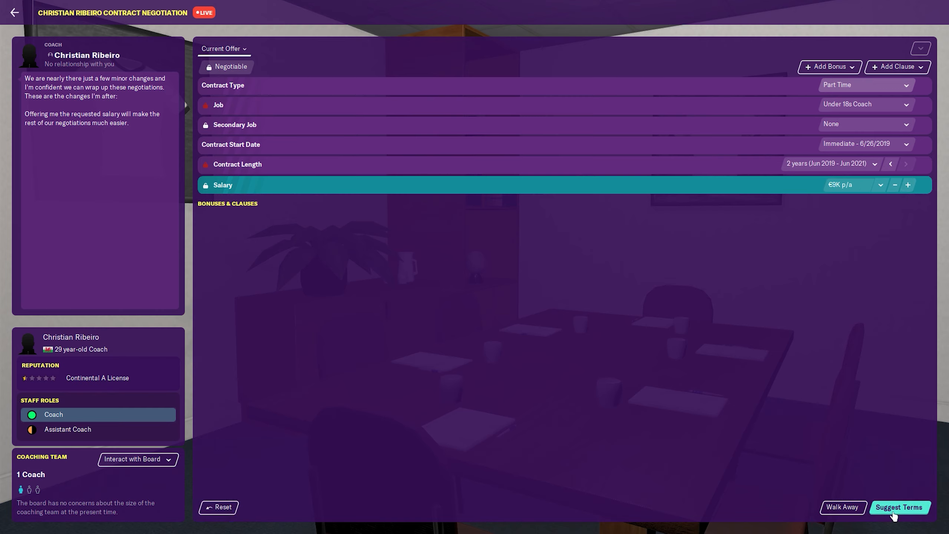
click(901, 507)
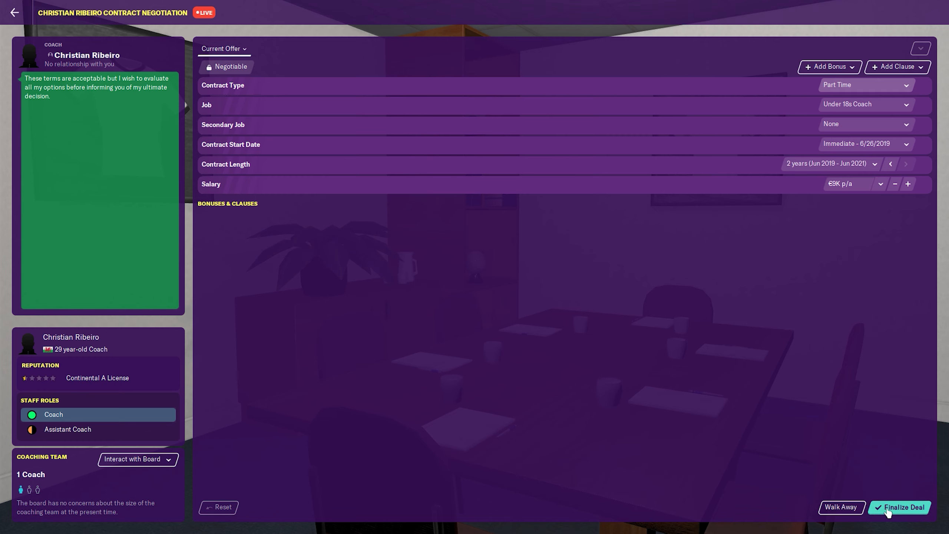
click(901, 507)
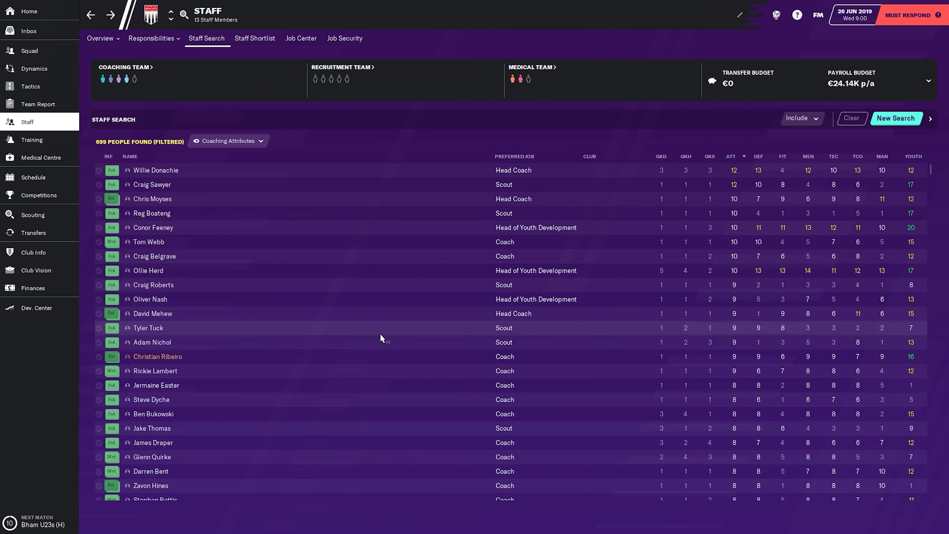
mouse_move(381, 352)
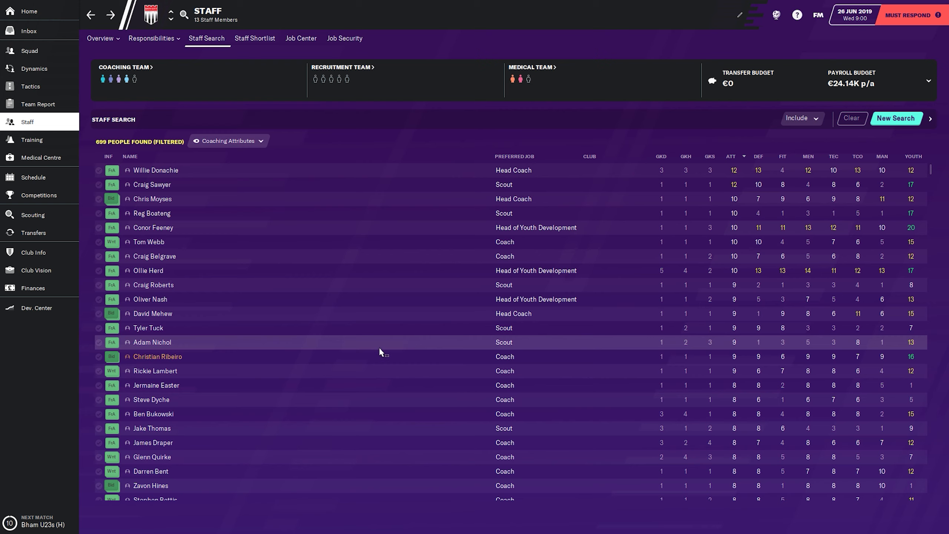
mouse_move(378, 370)
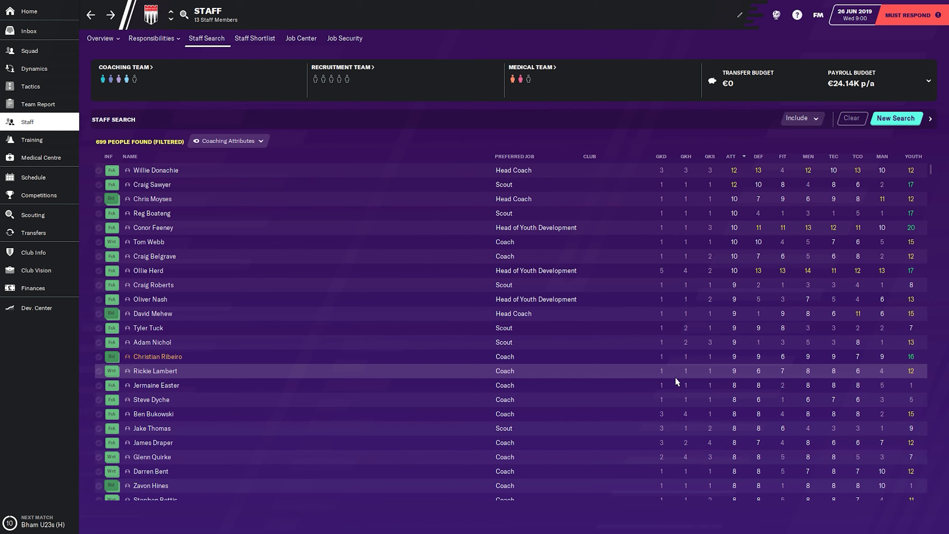
mouse_move(519, 379)
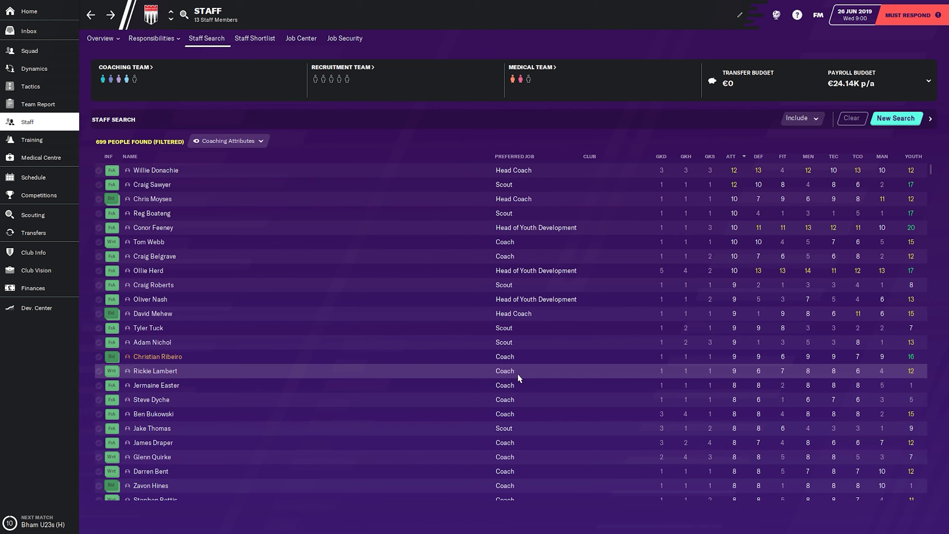
mouse_move(839, 379)
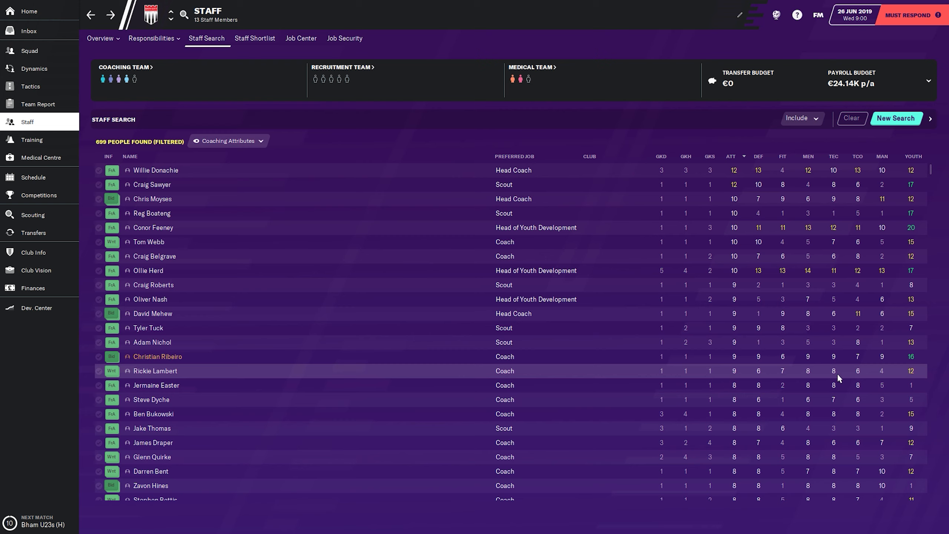
click(759, 156)
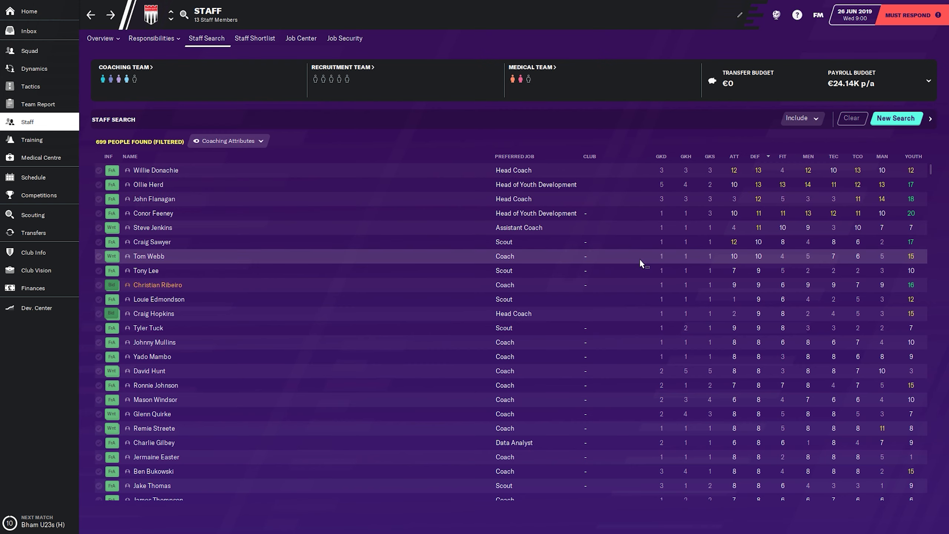
mouse_move(567, 265)
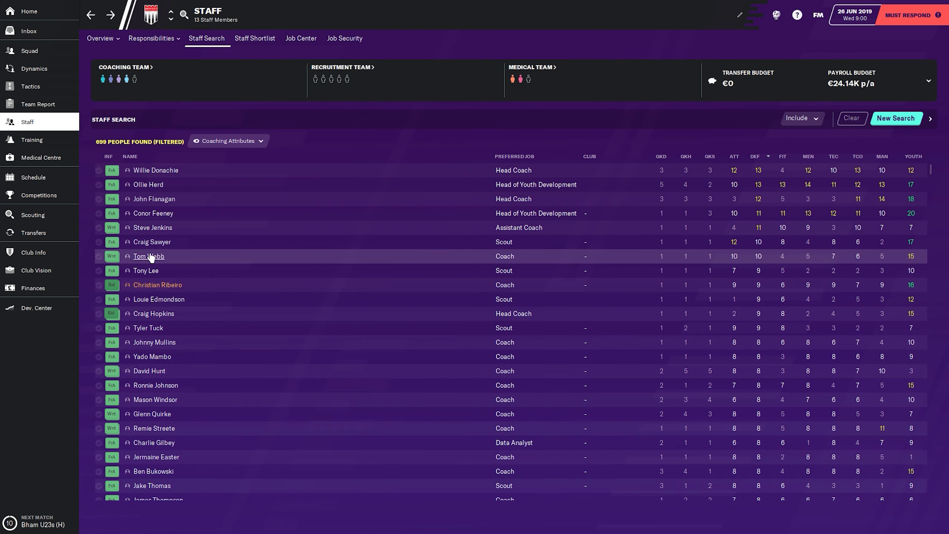
click(149, 257)
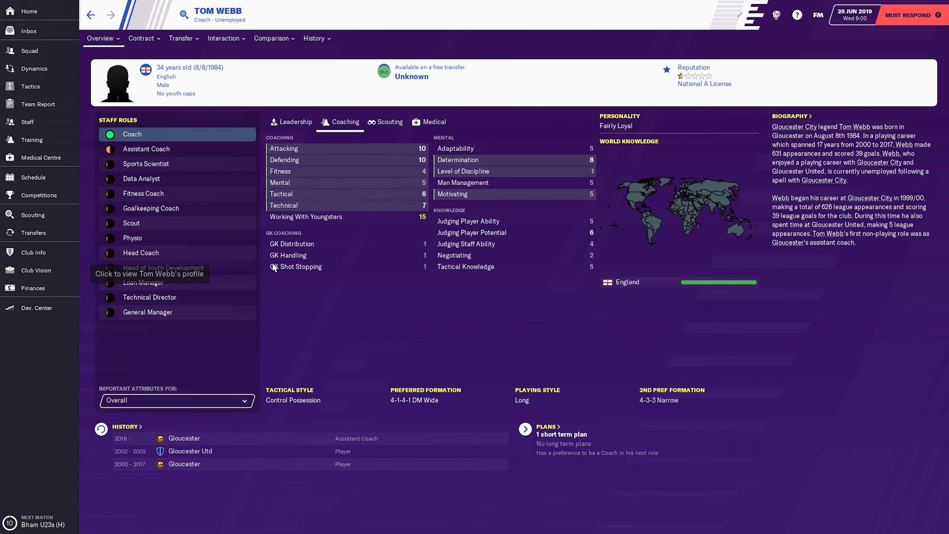
Offer Tom Webb a Coach contract with a two-year length
click(100, 38)
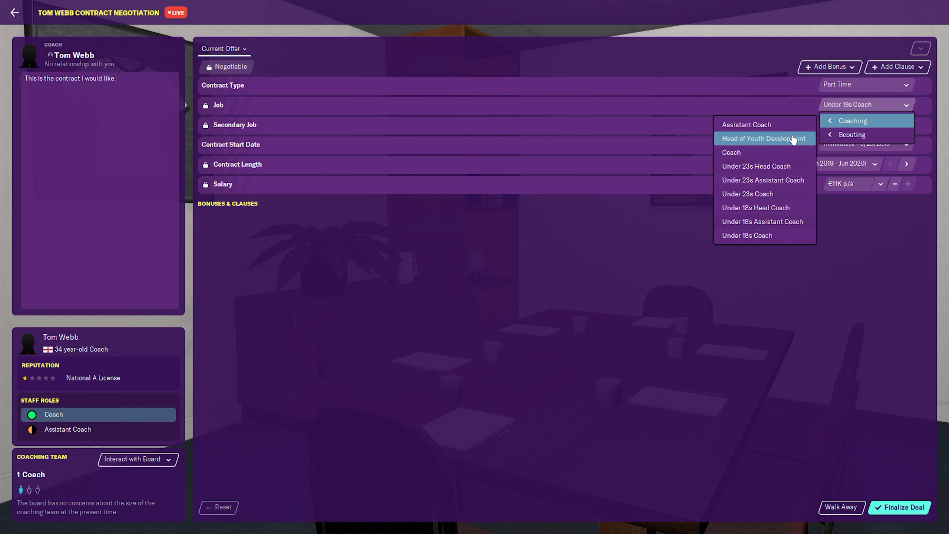
click(732, 152)
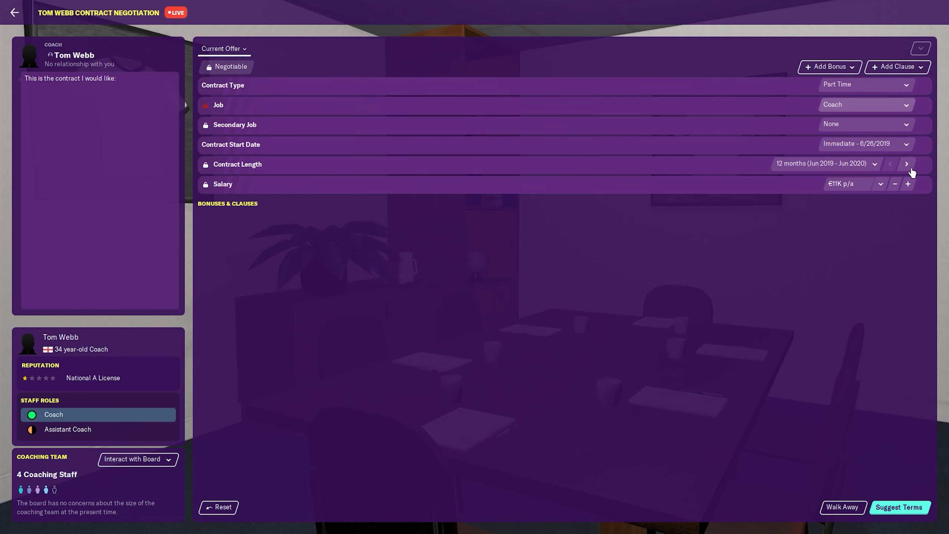
click(907, 164)
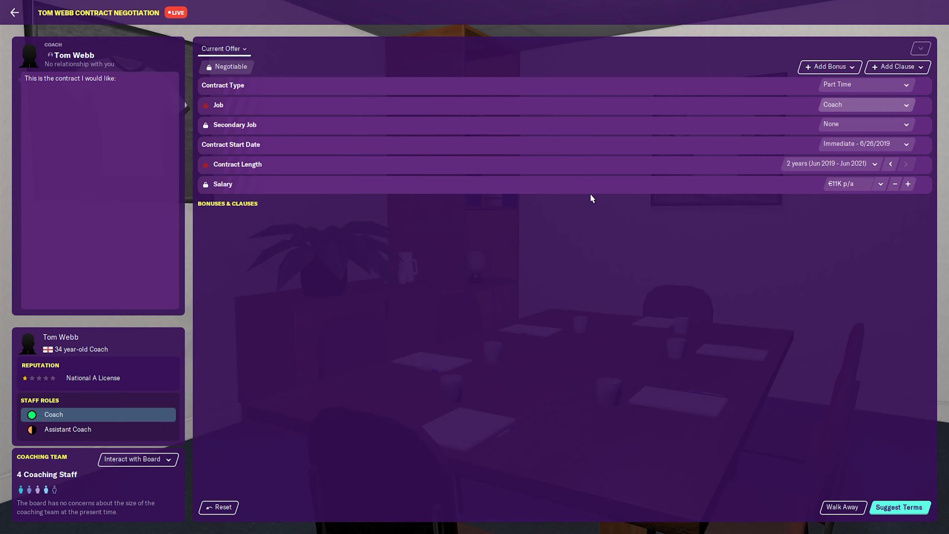
Negotiate Webb's salary down to €9K a year and leave the talks
click(896, 184)
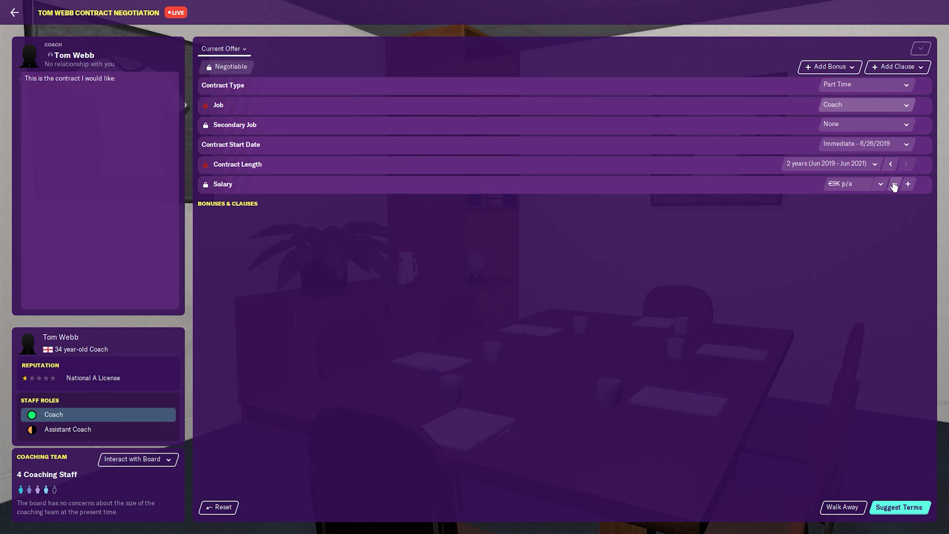
click(895, 184)
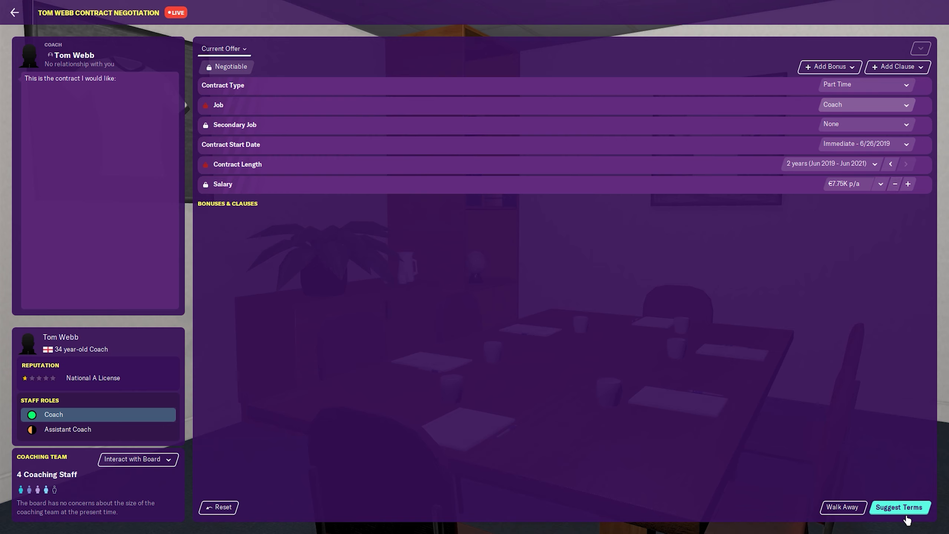
click(901, 507)
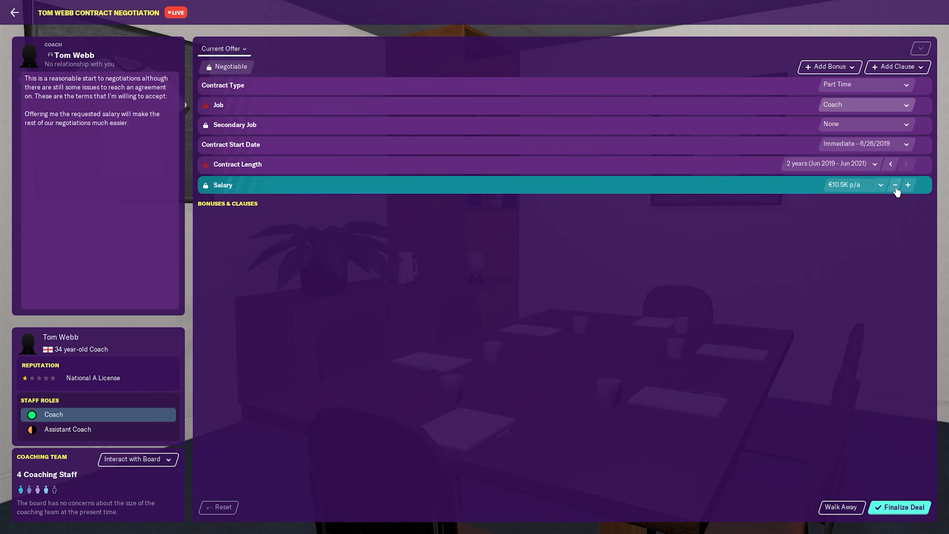
click(895, 185)
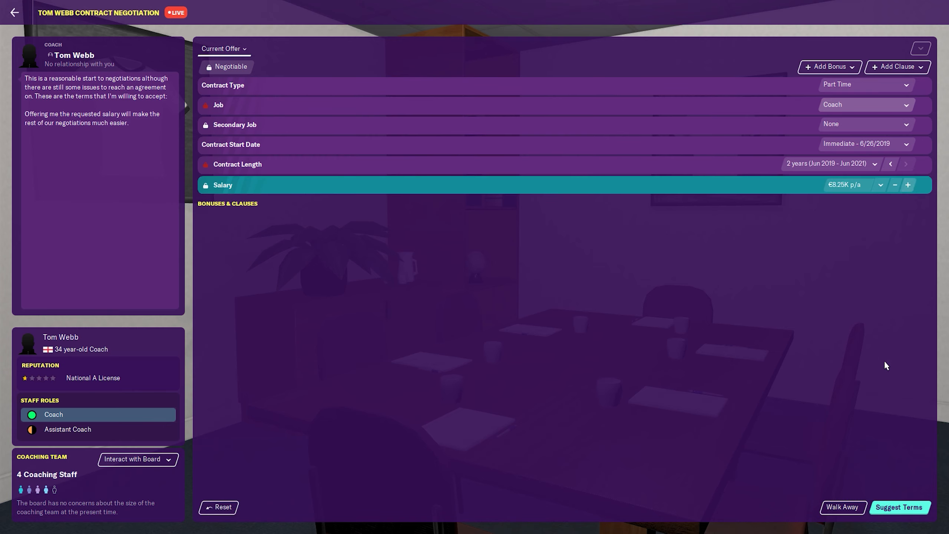
click(908, 185)
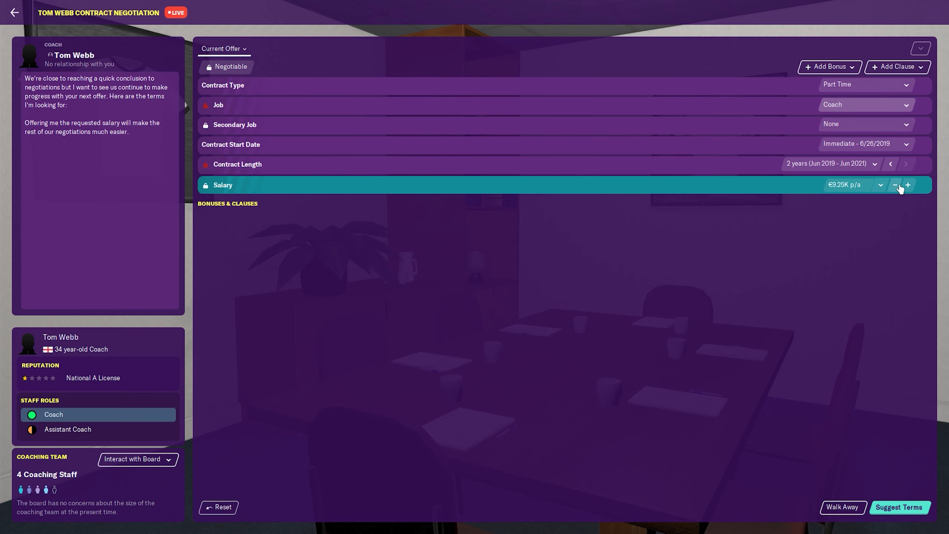
click(896, 185)
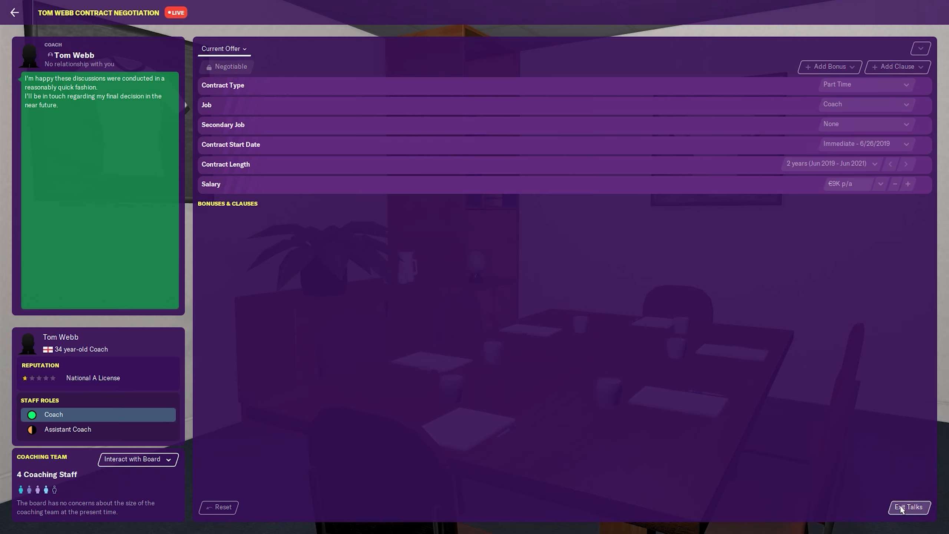
click(909, 507)
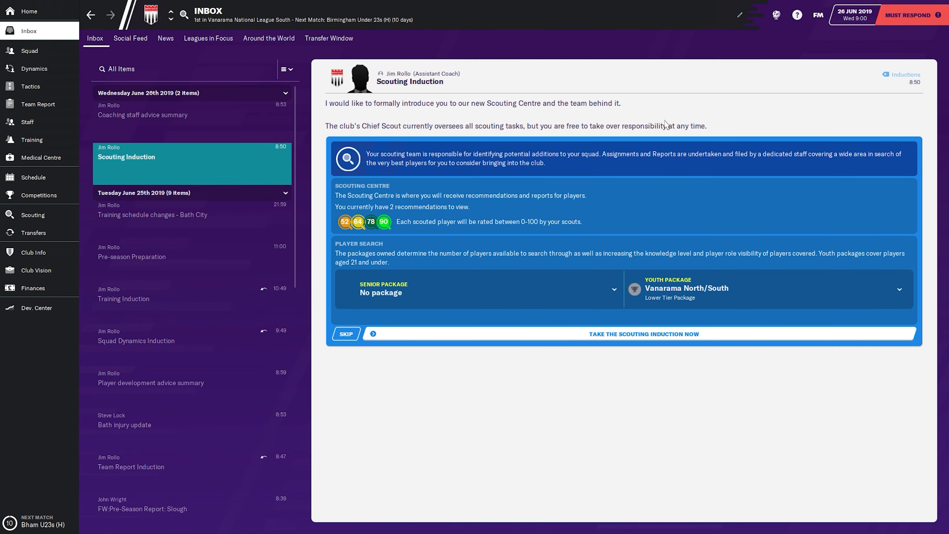
Skip the scouting induction and check the coaching staff advice and scouting centre
click(644, 334)
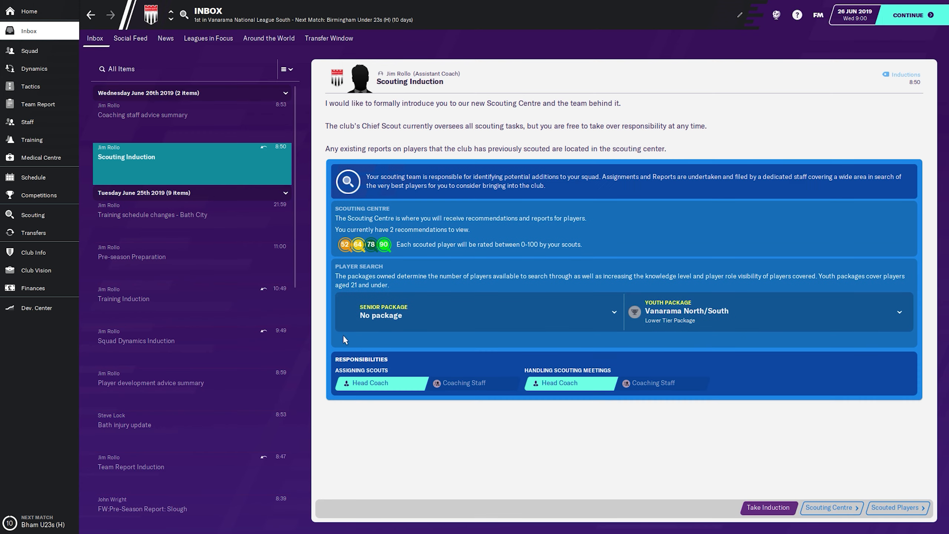
mouse_move(211, 92)
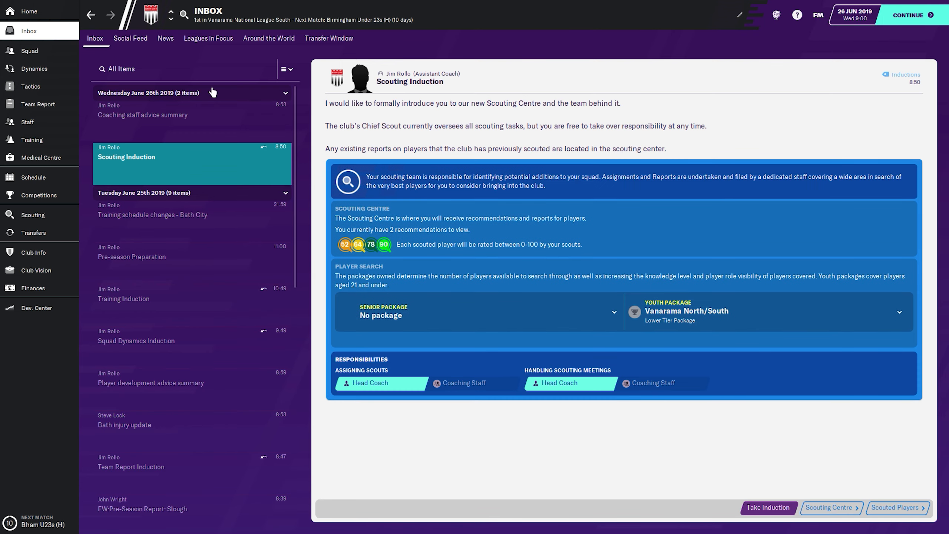
click(143, 115)
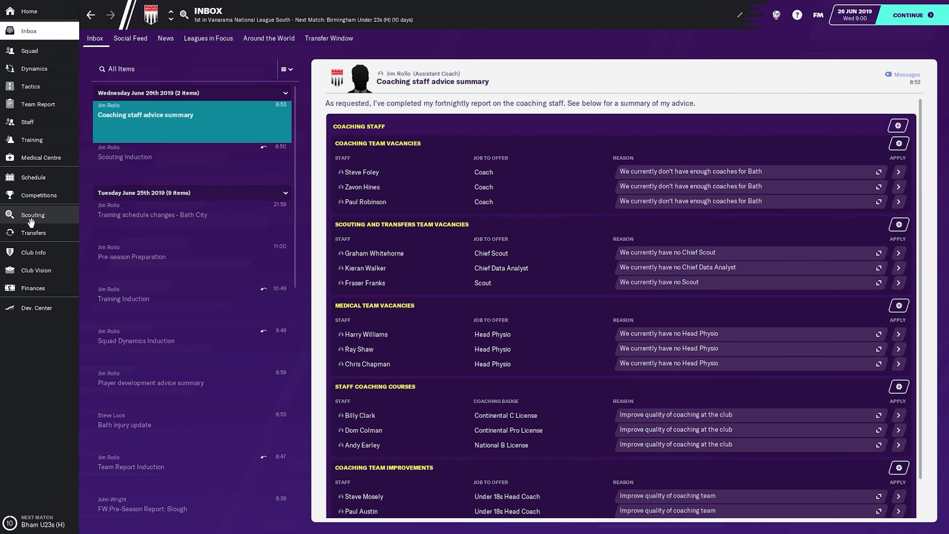
click(32, 215)
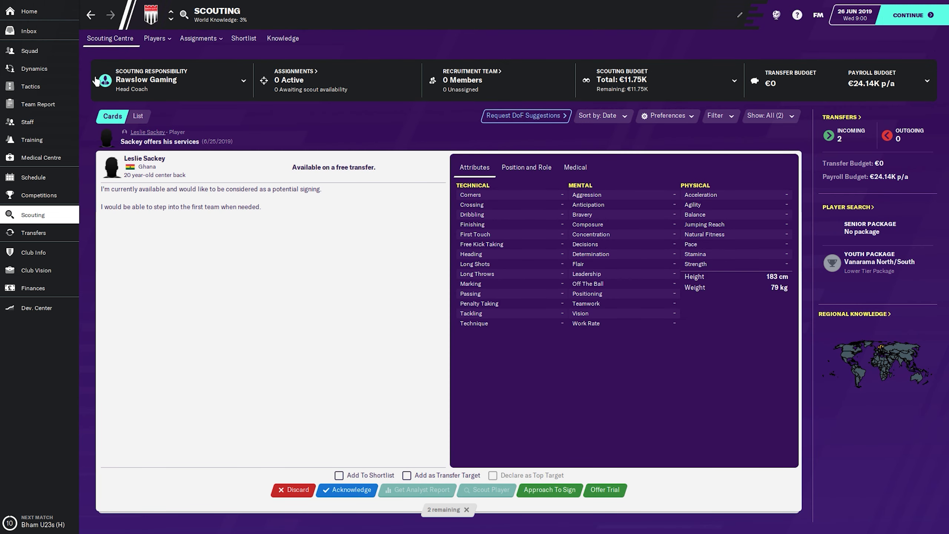
mouse_move(29, 51)
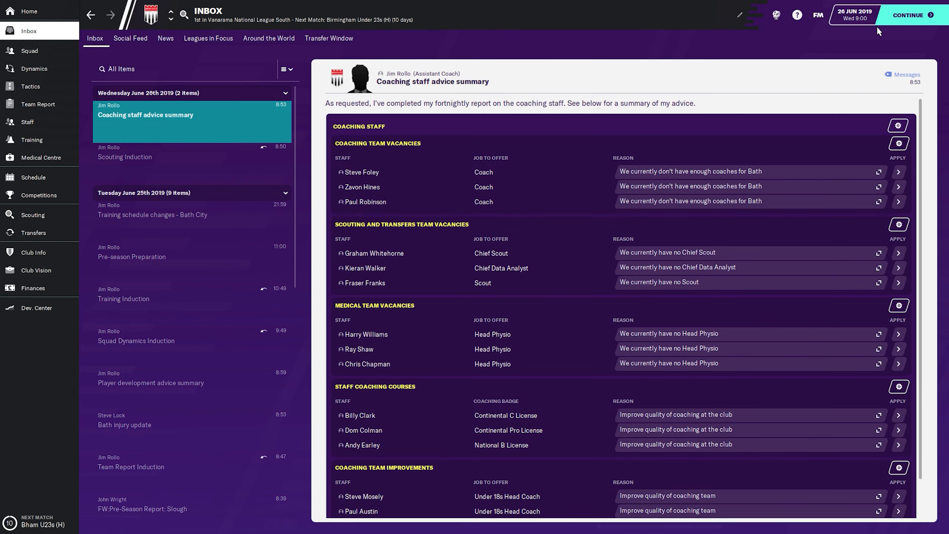
Advance a day, skip the transfers induction and read the contracts advice
click(911, 15)
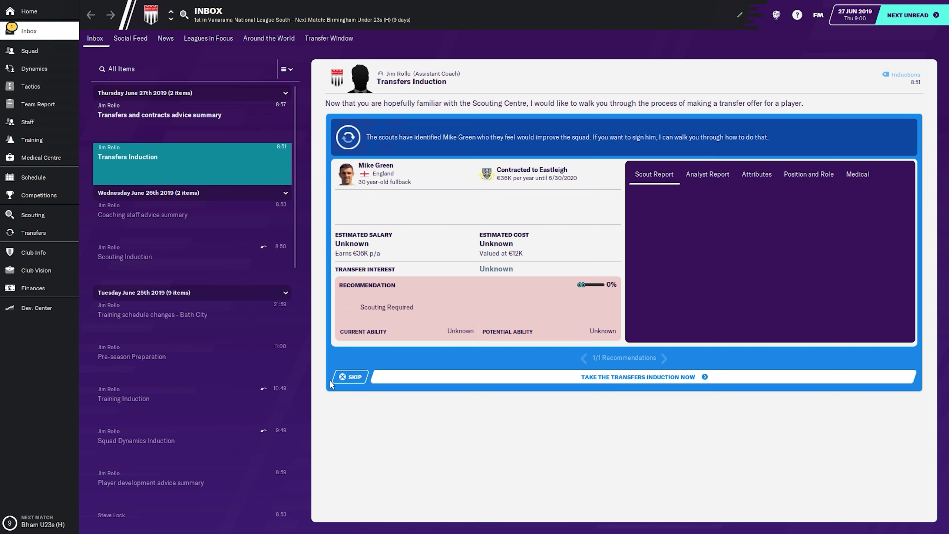
click(356, 377)
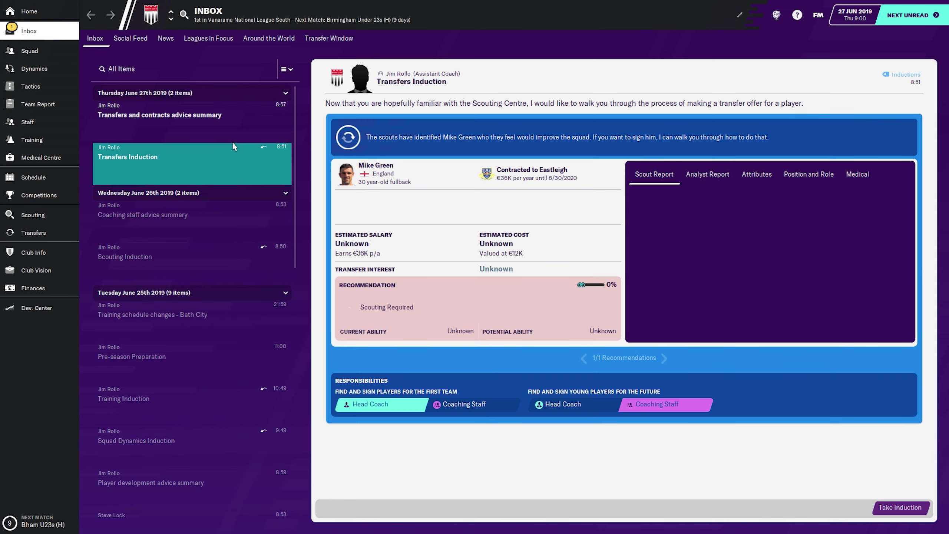
click(160, 114)
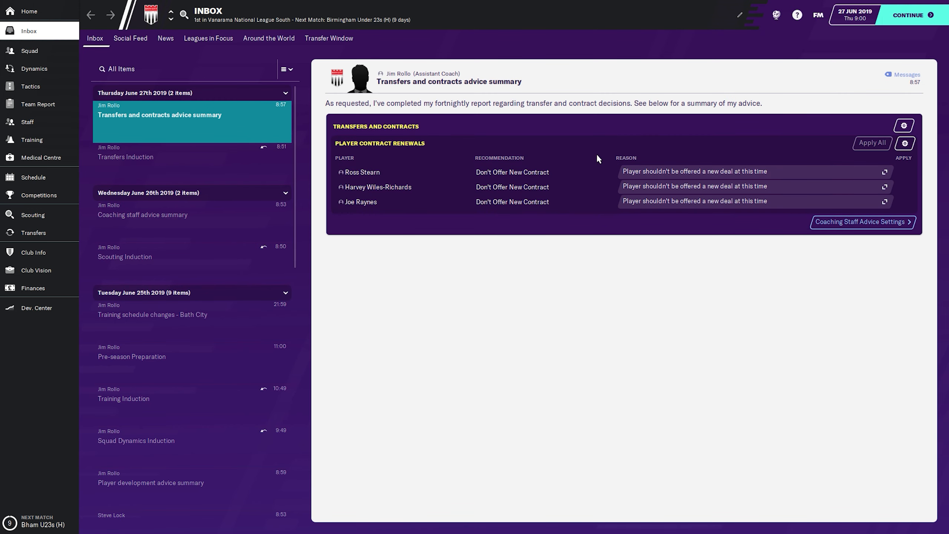
mouse_move(905, 143)
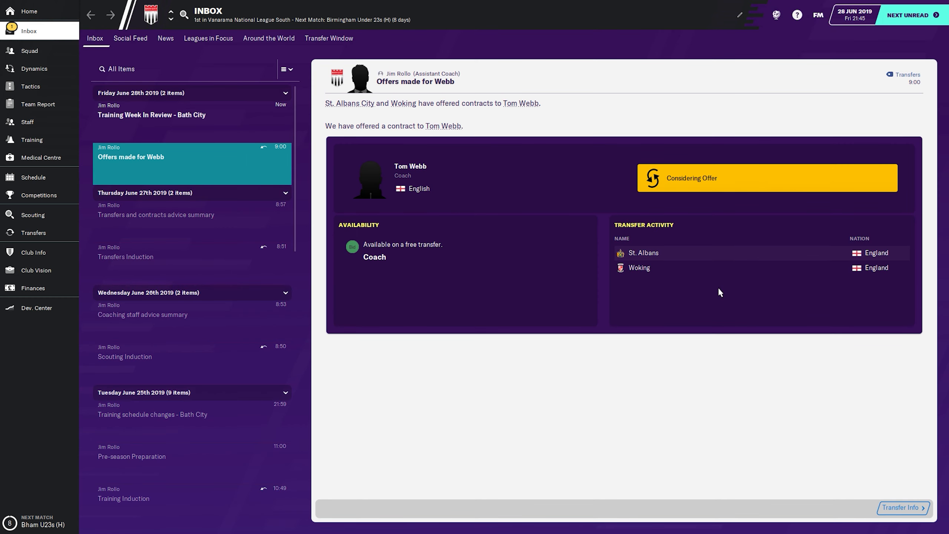
mouse_move(620, 144)
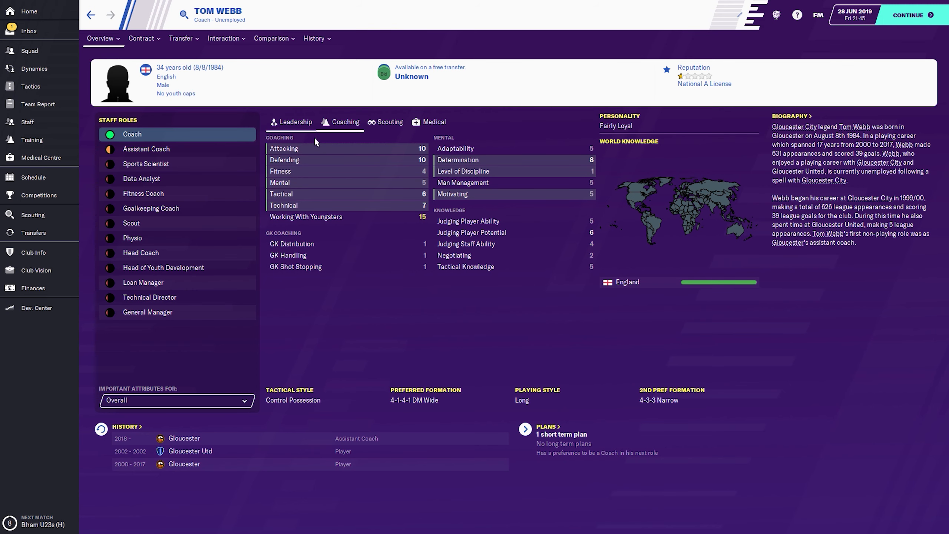
Return to the inbox, continue, and read 'Ribeiro close to signing for Bath'
click(28, 31)
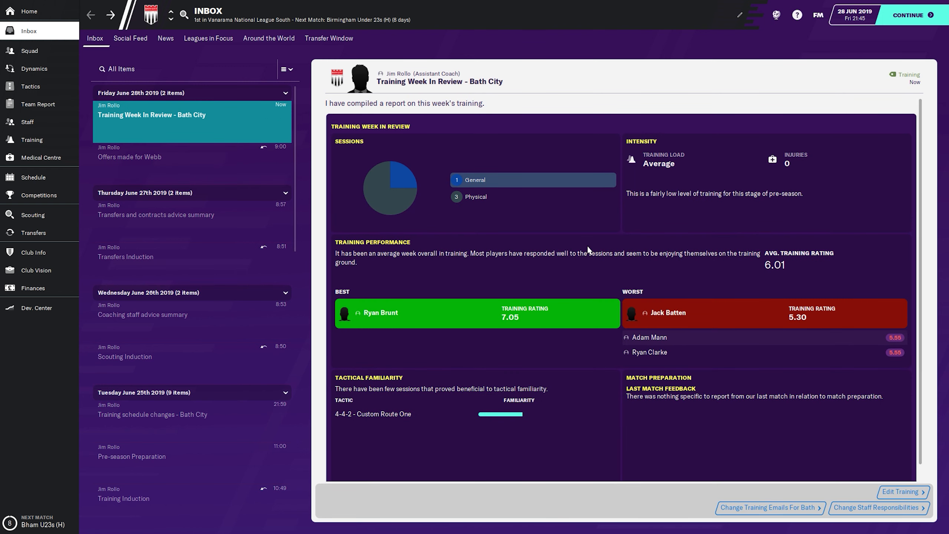
mouse_move(567, 339)
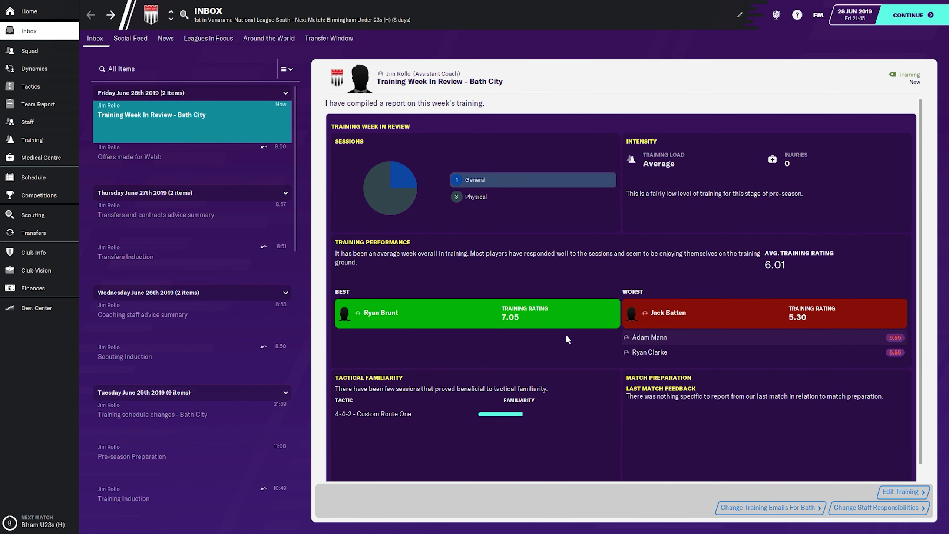
mouse_move(887, 30)
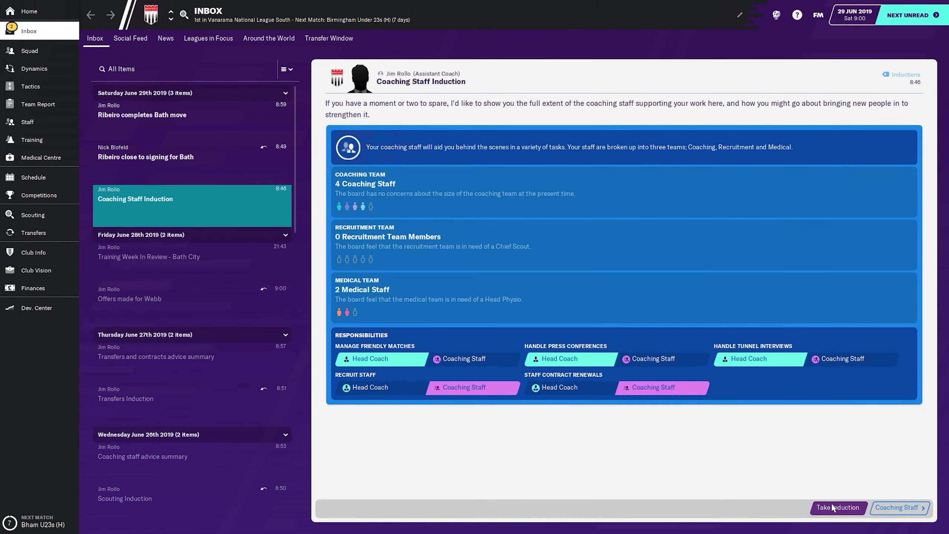
click(839, 508)
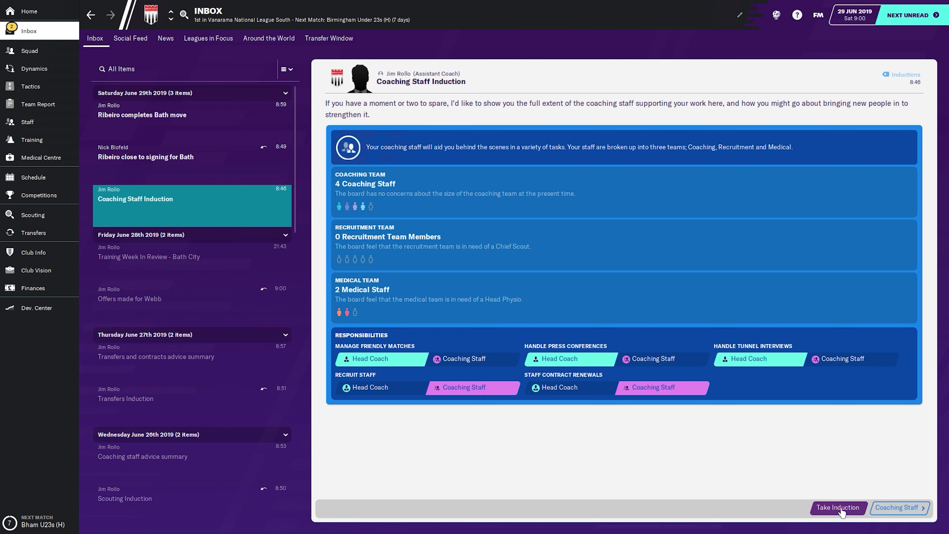
click(146, 157)
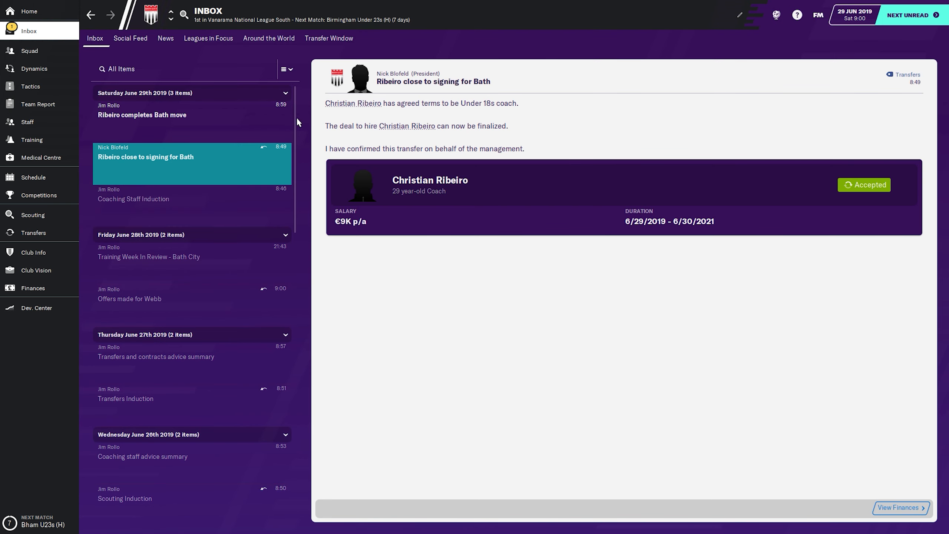
mouse_move(254, 129)
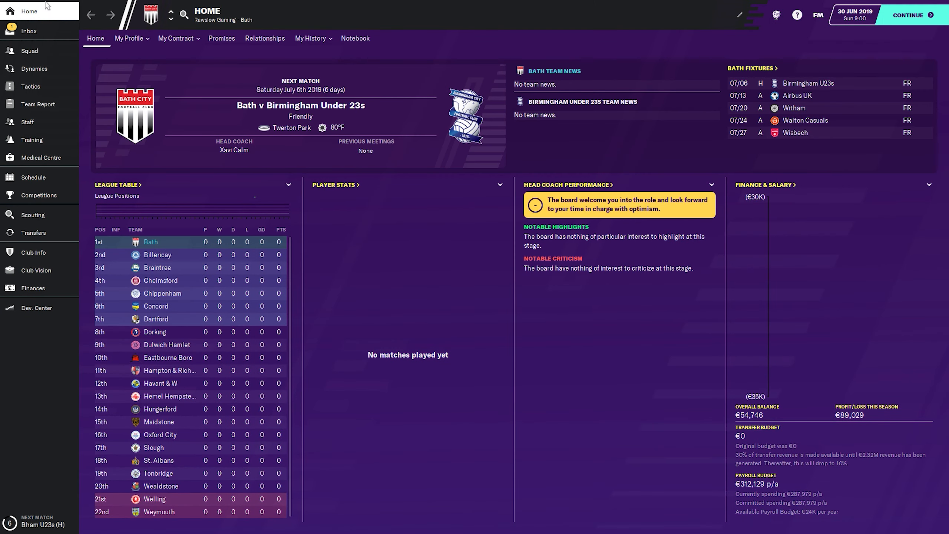
Advance to 1 July, read Webb's move to Woking, and apply all training and trait advice
click(28, 31)
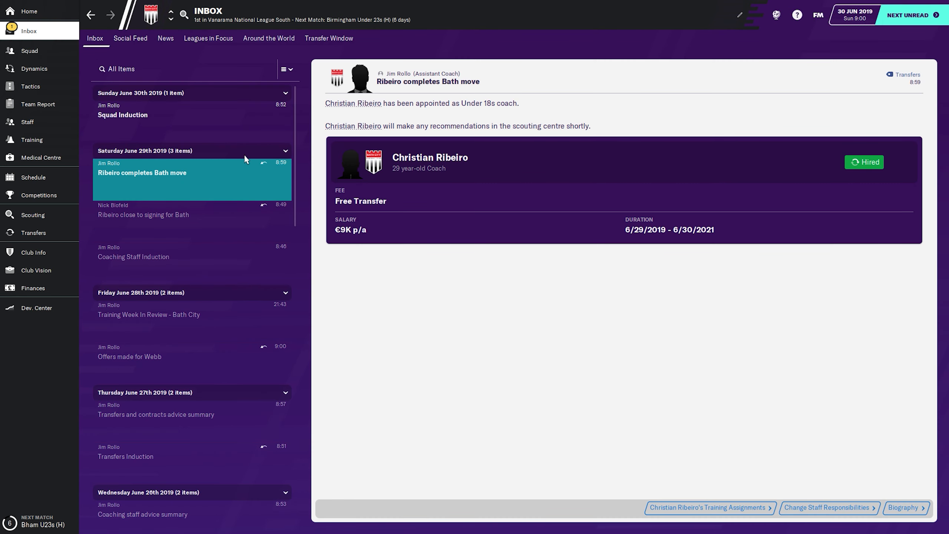
click(123, 115)
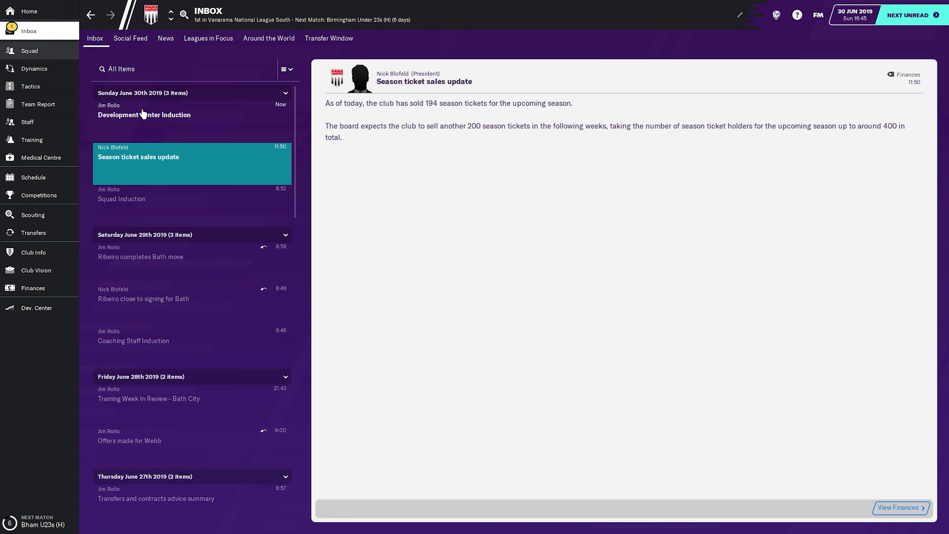
click(144, 115)
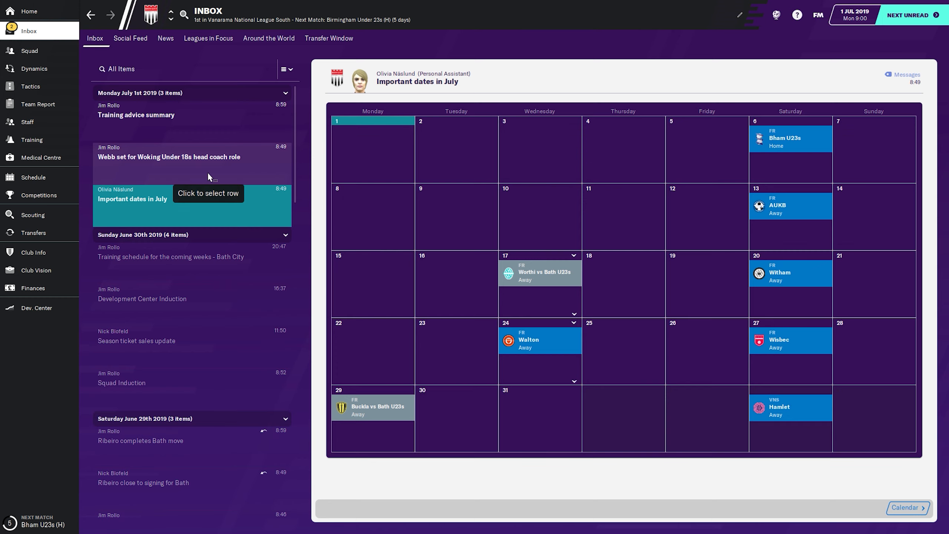
click(169, 157)
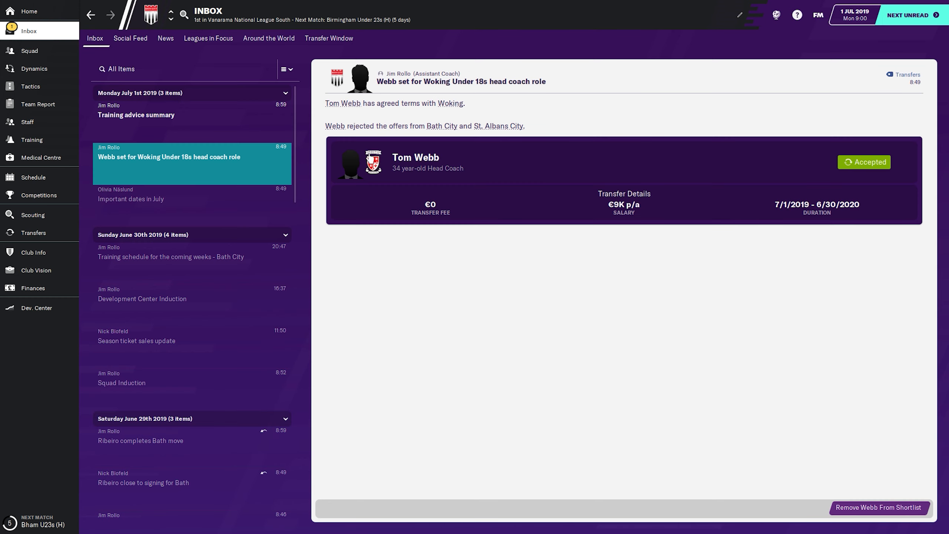
mouse_move(349, 167)
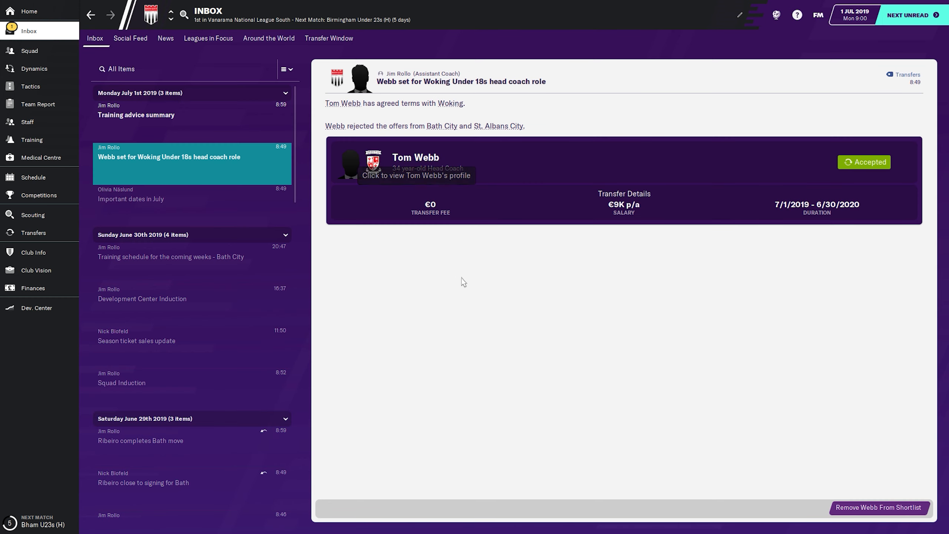
click(416, 157)
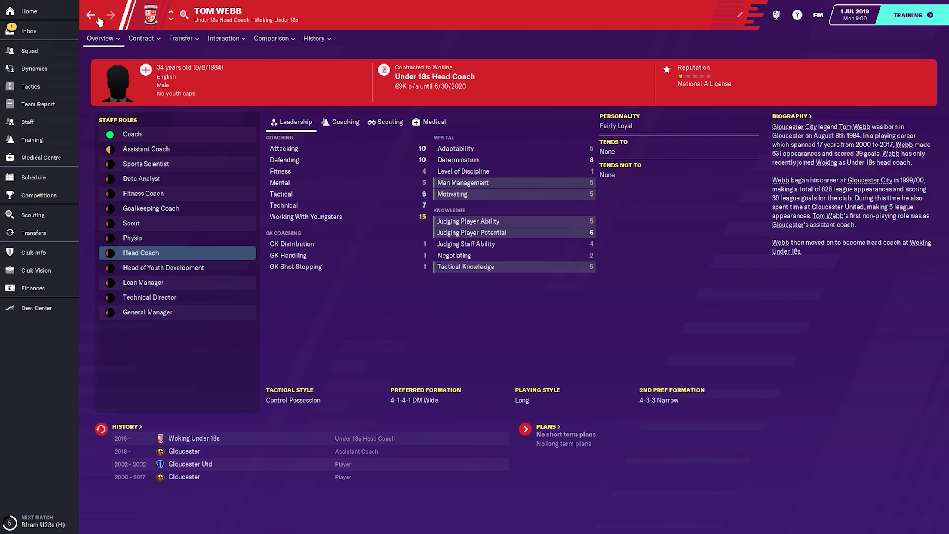
click(28, 31)
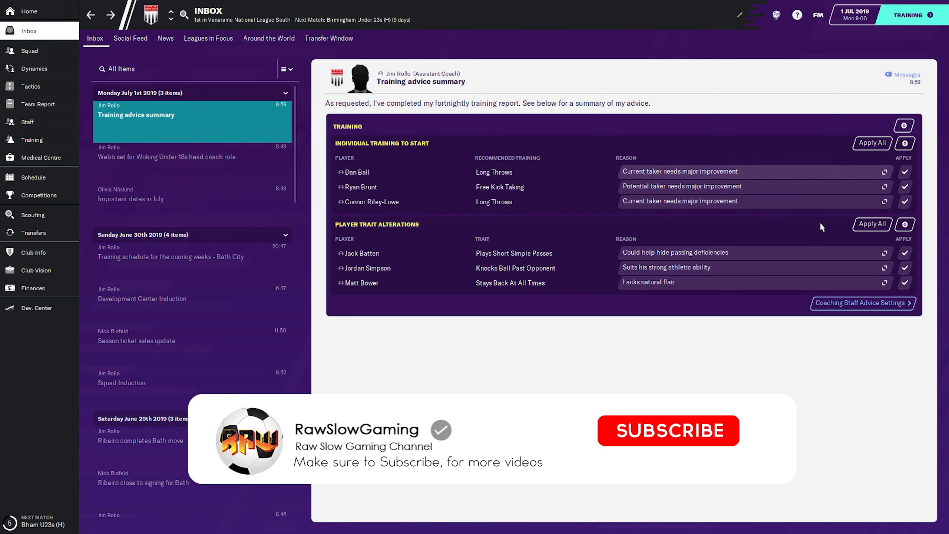
click(669, 432)
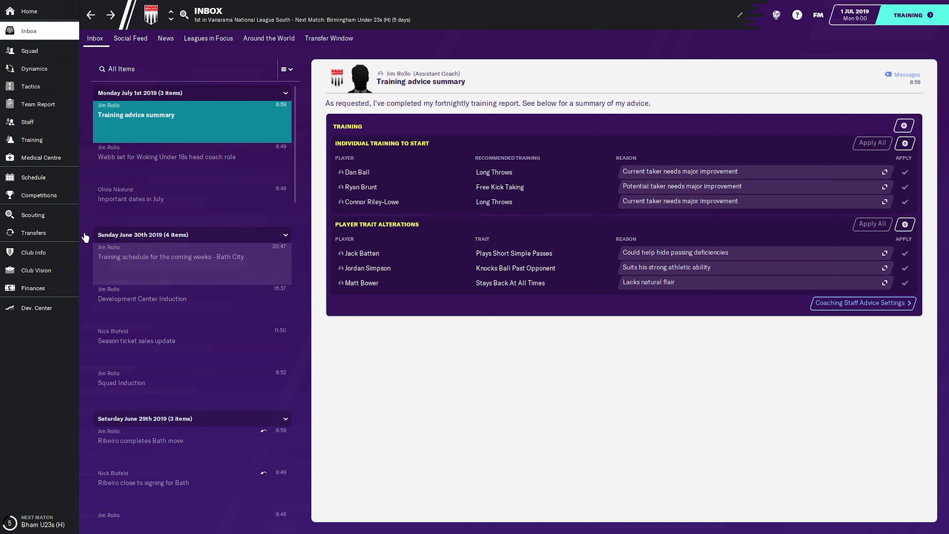
click(28, 121)
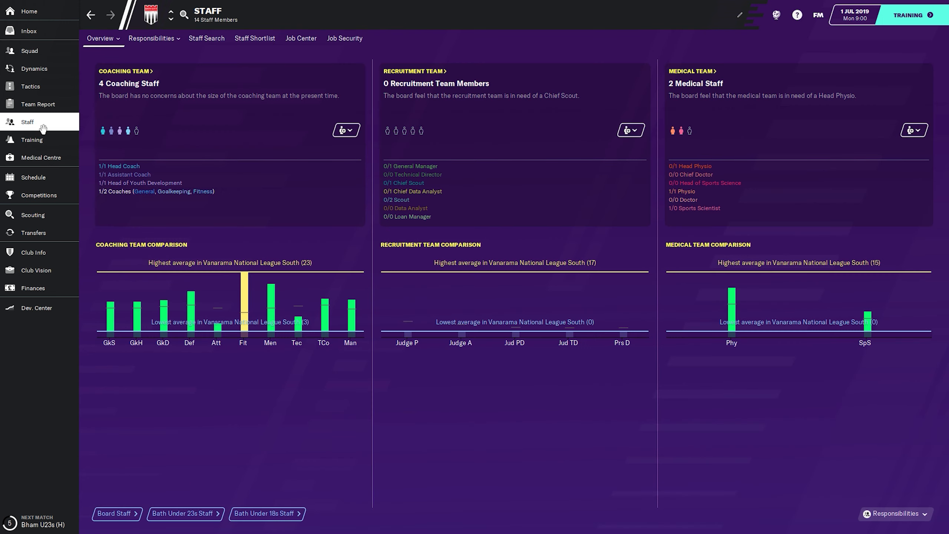
mouse_move(230, 108)
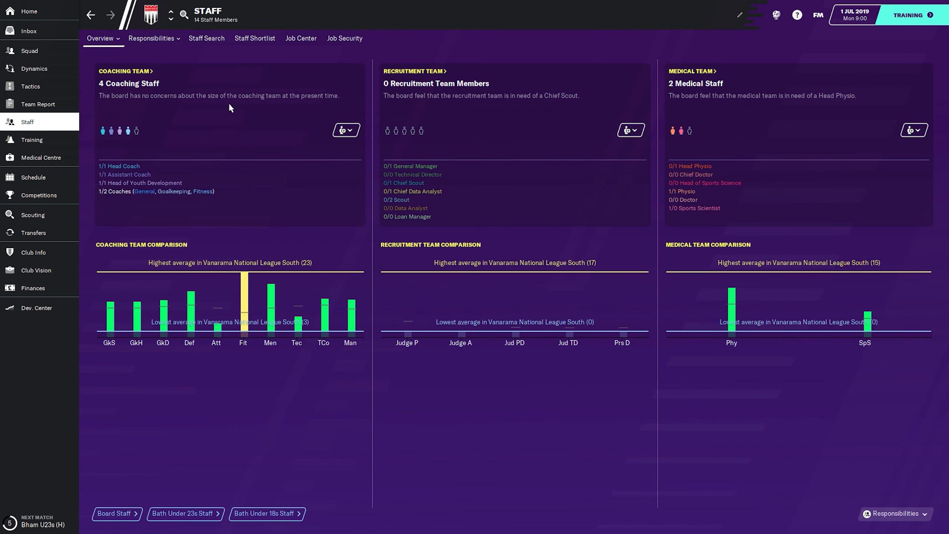
View Bath's Under 18s staff, then bring up Staff Search from the coaching team options
click(266, 513)
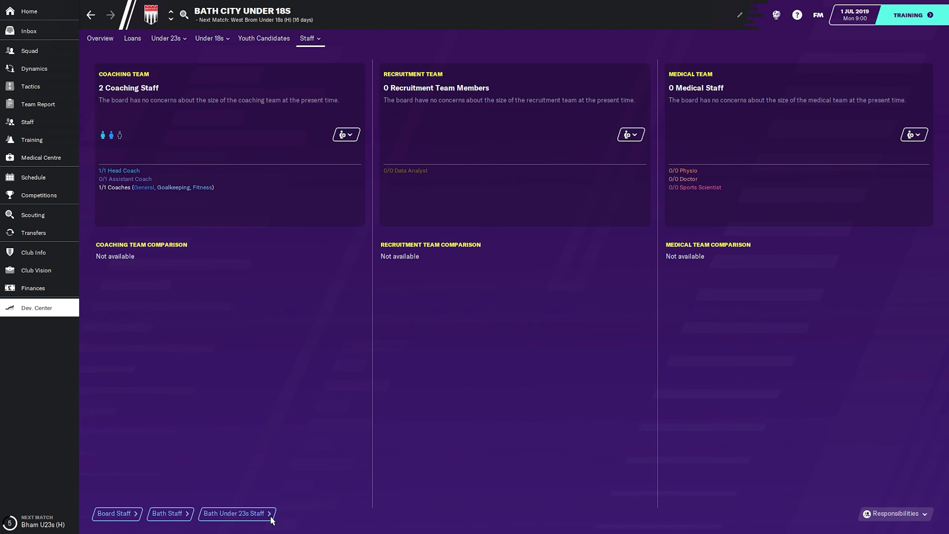
mouse_move(125, 190)
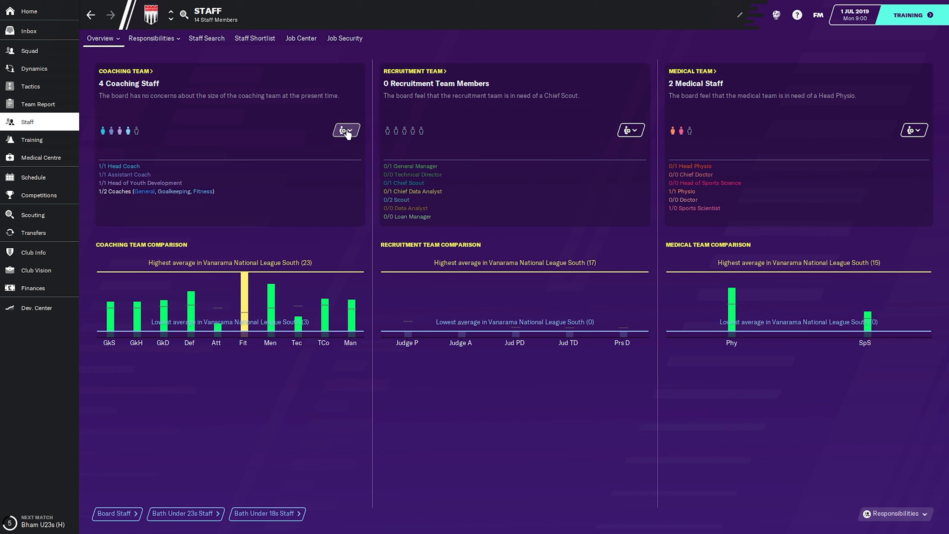
click(346, 130)
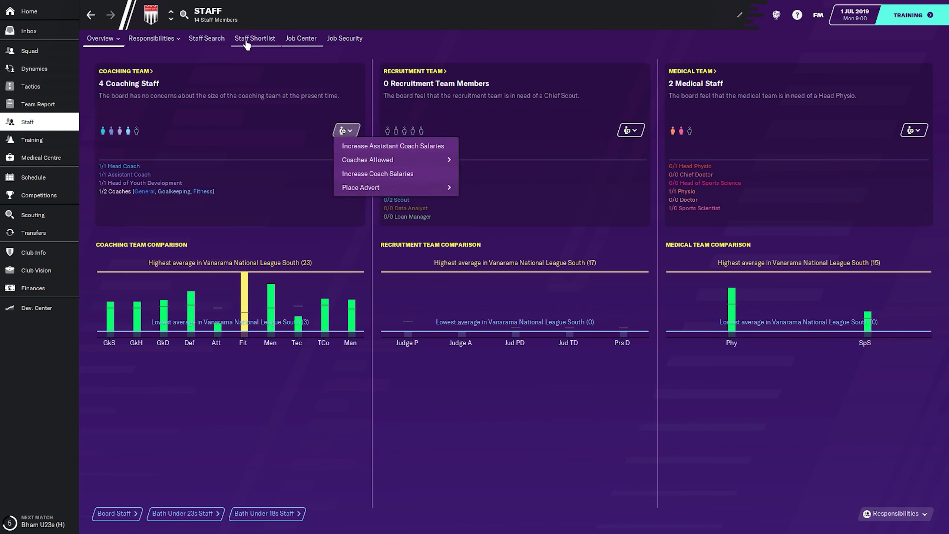
click(207, 38)
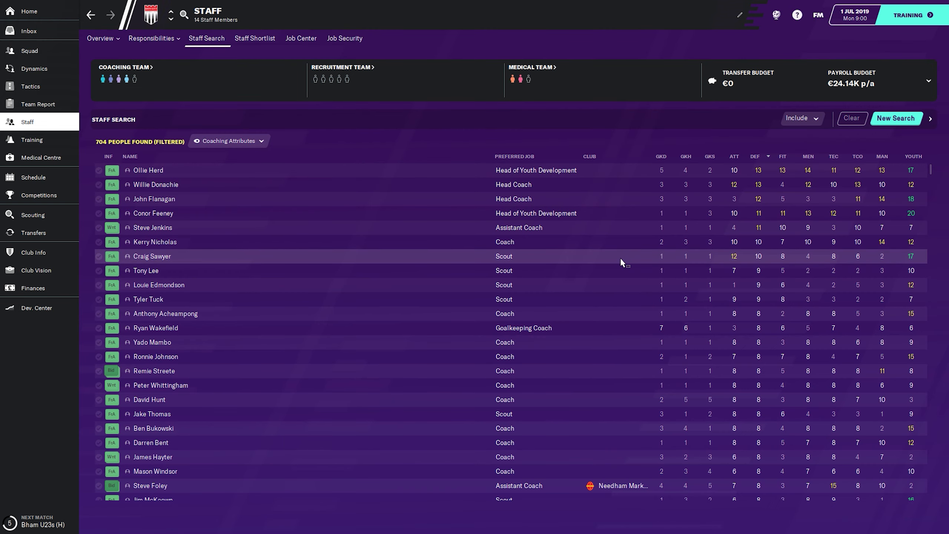
mouse_move(679, 248)
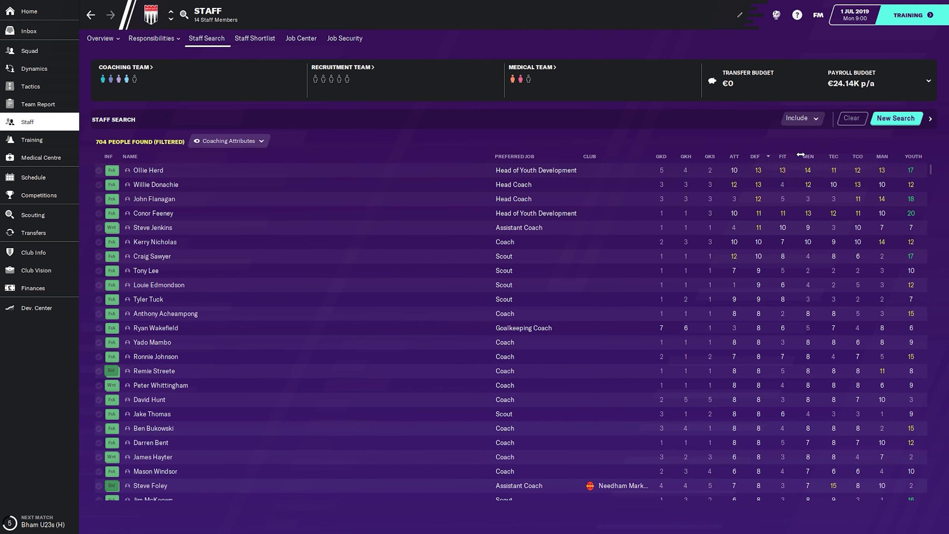
mouse_move(737, 156)
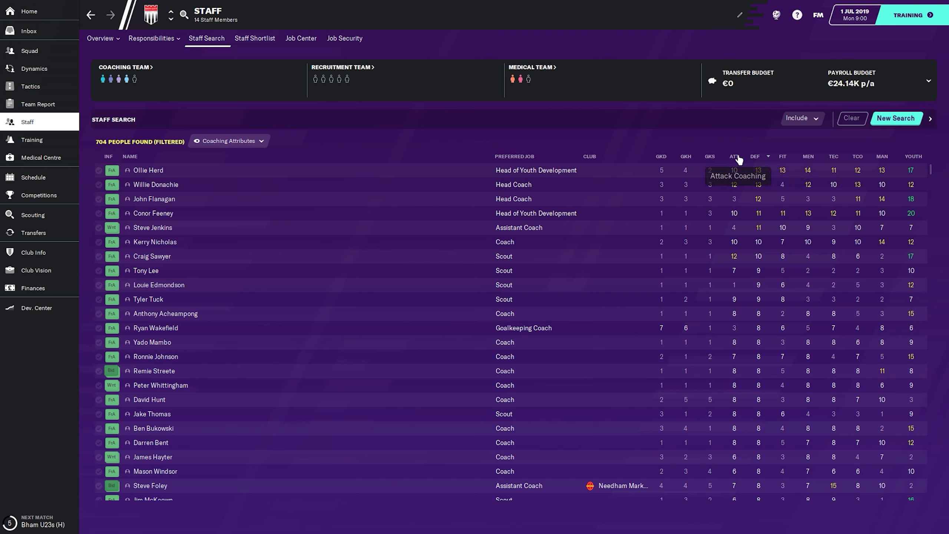
mouse_move(693, 304)
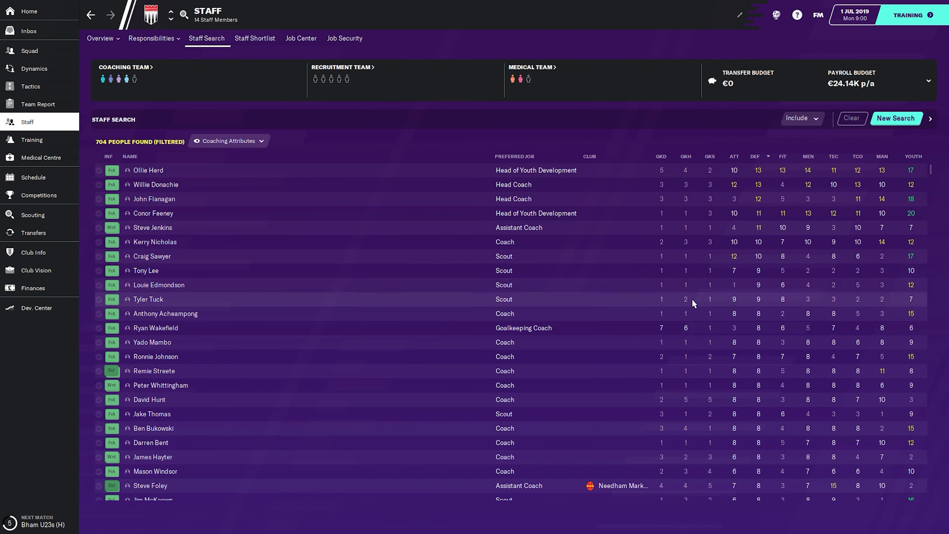
mouse_move(741, 306)
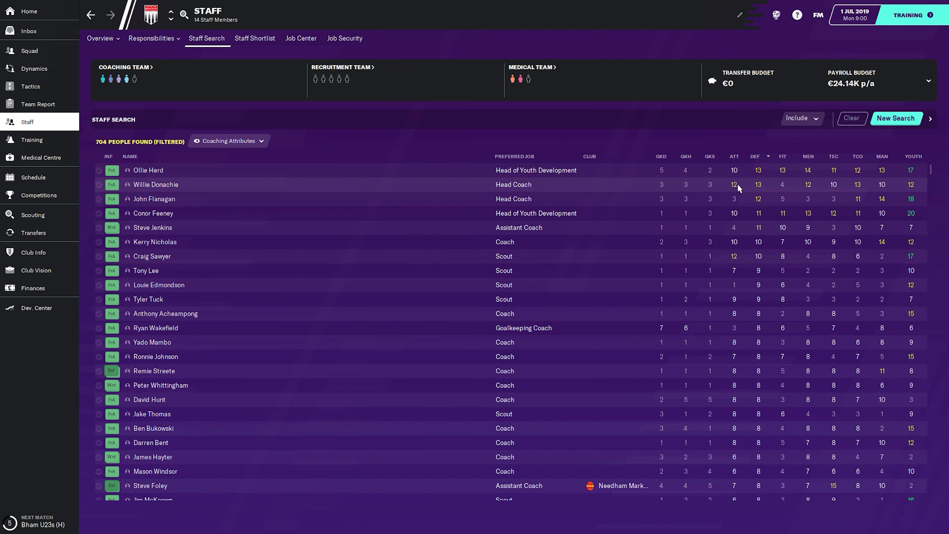
mouse_move(188, 186)
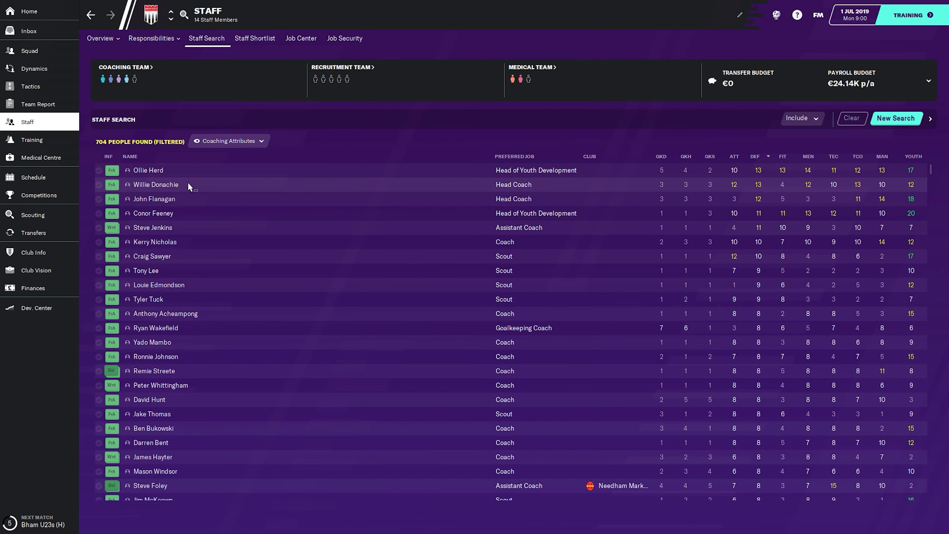
mouse_move(162, 190)
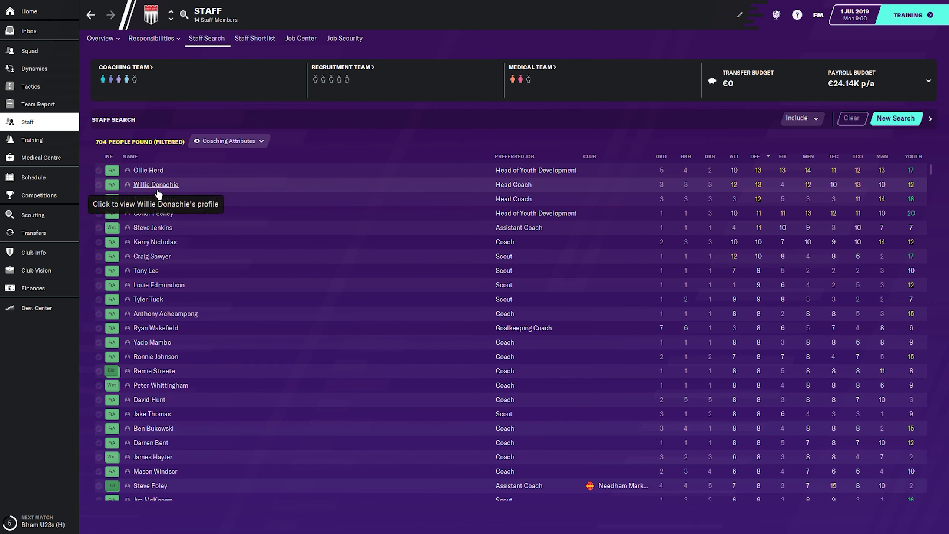
mouse_move(168, 189)
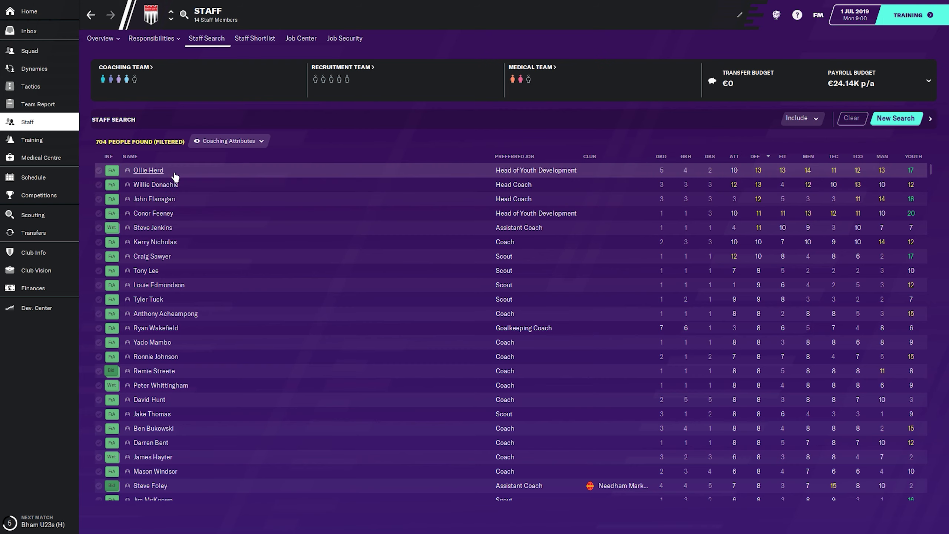
mouse_move(331, 187)
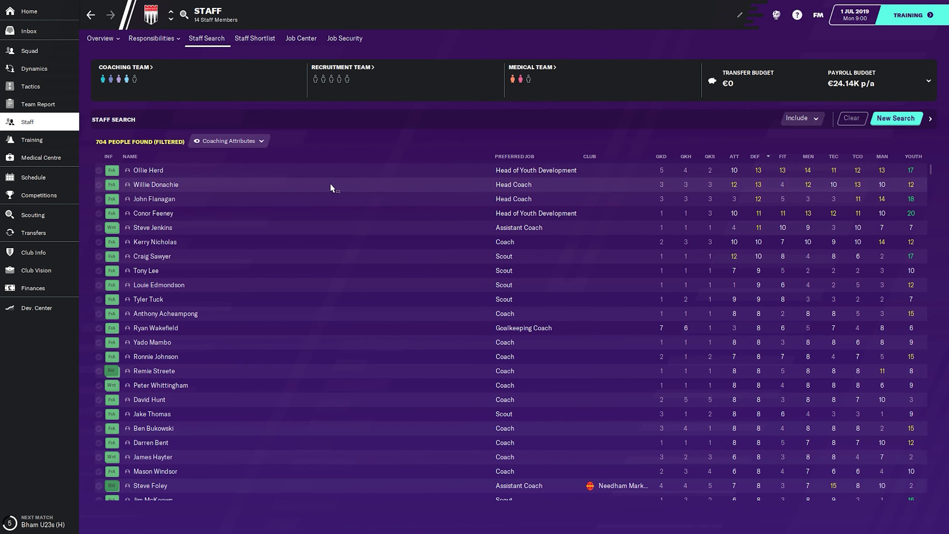
mouse_move(571, 183)
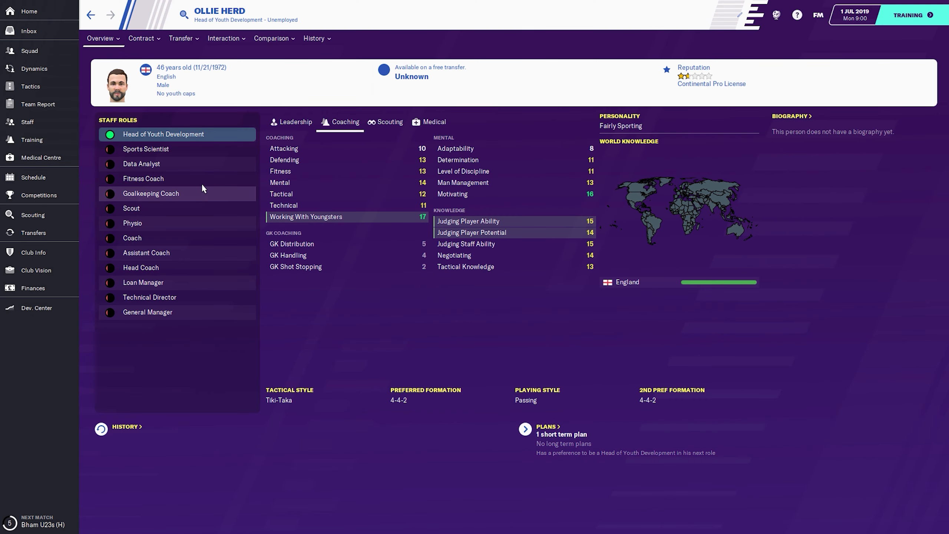
mouse_move(407, 200)
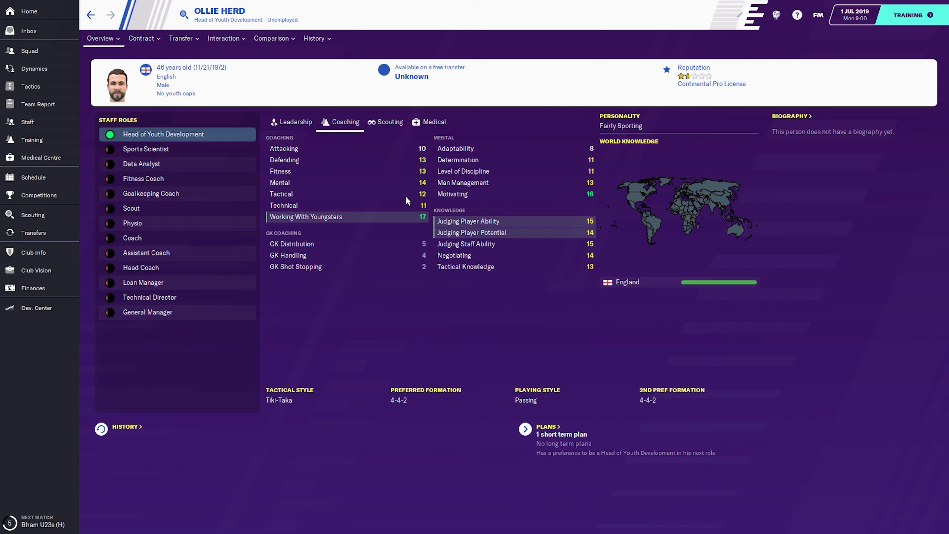
mouse_move(184, 71)
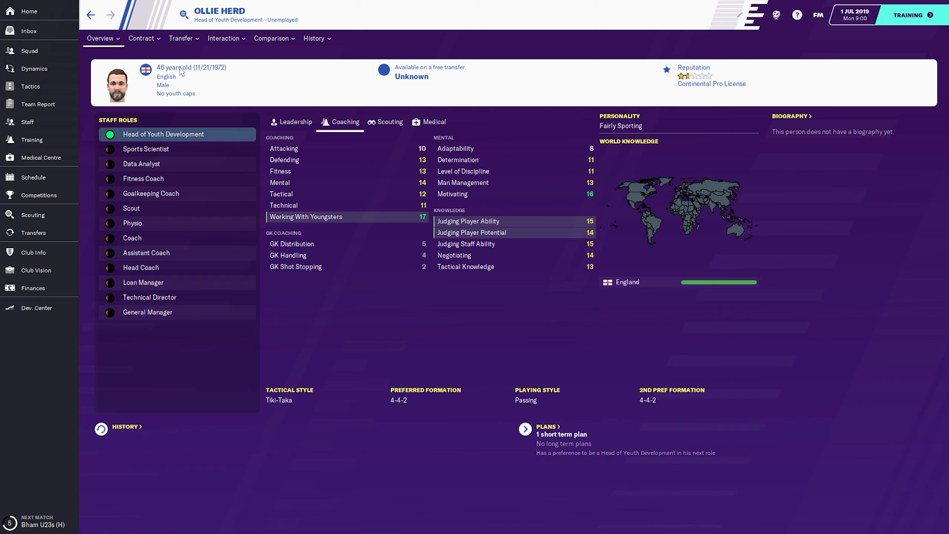
click(141, 38)
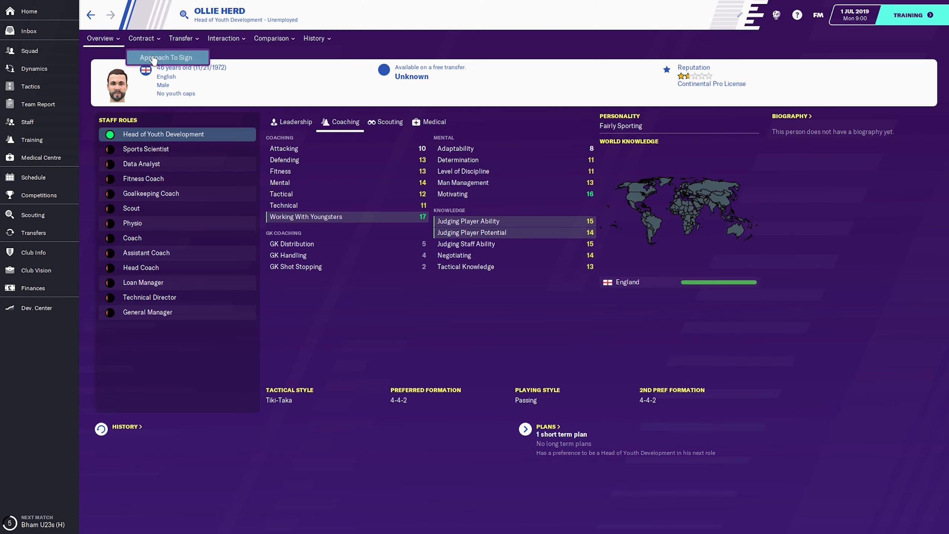
click(167, 57)
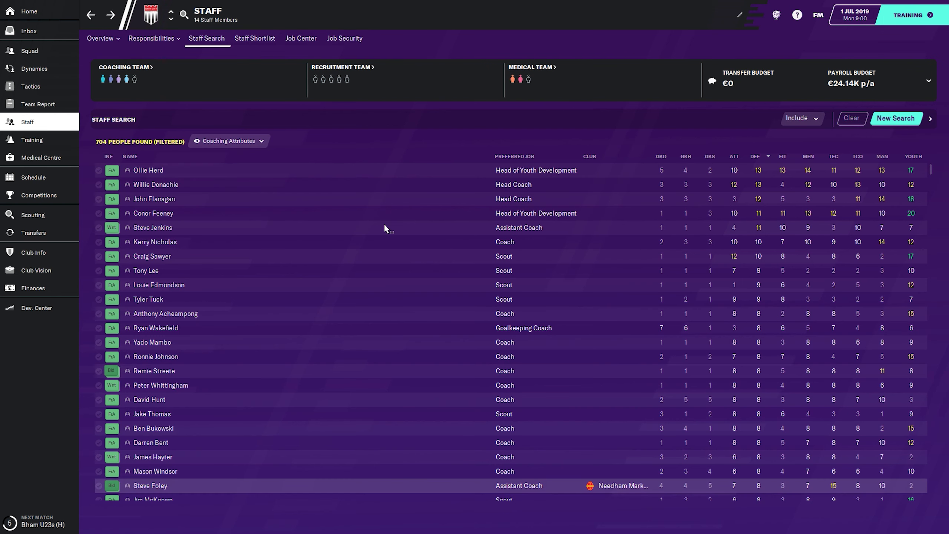
mouse_move(163, 188)
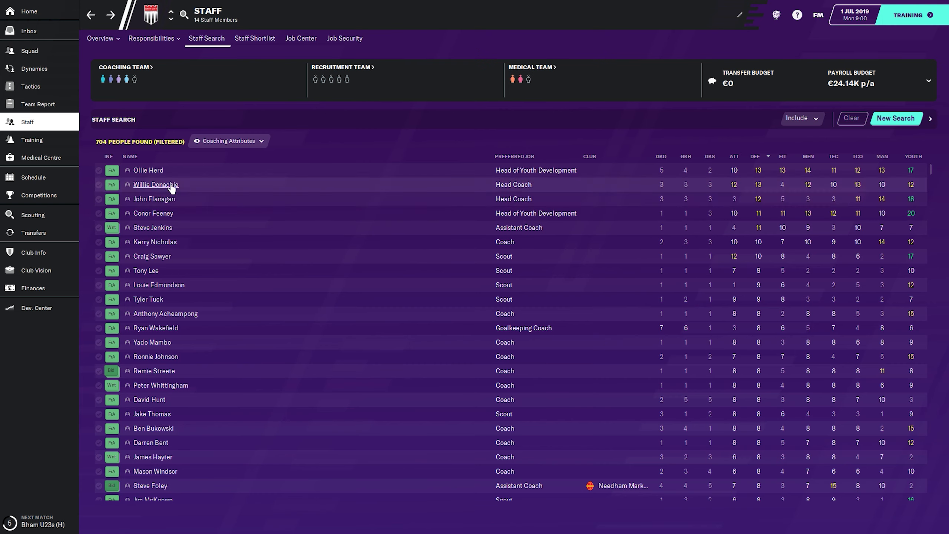
mouse_move(167, 199)
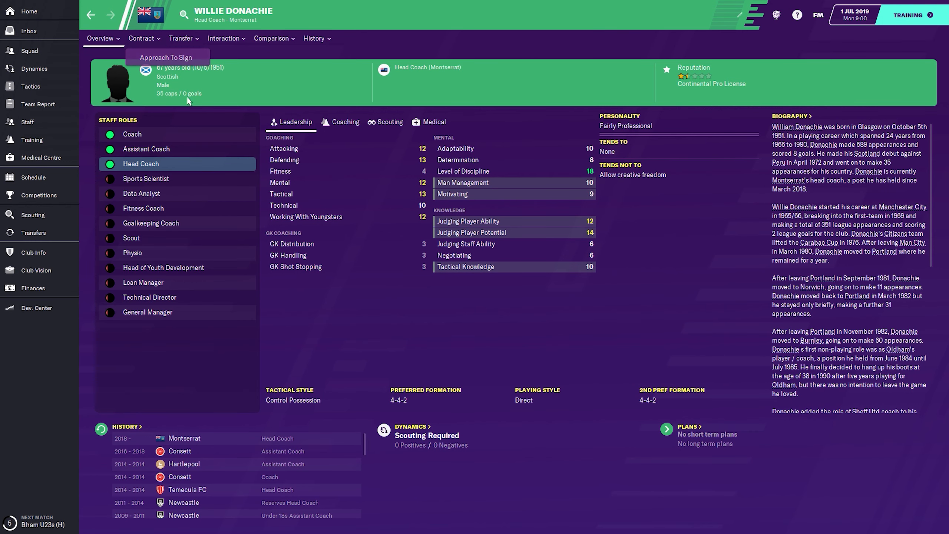
click(167, 58)
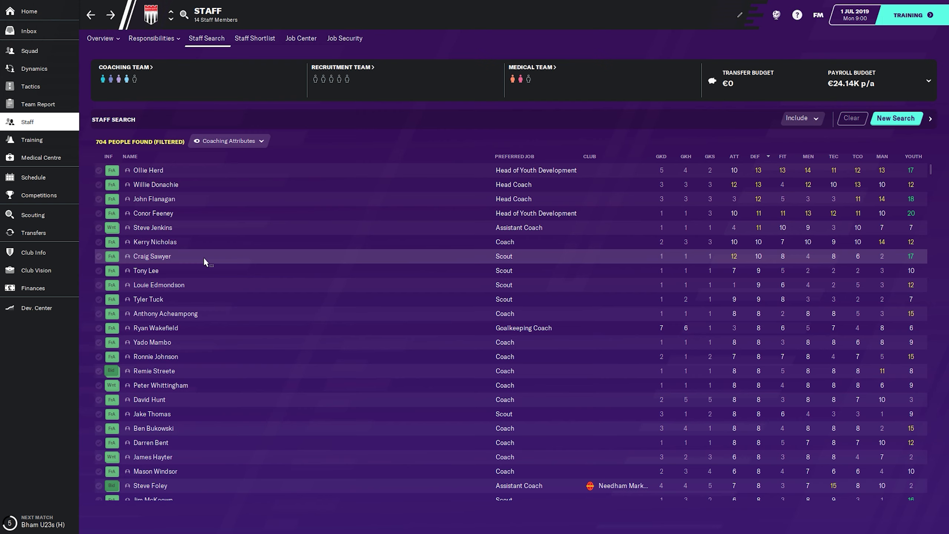
double_click(152, 257)
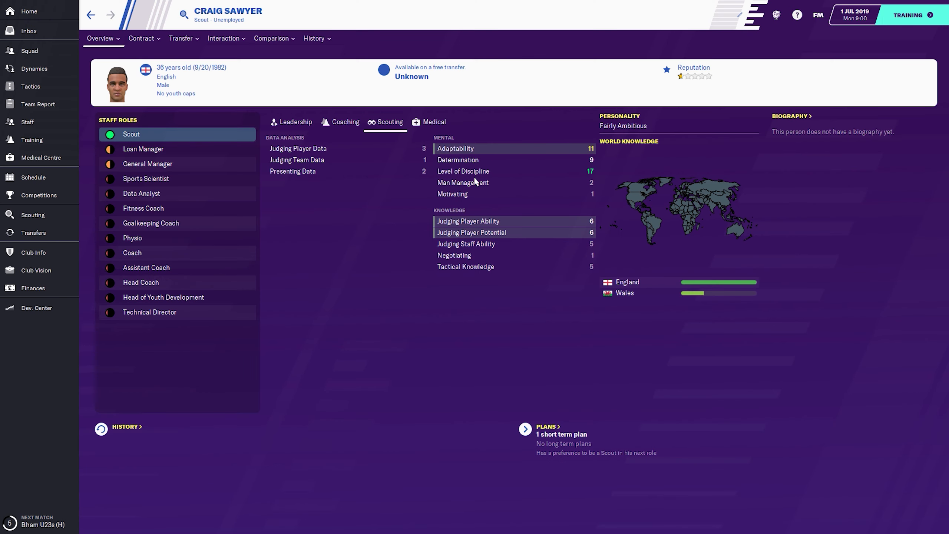
mouse_move(177, 102)
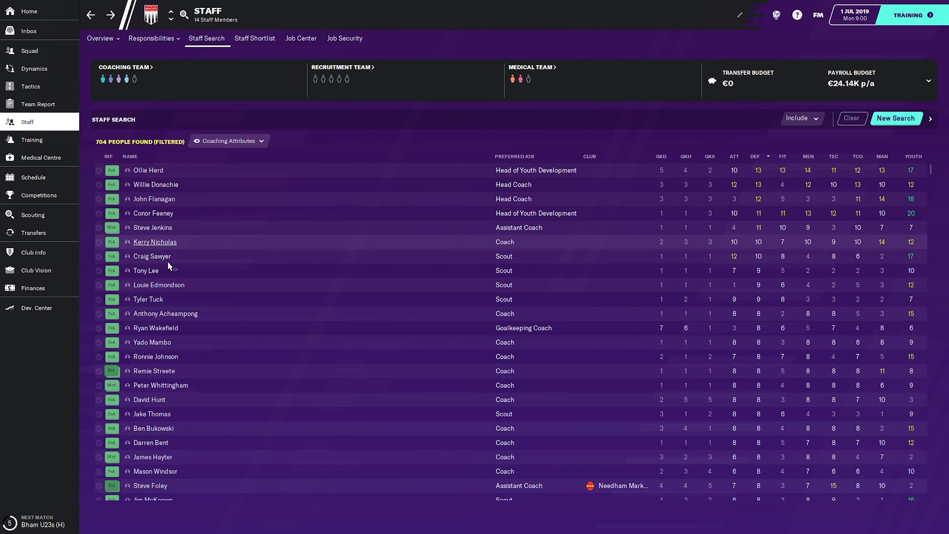
mouse_move(172, 321)
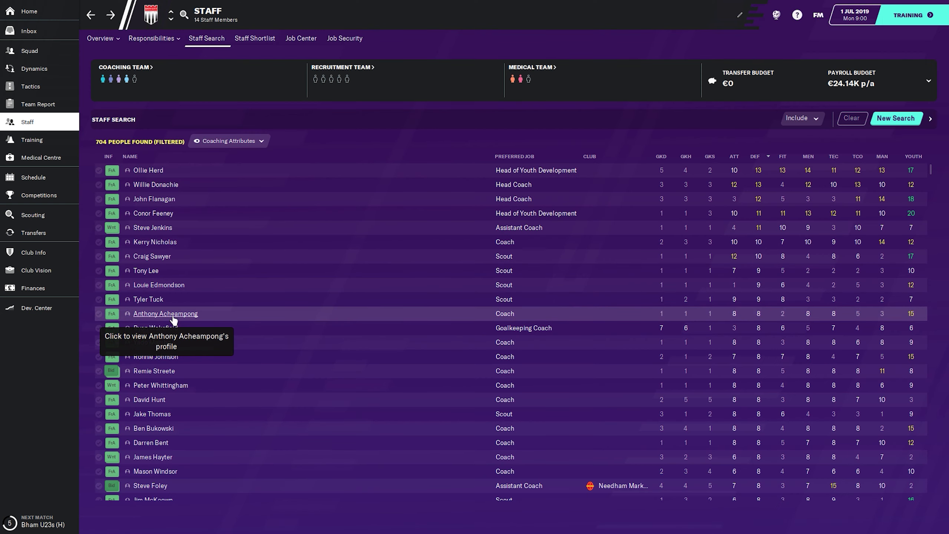
click(166, 314)
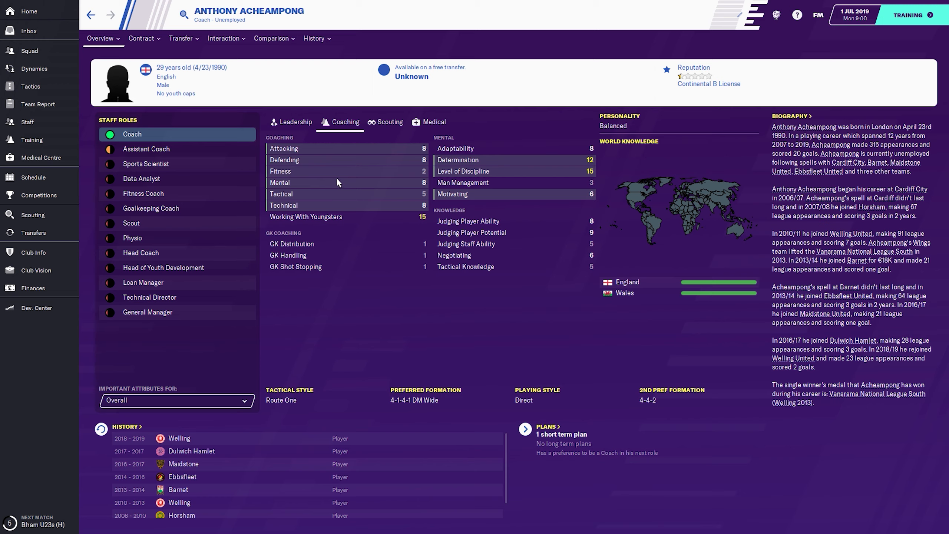
click(141, 39)
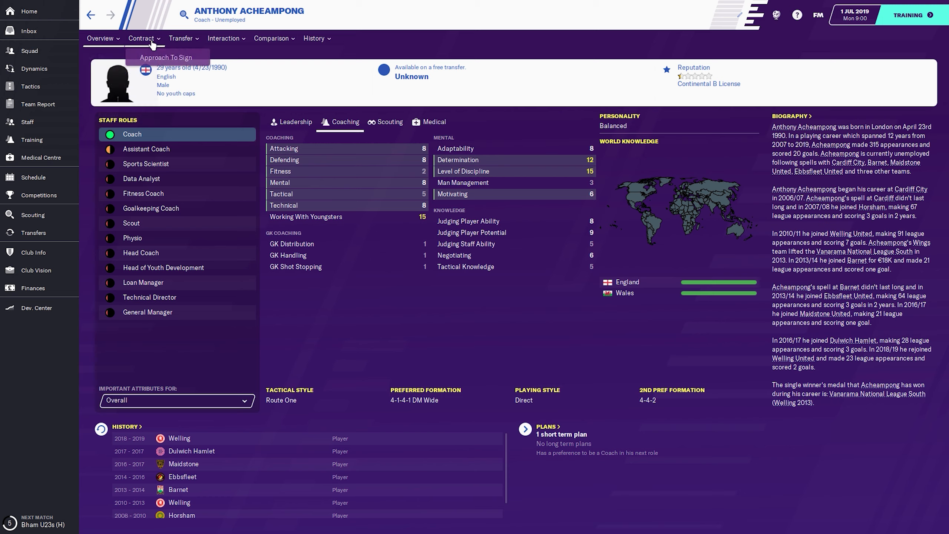
click(166, 57)
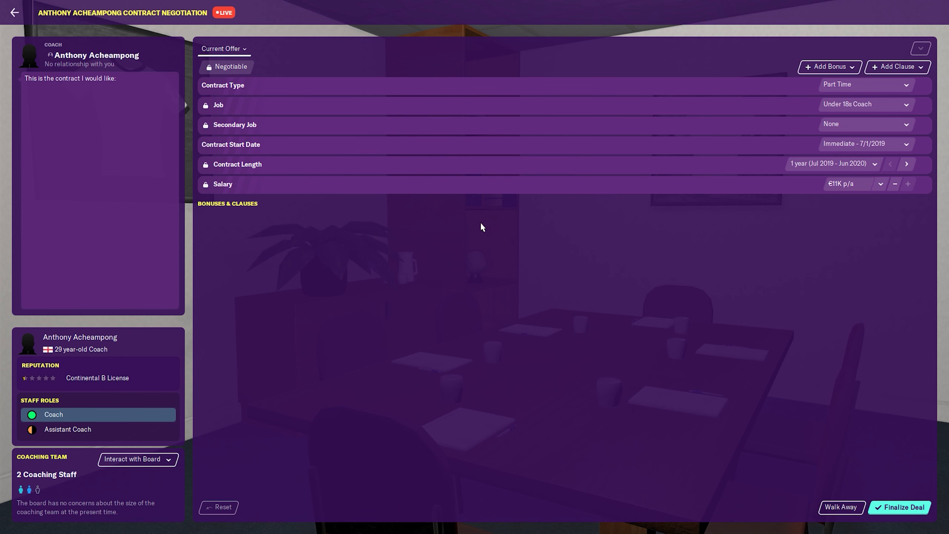
mouse_move(900, 193)
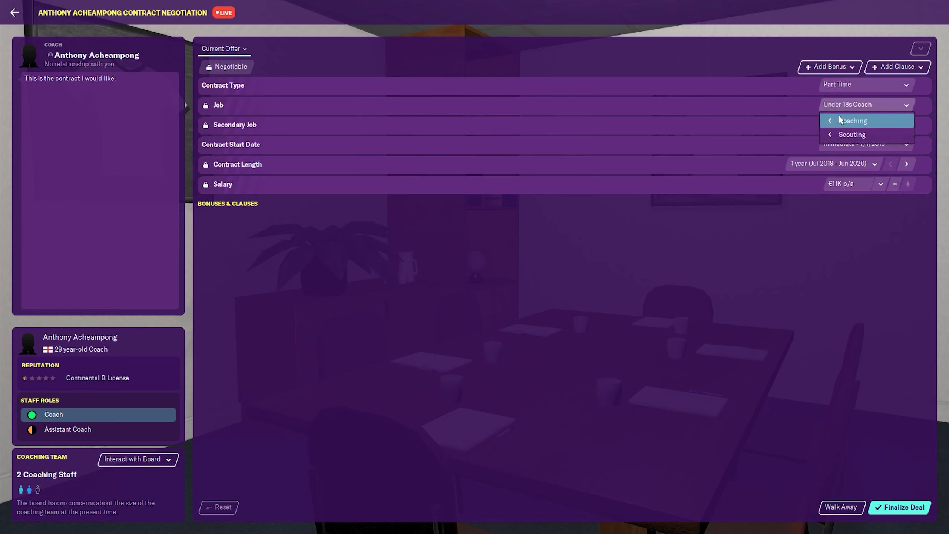
Finalise Acheampong's one-year part-time coach contract at €9K a year, then return to the inbox
click(852, 120)
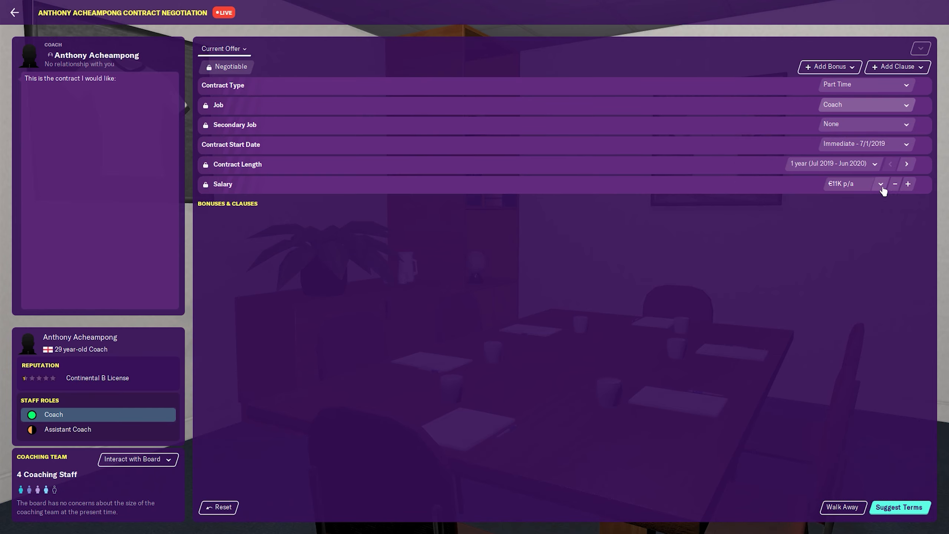
click(895, 184)
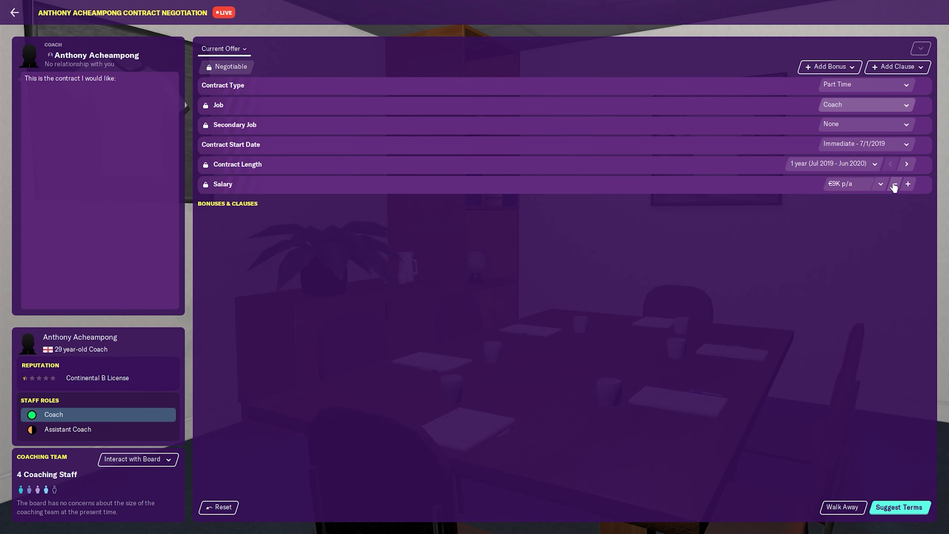
click(908, 184)
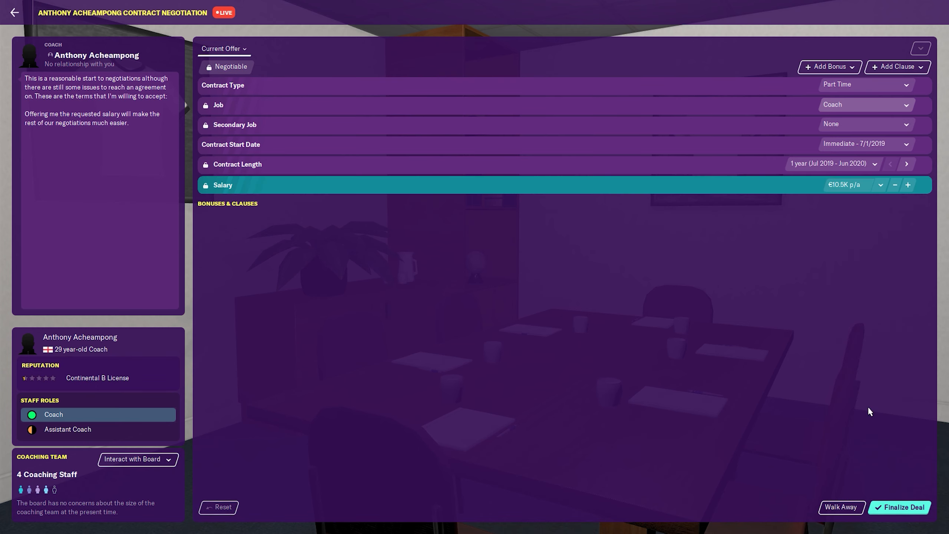
click(895, 185)
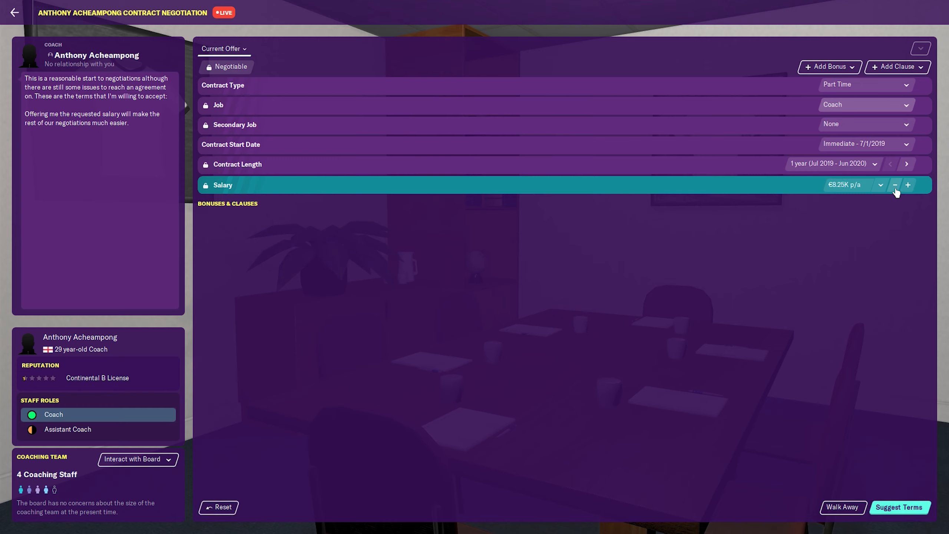
mouse_move(908, 510)
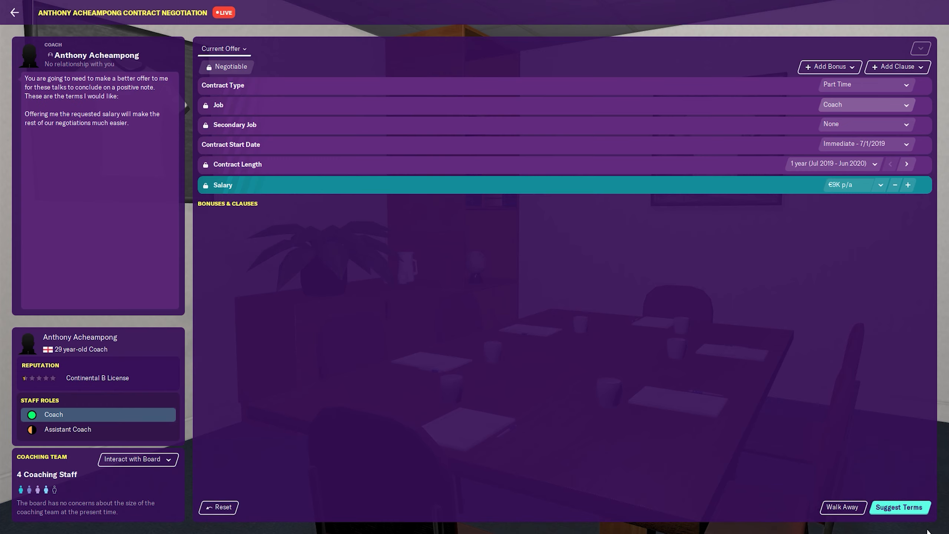
click(909, 185)
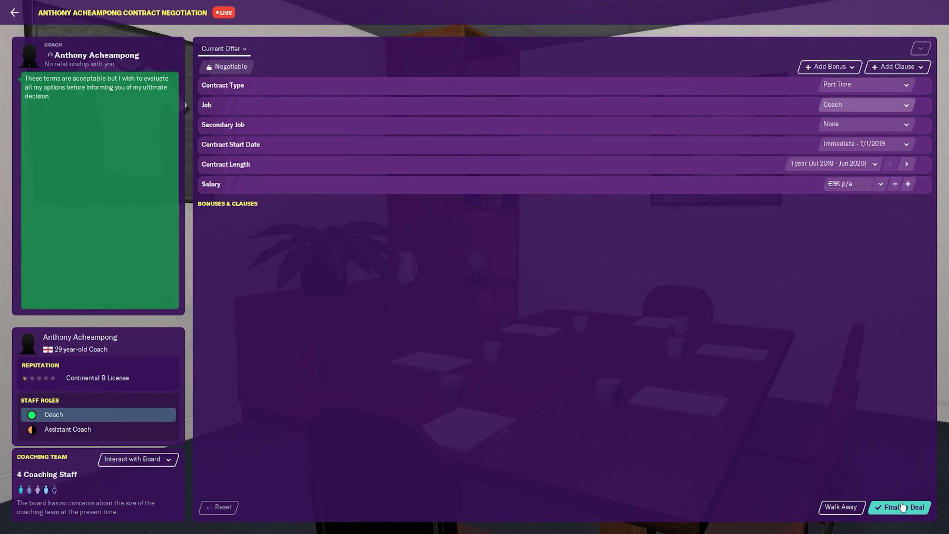
click(904, 507)
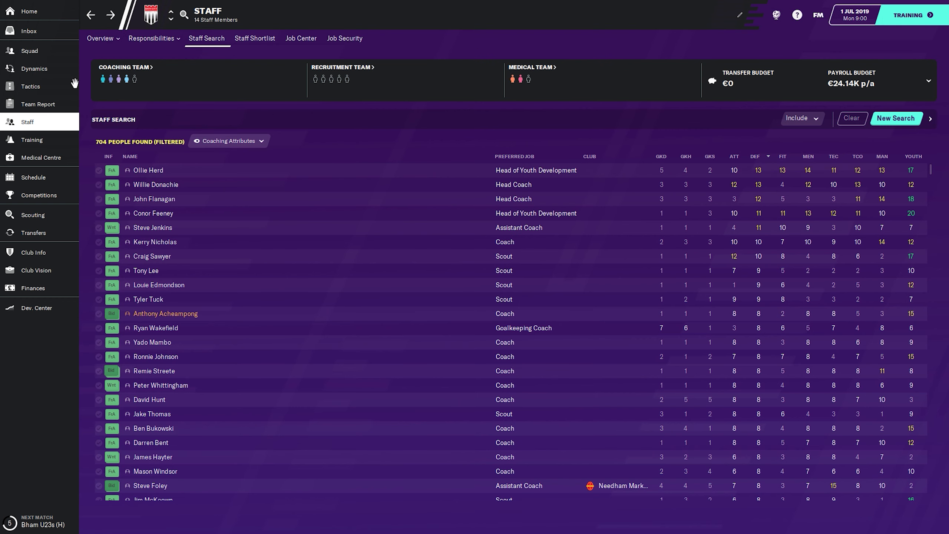
click(28, 31)
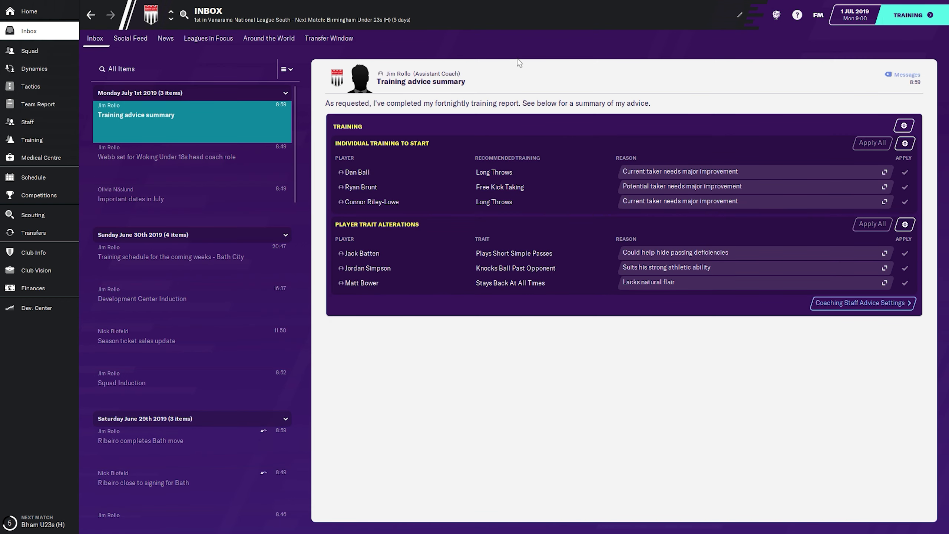